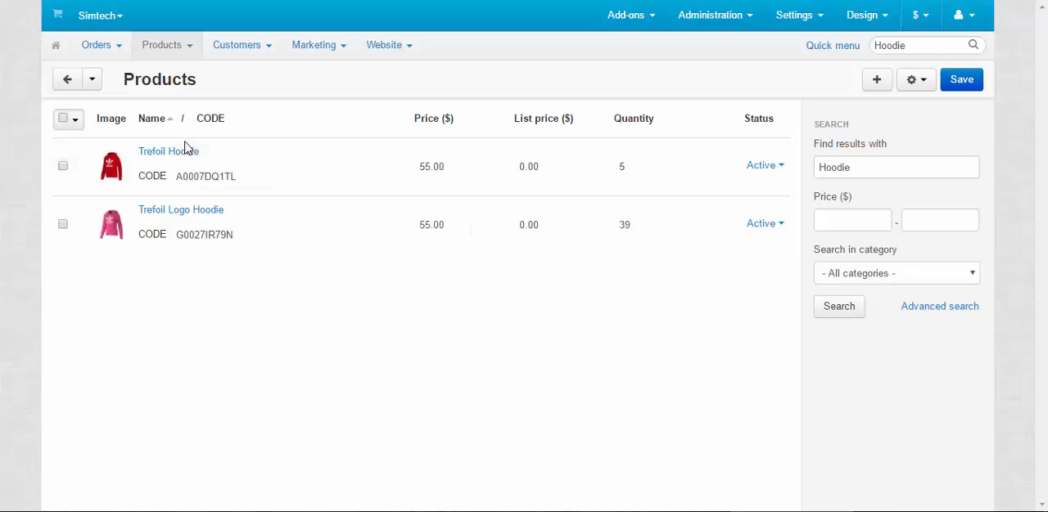
Preview the Trefoil Hoodie's storefront Features, which show only Brand Adidas, and return to admin.
click(167, 150)
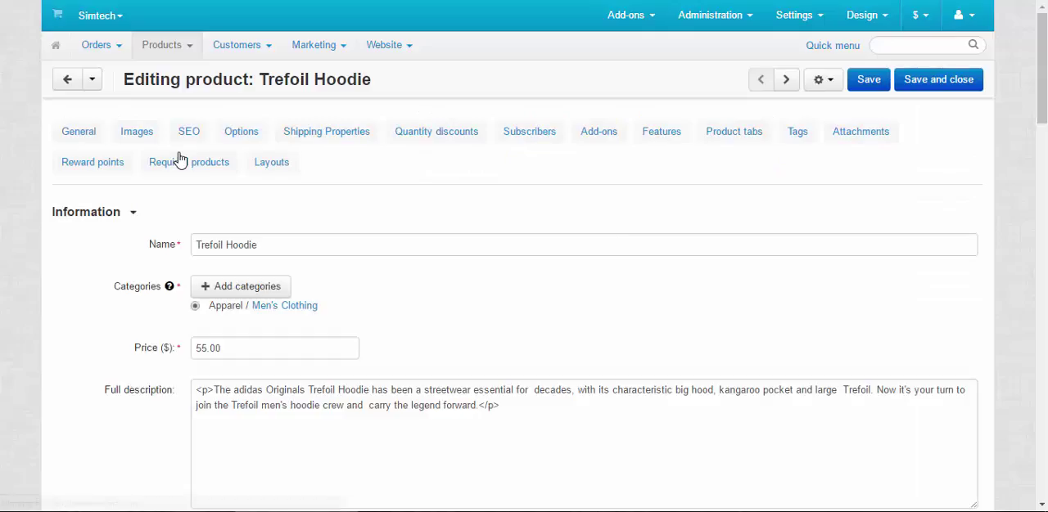
click(79, 131)
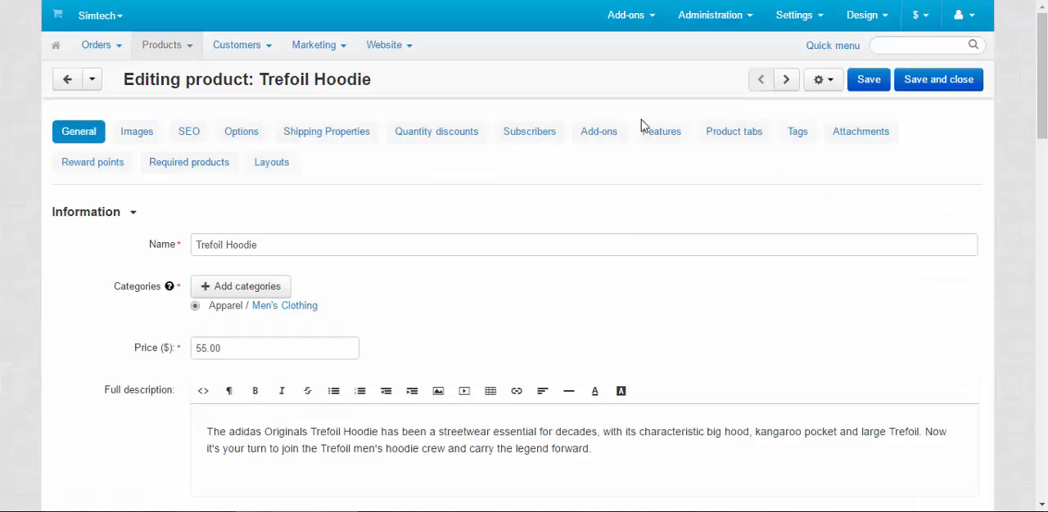
click(662, 131)
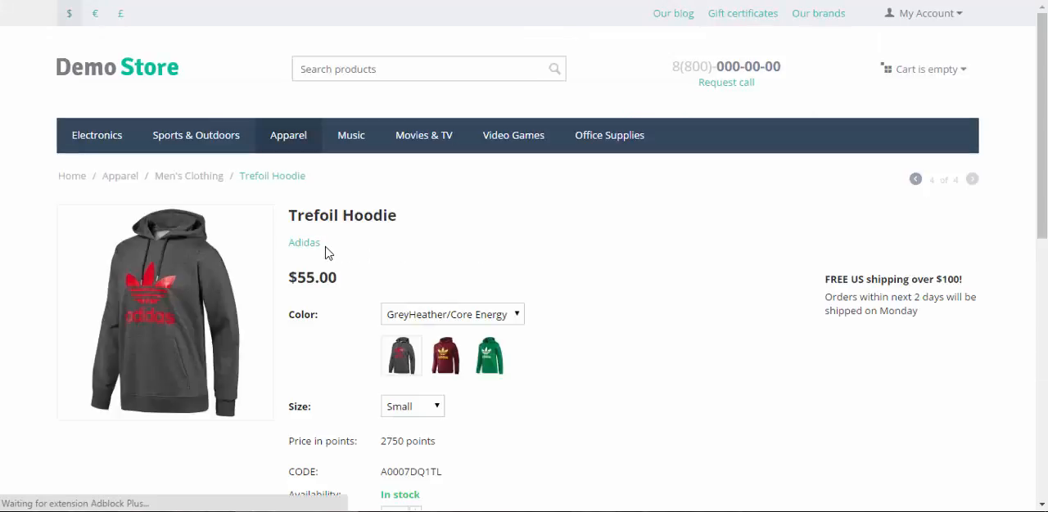
scroll(down, 3)
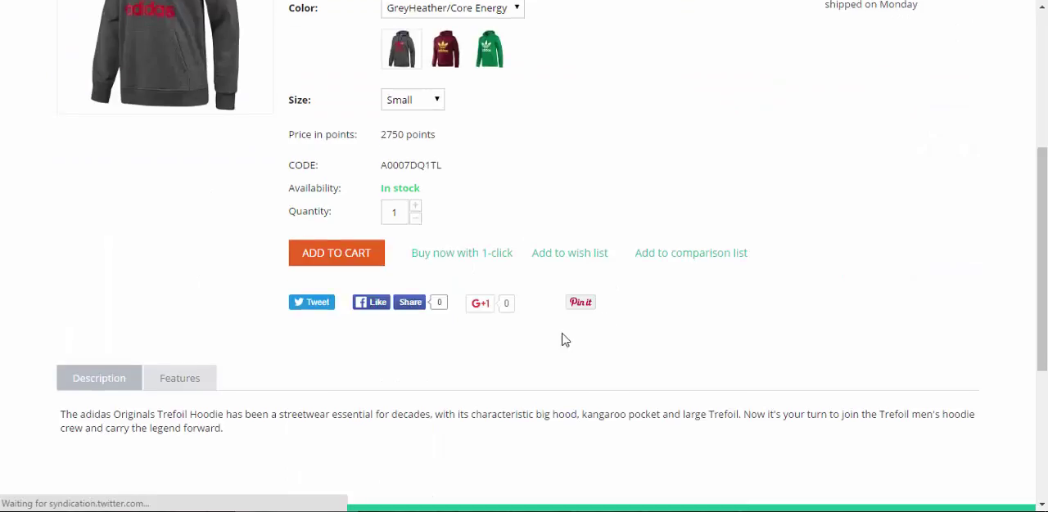
click(180, 378)
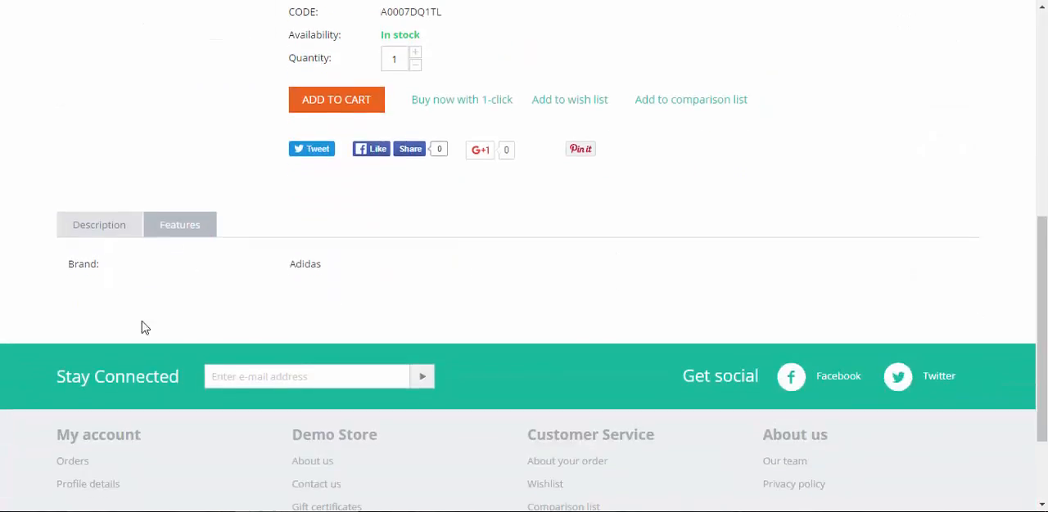
mouse_move(372, 256)
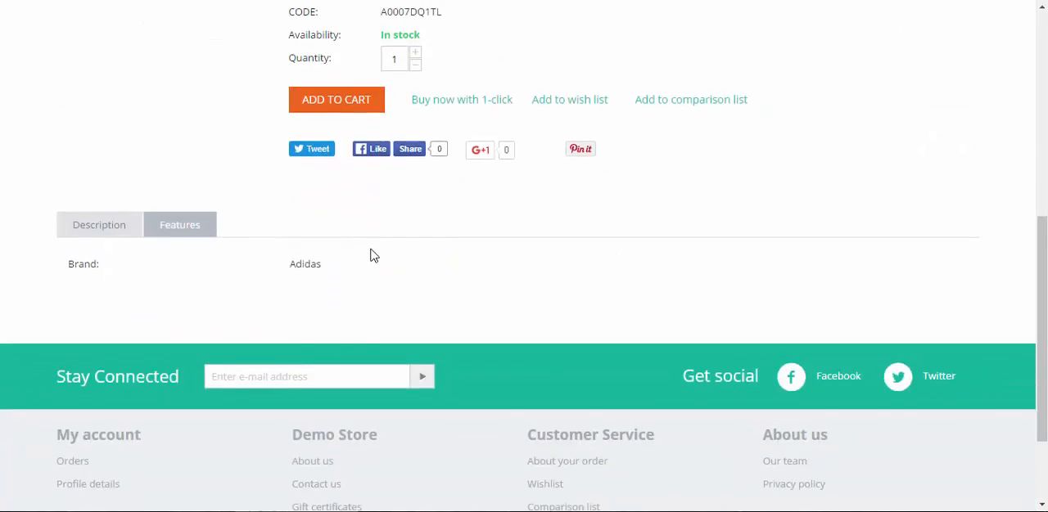
scroll(up, 3)
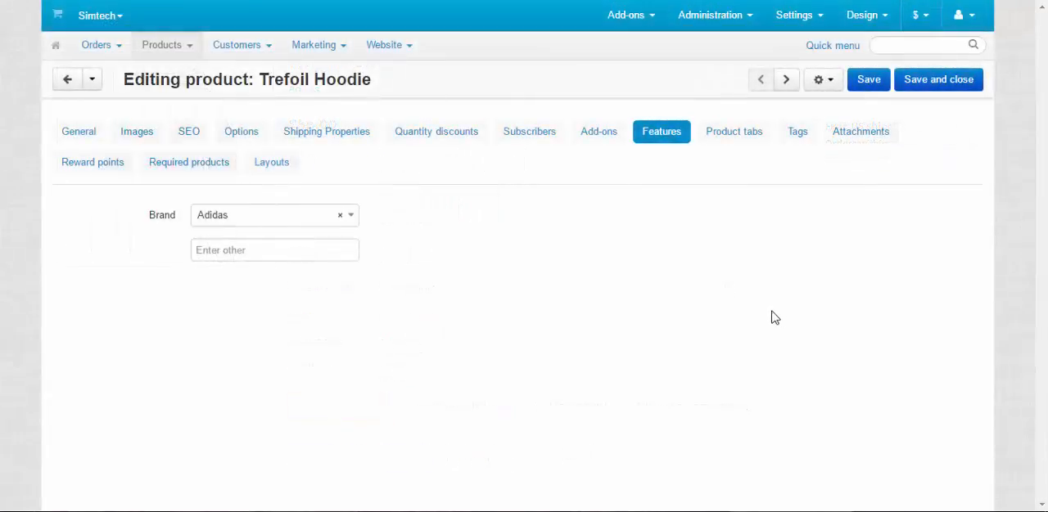
Begin adding a new feature group from Products > Features.
click(162, 44)
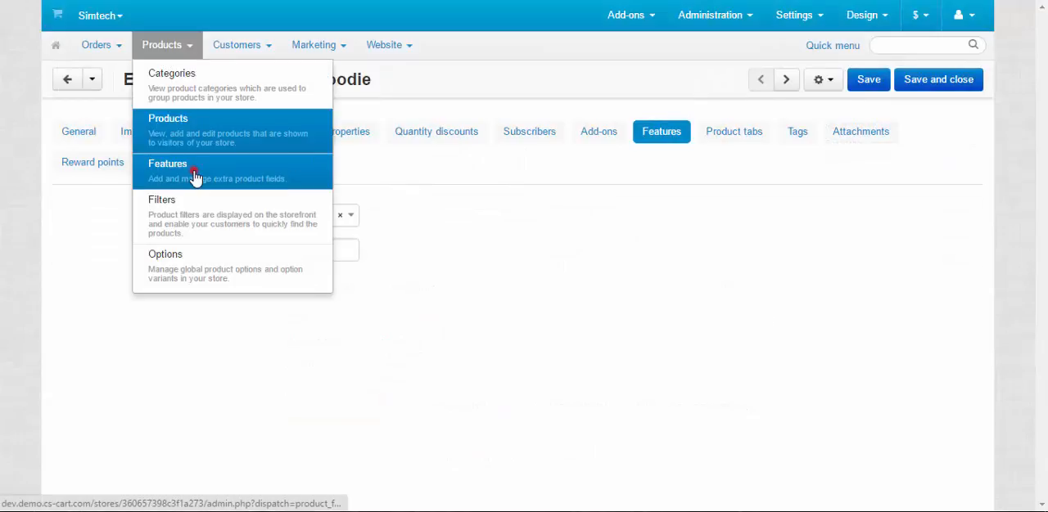
click(167, 164)
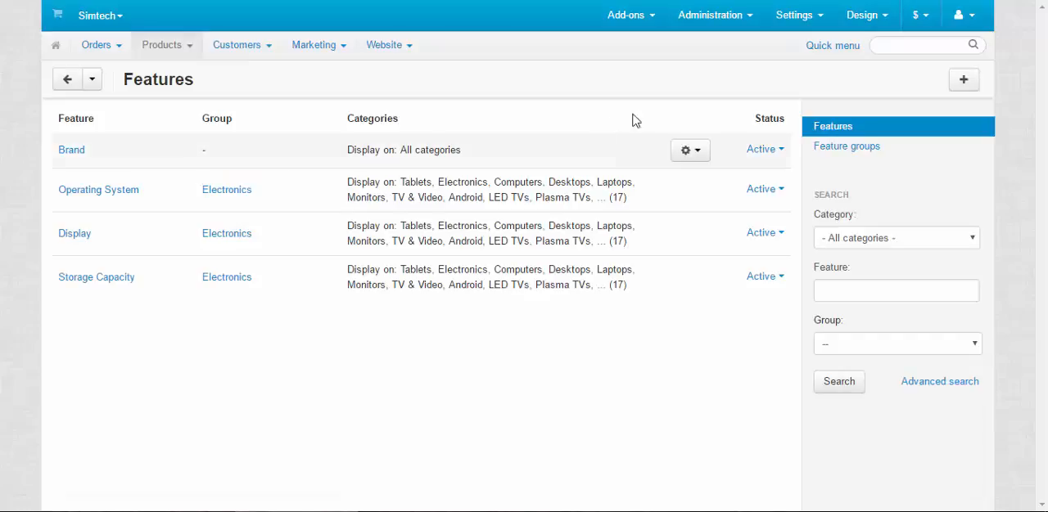
click(963, 79)
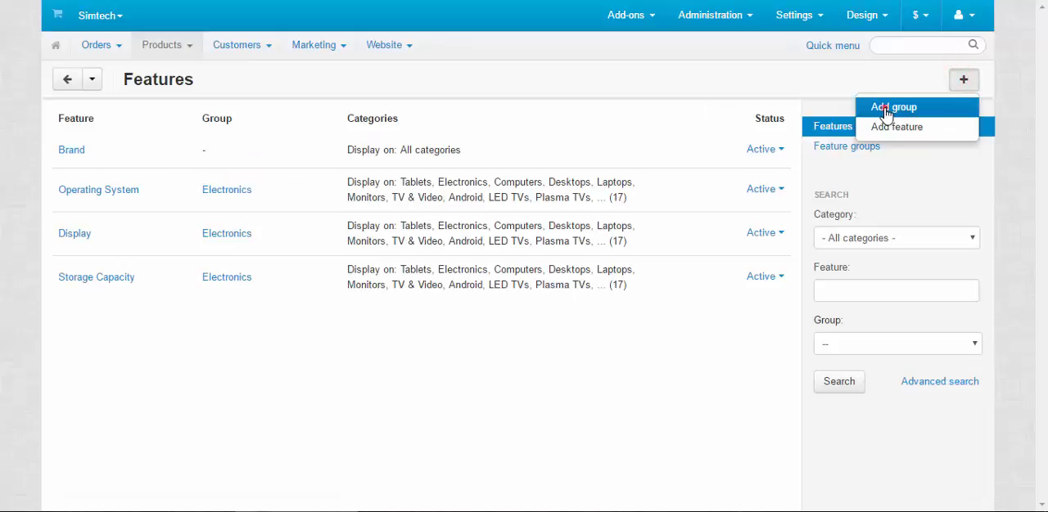
click(892, 106)
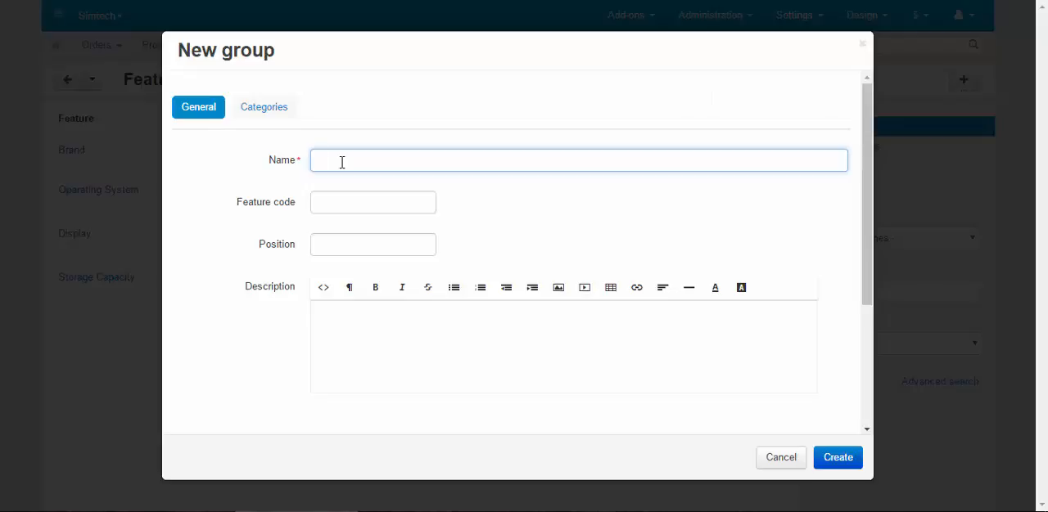
mouse_move(557, 288)
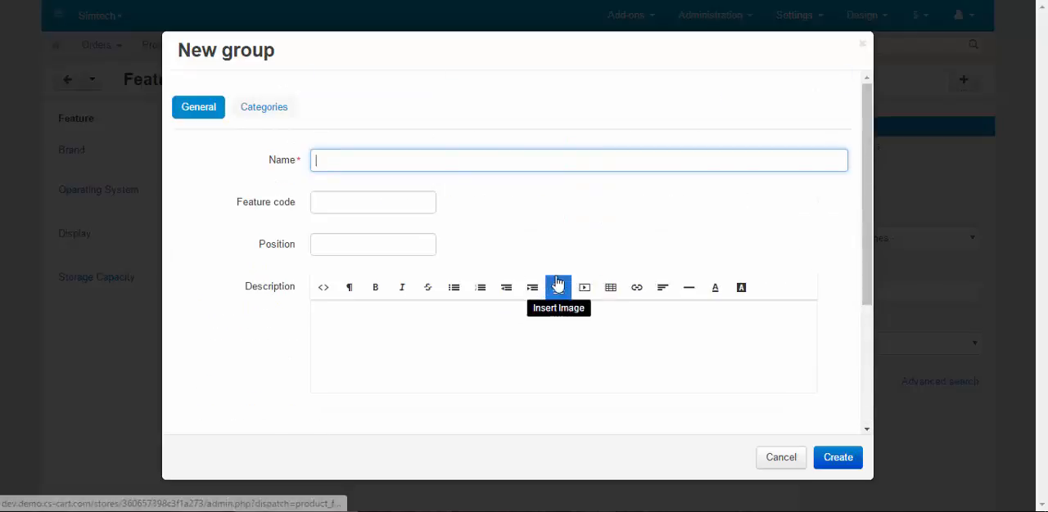
mouse_move(363, 161)
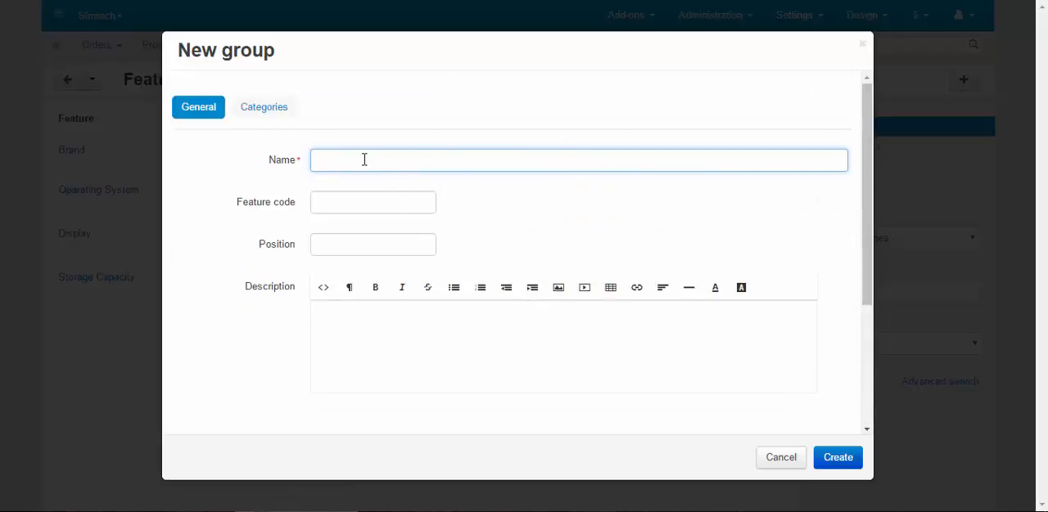
Name the group Apparel features and set it to show on the Features tab.
text(Apparel)
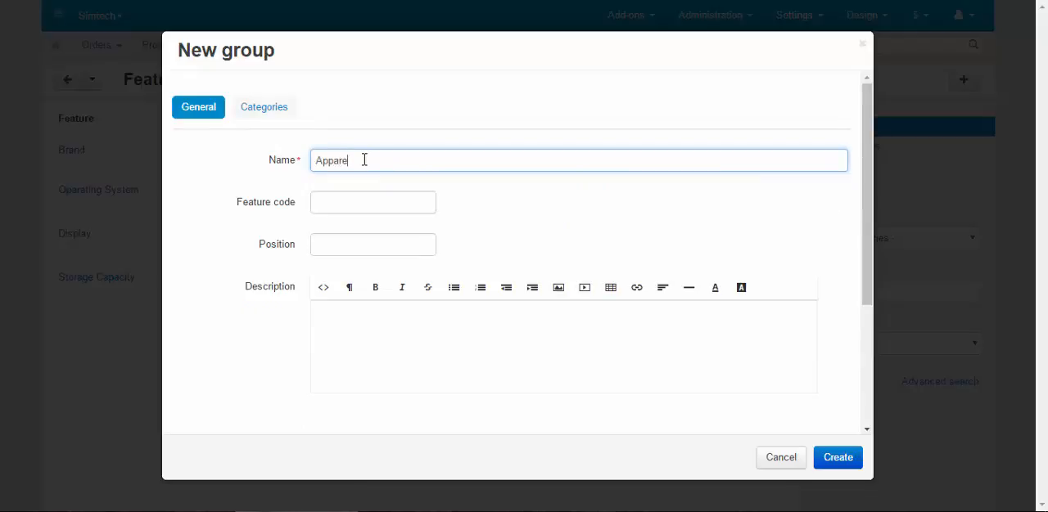
text(featu)
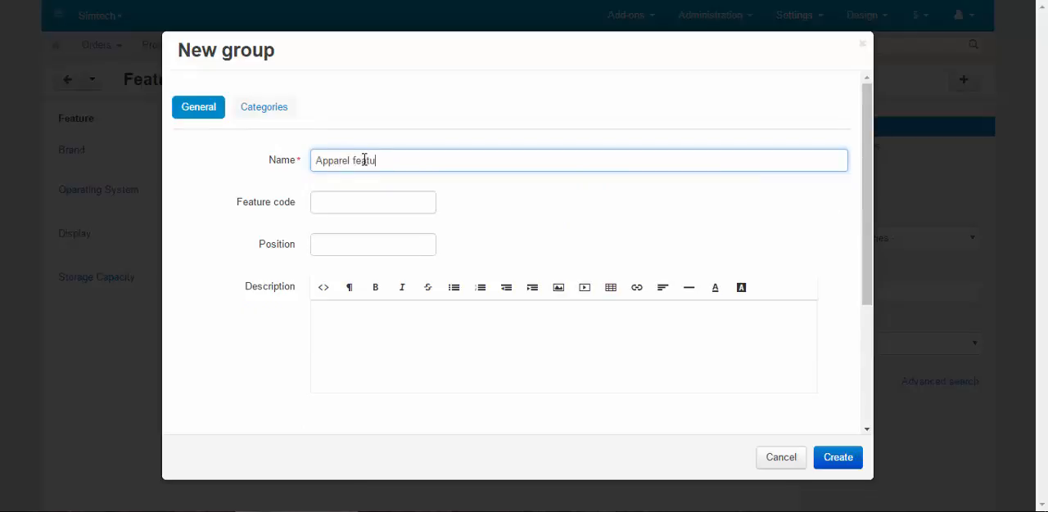
scroll(down, 3)
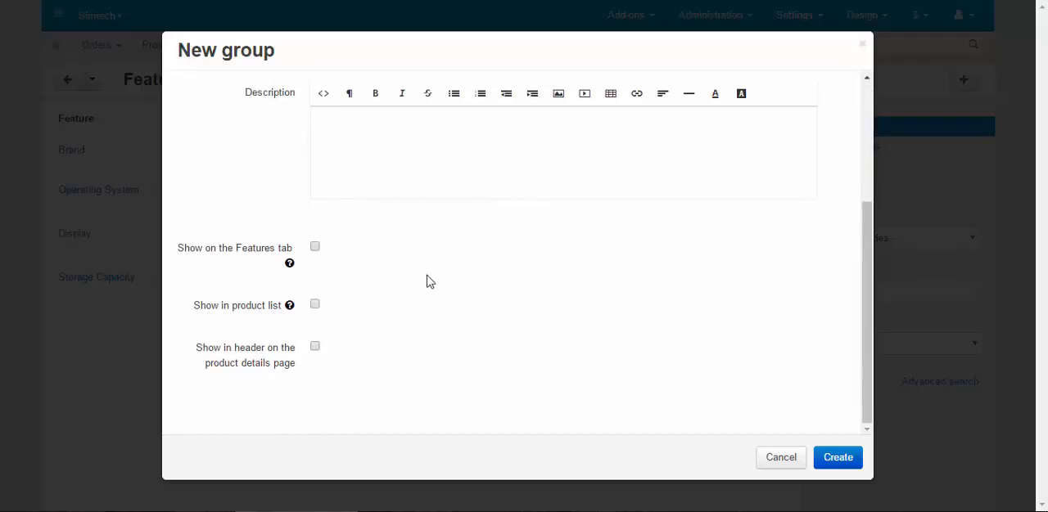
mouse_move(216, 254)
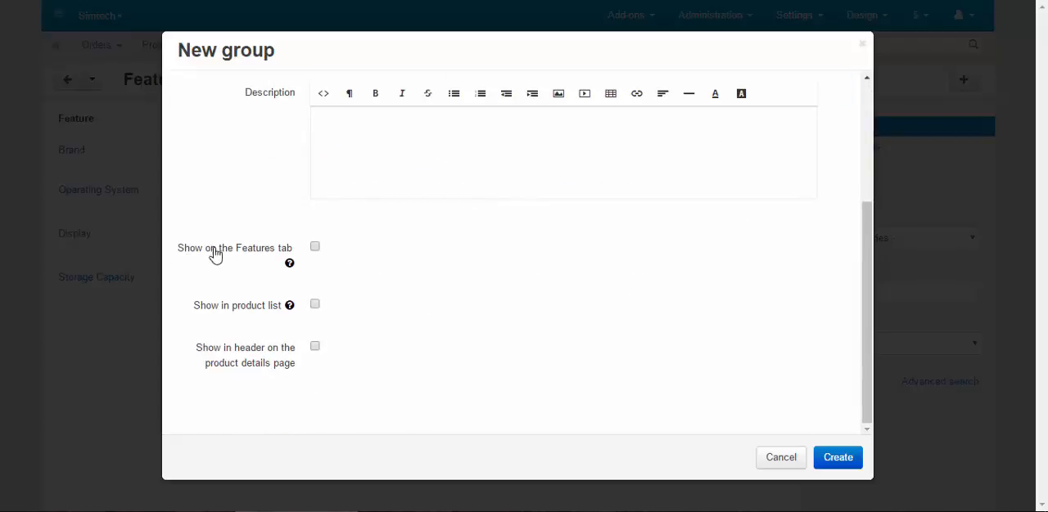
mouse_move(240, 364)
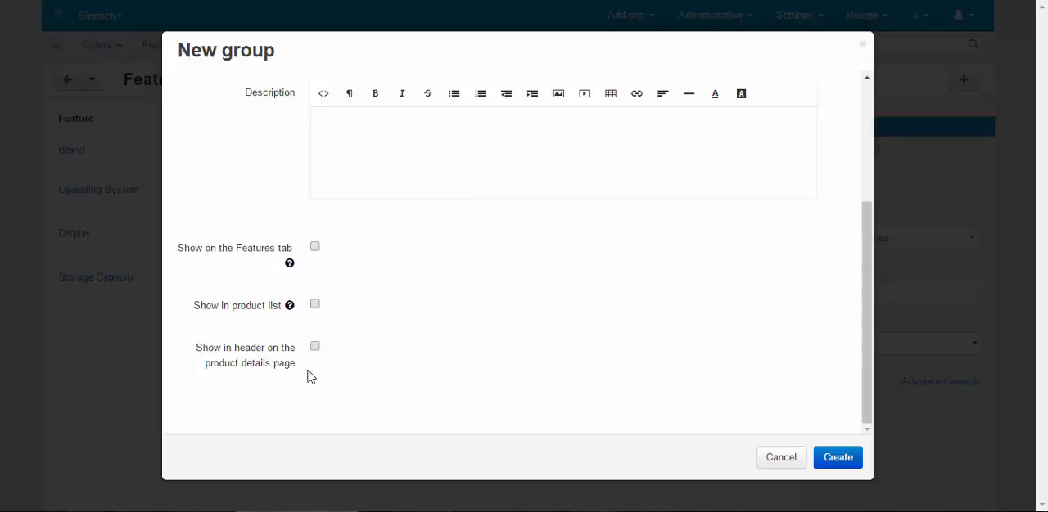
mouse_move(349, 297)
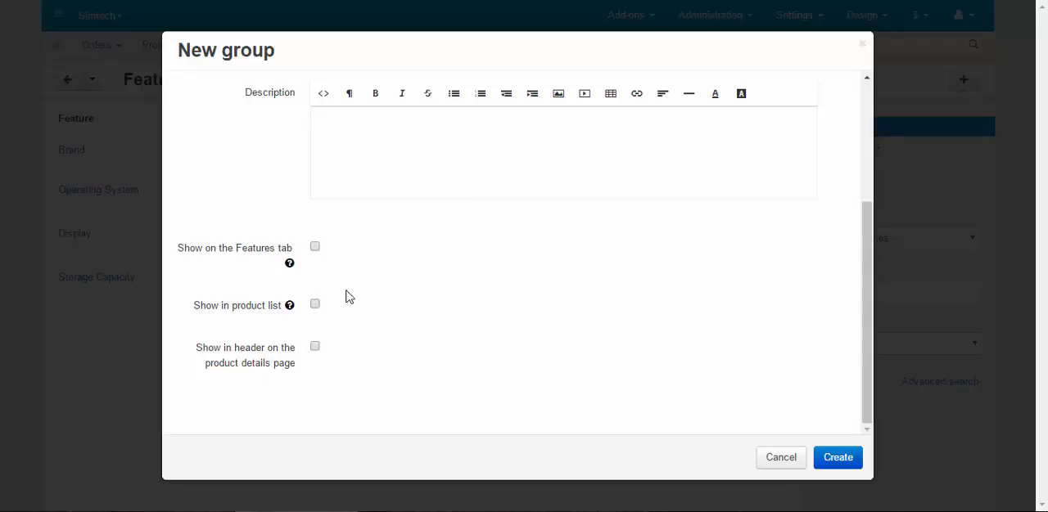
click(314, 245)
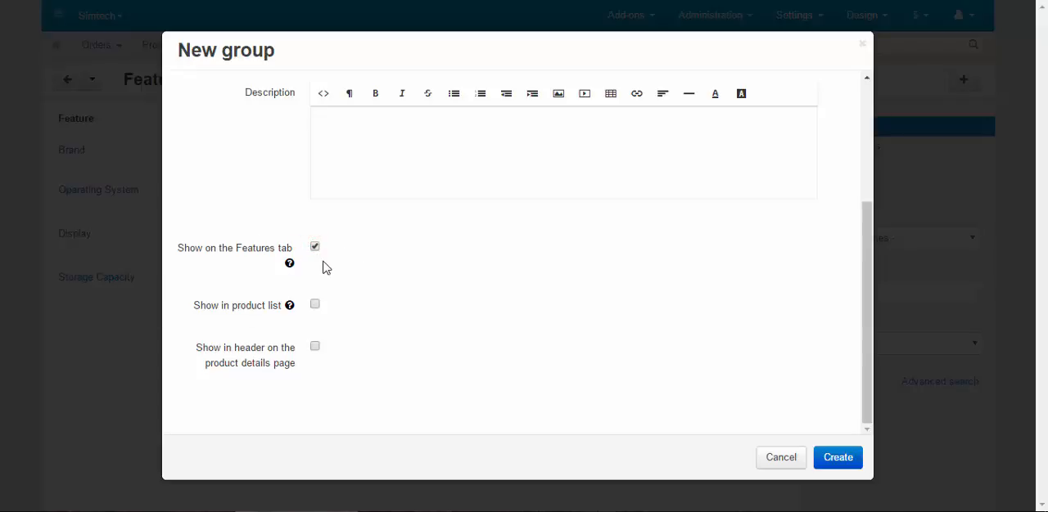
mouse_move(463, 267)
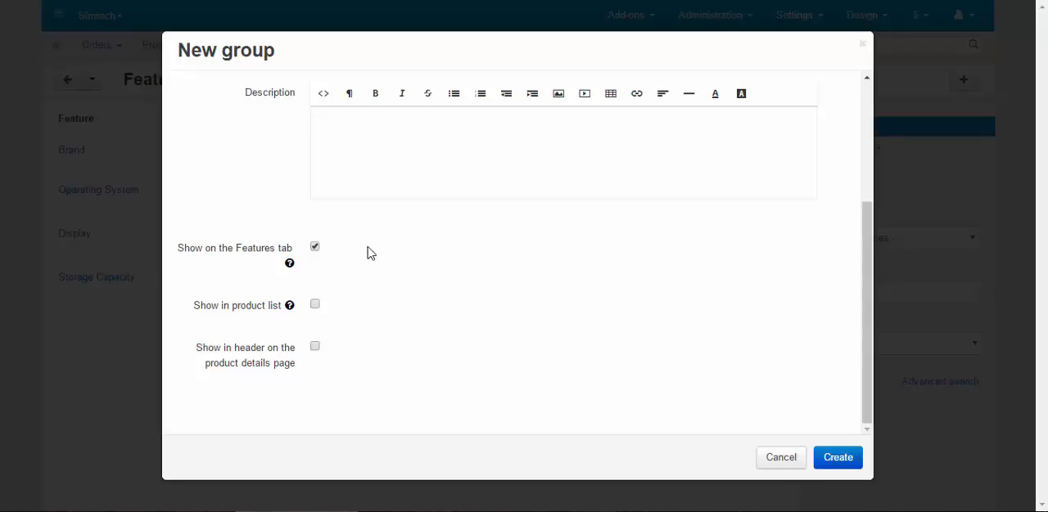
mouse_move(375, 259)
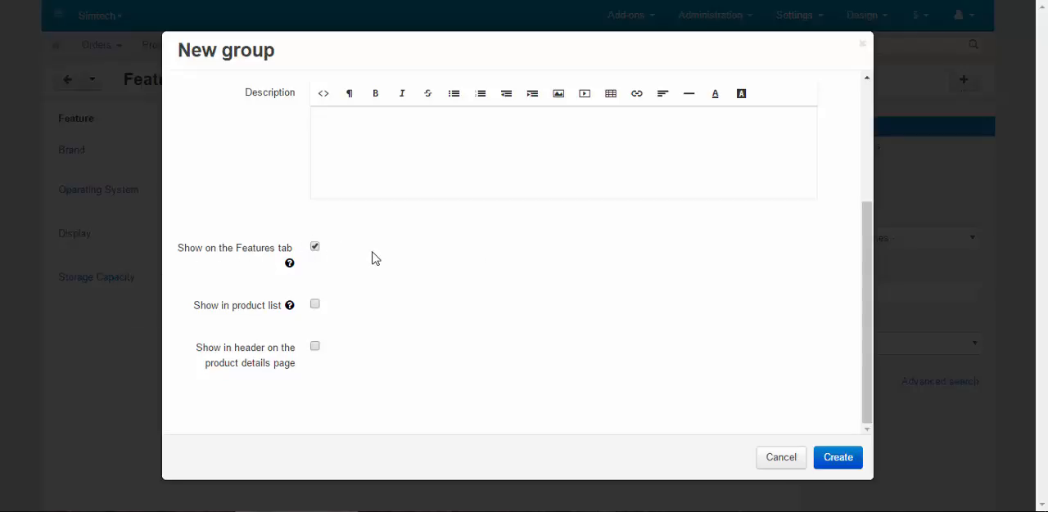
mouse_move(413, 265)
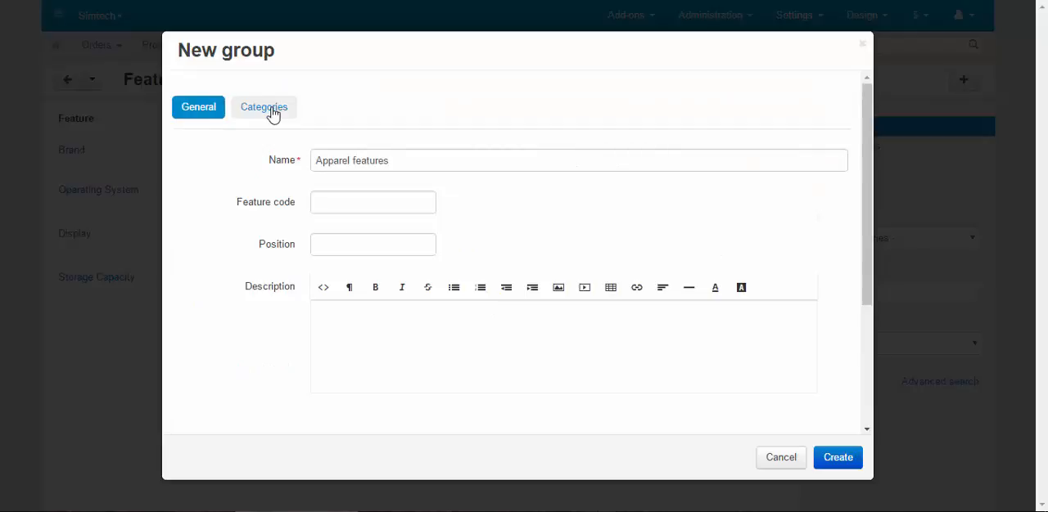
Assign the group to Apparel and its subcategories Men's Clothing, Women's Clothing, Shoes and Watches & Jewelry.
click(272, 108)
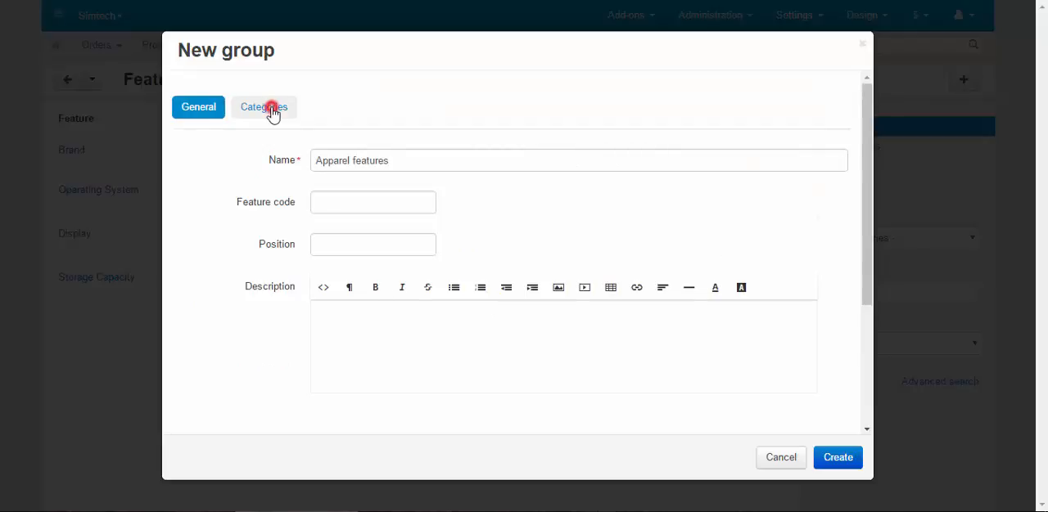
click(263, 108)
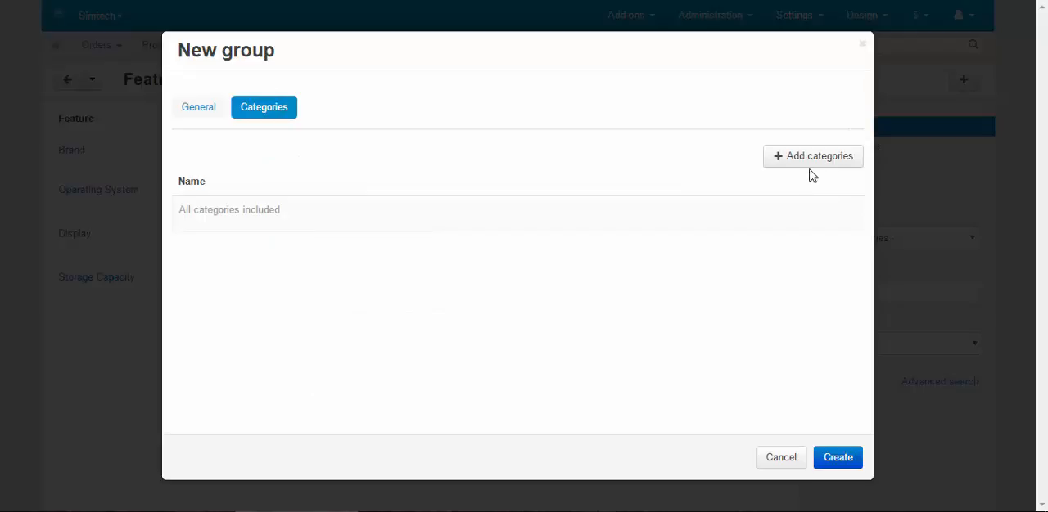
click(812, 156)
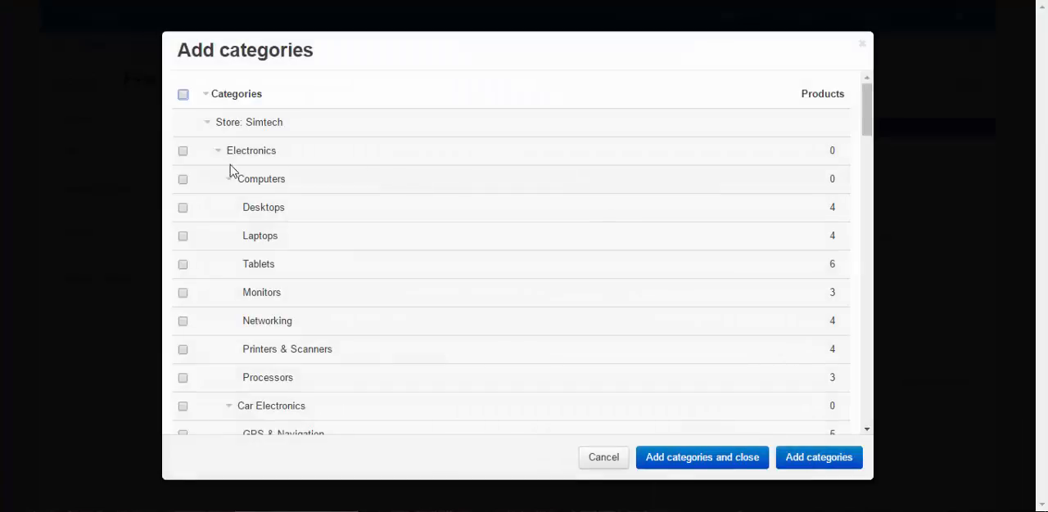
click(216, 151)
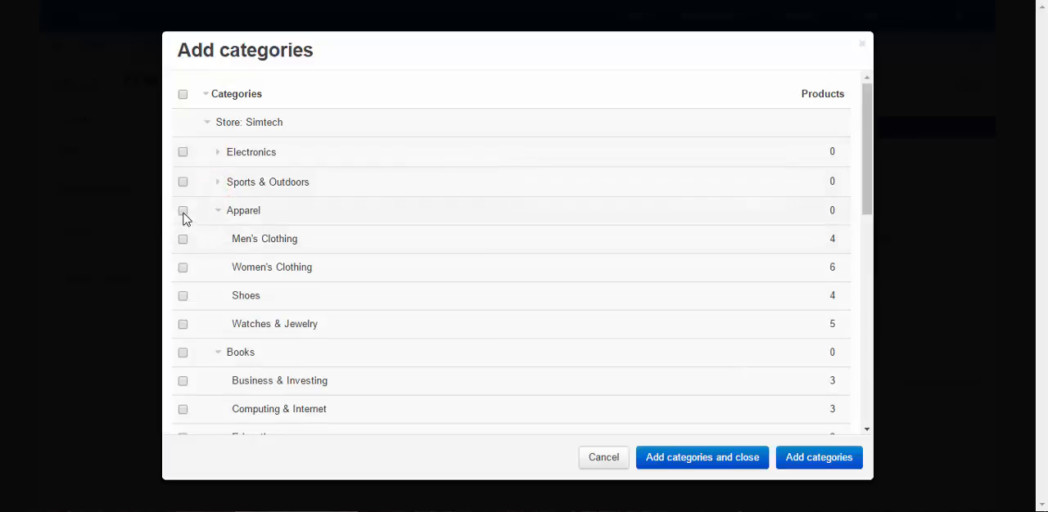
click(183, 210)
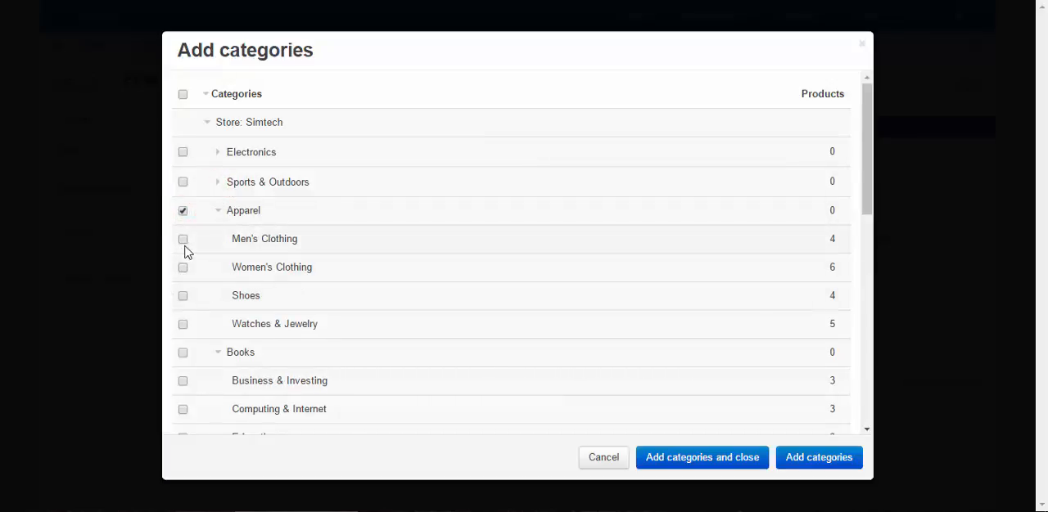
click(183, 295)
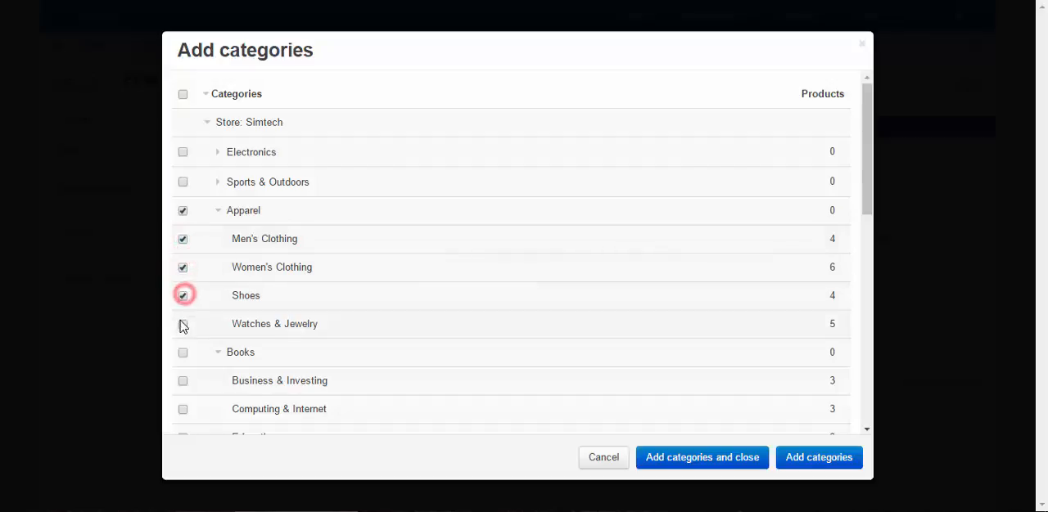
click(183, 324)
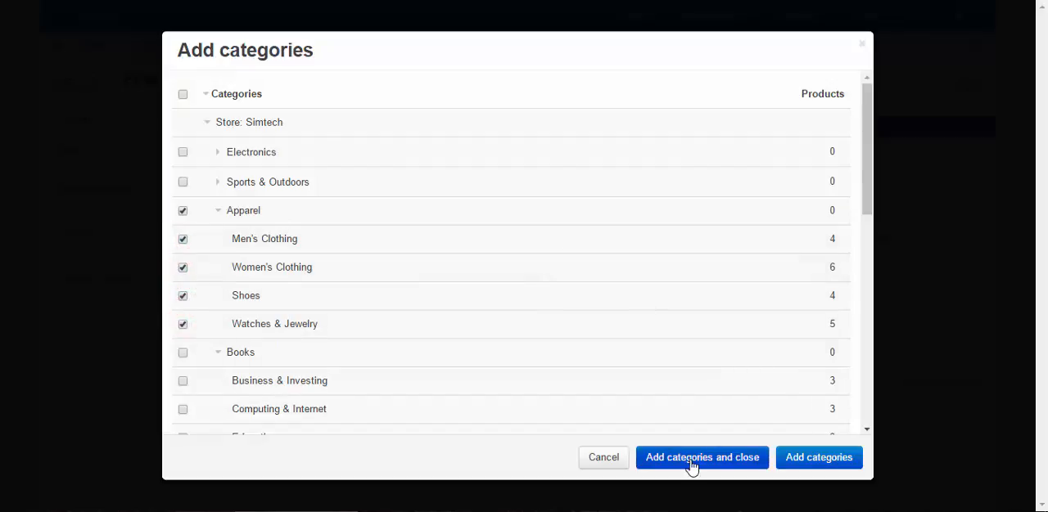
click(701, 458)
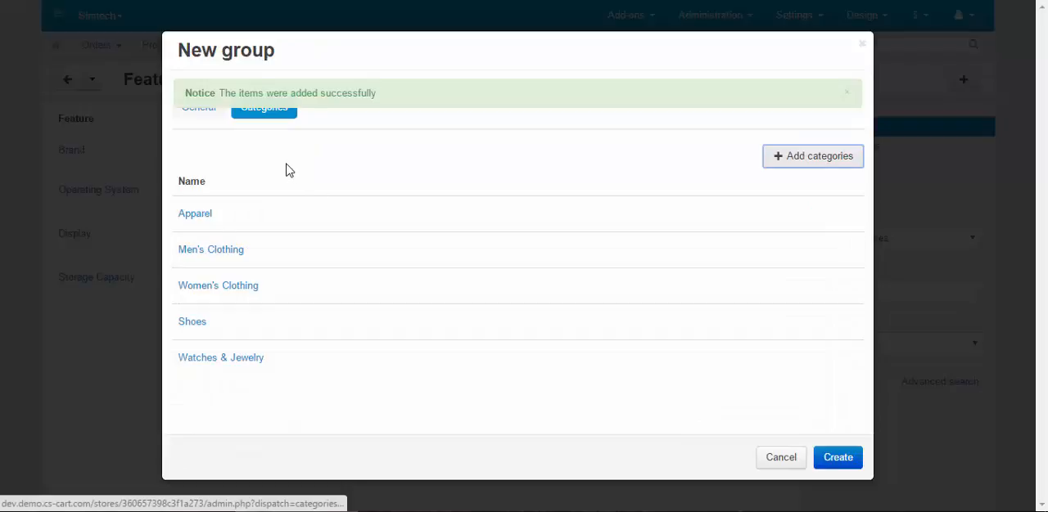
Create the Apparel features group.
click(198, 108)
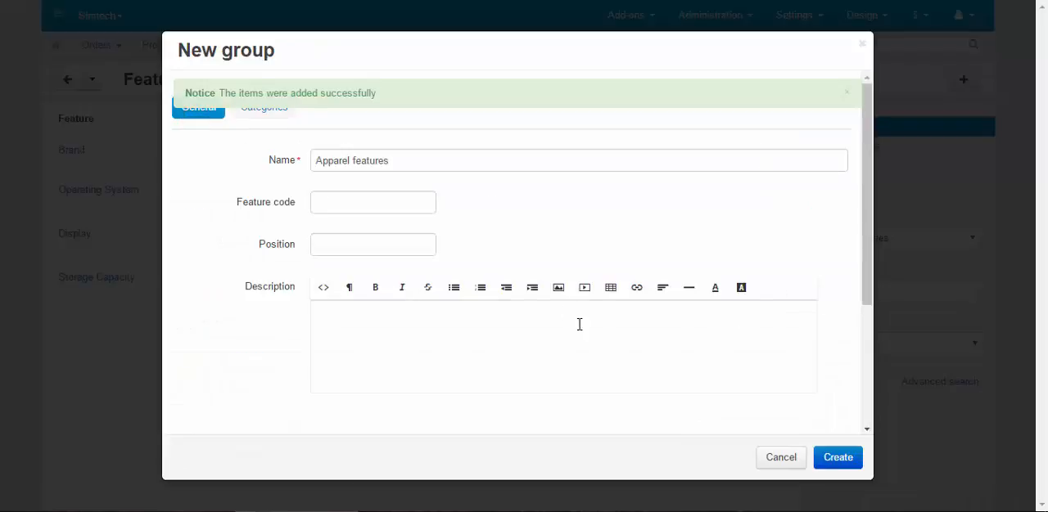
scroll(down, 3)
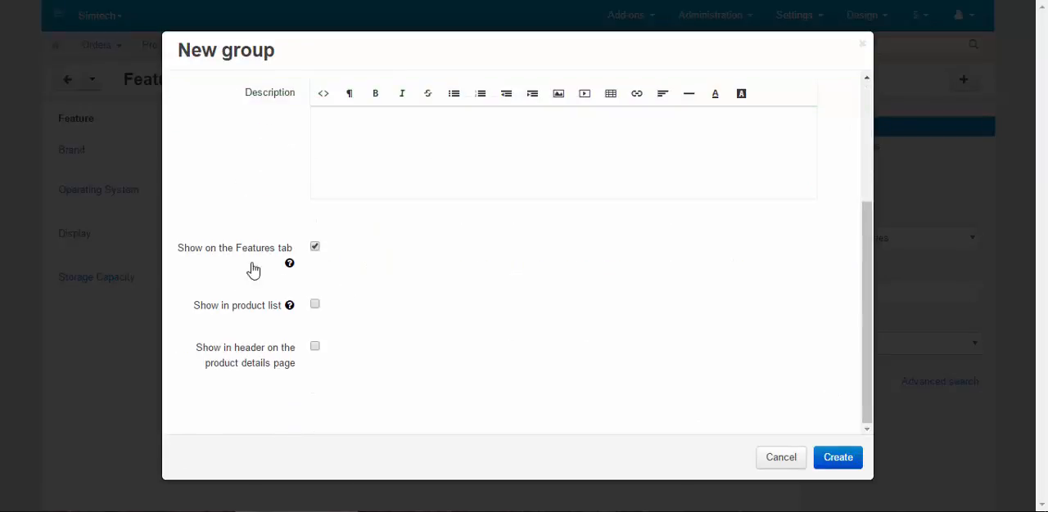
mouse_move(554, 285)
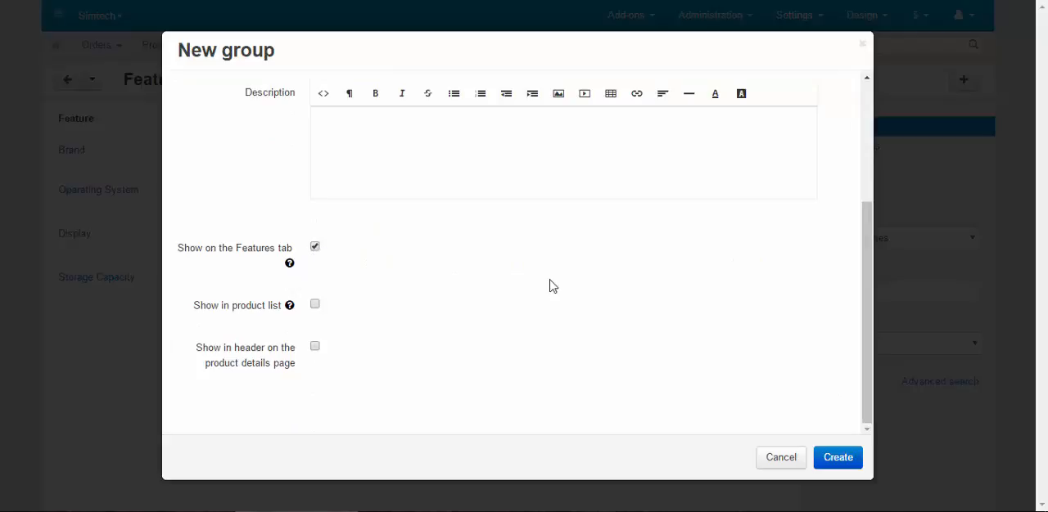
mouse_move(848, 458)
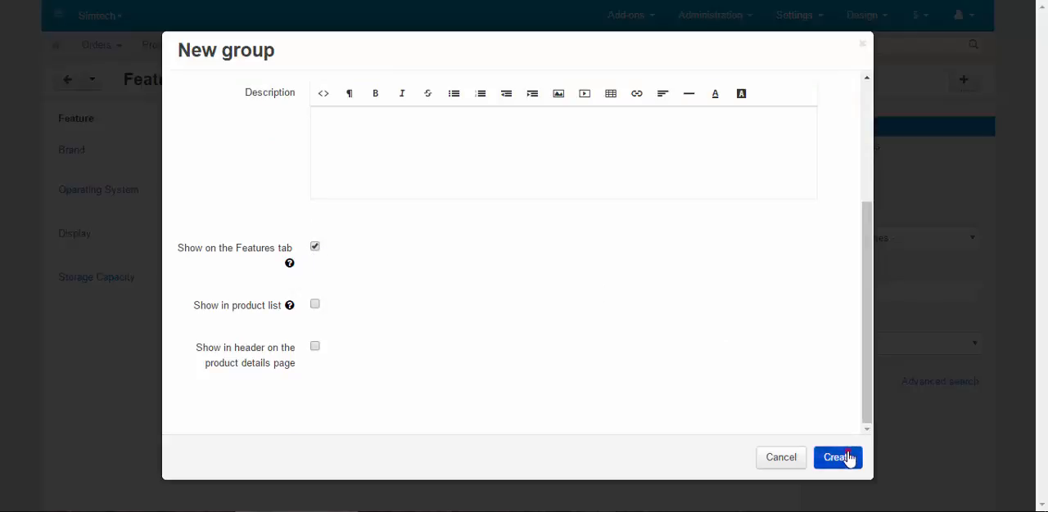
click(838, 459)
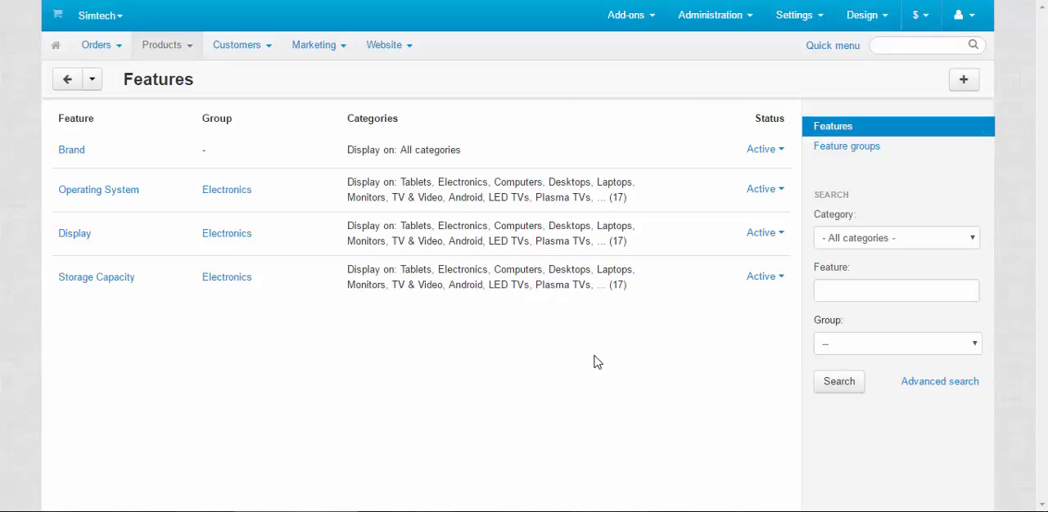
mouse_move(947, 81)
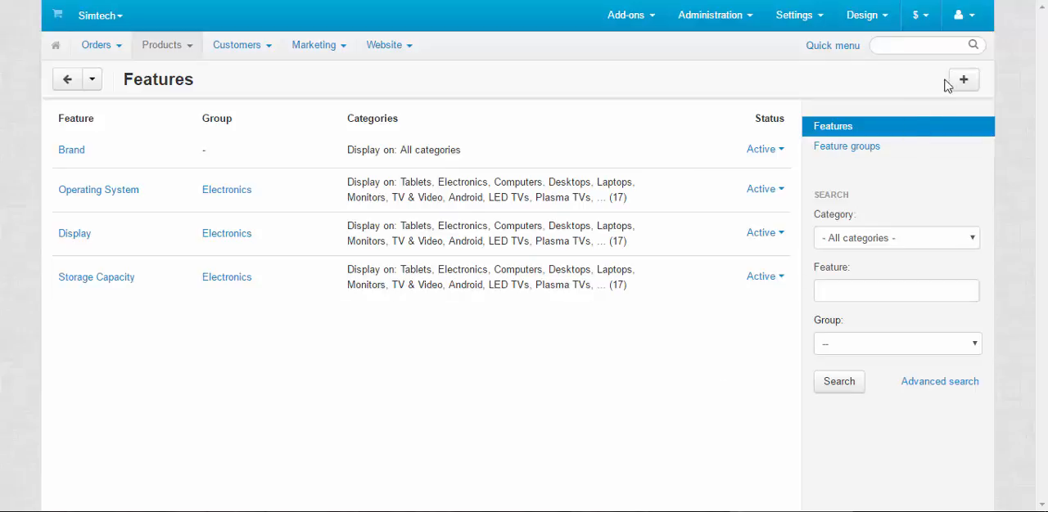
Start a new feature named Waterproof.
click(963, 78)
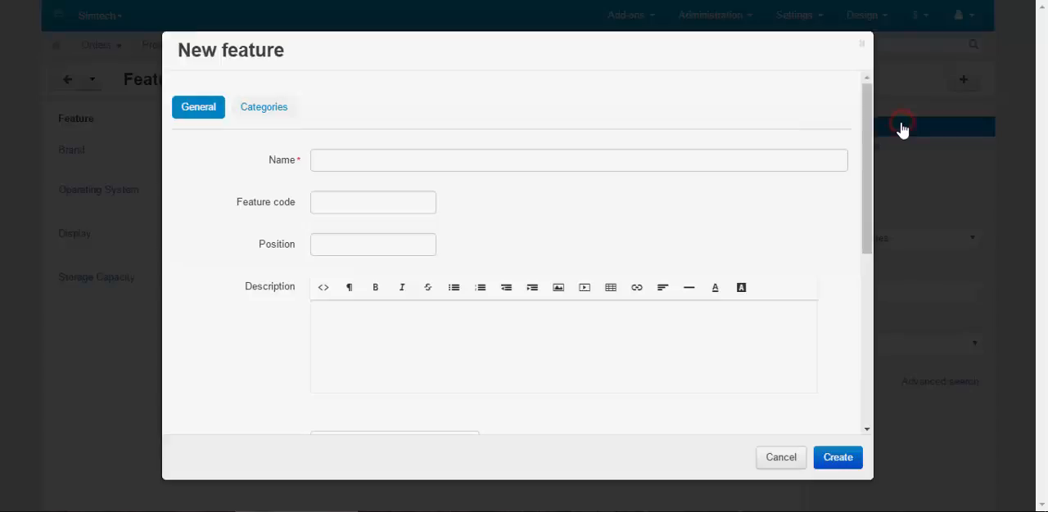
click(452, 161)
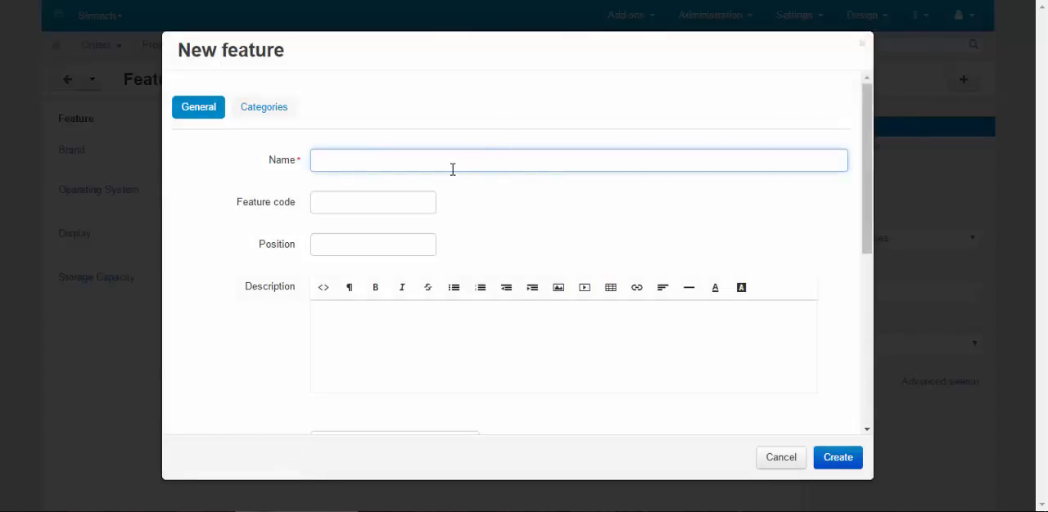
text(Waterproof)
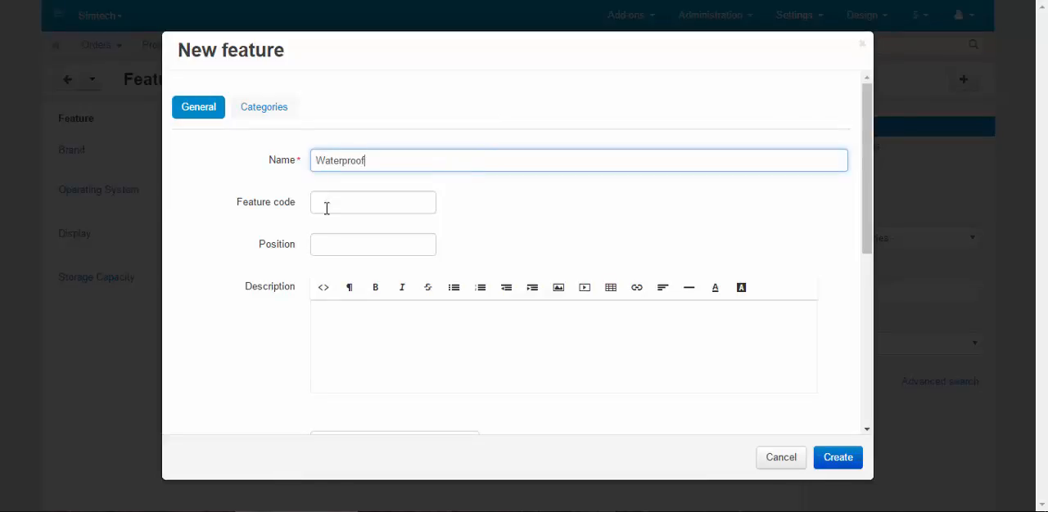
scroll(down, 3)
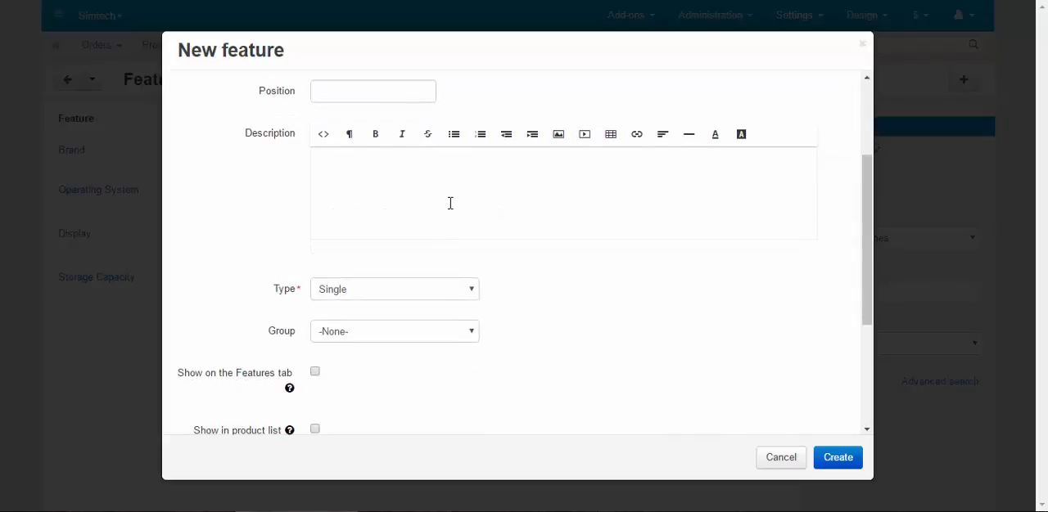
Make Waterproof a single check box in the Apparel features group.
click(393, 289)
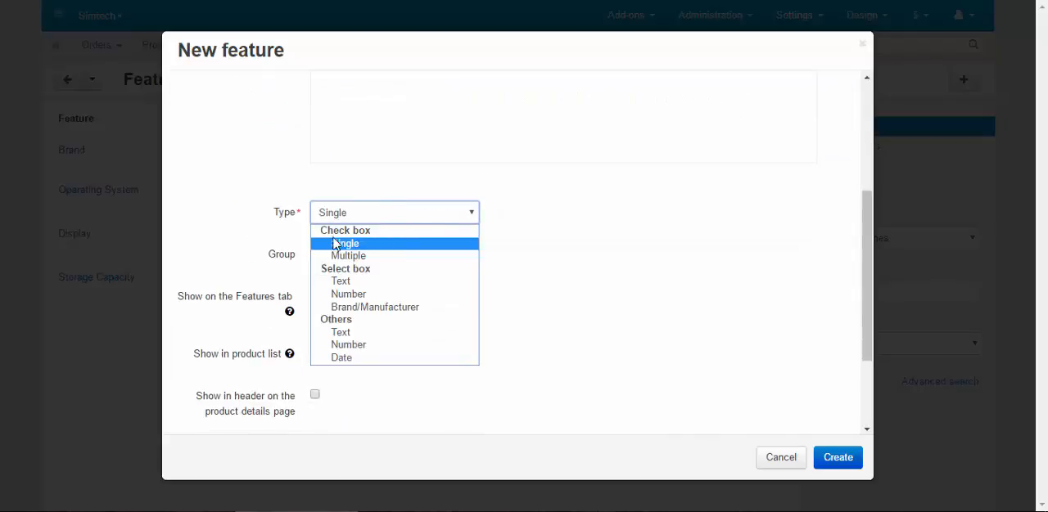
click(347, 242)
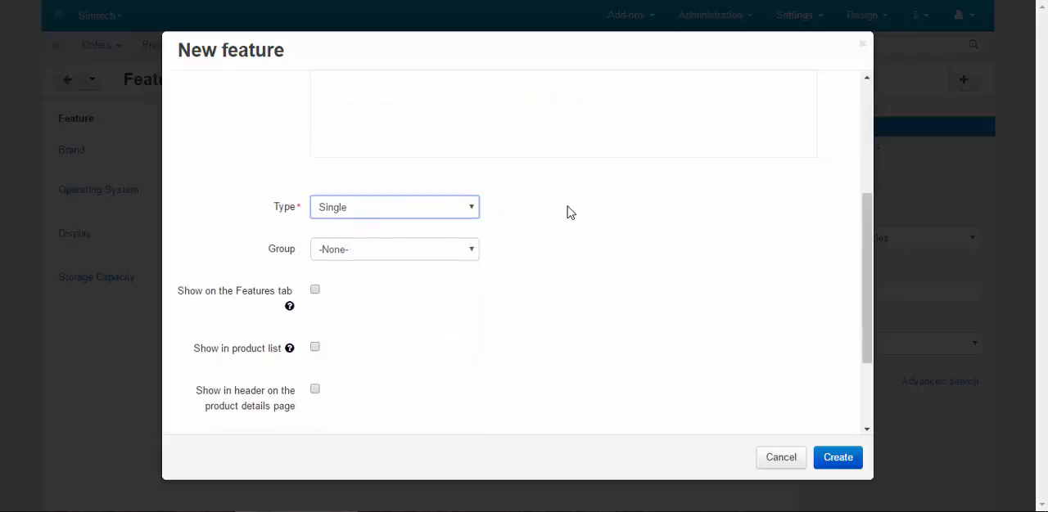
click(393, 249)
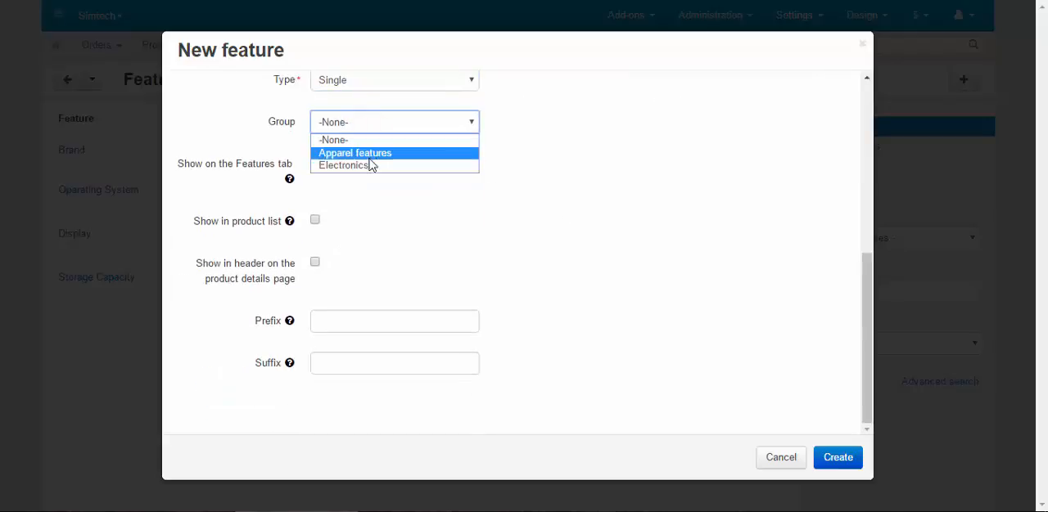
click(354, 154)
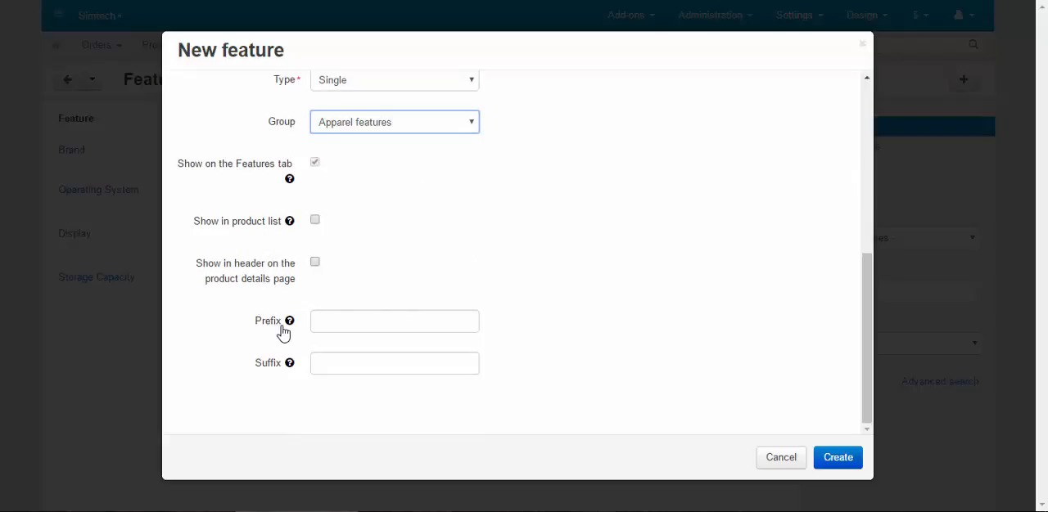
mouse_move(290, 321)
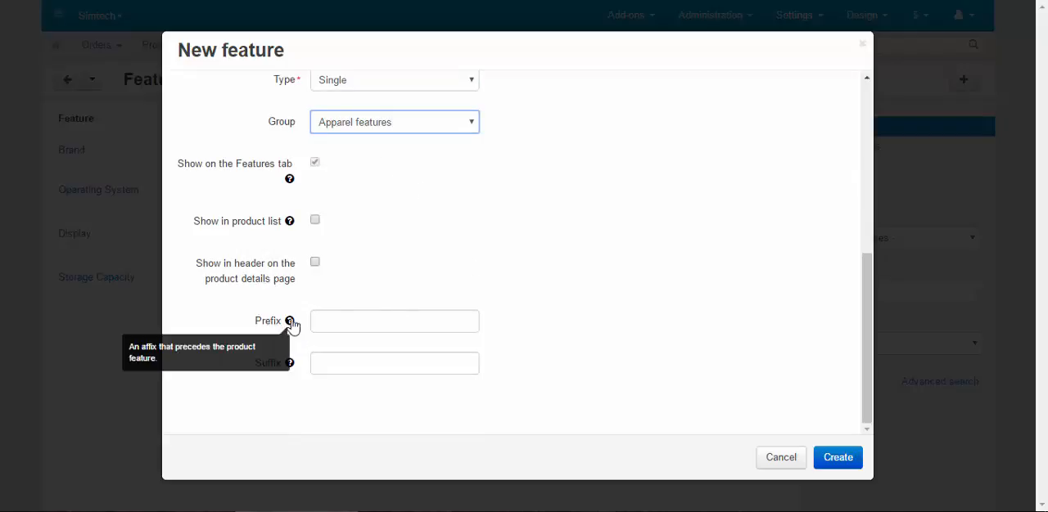
mouse_move(400, 276)
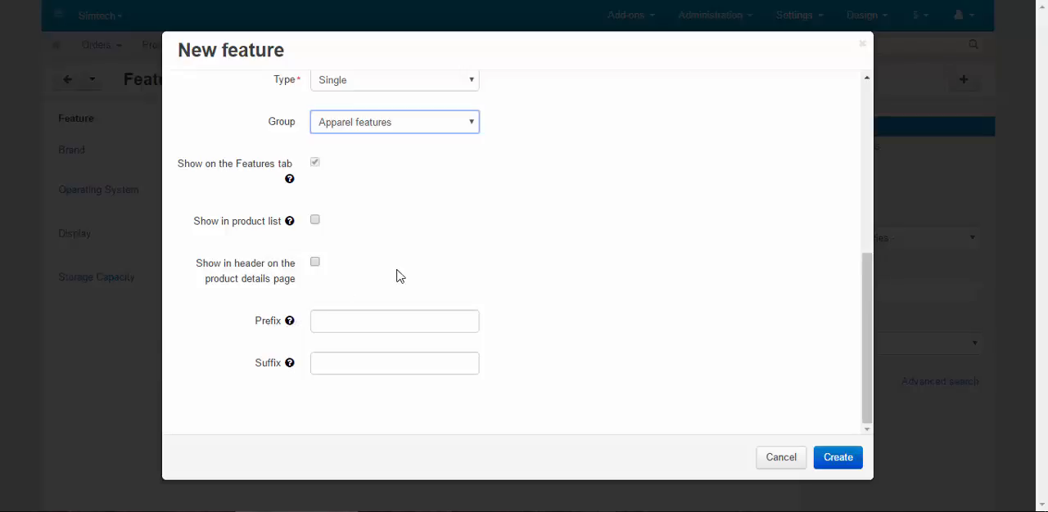
mouse_move(290, 364)
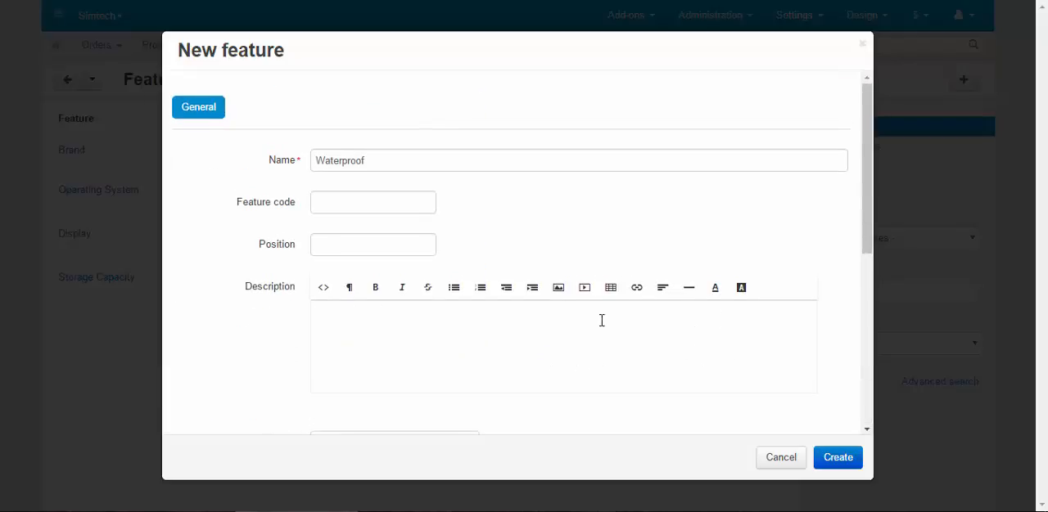
Describe the feature as 'Waterproof cloth' and create it.
click(435, 328)
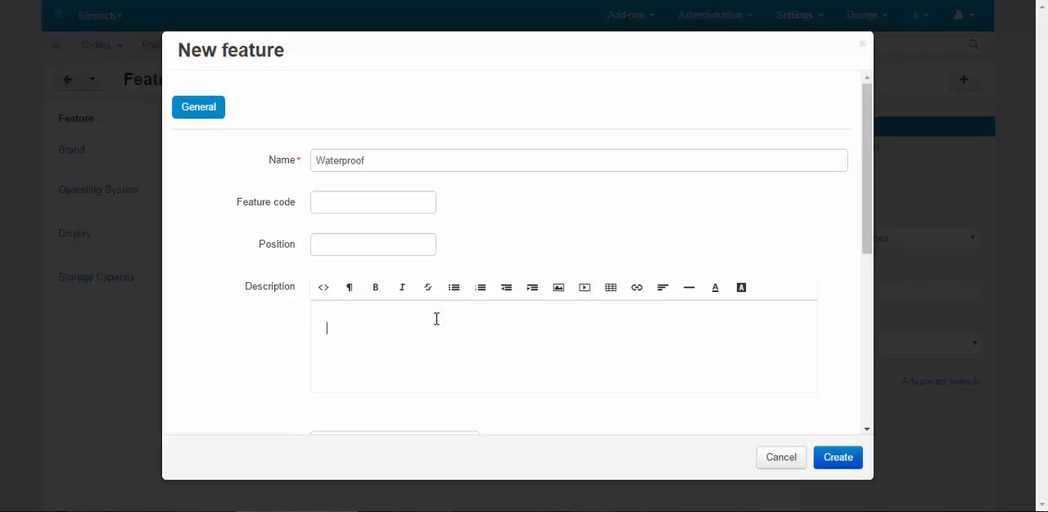
text(Water)
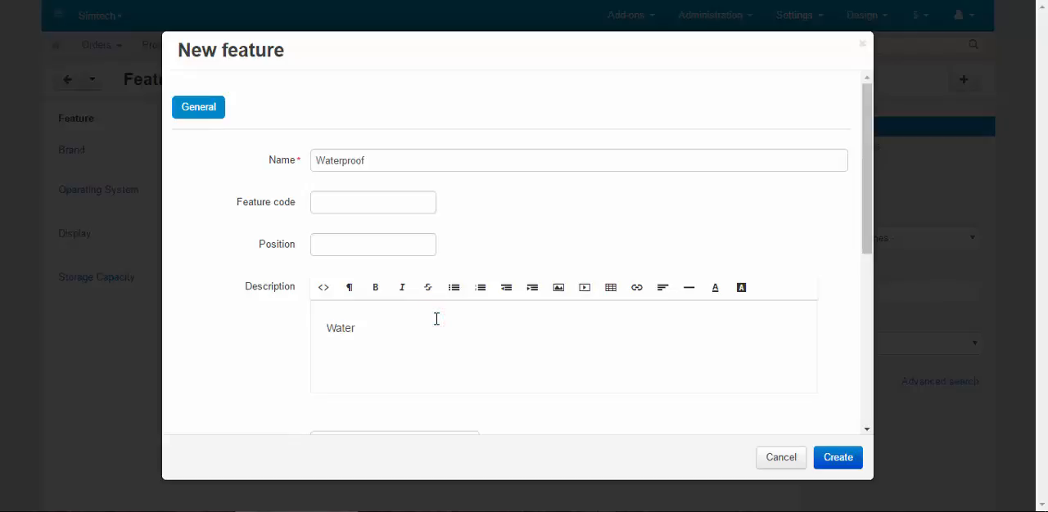
text(proof clo)
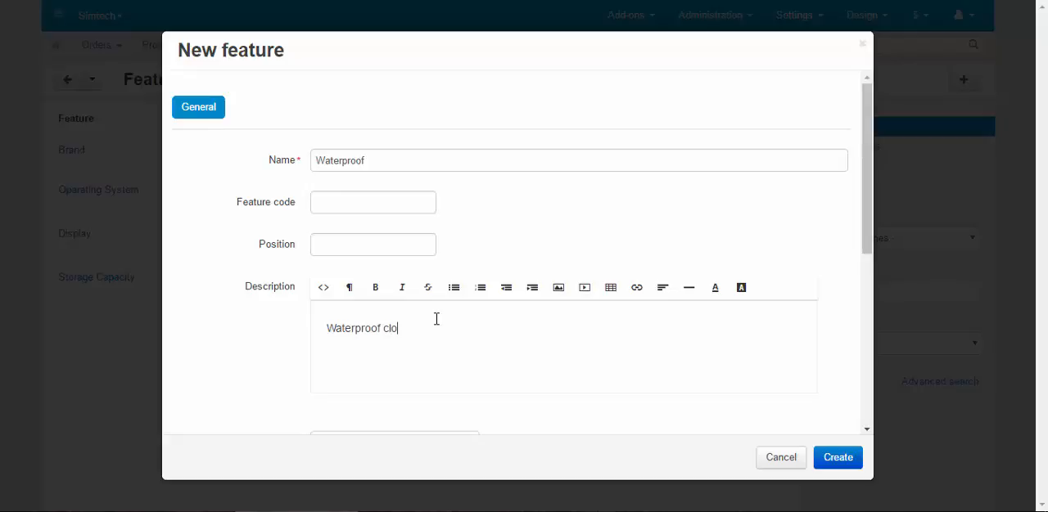
text(th)
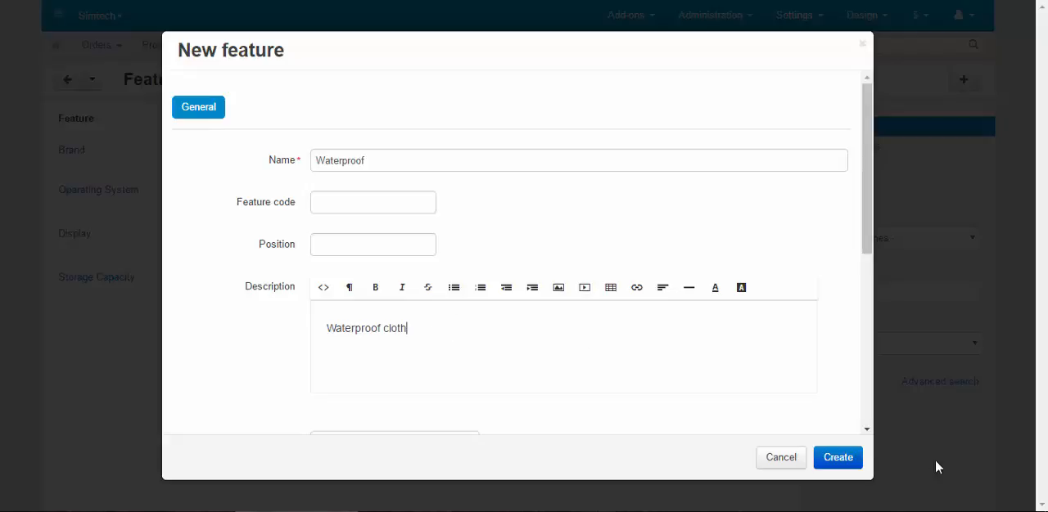
click(836, 458)
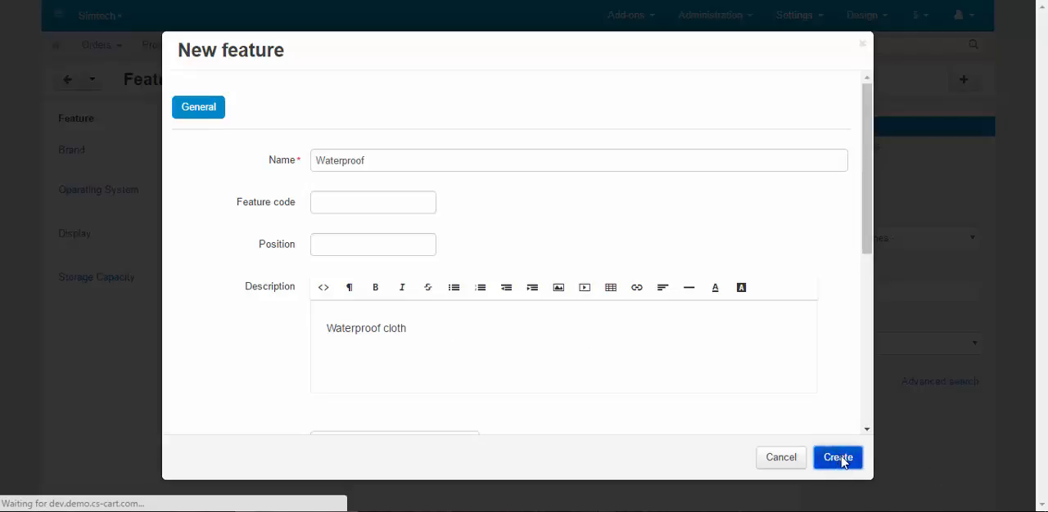
click(836, 457)
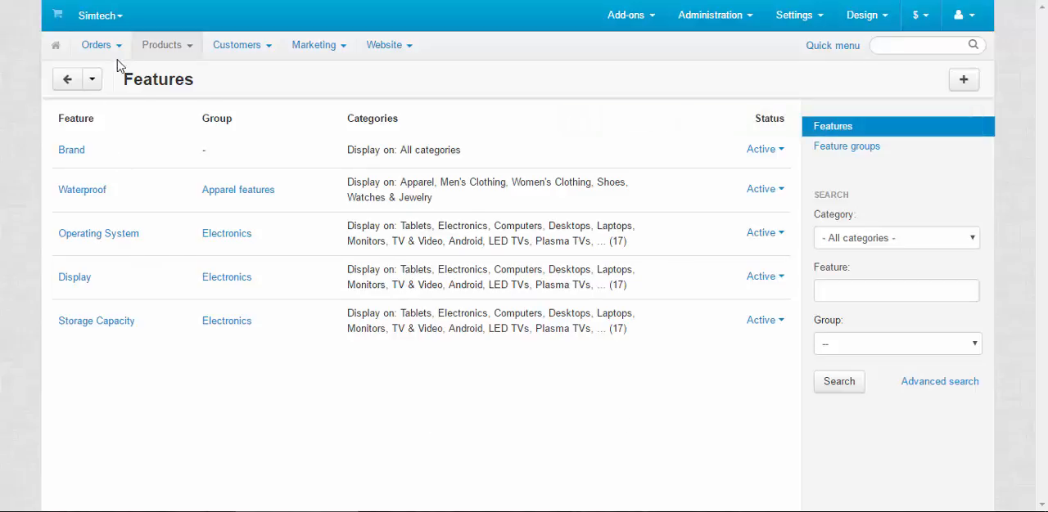
Tick Waterproof for the Trefoil Hoodie and save the product.
click(160, 44)
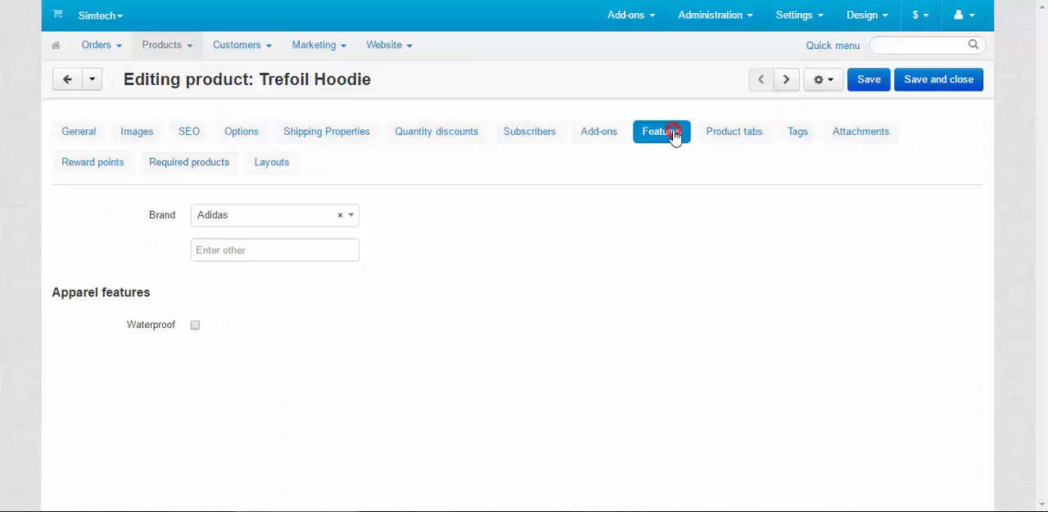
mouse_move(171, 336)
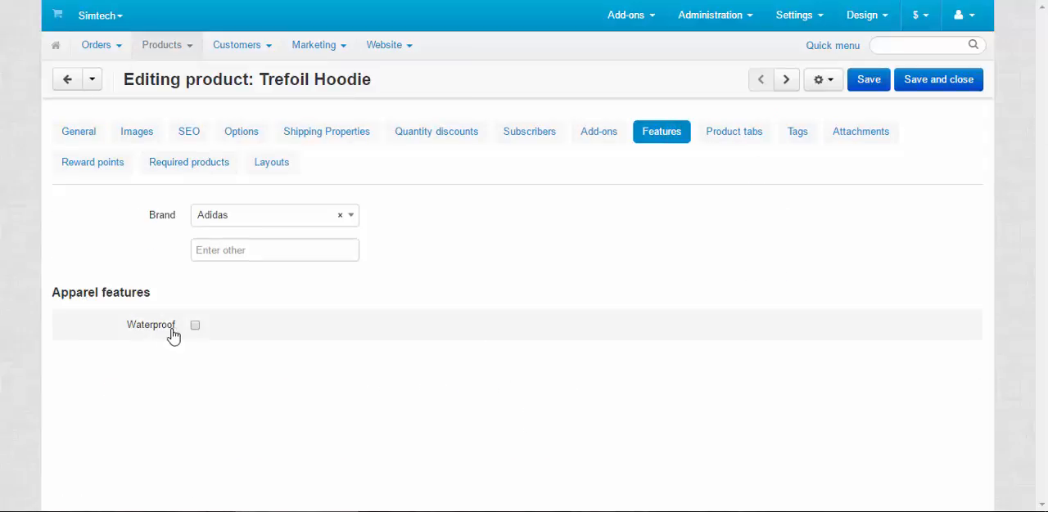
click(195, 326)
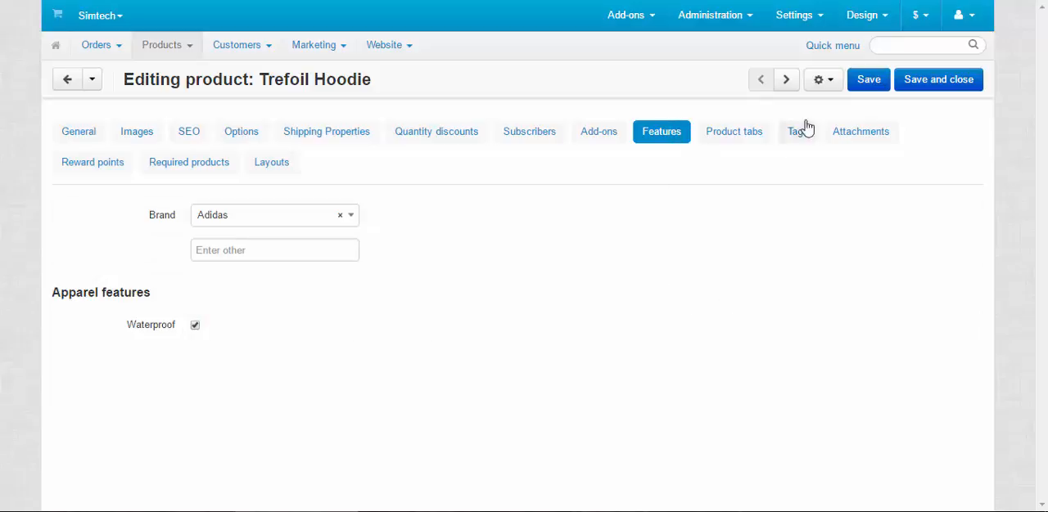
click(867, 78)
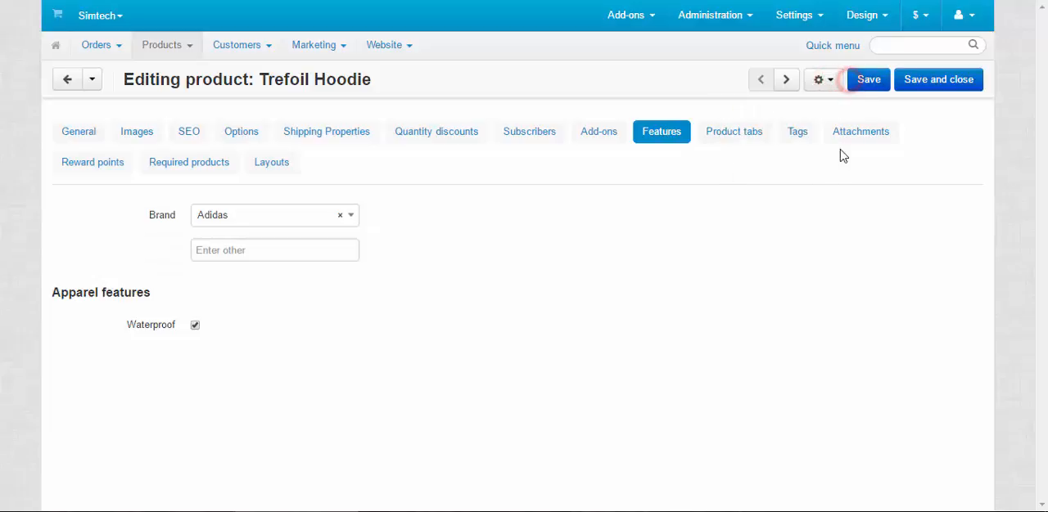
click(867, 79)
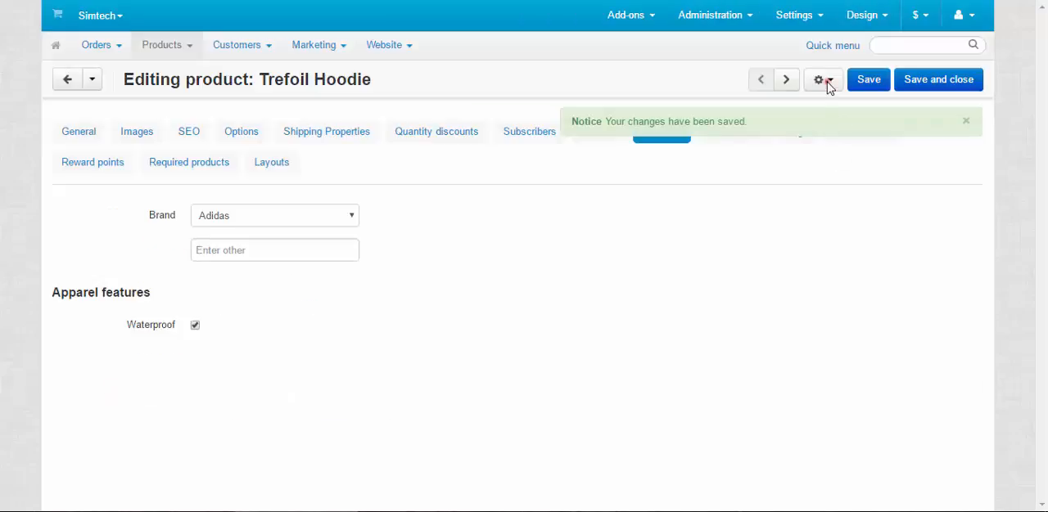
Preview the hoodie on the storefront via the gear menu.
click(825, 78)
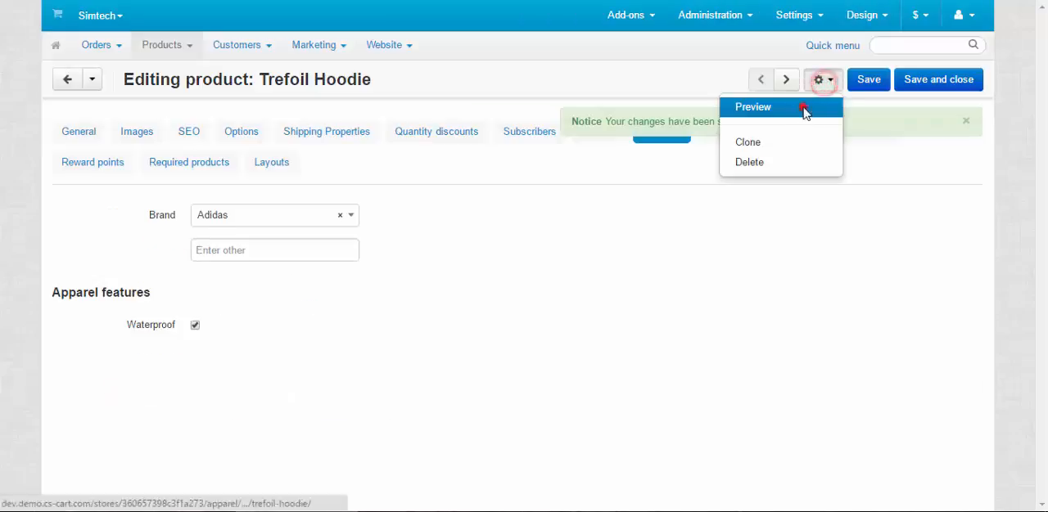
click(753, 106)
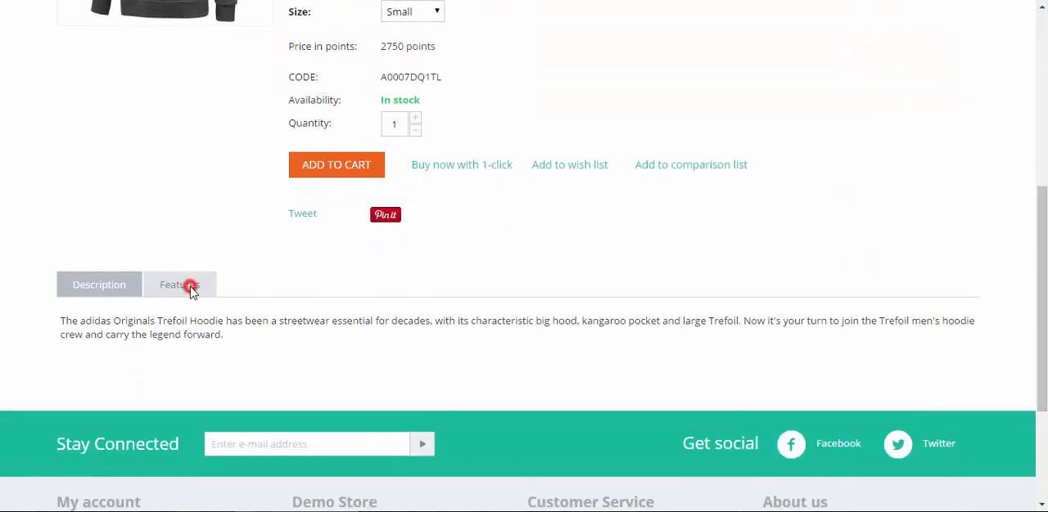
View the storefront Features showing Adidas and ticked Waterproof, reading its 'Waterproof cloth' description.
click(188, 285)
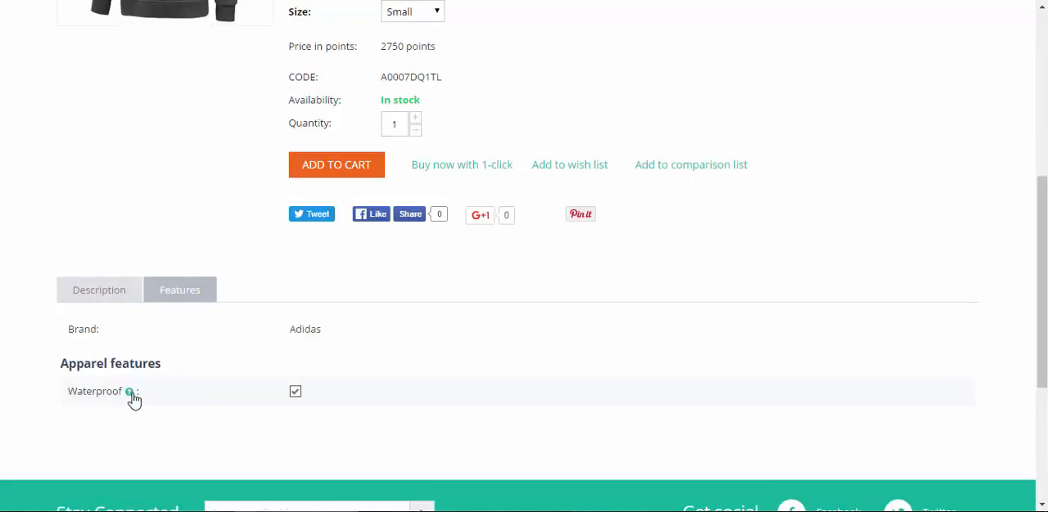
click(129, 391)
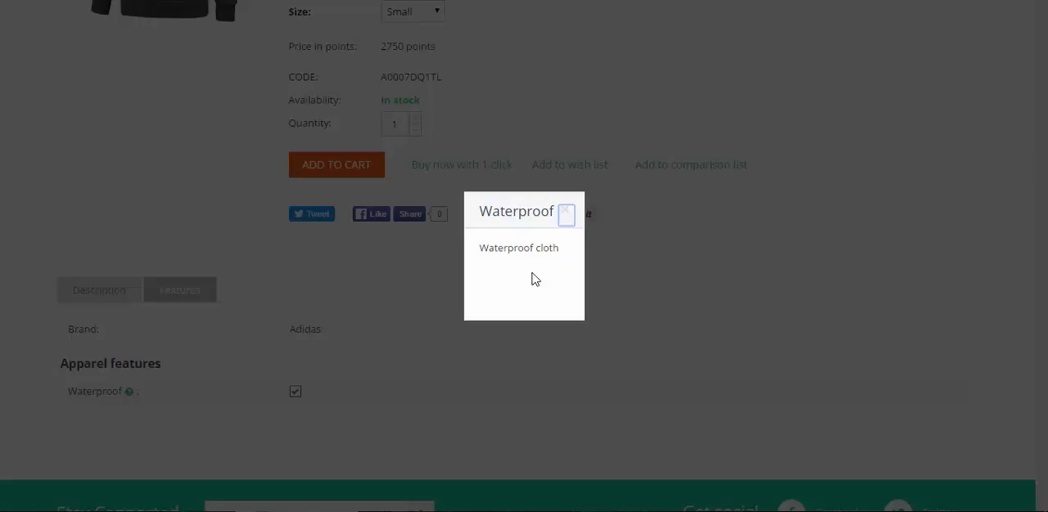
mouse_move(580, 206)
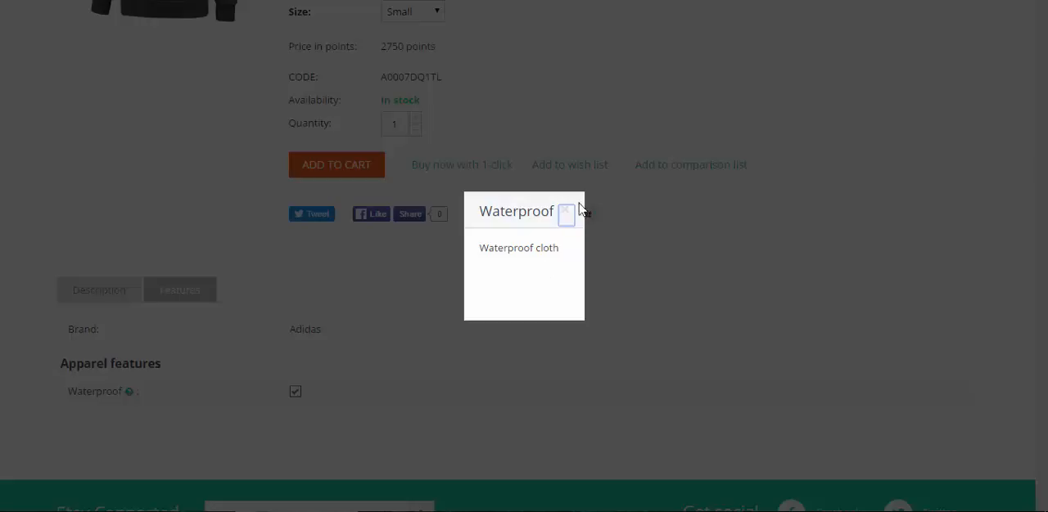
click(567, 211)
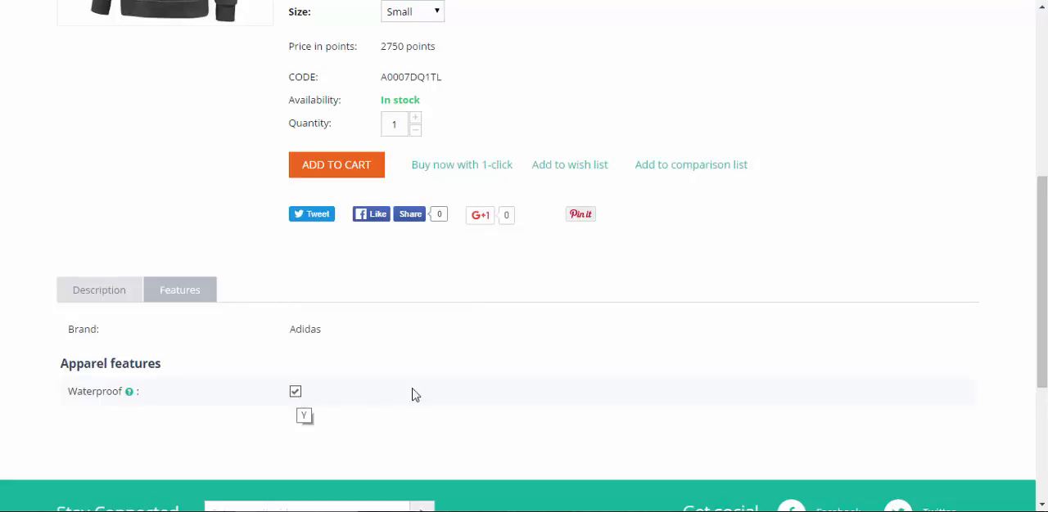
mouse_move(654, 422)
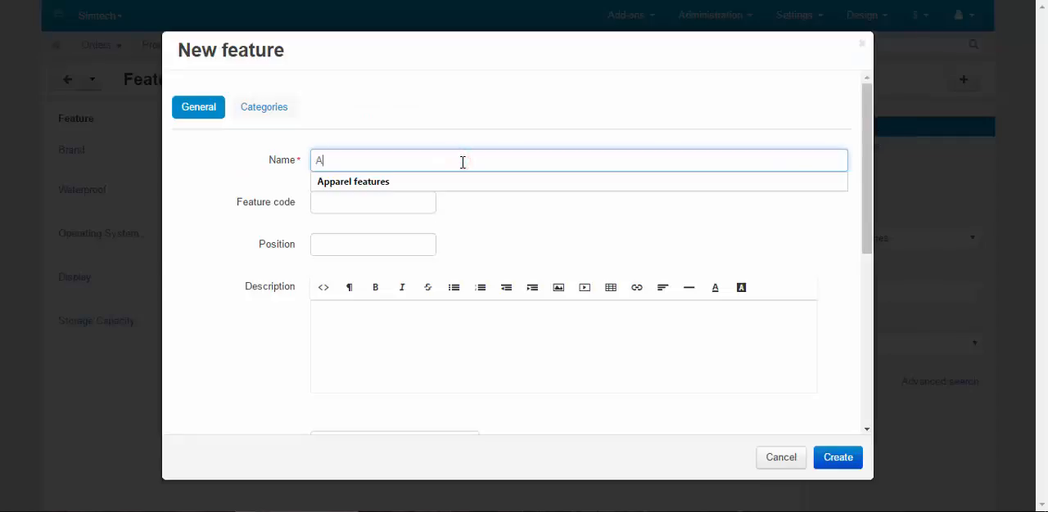
Name the new feature Accessories and make it a multiple check box.
text(ccessories)
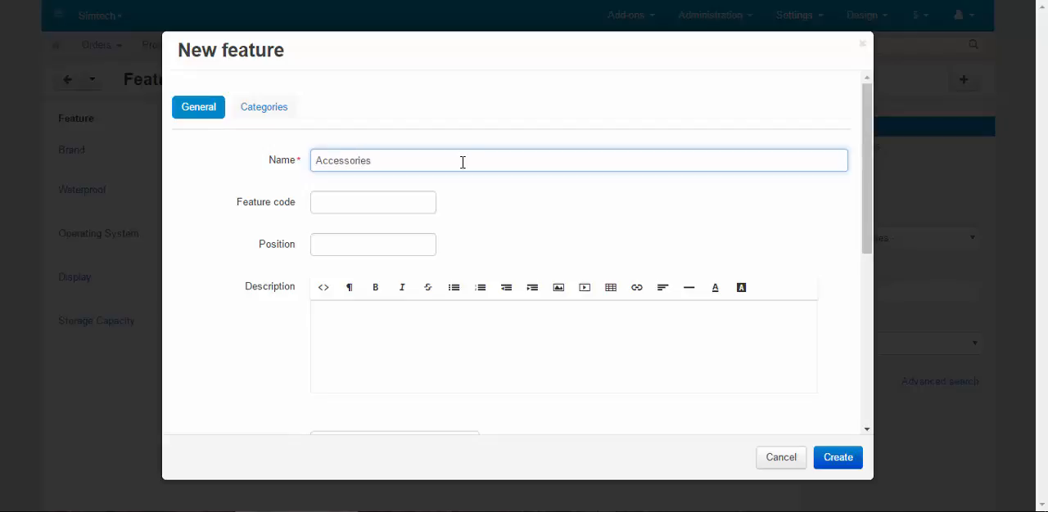
mouse_move(612, 235)
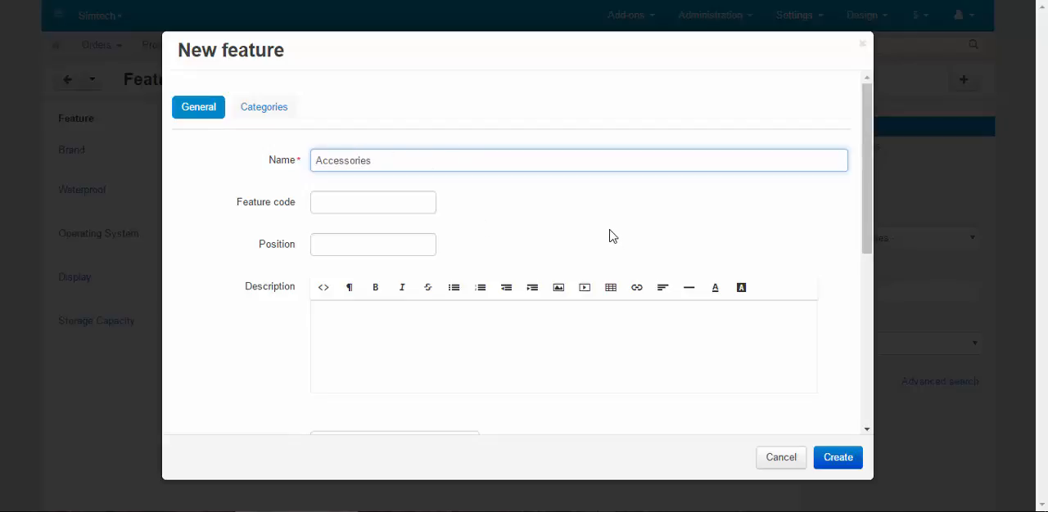
click(393, 213)
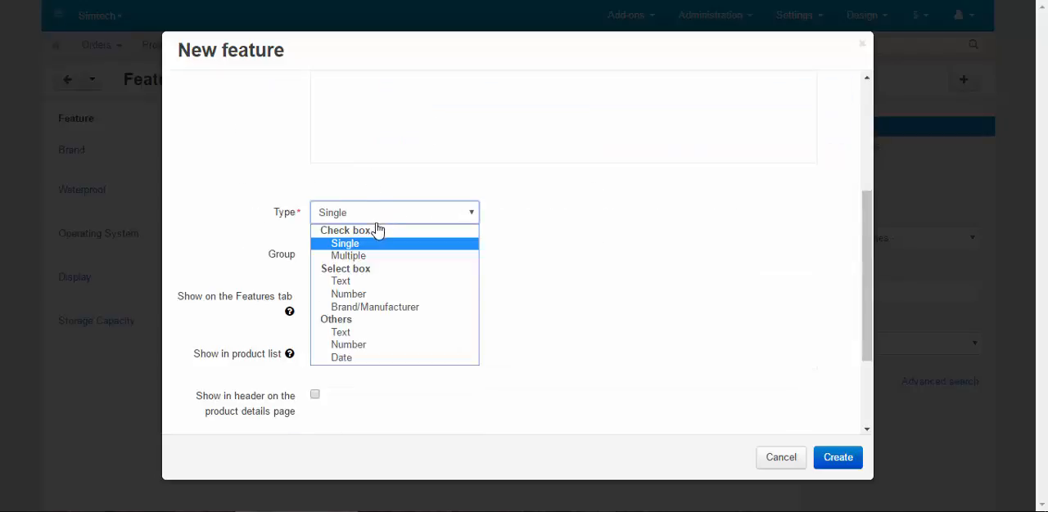
click(347, 255)
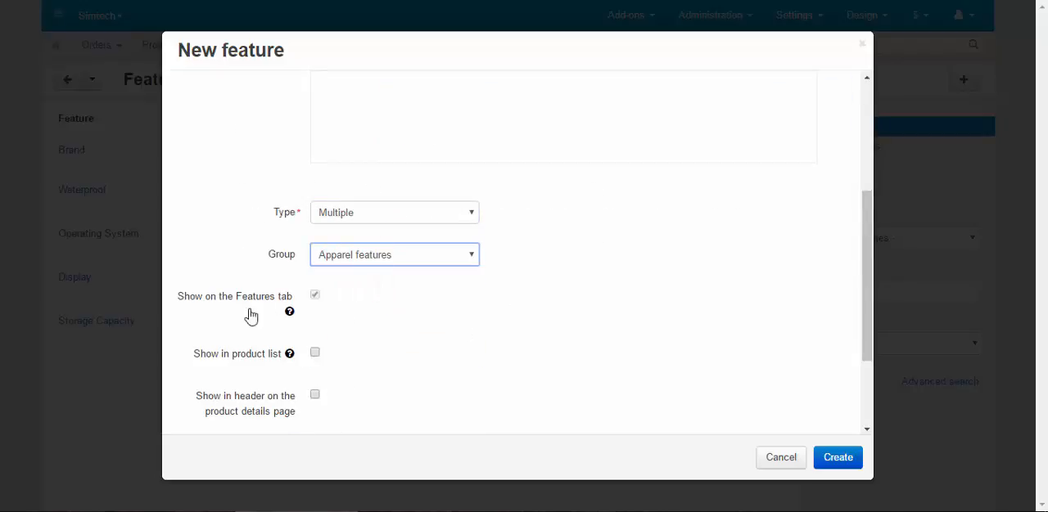
scroll(down, 3)
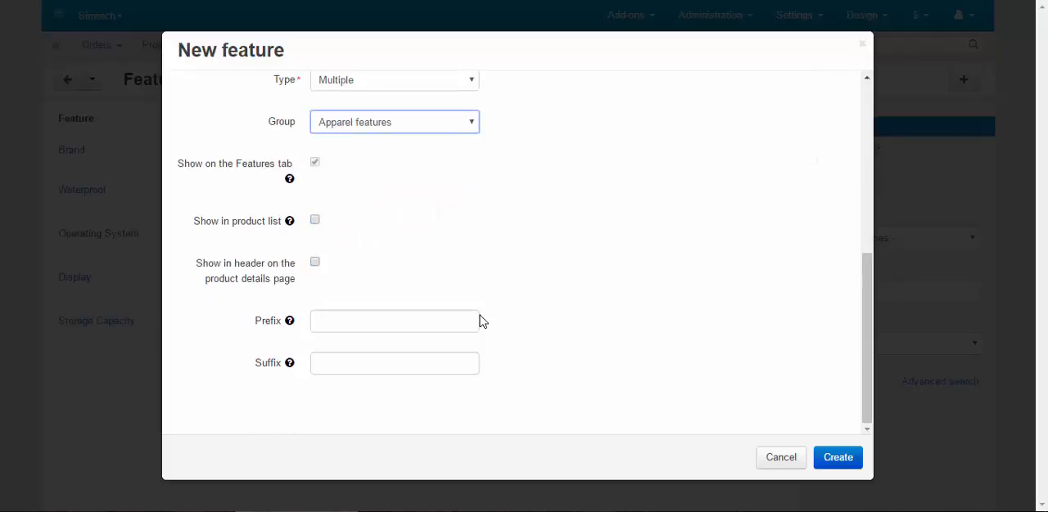
Add the variants Laces, Hood, Long sleeves and Knee length.
click(258, 107)
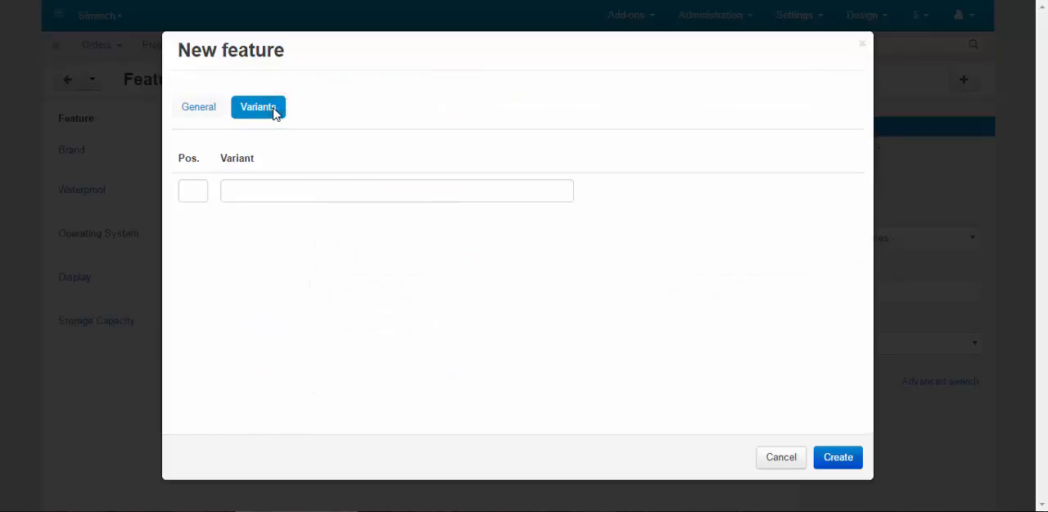
click(396, 190)
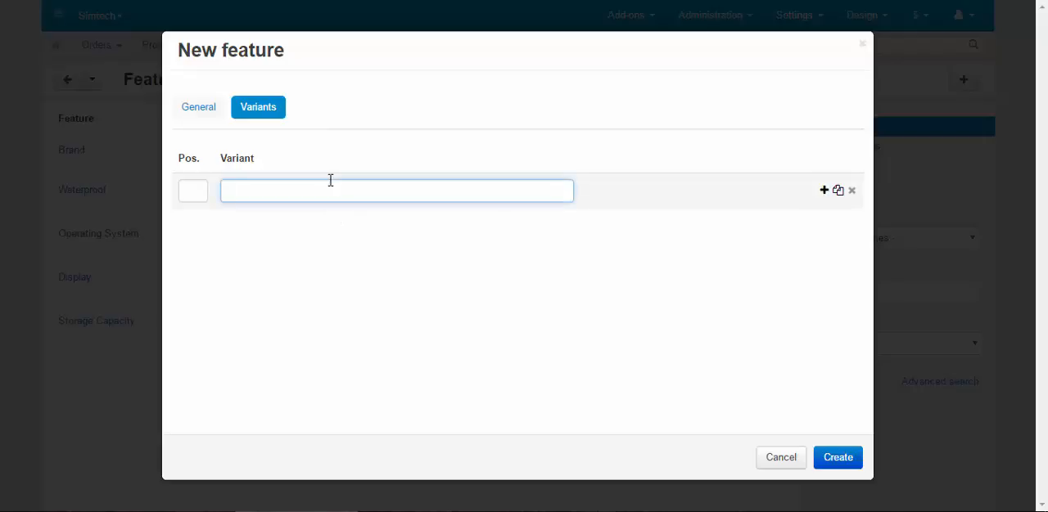
text(laces)
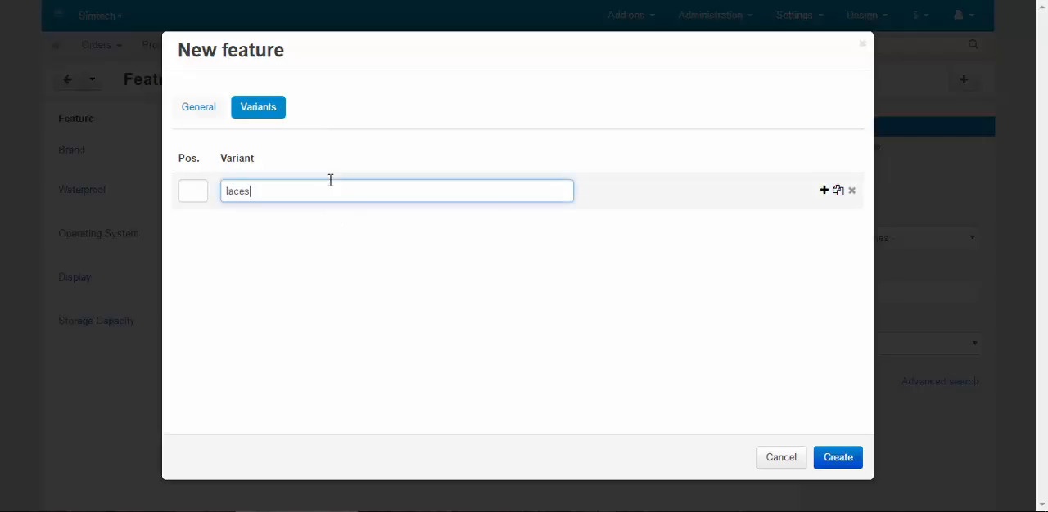
click(824, 190)
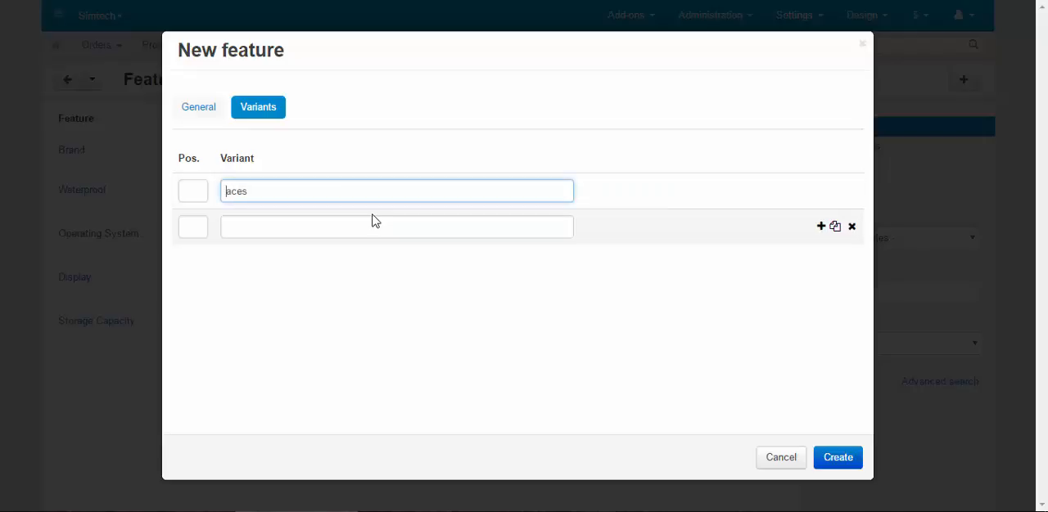
click(381, 233)
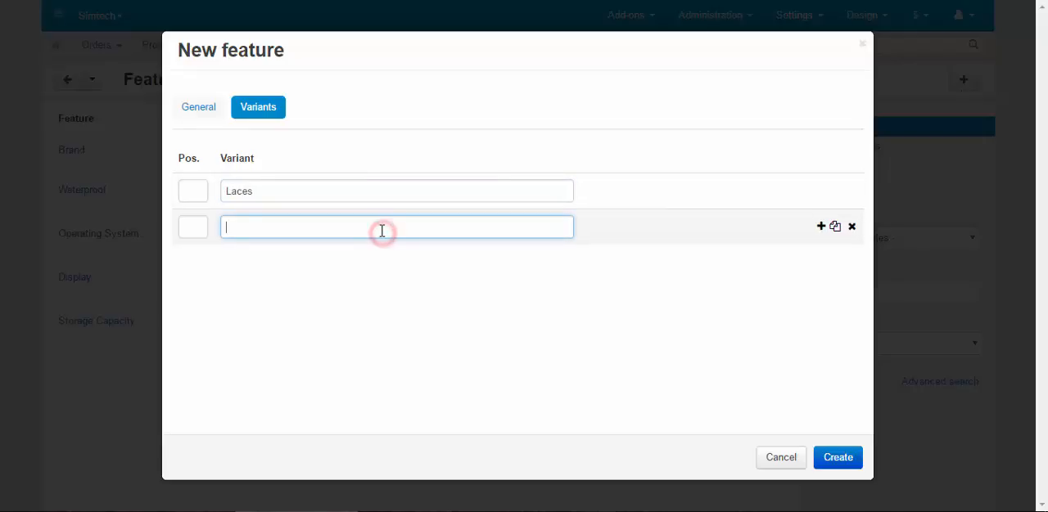
text(Hood)
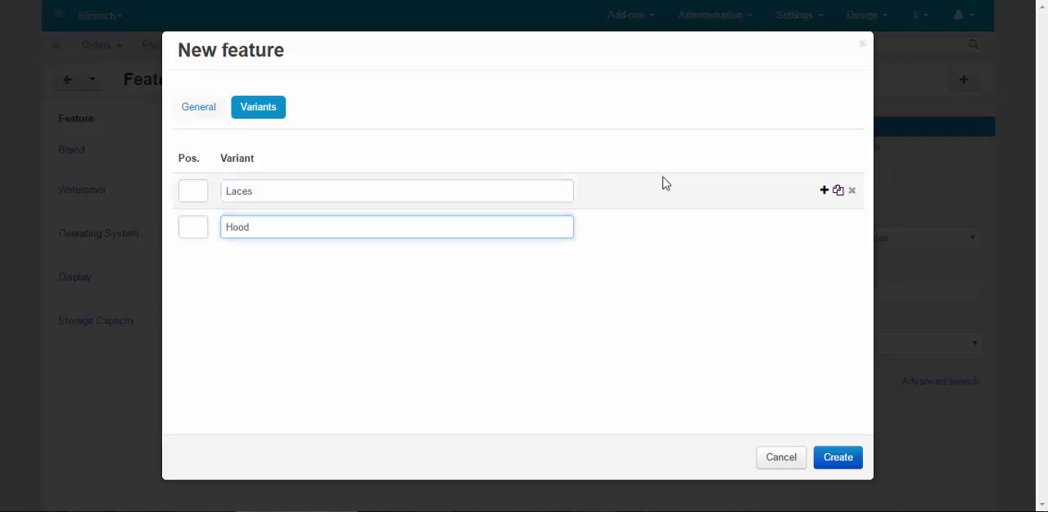
click(823, 190)
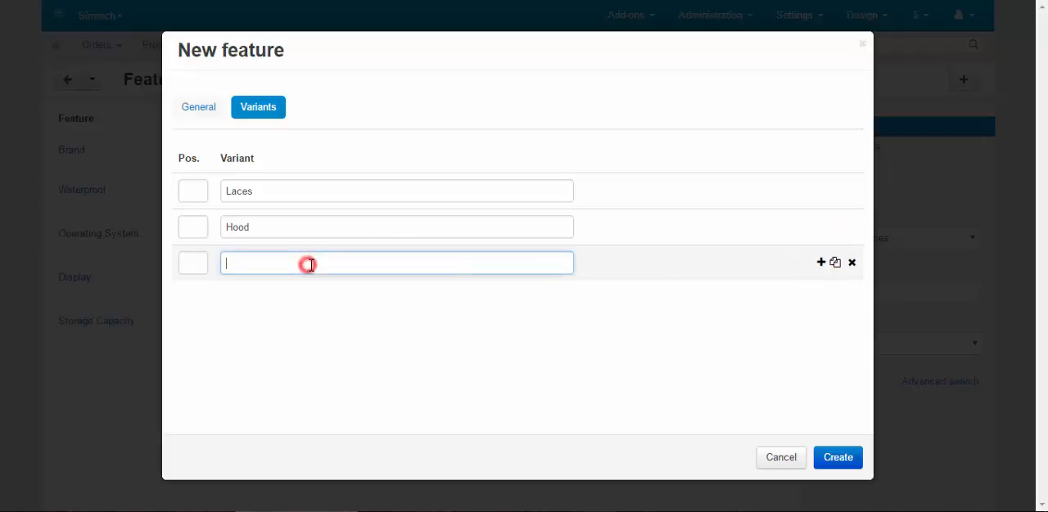
text(Long sleev)
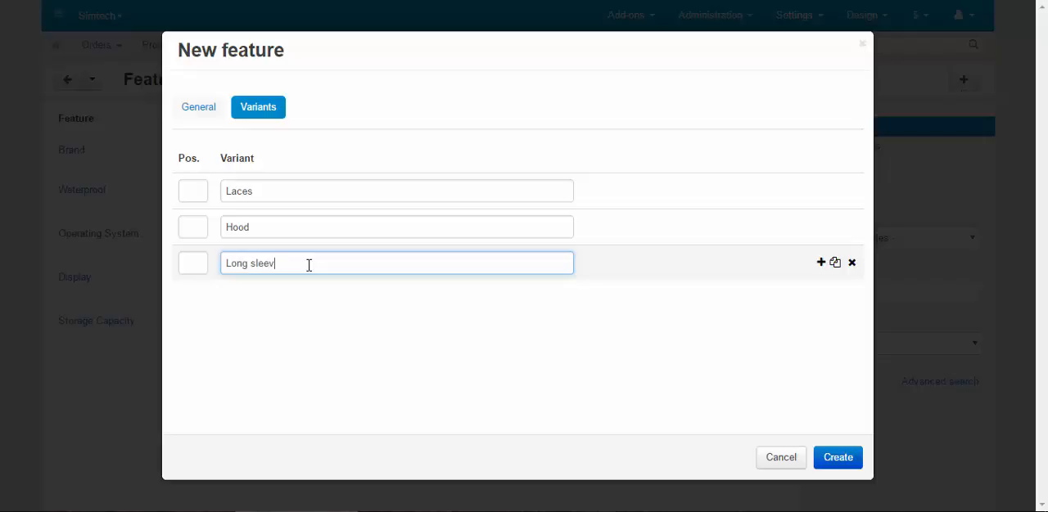
text(s)
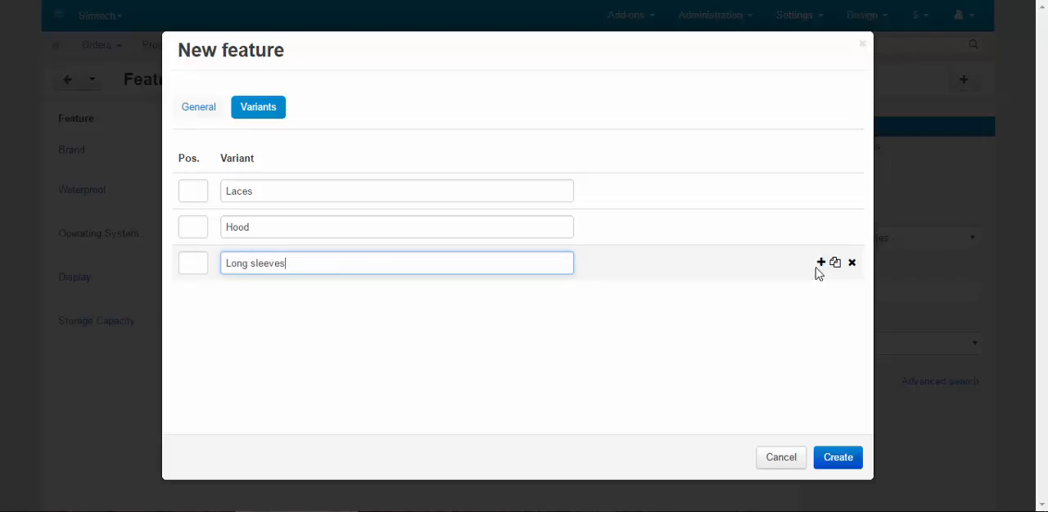
click(820, 262)
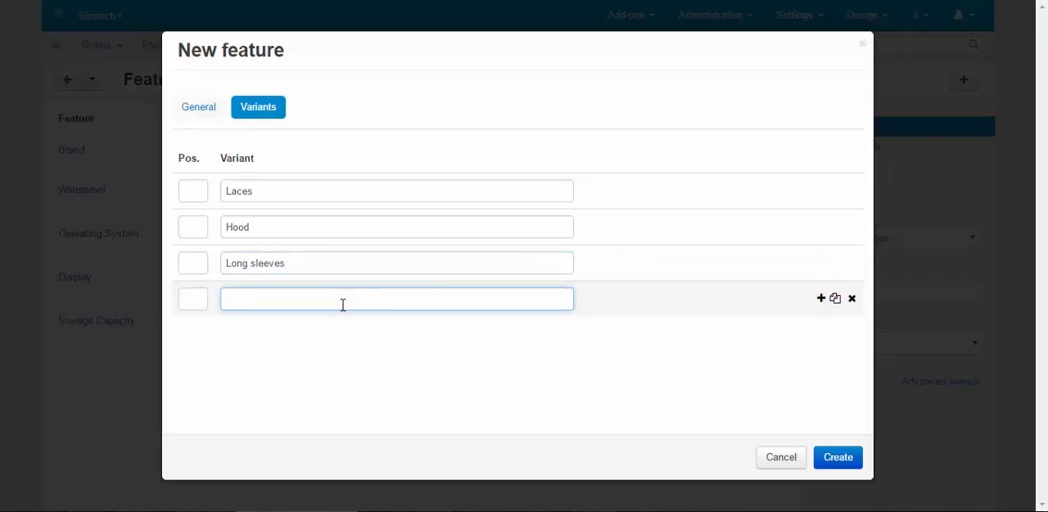
text(Knee length)
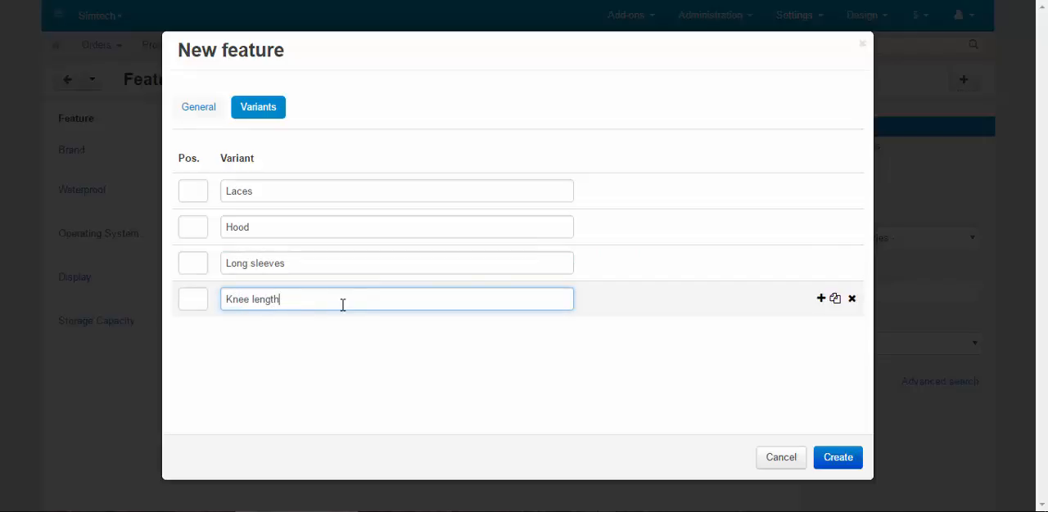
Rename the feature to Details and create it.
click(198, 106)
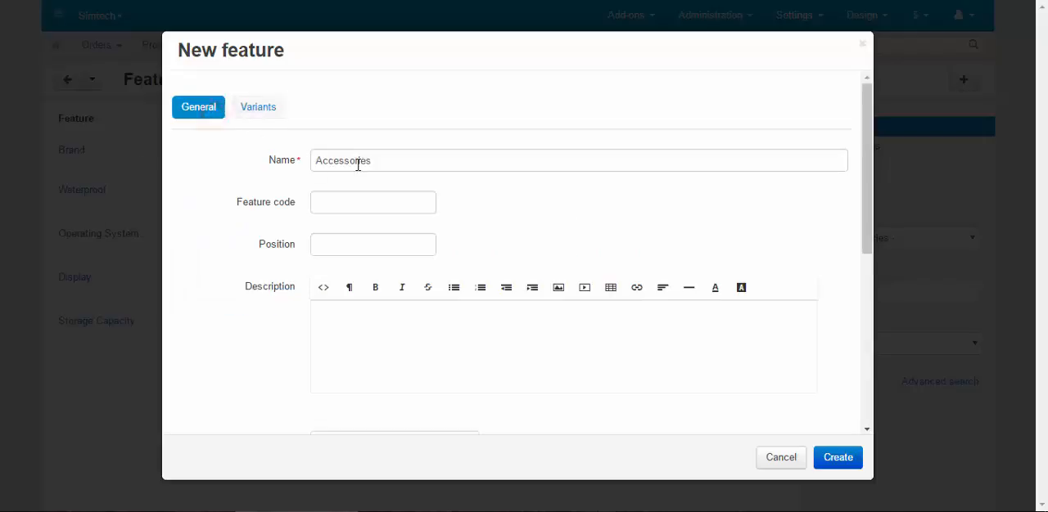
text(Det)
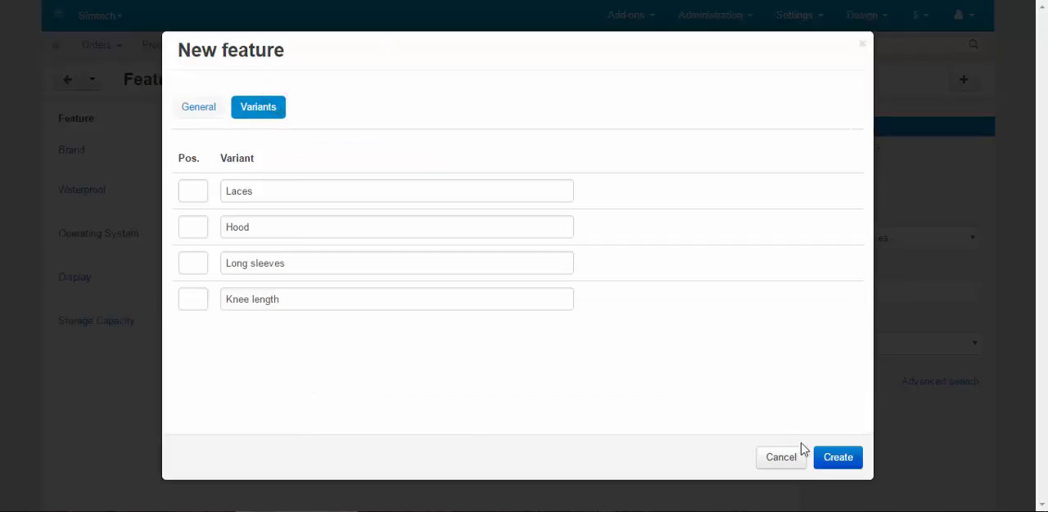
click(839, 458)
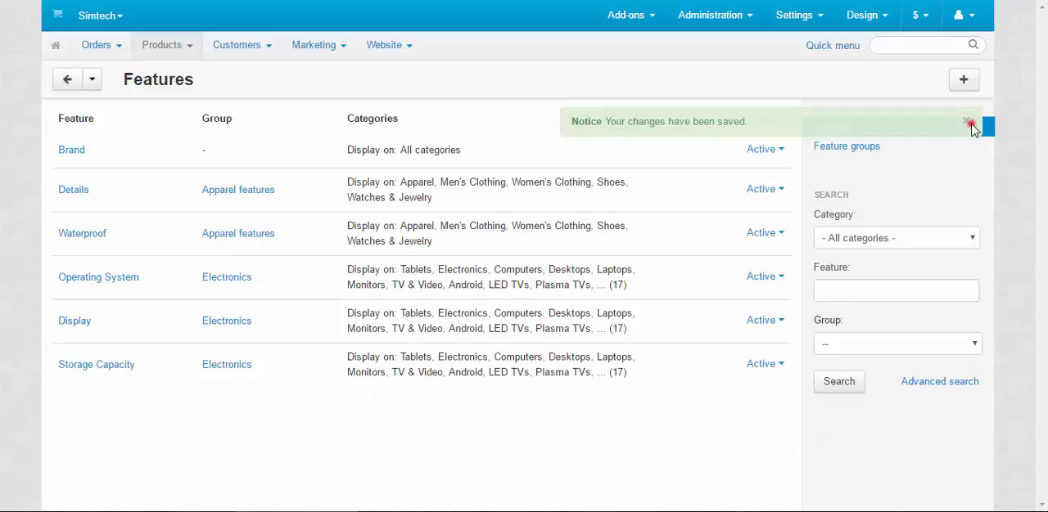
click(92, 79)
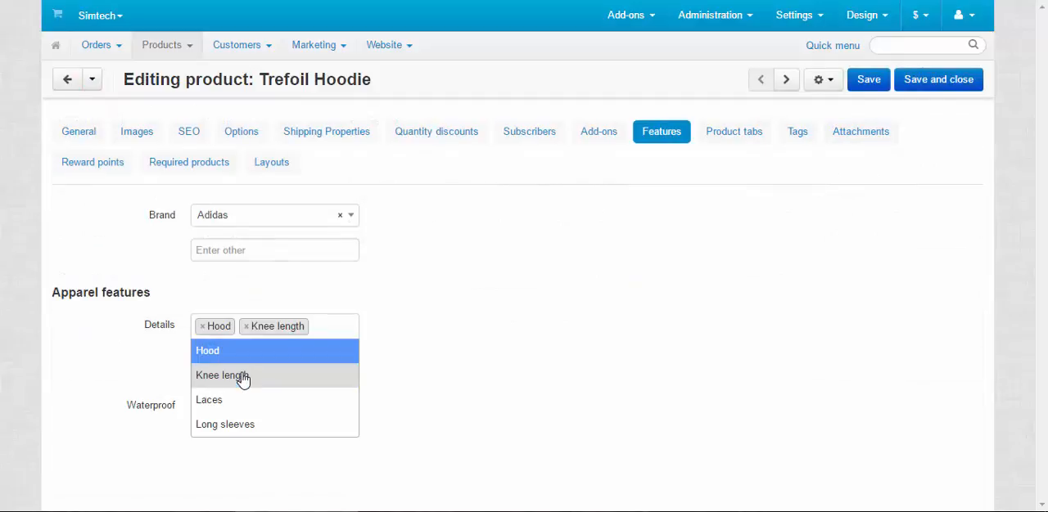
mouse_move(260, 354)
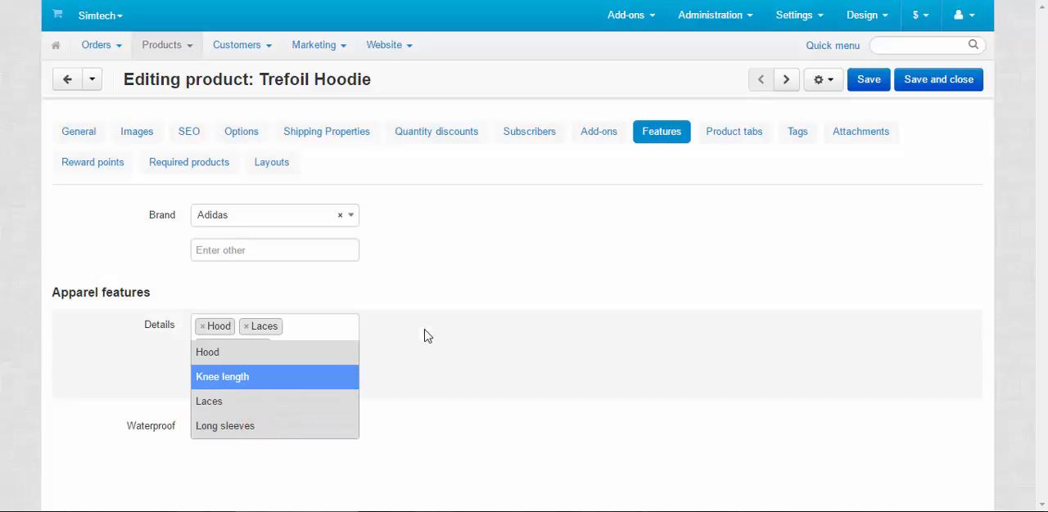
Add Long sleeves and a custom 'Red logo' detail to the hoodie and save.
click(226, 426)
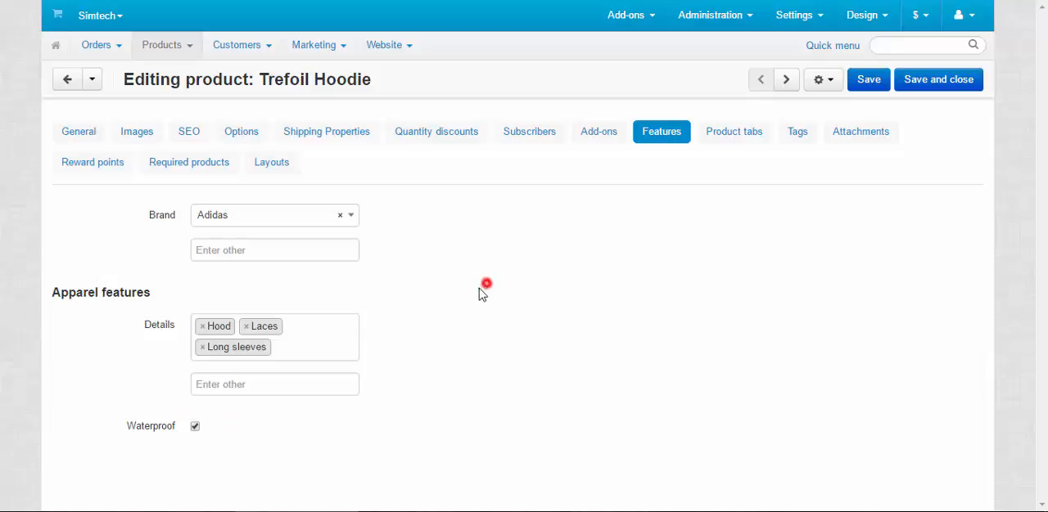
click(275, 383)
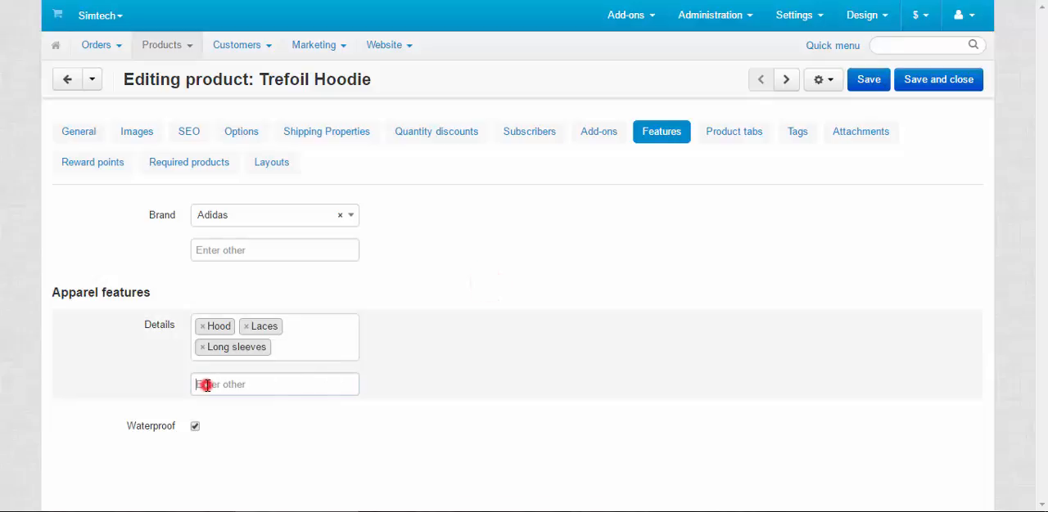
click(275, 384)
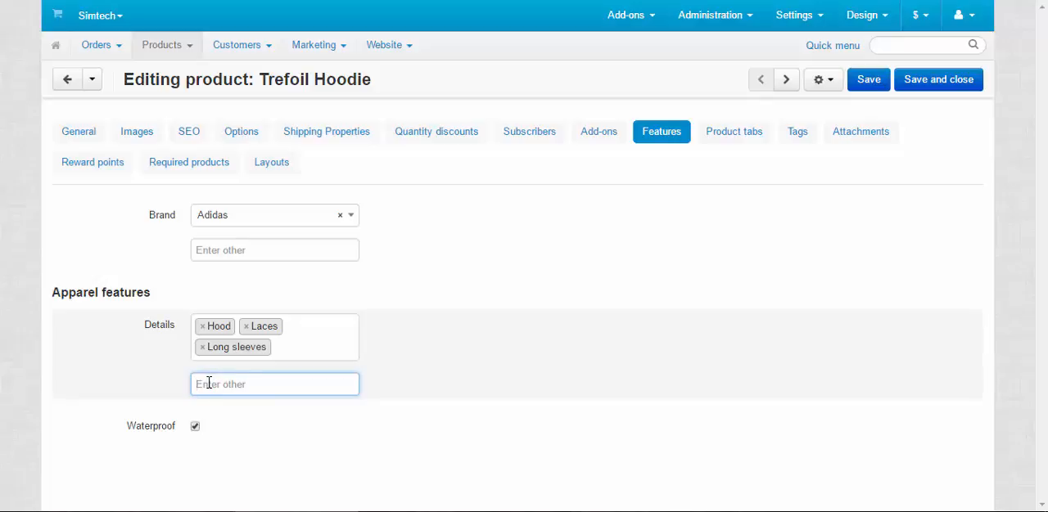
mouse_move(281, 385)
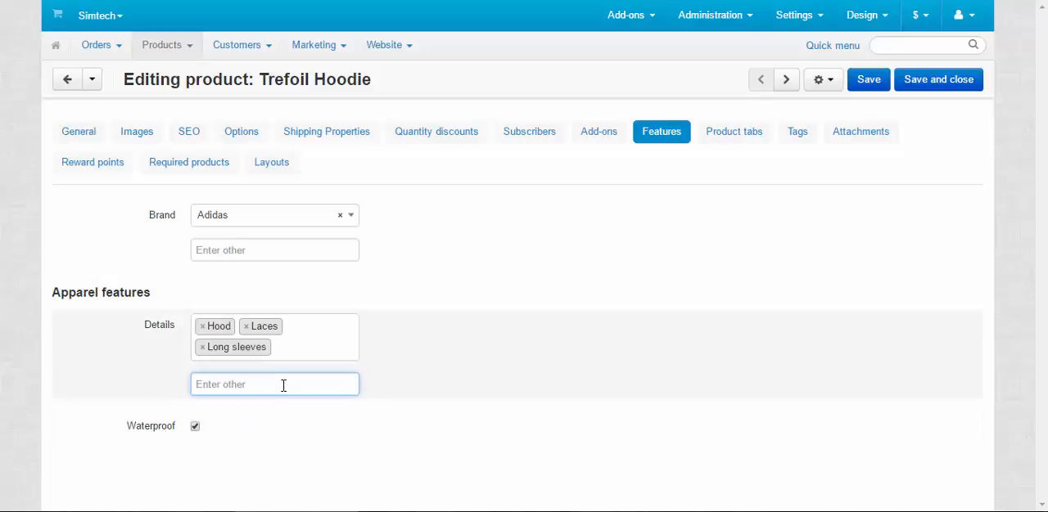
text(Red logo)
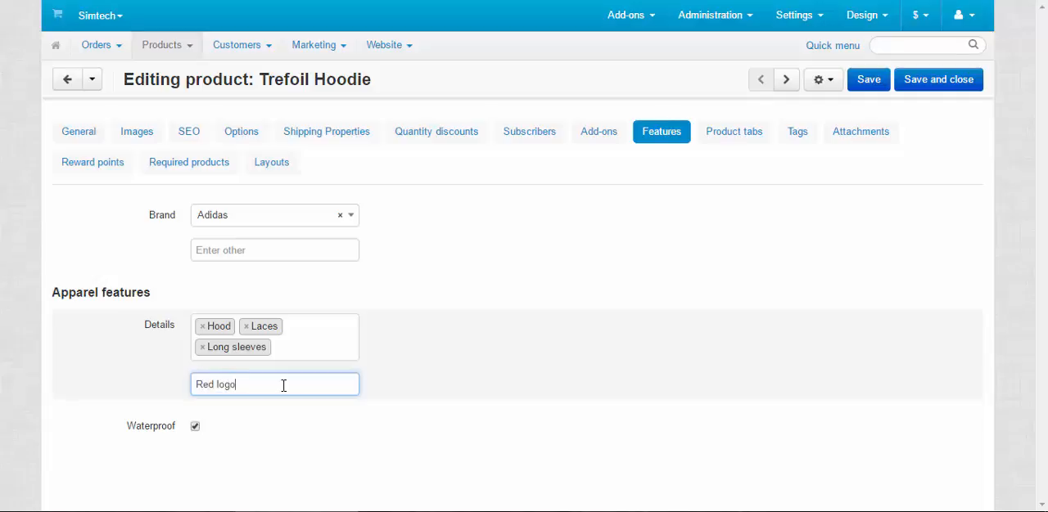
click(709, 307)
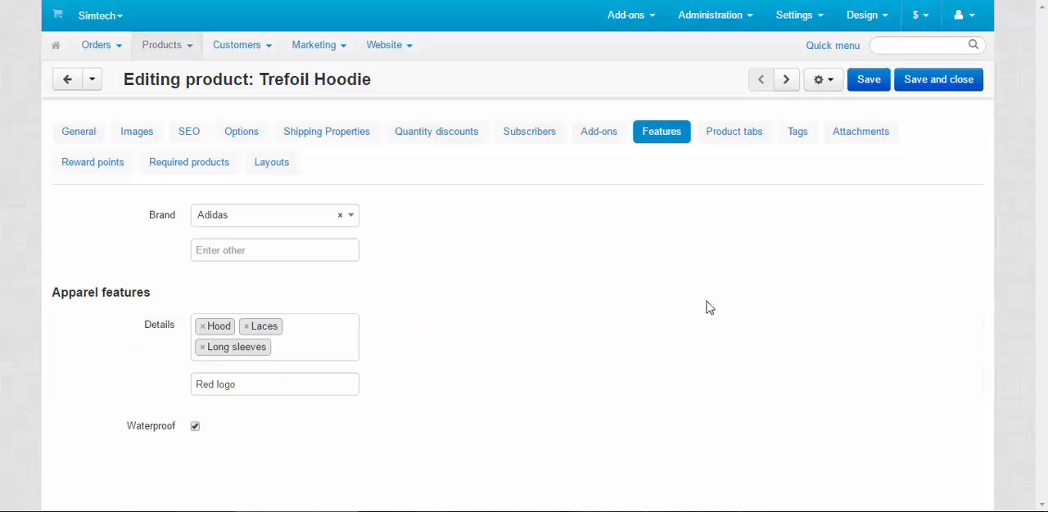
click(868, 79)
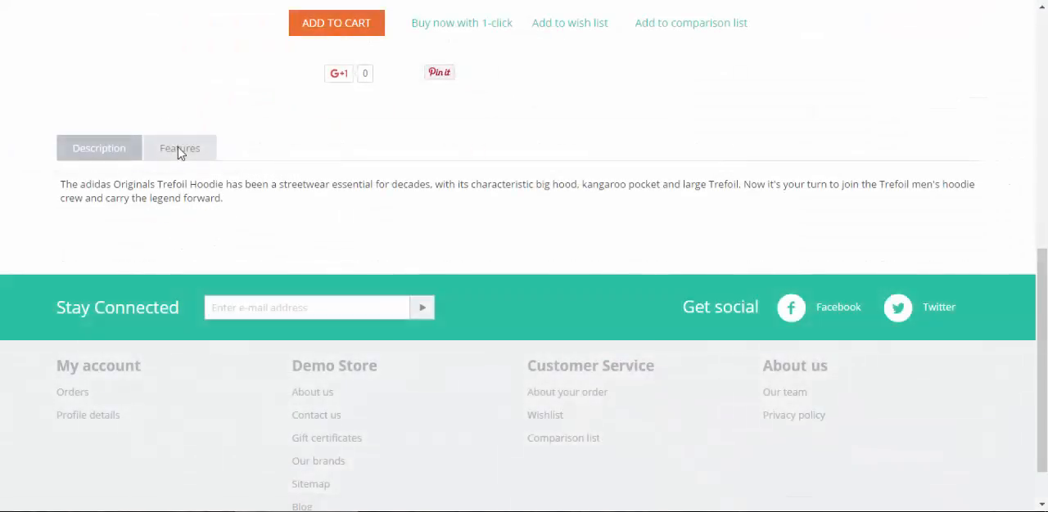
Show the Trefoil Hoodie's Features tab on its storefront page.
click(180, 147)
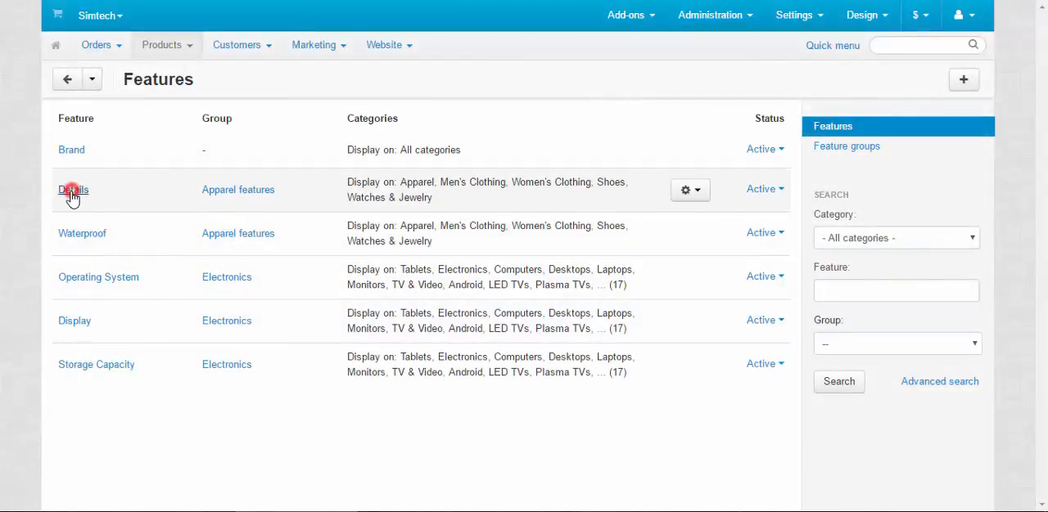
click(72, 190)
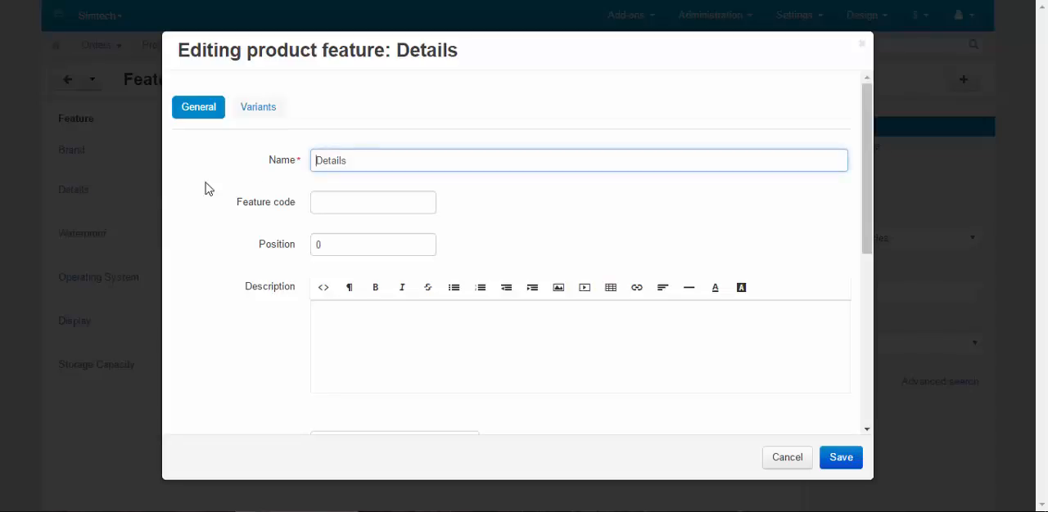
click(259, 106)
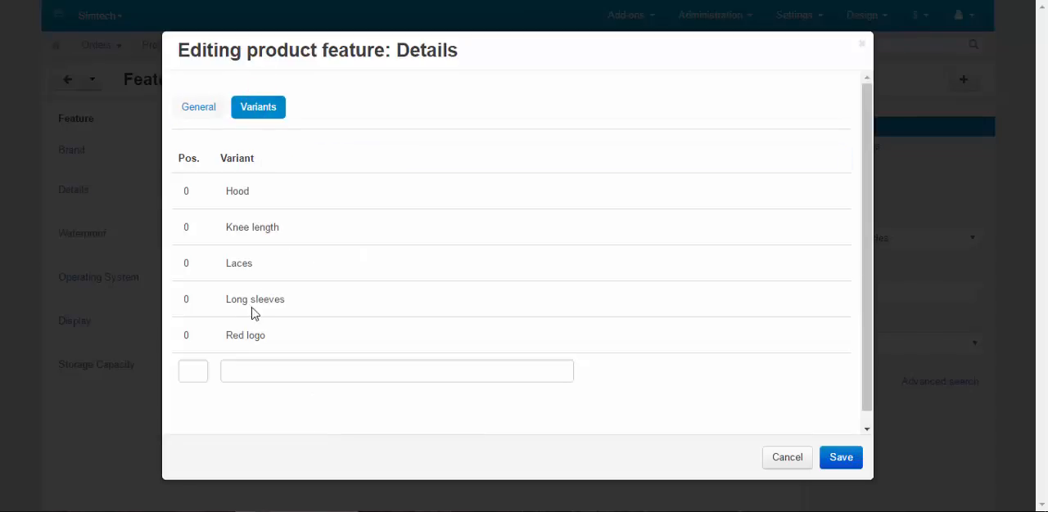
click(256, 299)
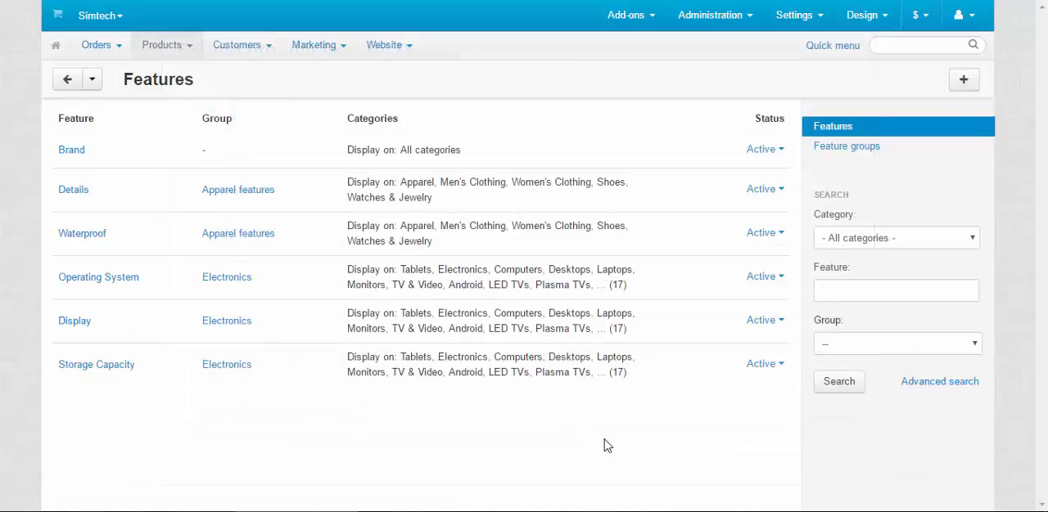
Start a new feature named Fabric as a text select box shown in product lists.
click(964, 78)
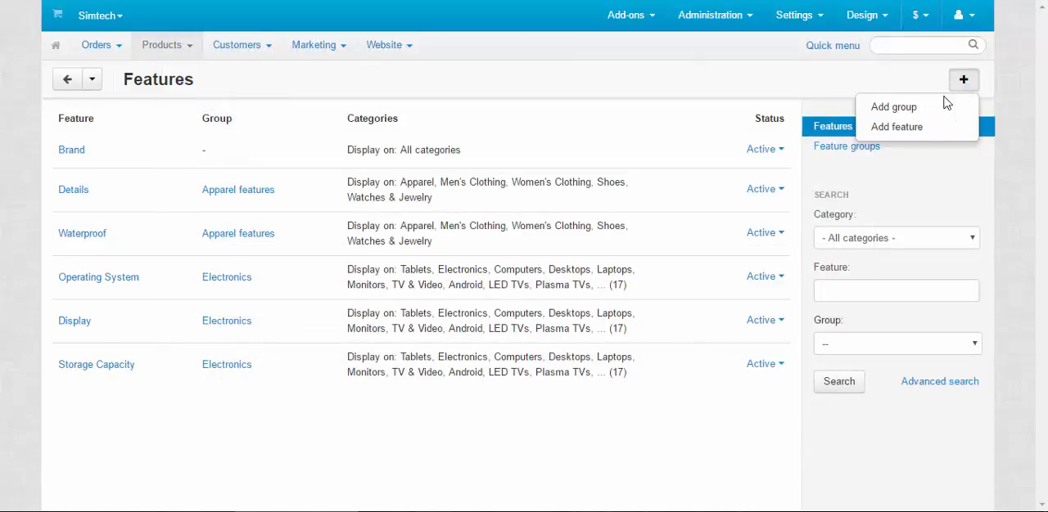
click(897, 126)
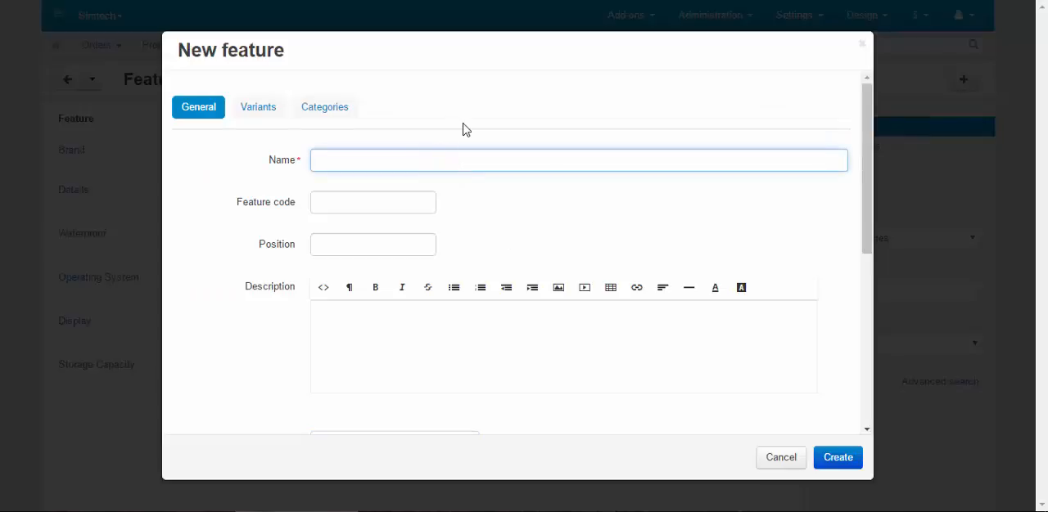
text(Fabric)
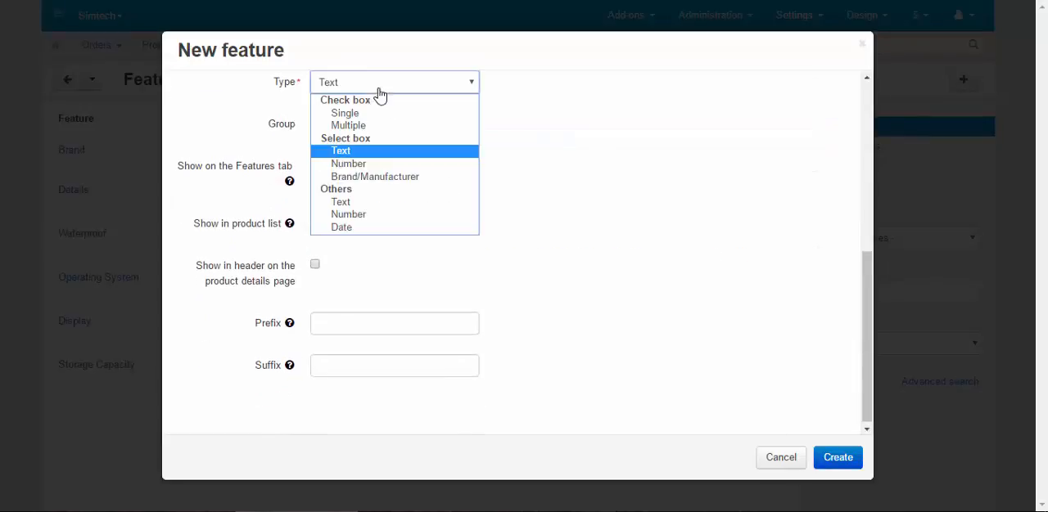
click(341, 151)
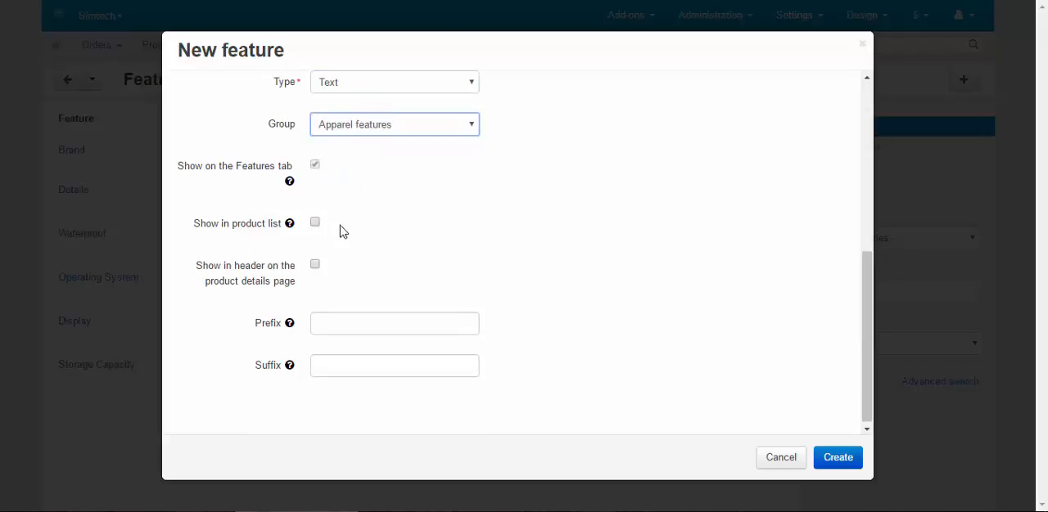
click(314, 223)
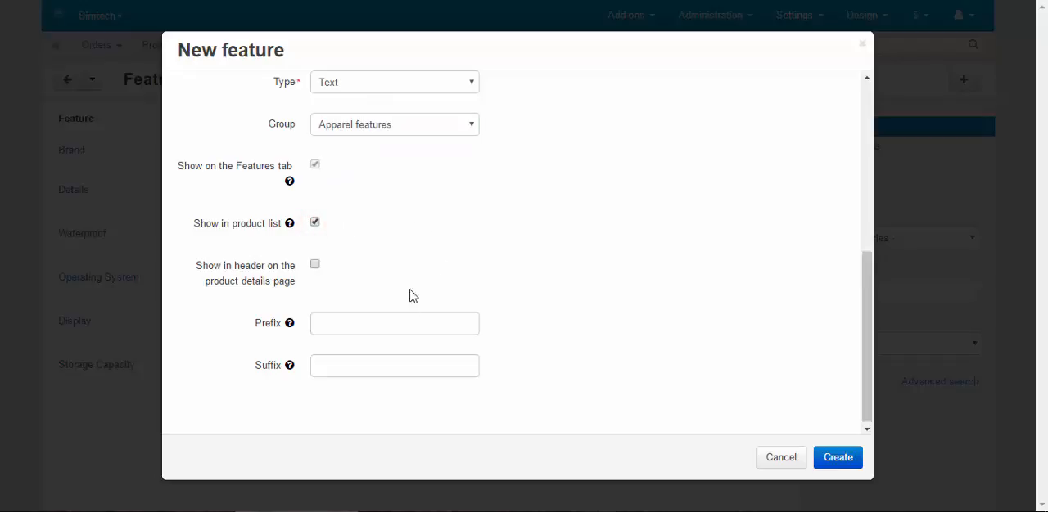
Add the variant Cotton and create the Fabric feature.
click(259, 109)
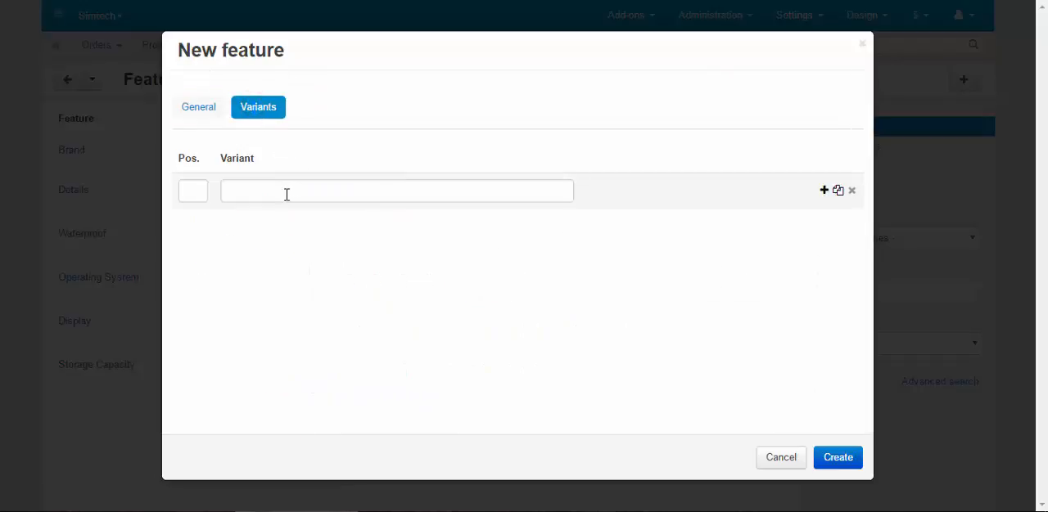
text(Cotto)
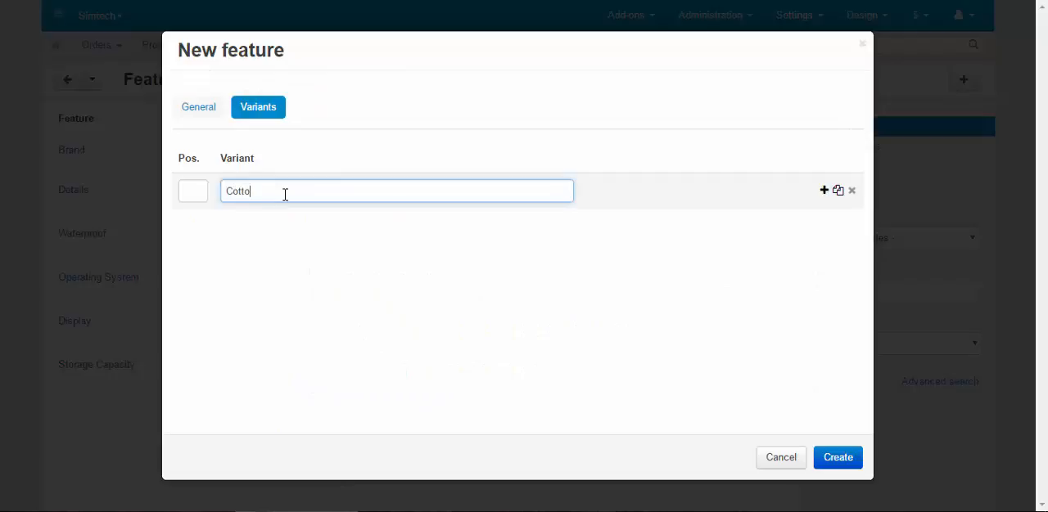
text(n)
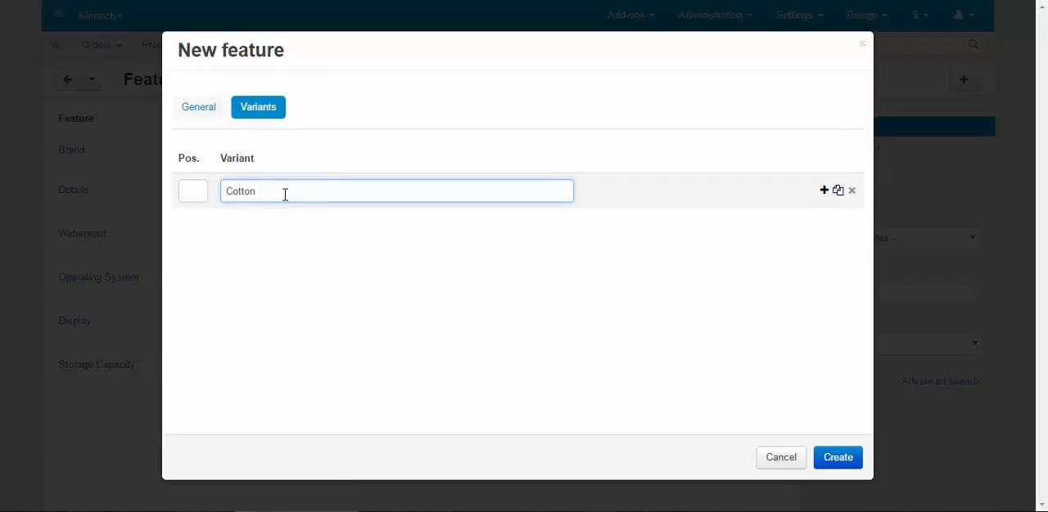
click(838, 458)
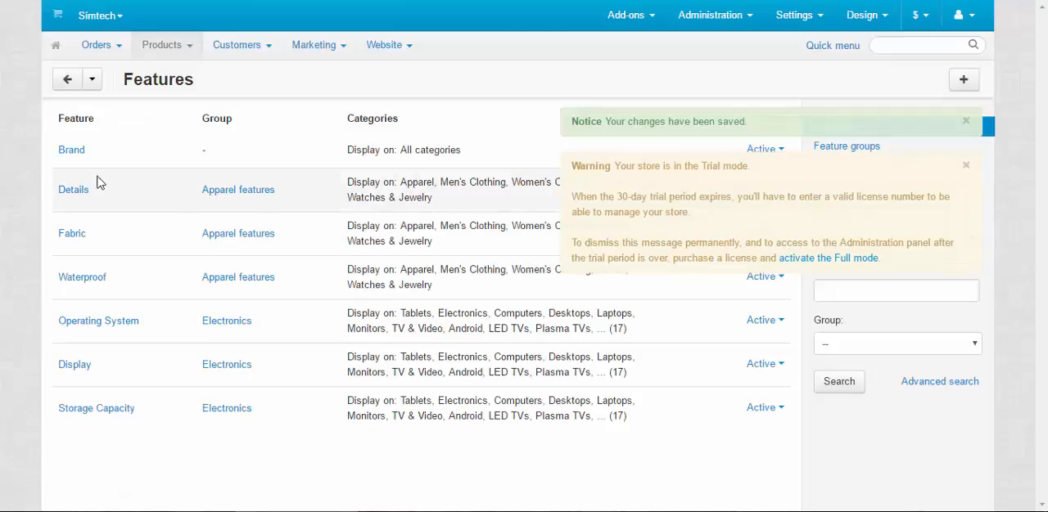
Add Nylon and Wool as new variants of the Fabric feature.
click(72, 233)
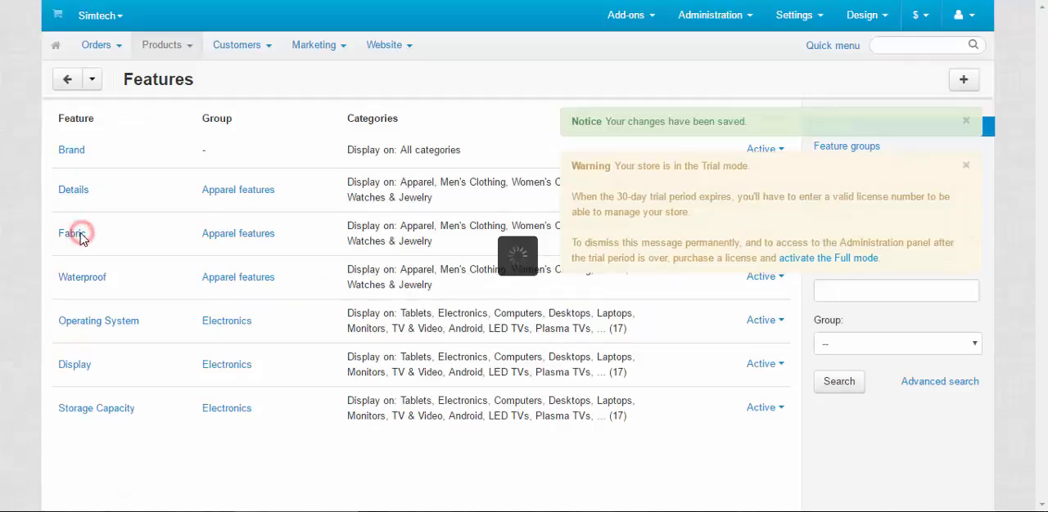
click(72, 232)
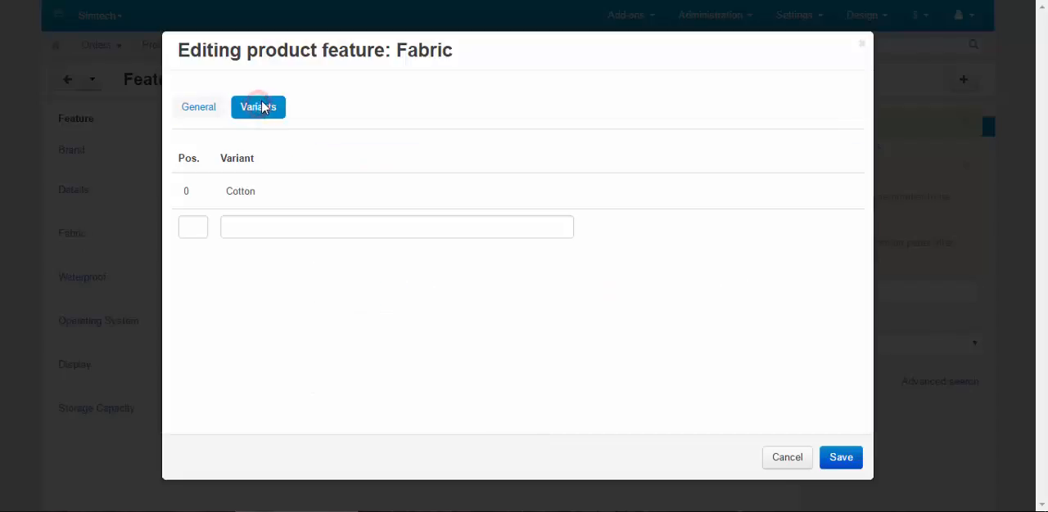
click(396, 226)
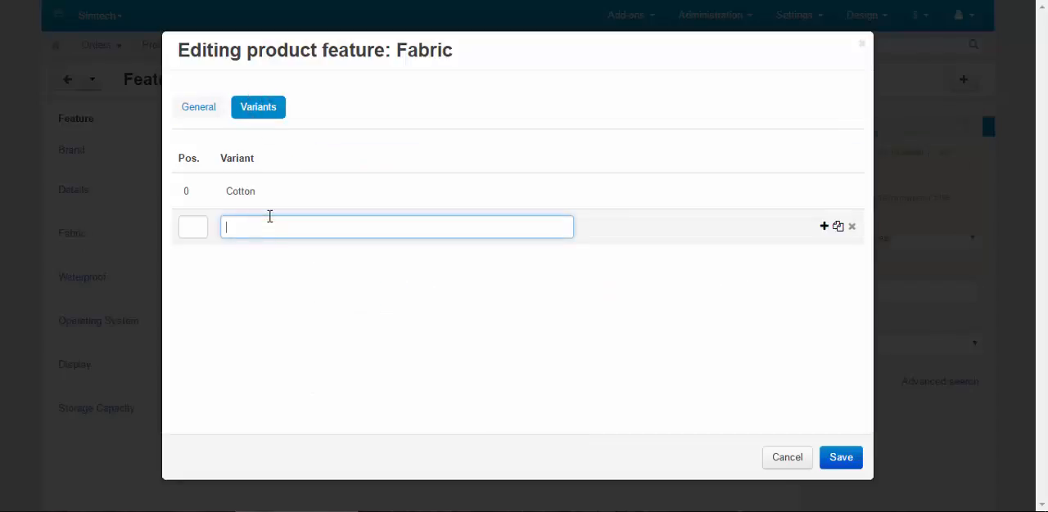
text(Nylon)
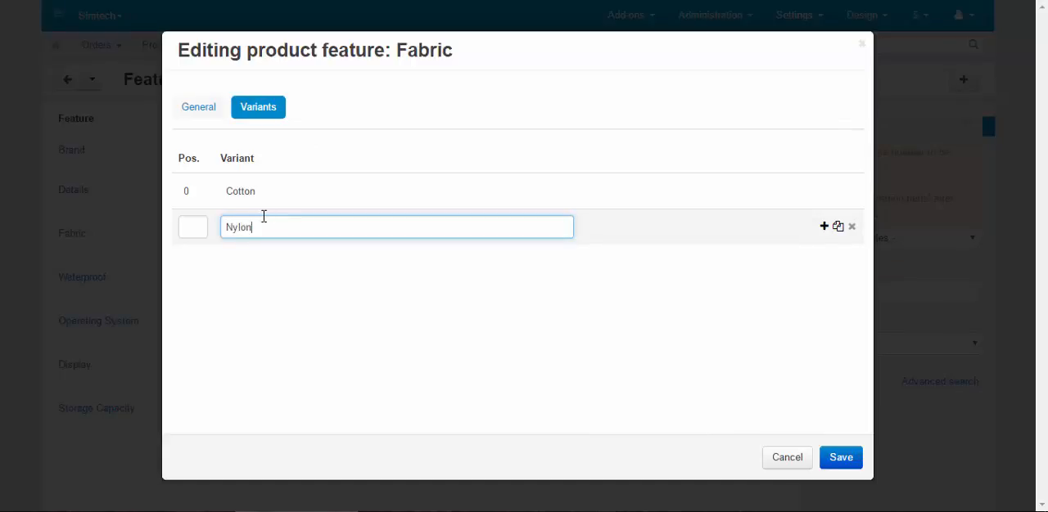
click(824, 226)
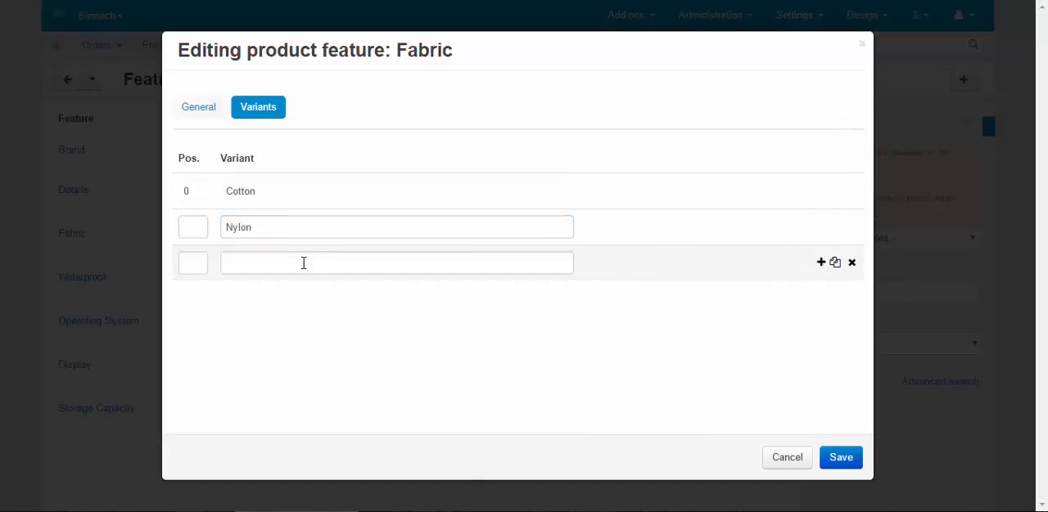
text(Wool)
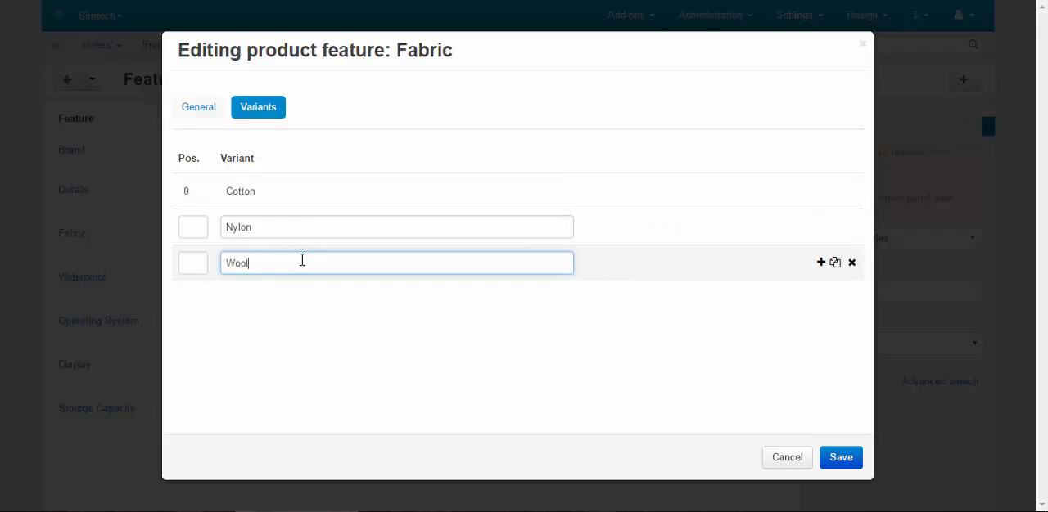
Save the new Fabric variants and return to the product catalogue.
click(840, 458)
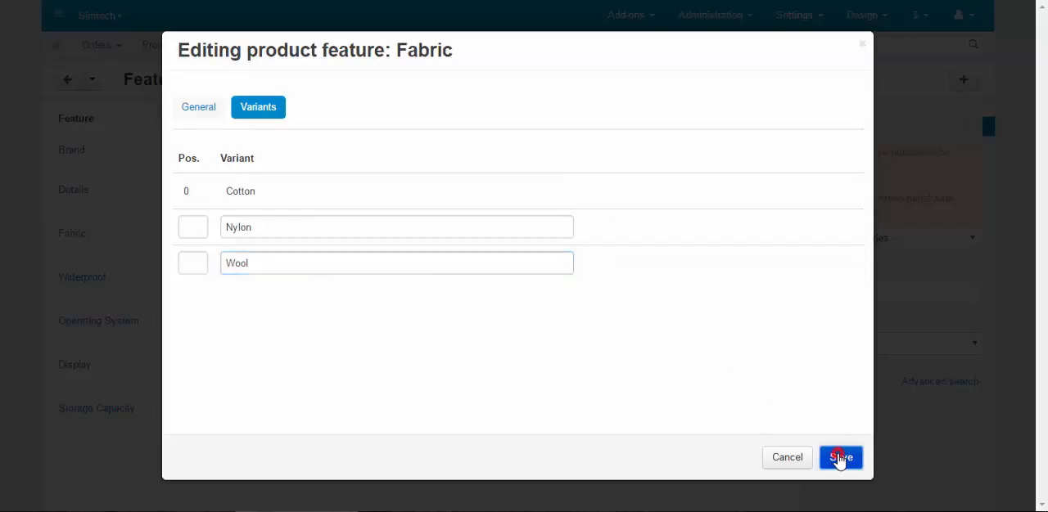
click(840, 457)
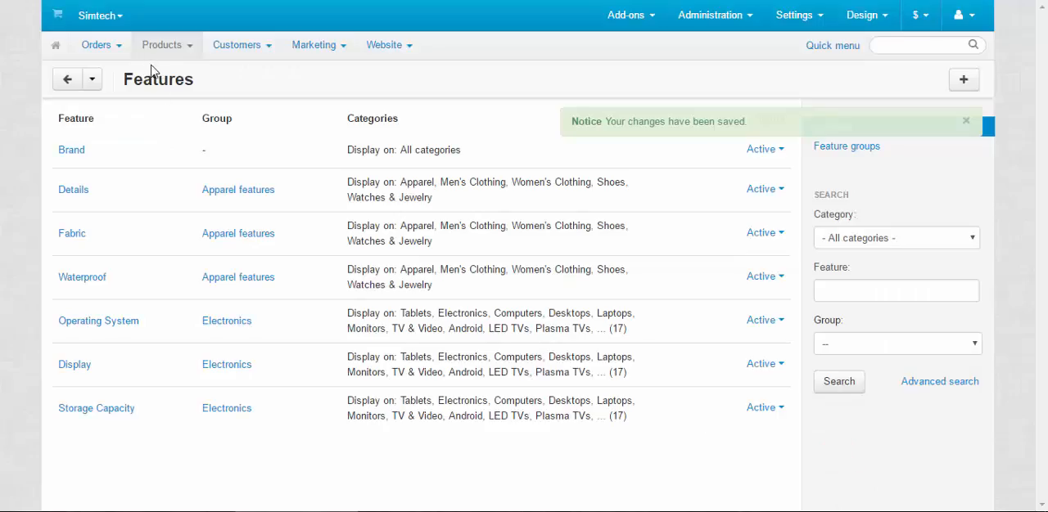
click(91, 79)
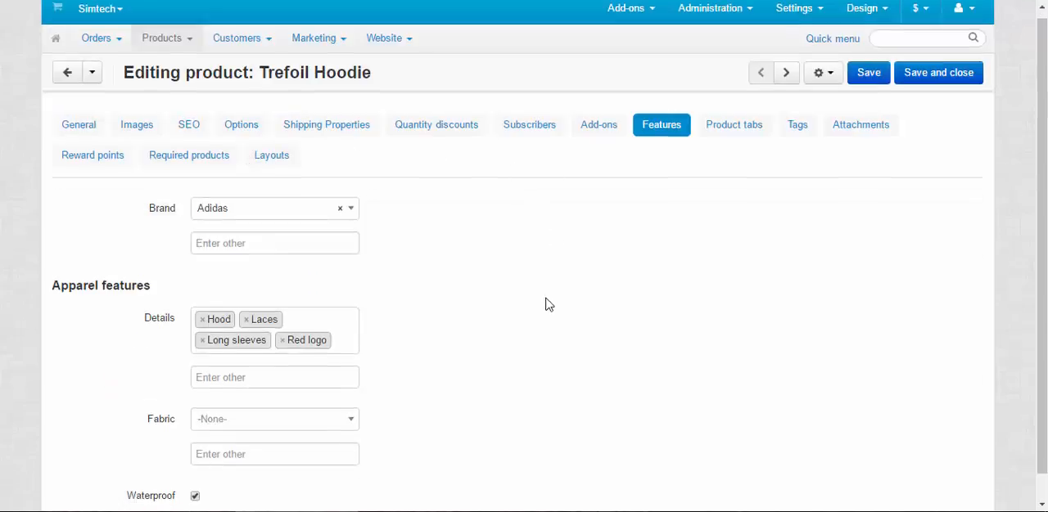
Choose Cotton as the Trefoil Hoodie's Fabric value and save the product.
click(275, 419)
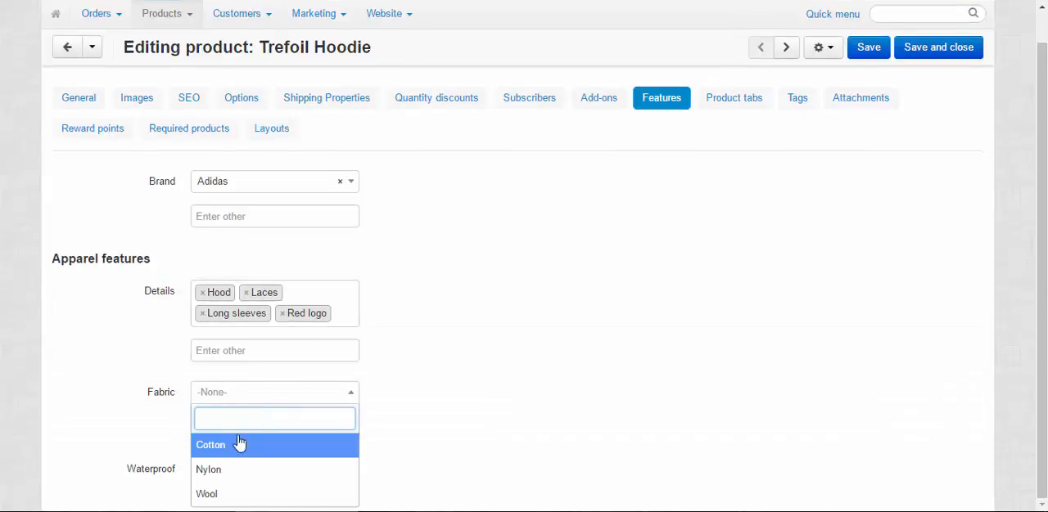
click(211, 445)
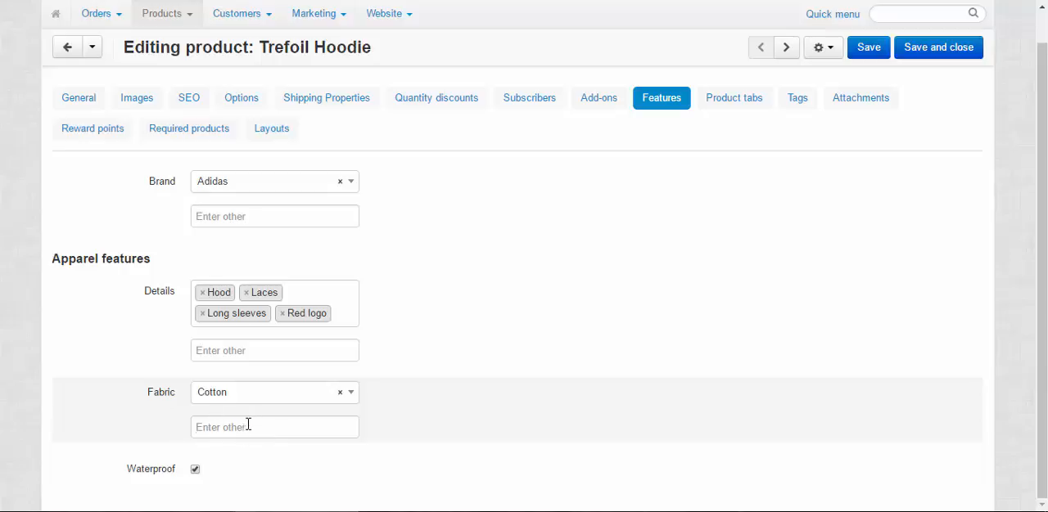
click(275, 428)
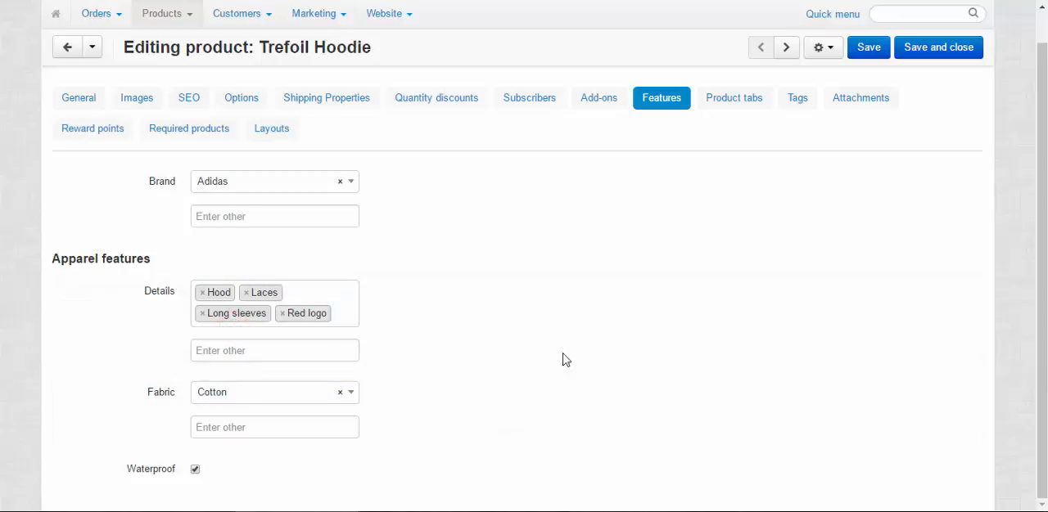
mouse_move(373, 380)
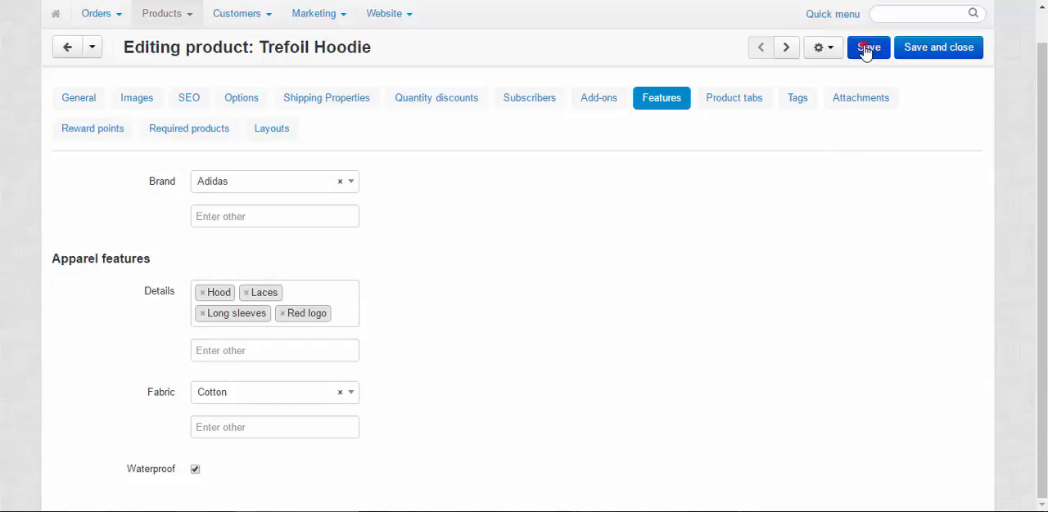
click(868, 46)
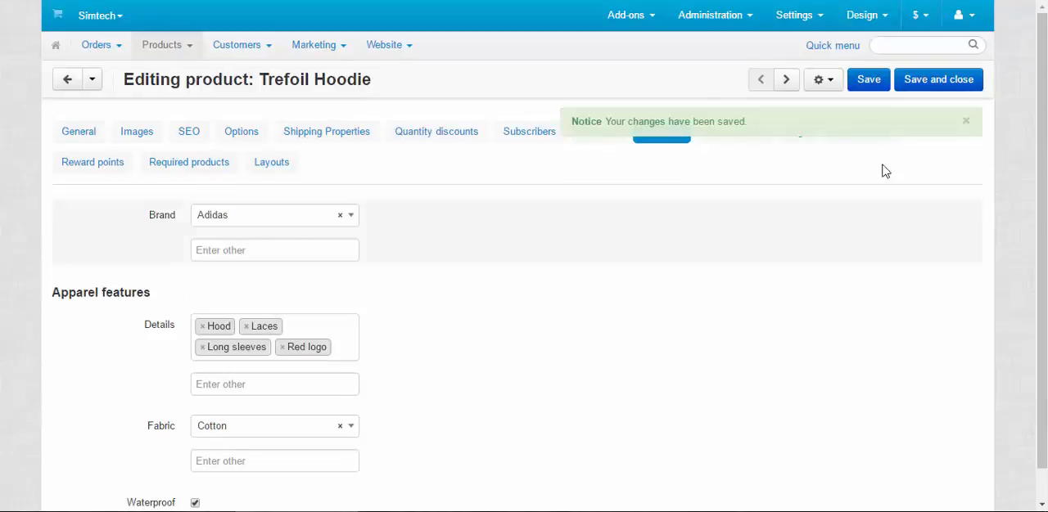
click(162, 44)
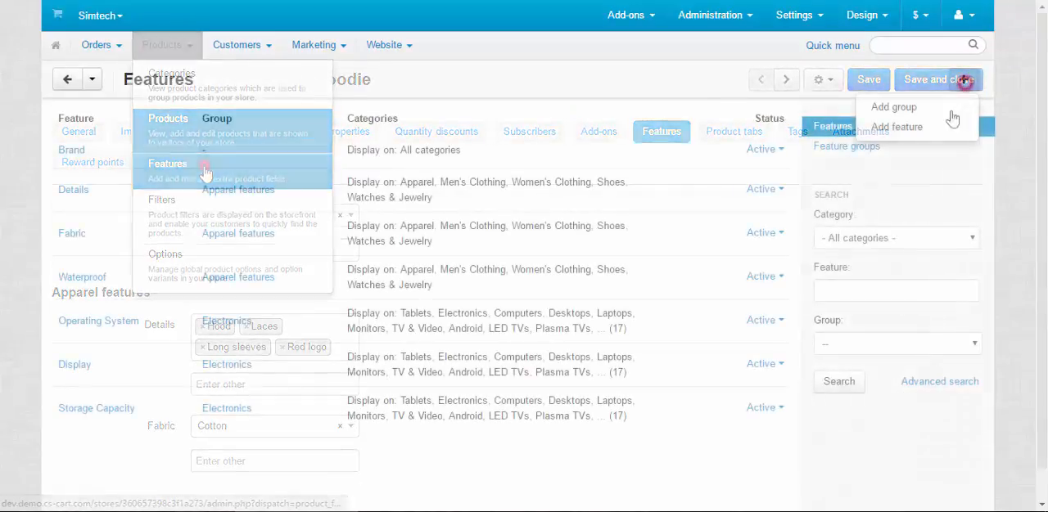
Start a new feature and name it Waterproof (%).
click(897, 126)
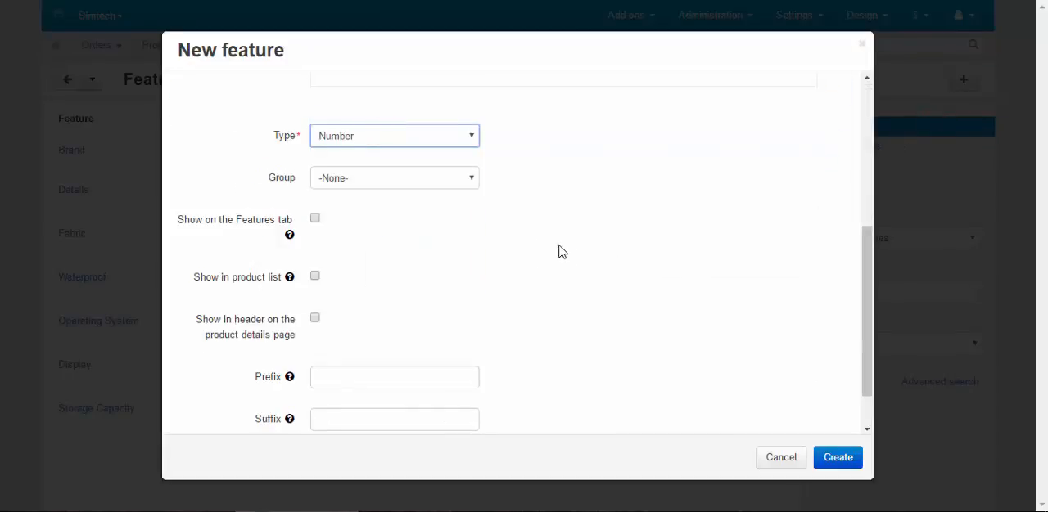
mouse_move(413, 151)
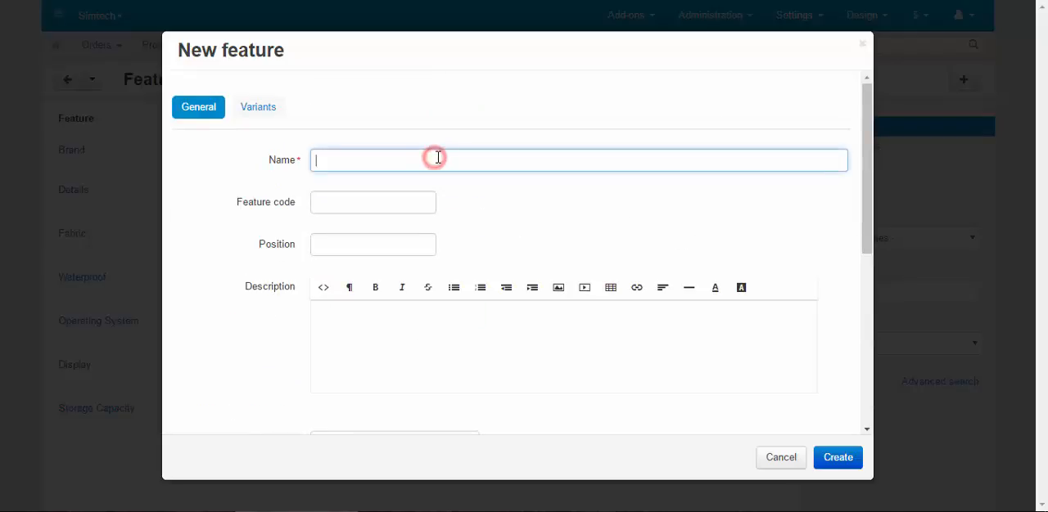
text(W)
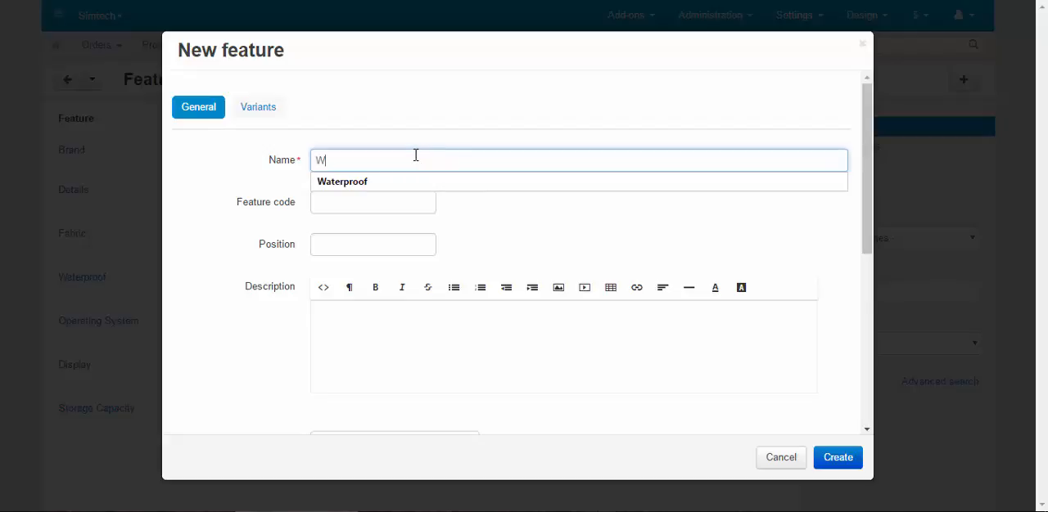
click(342, 180)
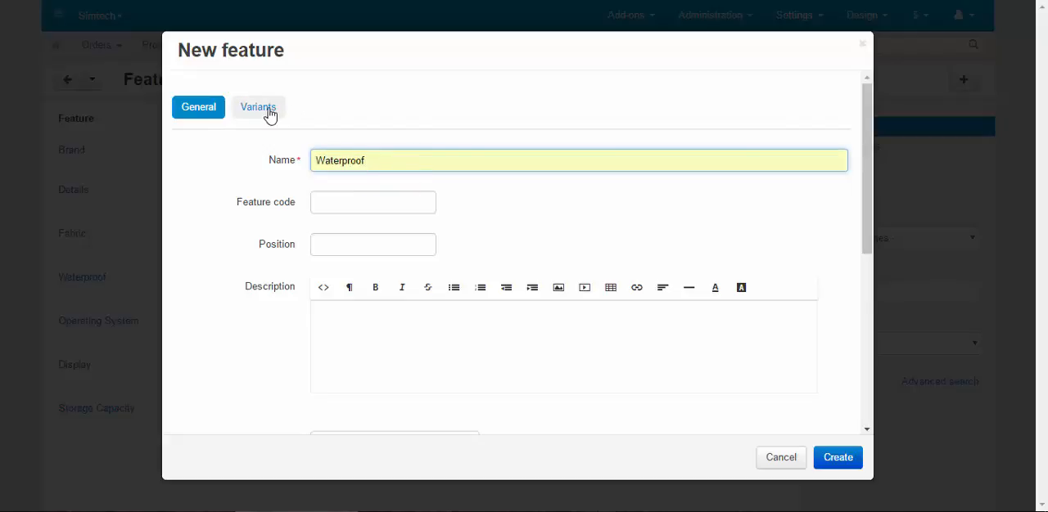
click(259, 107)
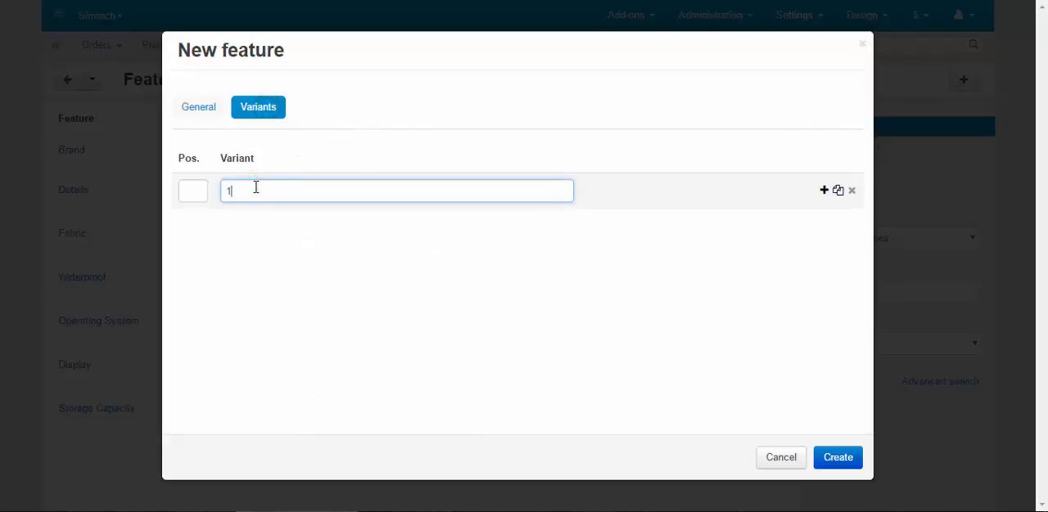
click(198, 106)
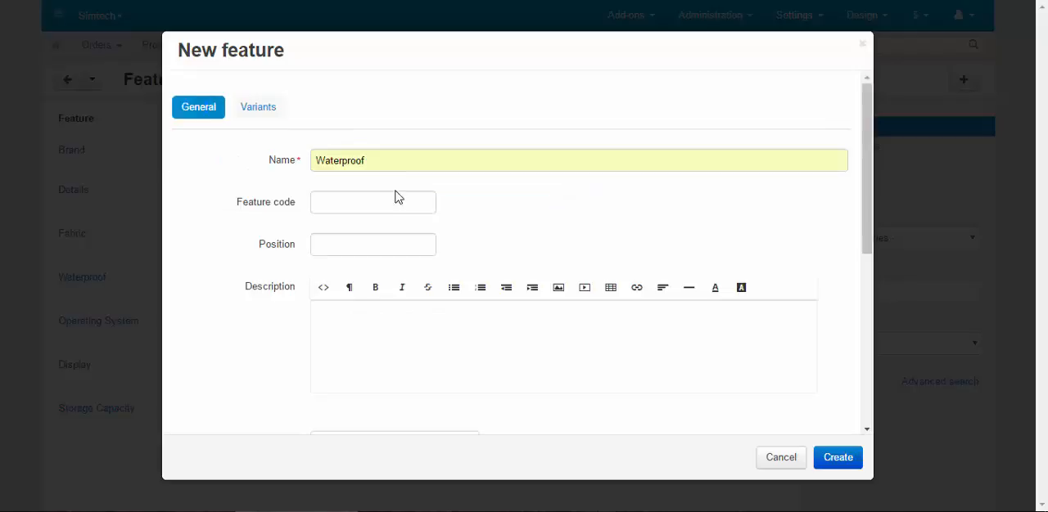
click(387, 161)
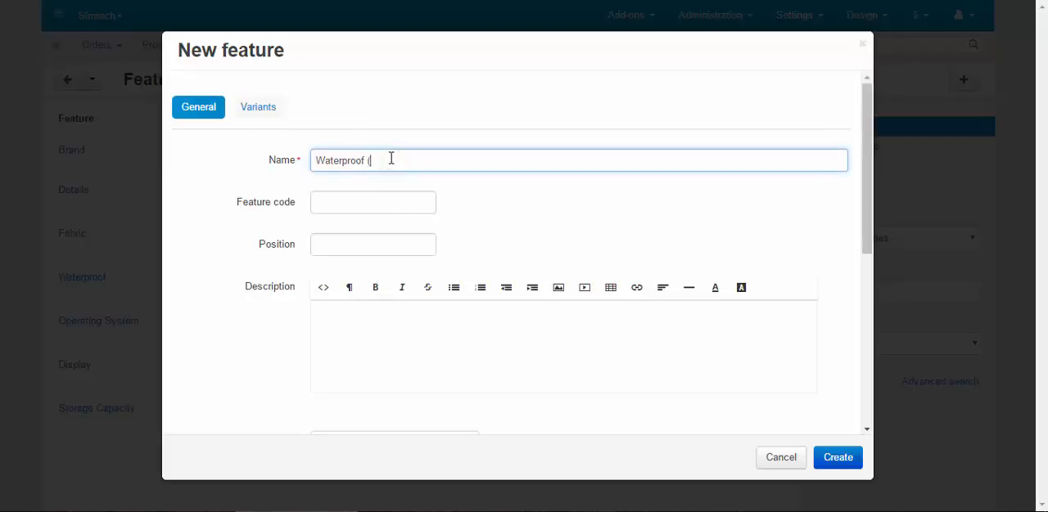
text(%))
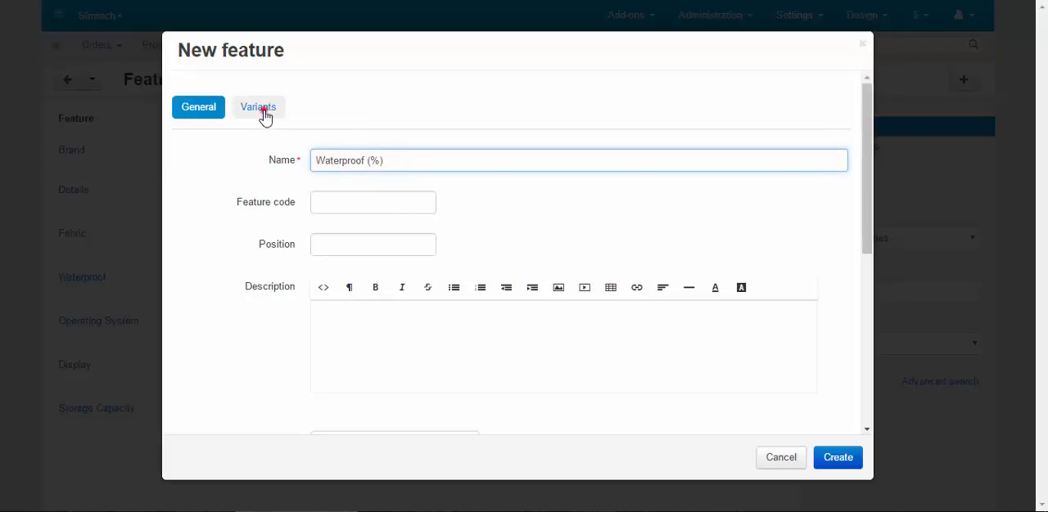
Add variants 75 and 50 after 100 and create the Waterproof (%) feature.
click(259, 106)
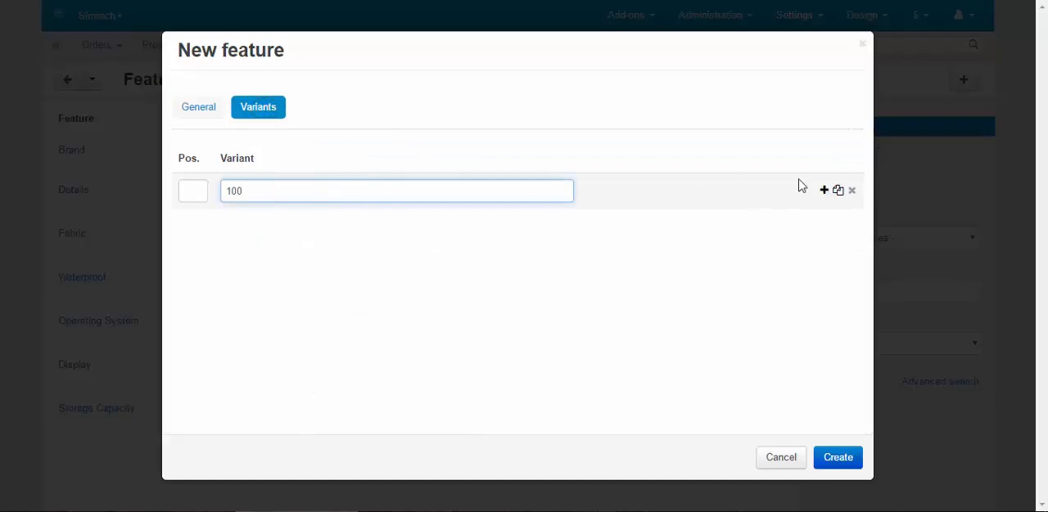
click(824, 190)
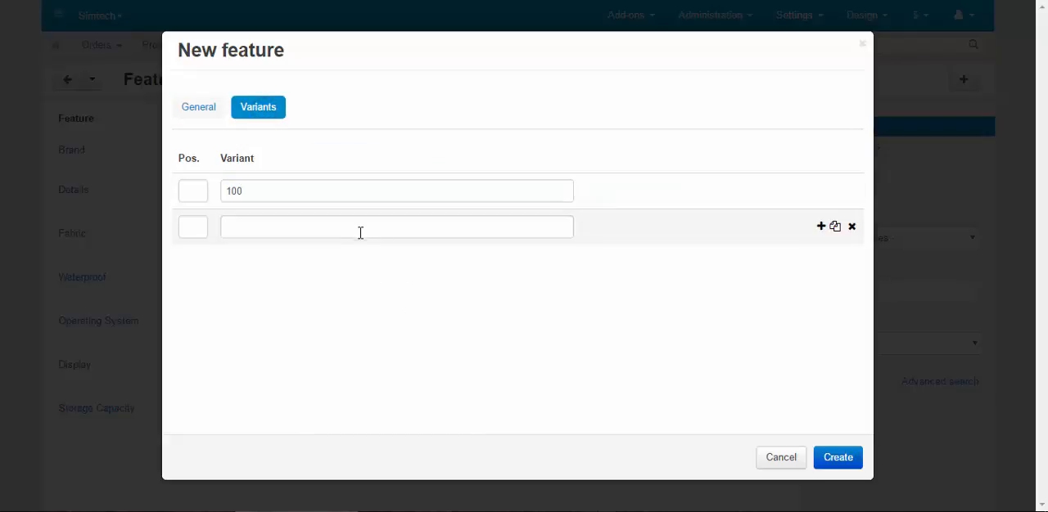
text(75)
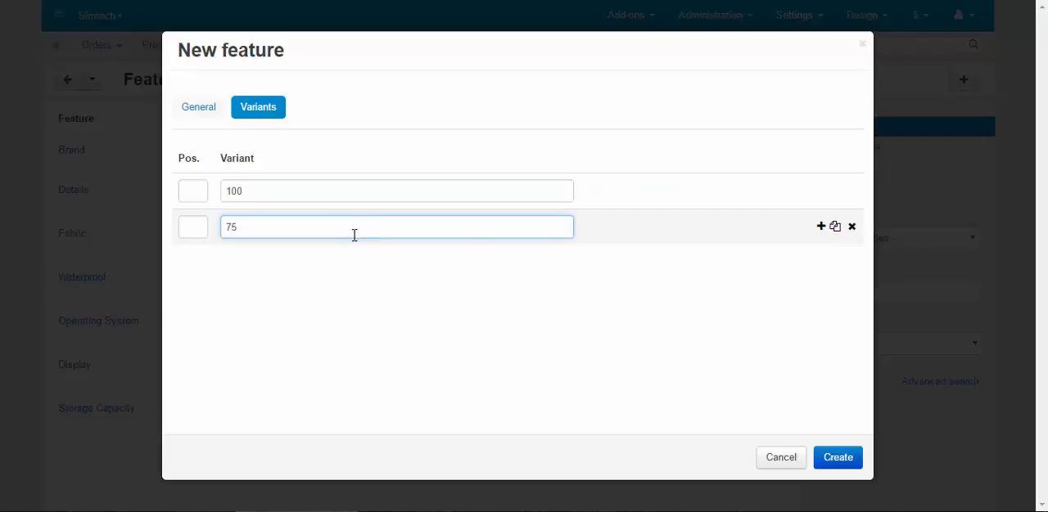
click(821, 226)
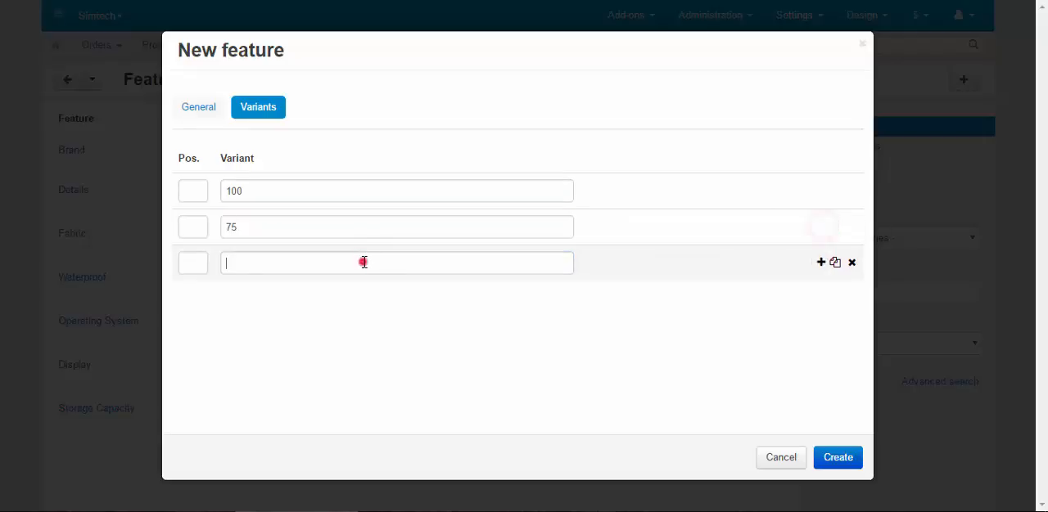
text(50)
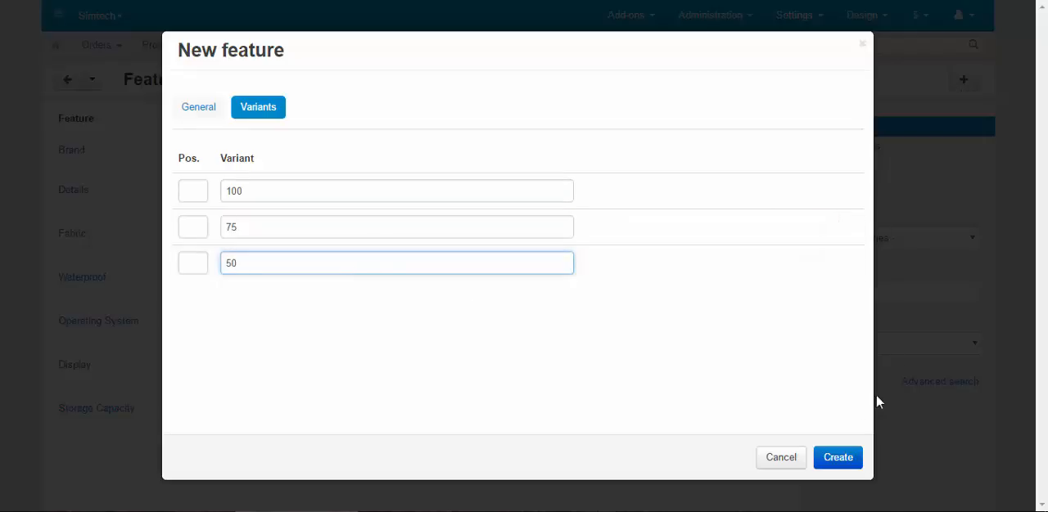
click(838, 459)
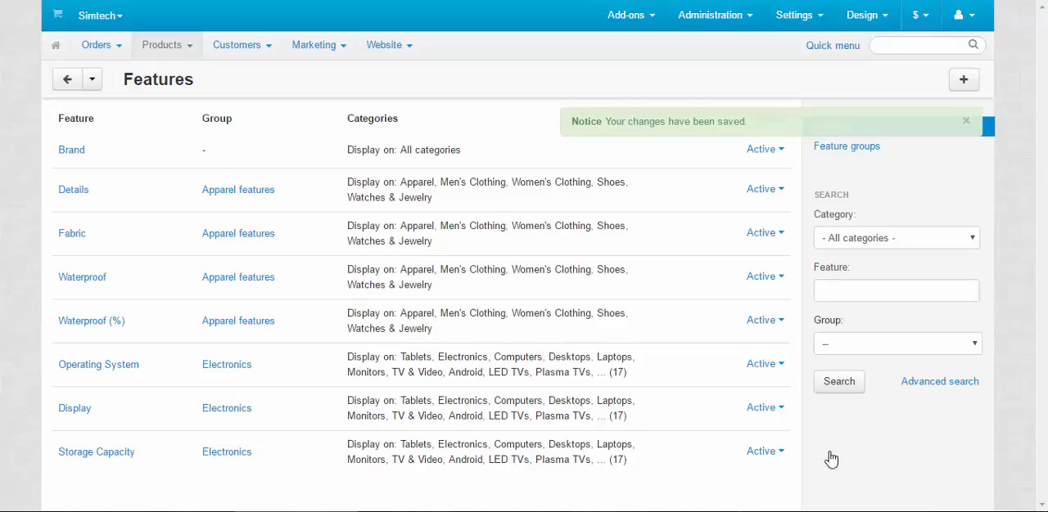
Start a new feature of type Brand/Manufacturer.
click(963, 79)
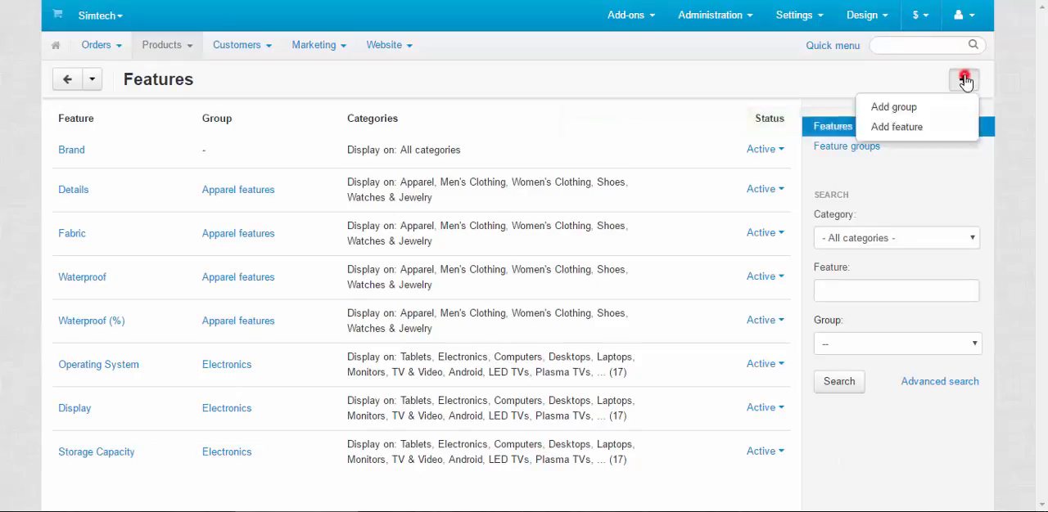
mouse_move(897, 128)
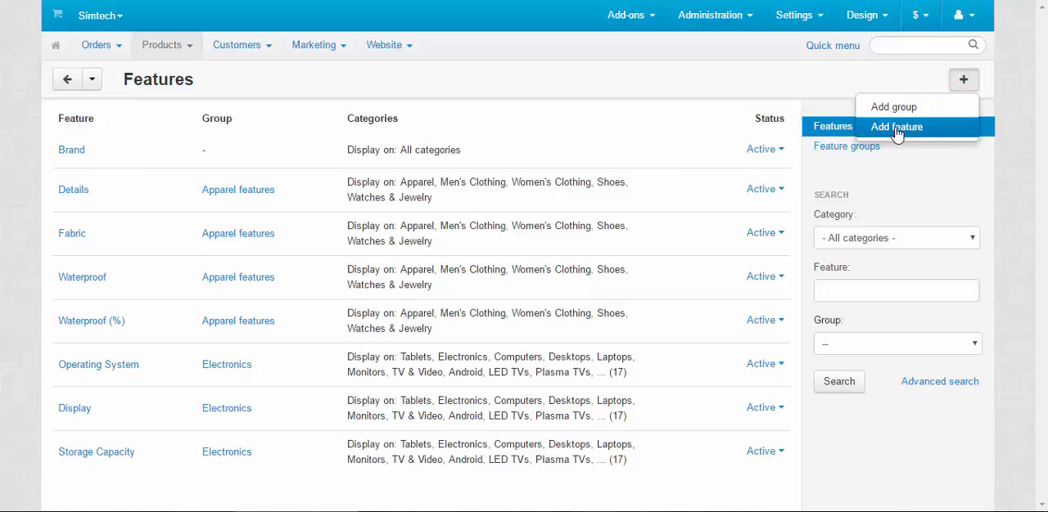
click(896, 128)
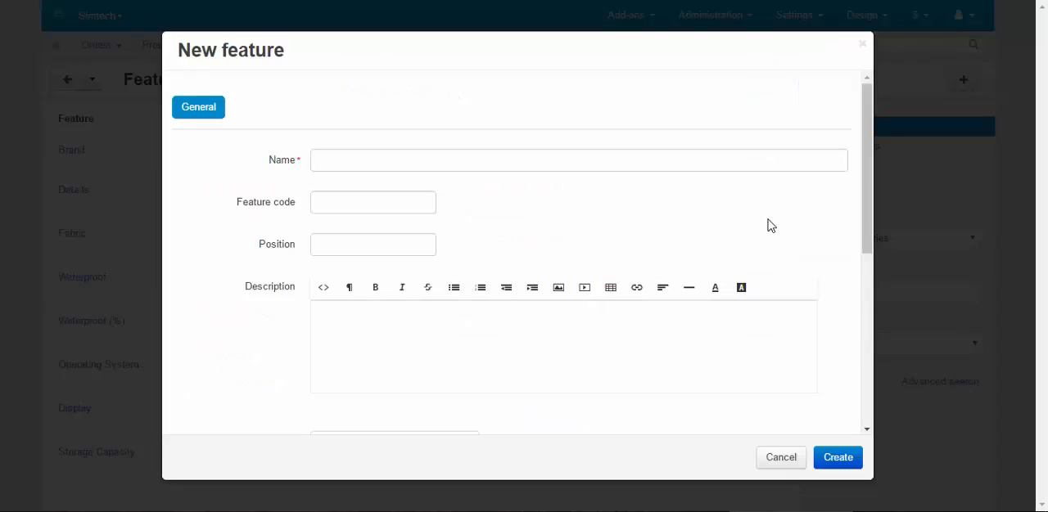
click(393, 134)
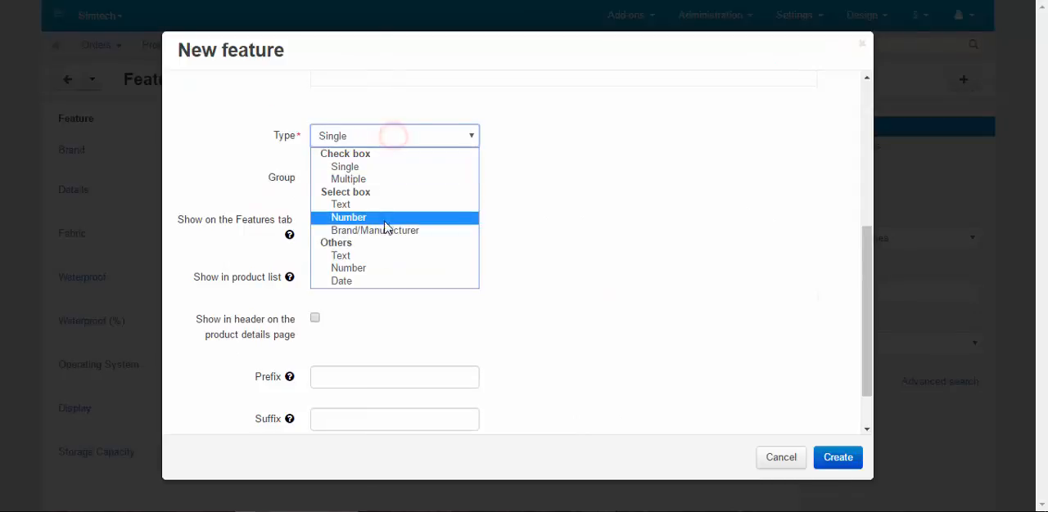
click(374, 229)
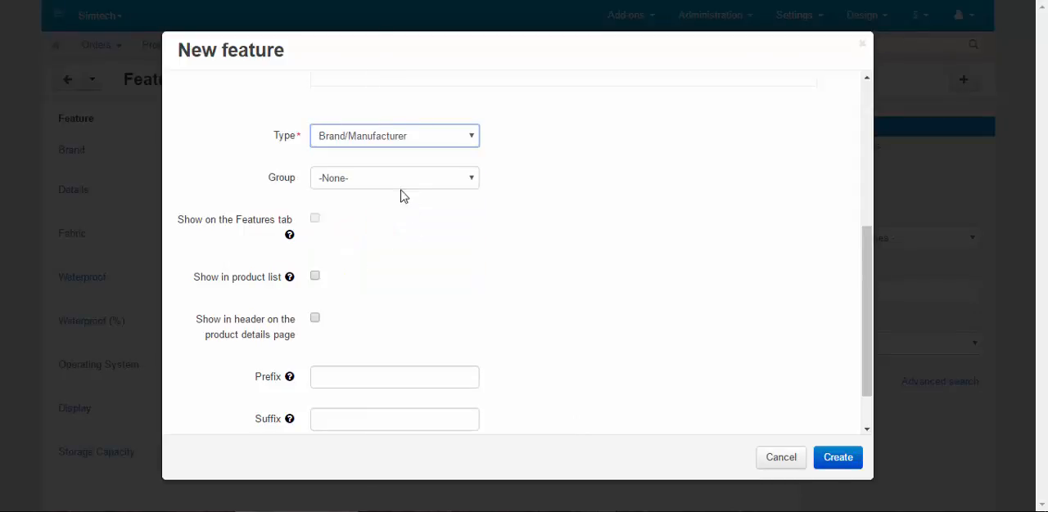
click(393, 177)
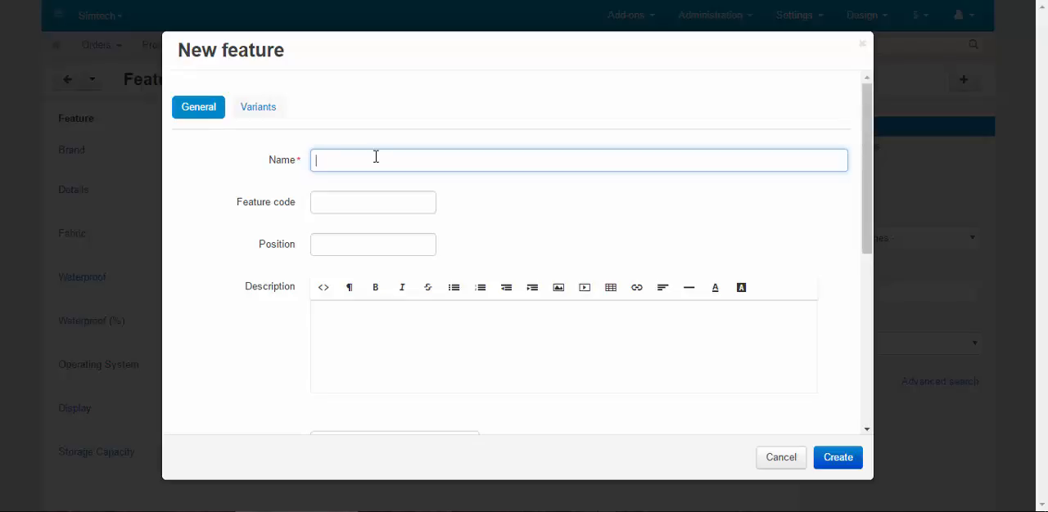
Name the new Brand/Manufacturer feature Technologies.
text(T)
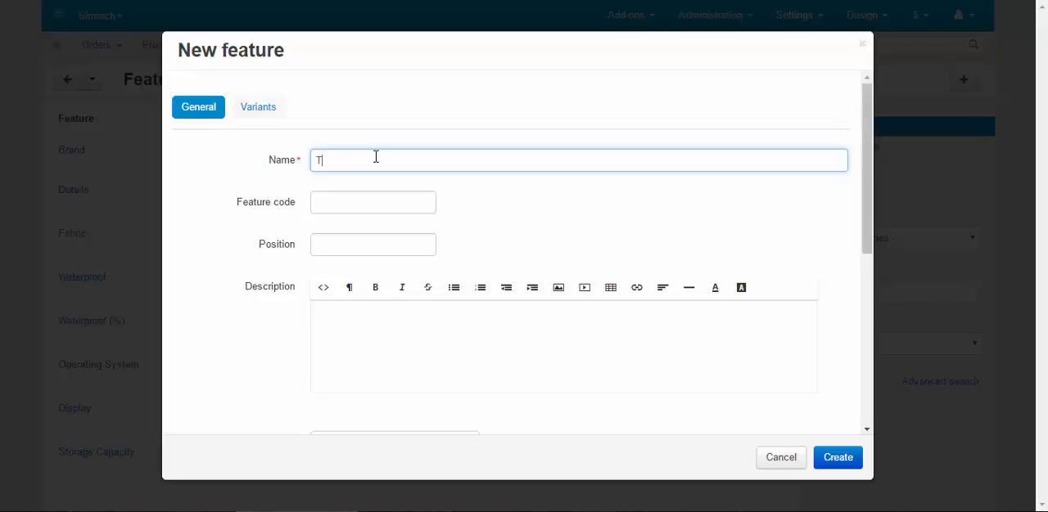
text(echn)
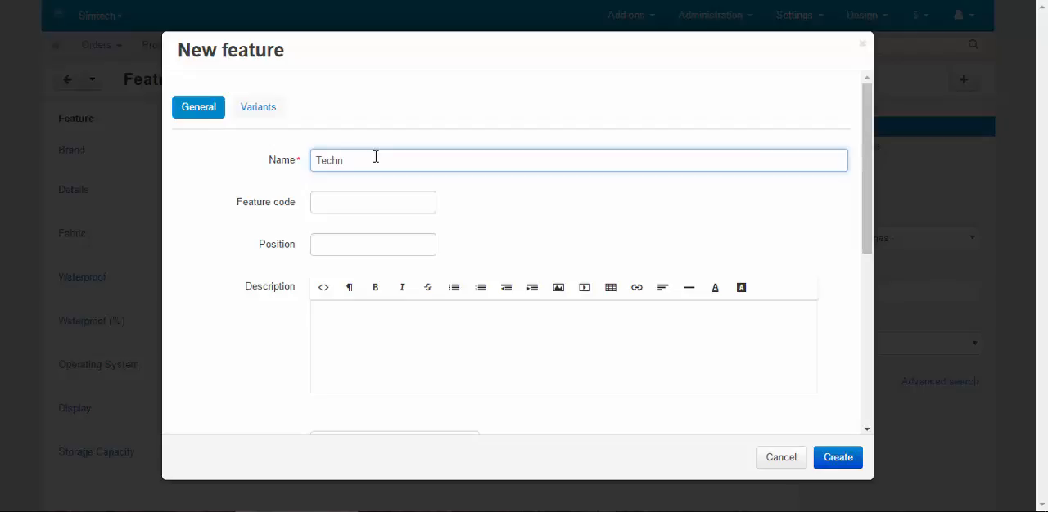
text(ologies)
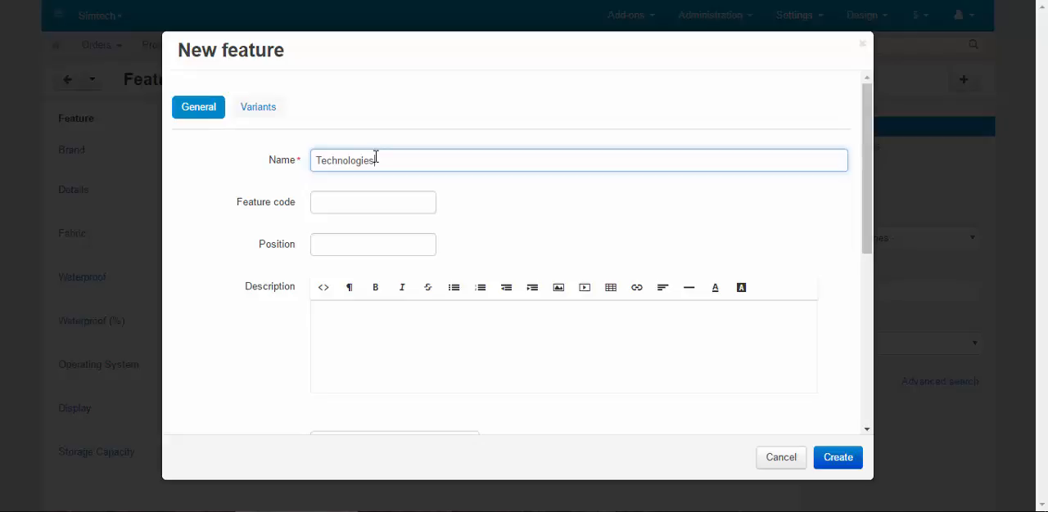
click(259, 106)
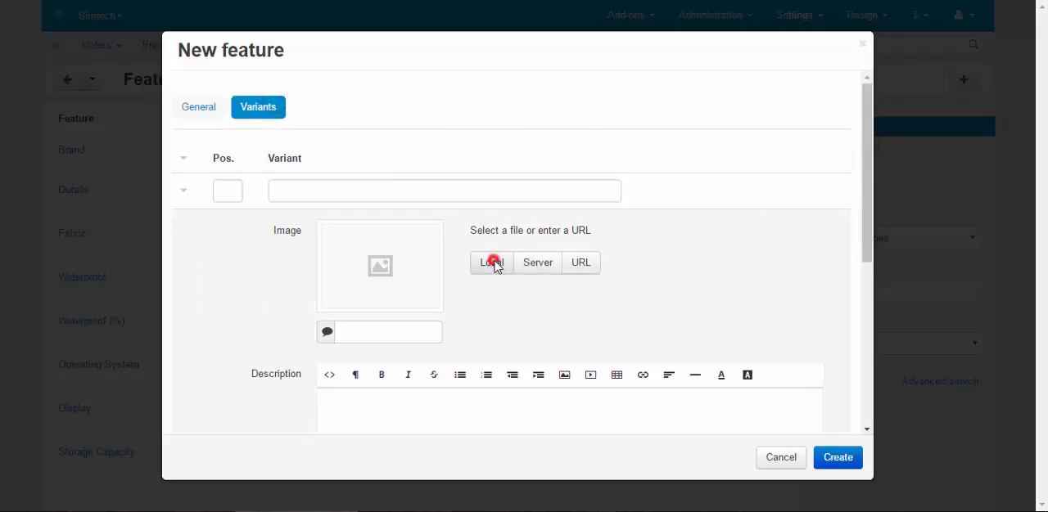
Give the first variant the adiprene plusz.JPG image and the name Adiprene.
click(492, 263)
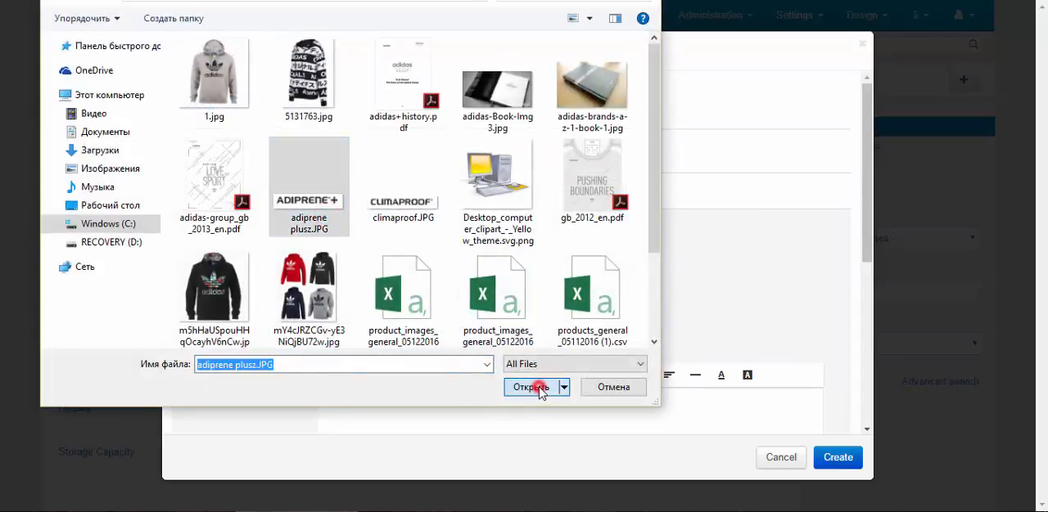
click(530, 386)
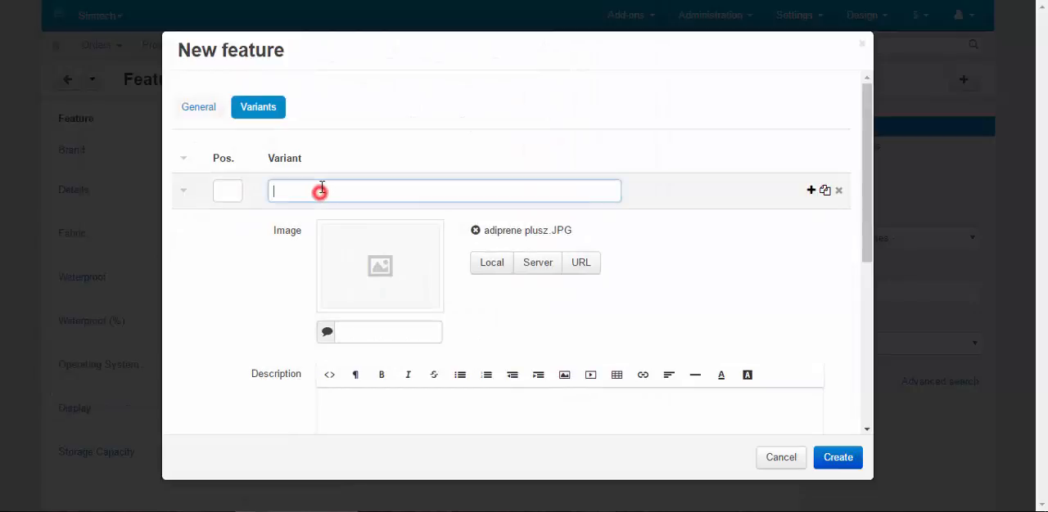
text(Adipre)
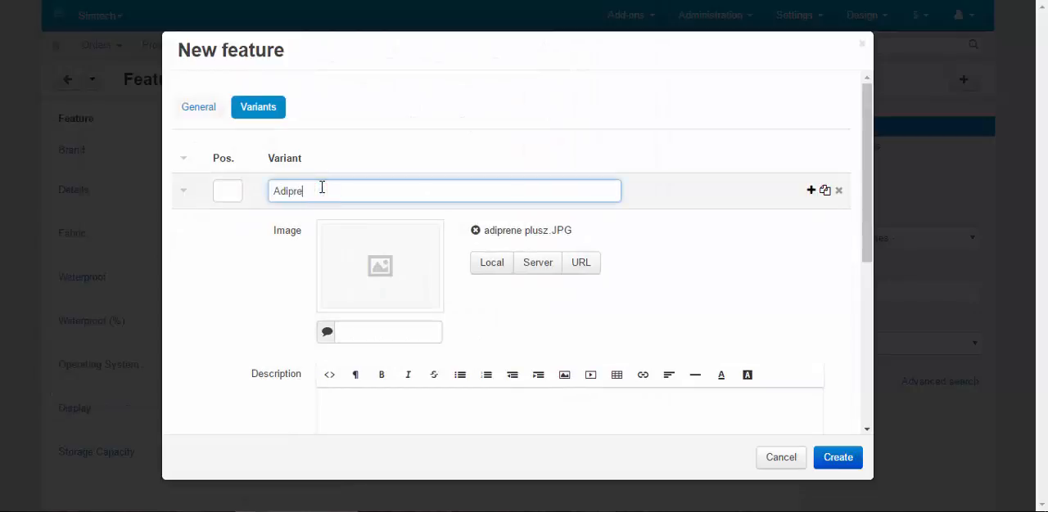
scroll(down, 3)
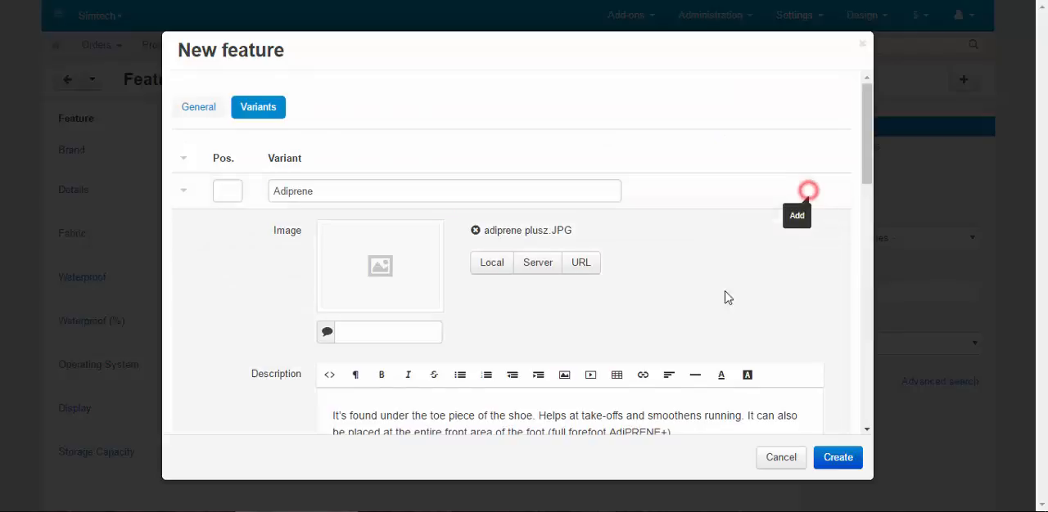
Add a second variant Climaproof with the climaproof.JPG image and its description.
click(809, 190)
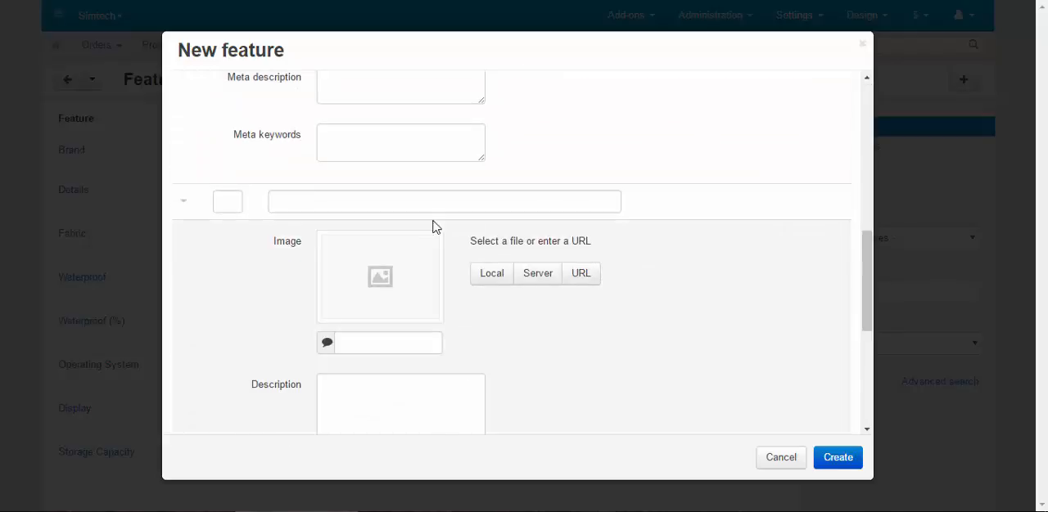
click(491, 271)
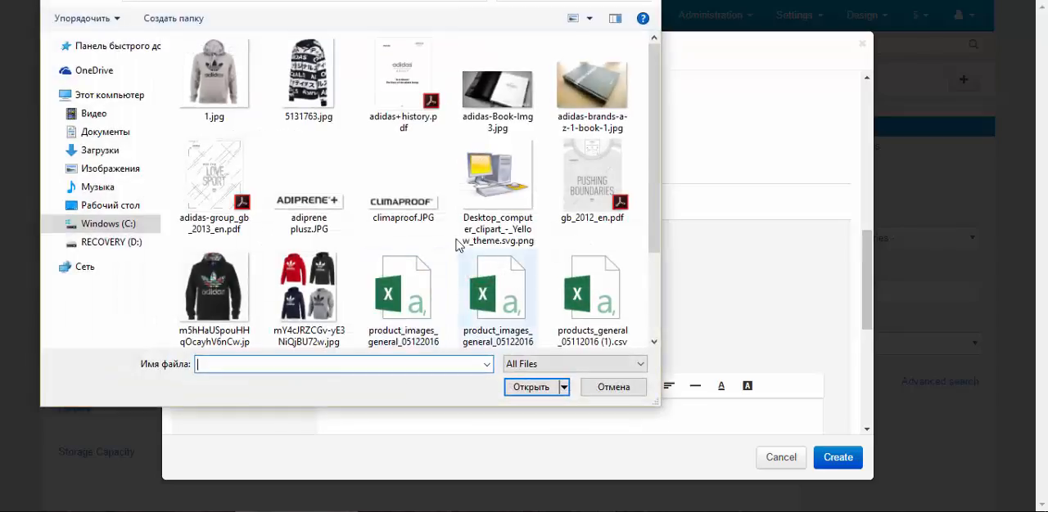
double_click(403, 173)
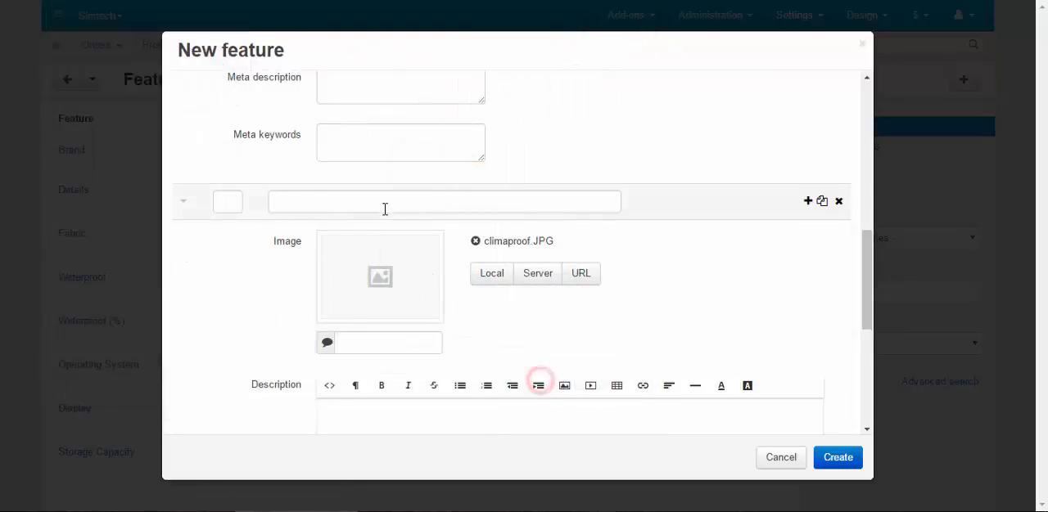
text(Clima)
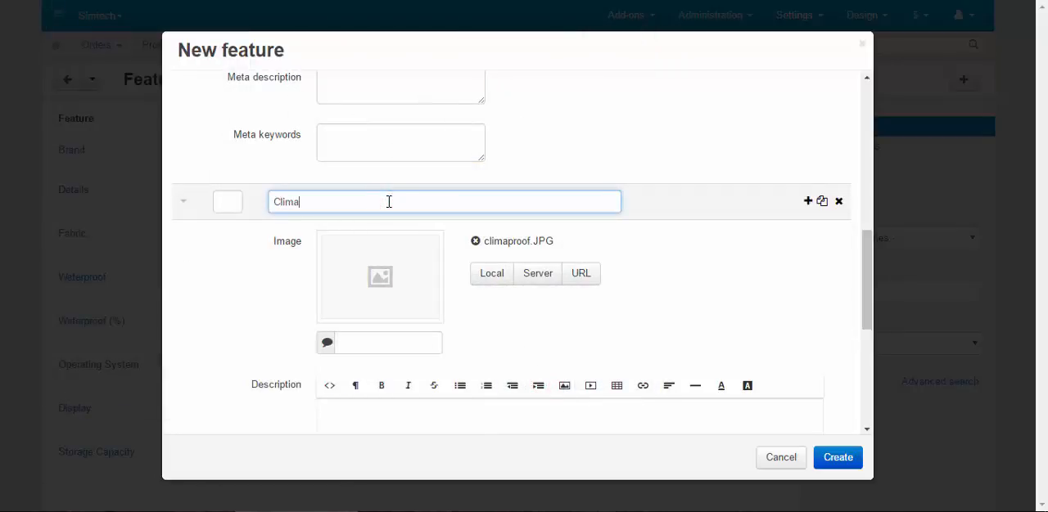
text(proof)
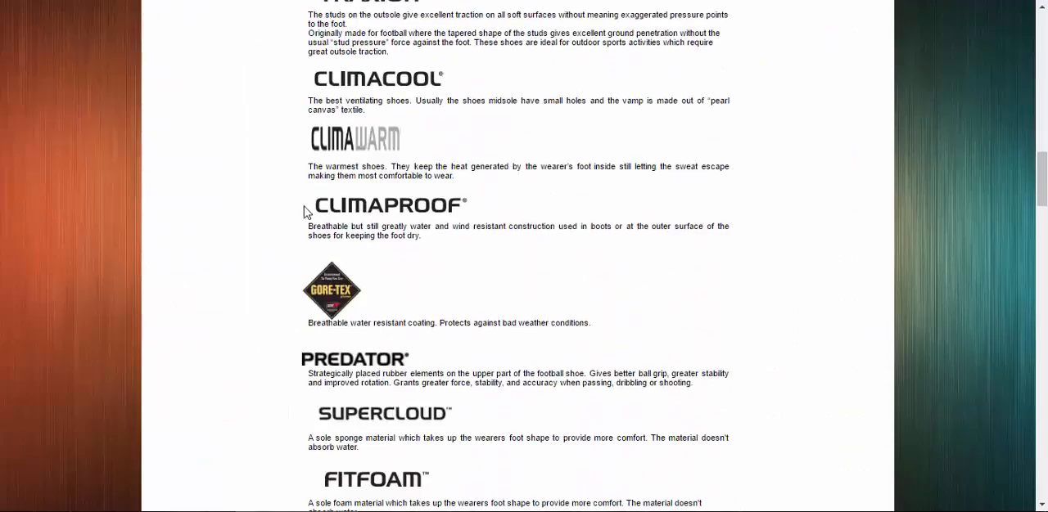
drag(308, 226, 423, 235)
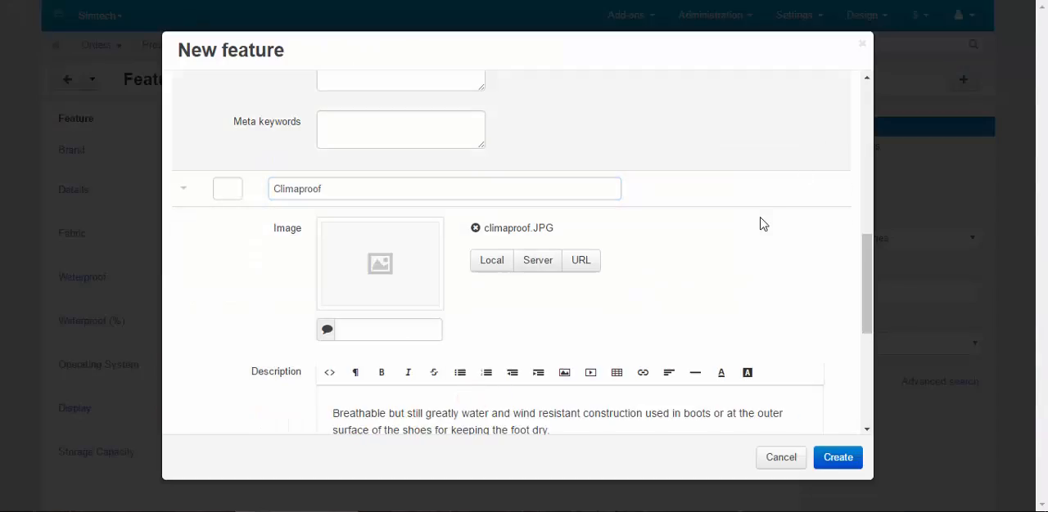
Create the Technologies feature from the New feature dialog.
scroll(down, 3)
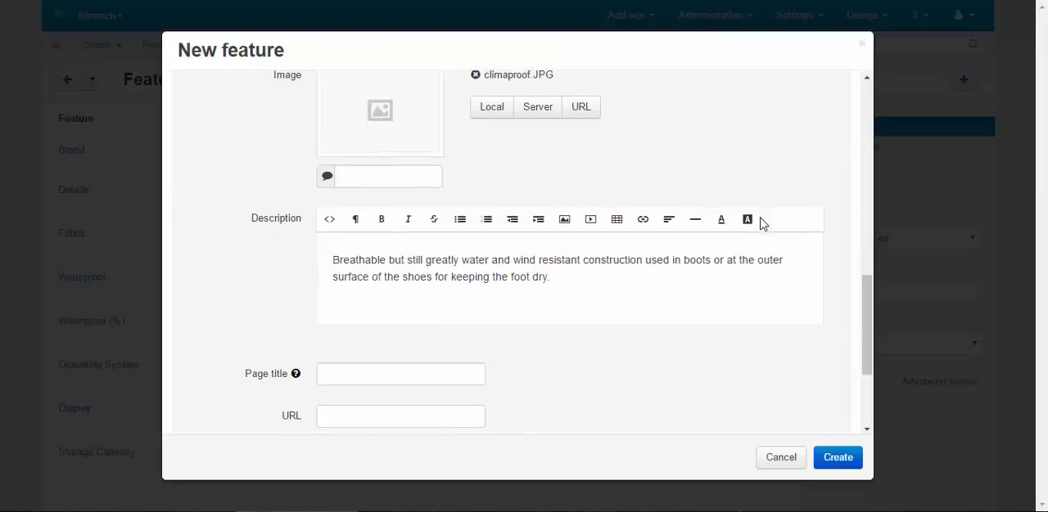
mouse_move(760, 148)
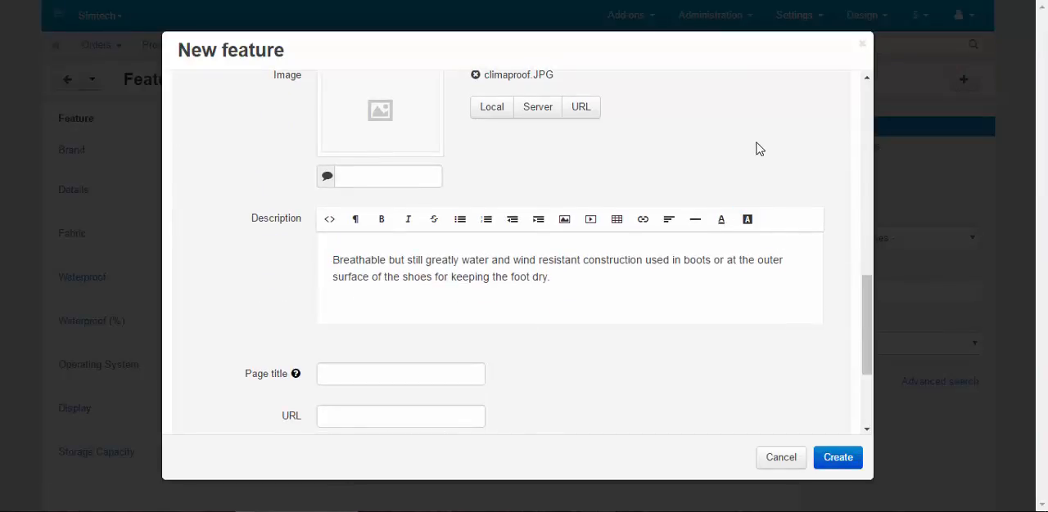
mouse_move(763, 156)
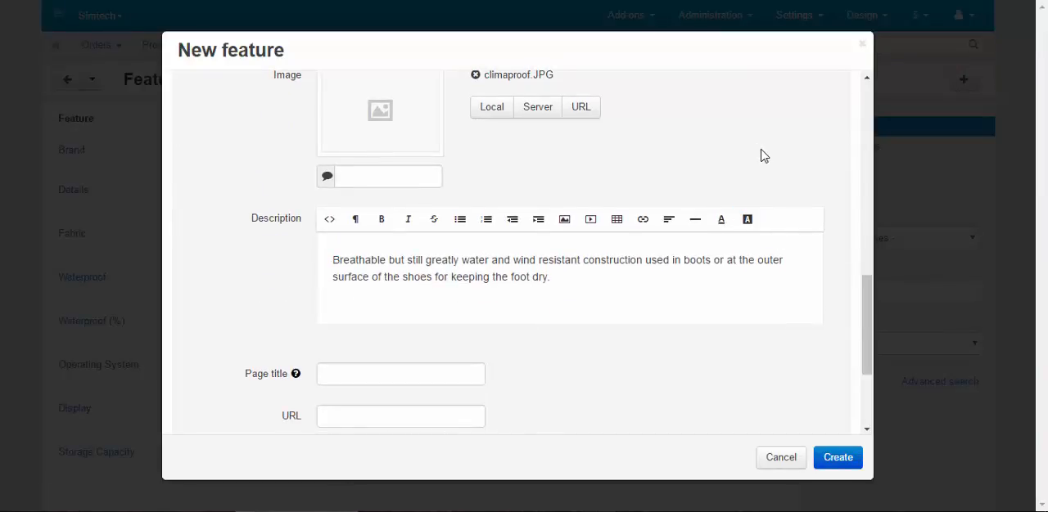
scroll(down, 3)
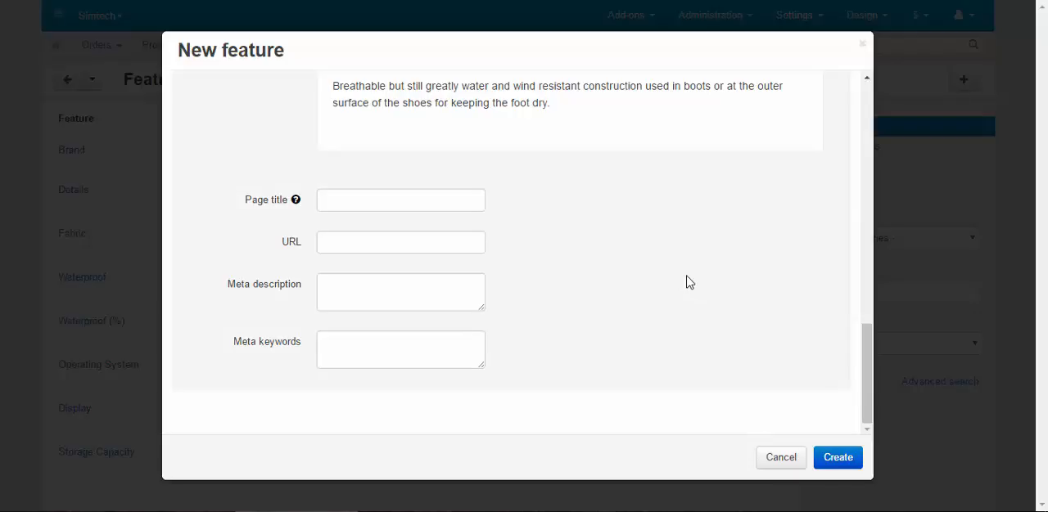
mouse_move(799, 411)
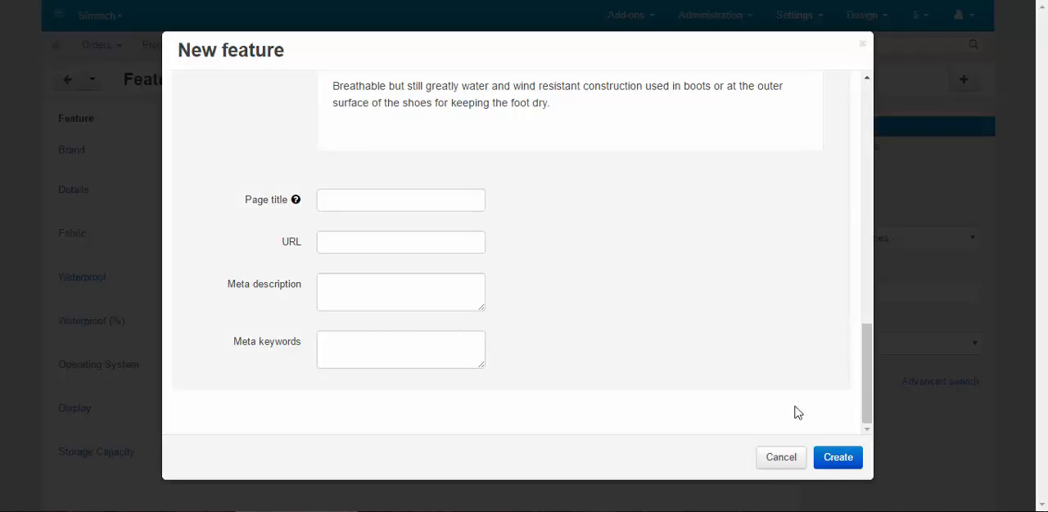
click(838, 457)
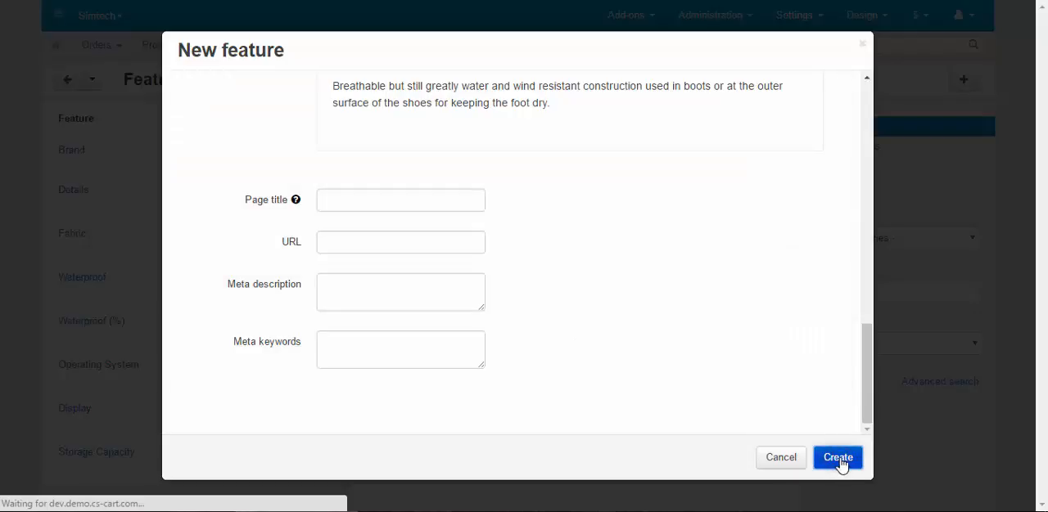
click(837, 459)
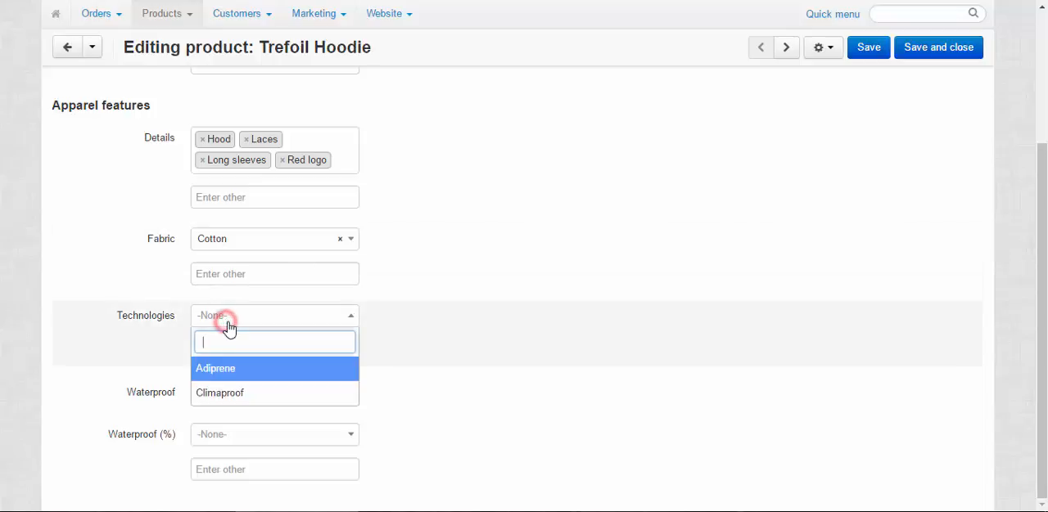
Set the hoodie's Technologies to Climaproof and Waterproof (%) to 75, then save.
click(216, 369)
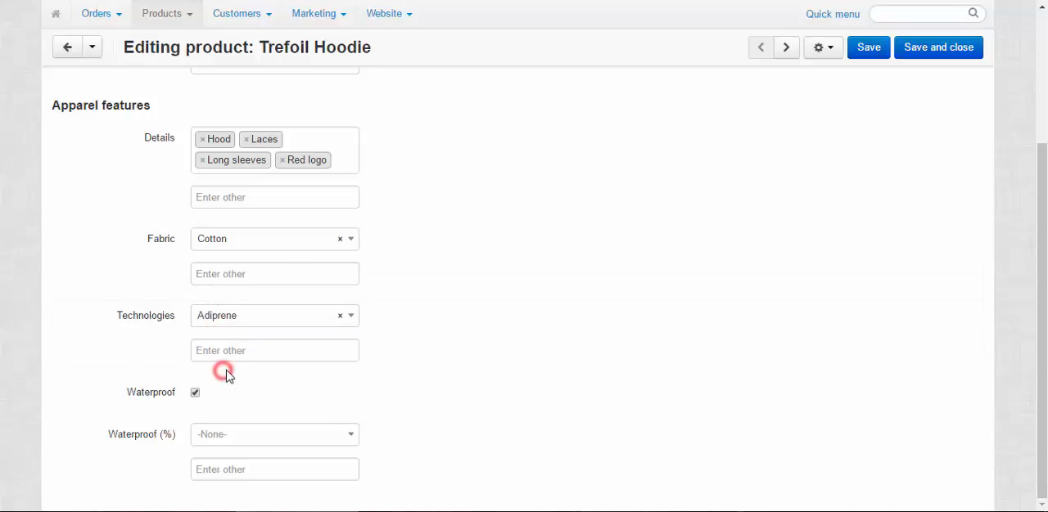
mouse_move(249, 321)
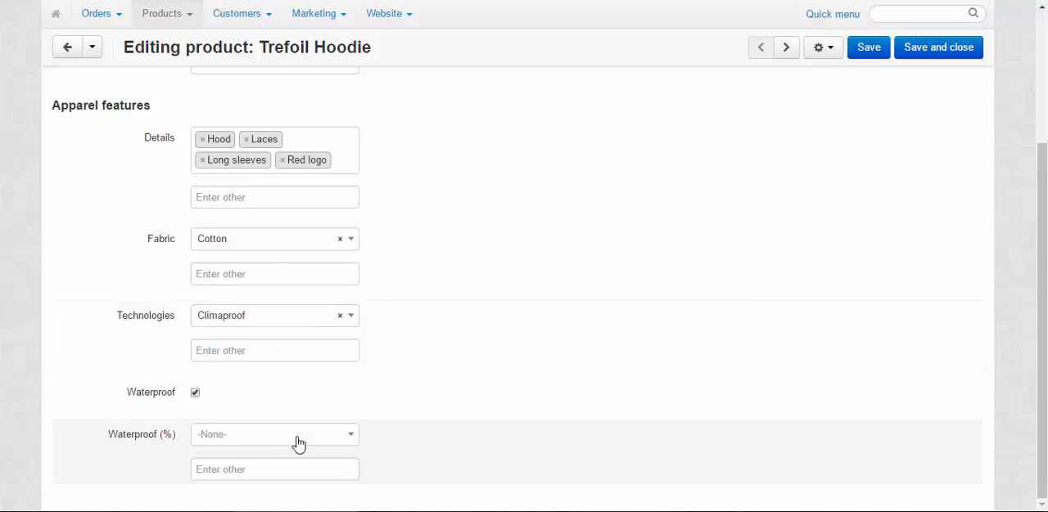
click(275, 436)
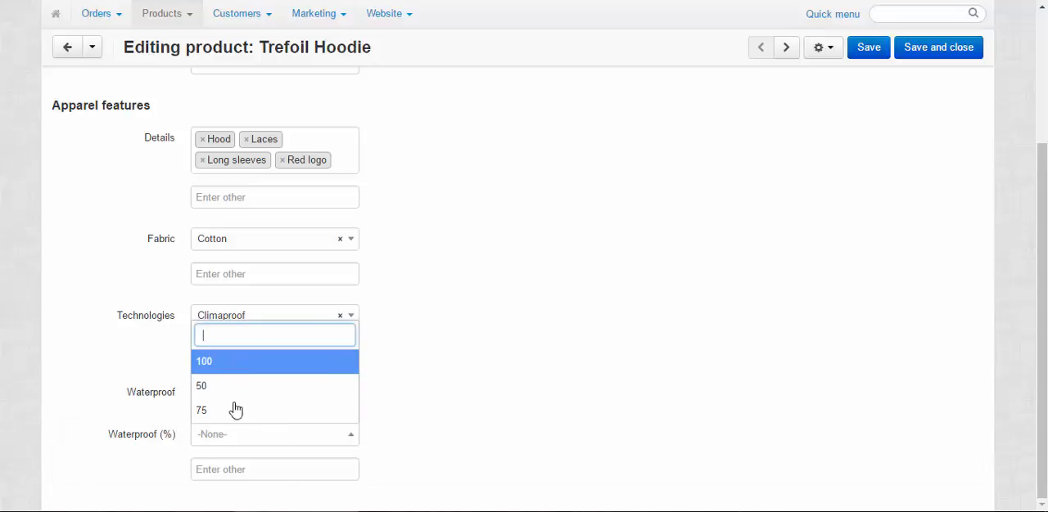
mouse_move(226, 387)
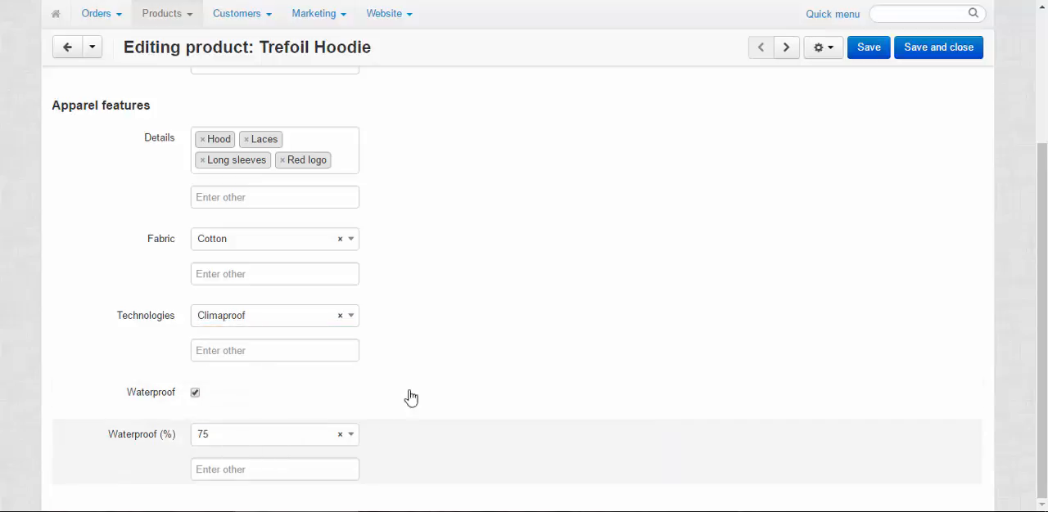
click(868, 46)
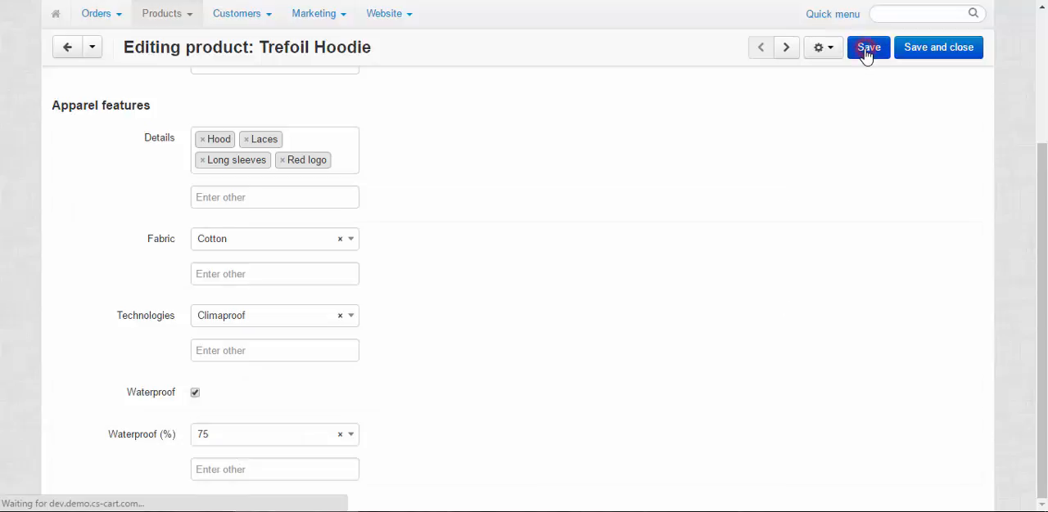
click(867, 45)
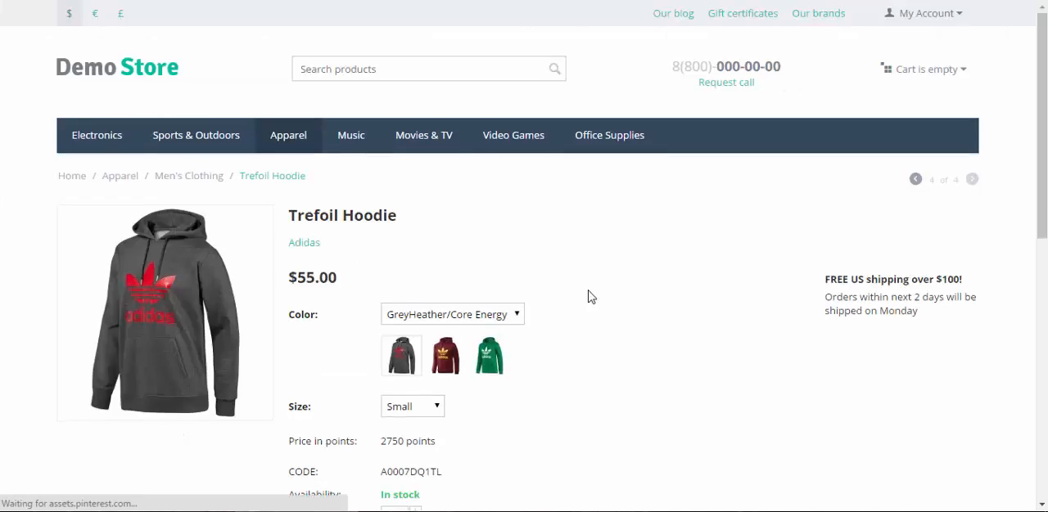
Review the hoodie's storefront Features: Fabric Cotton, Technologies Climaproof, Waterproof 75%.
scroll(down, 3)
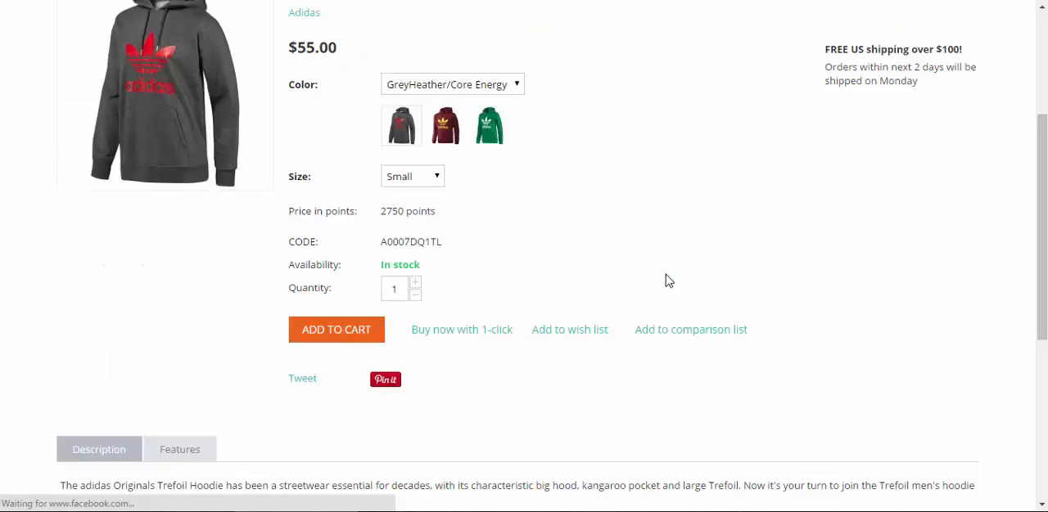
click(180, 224)
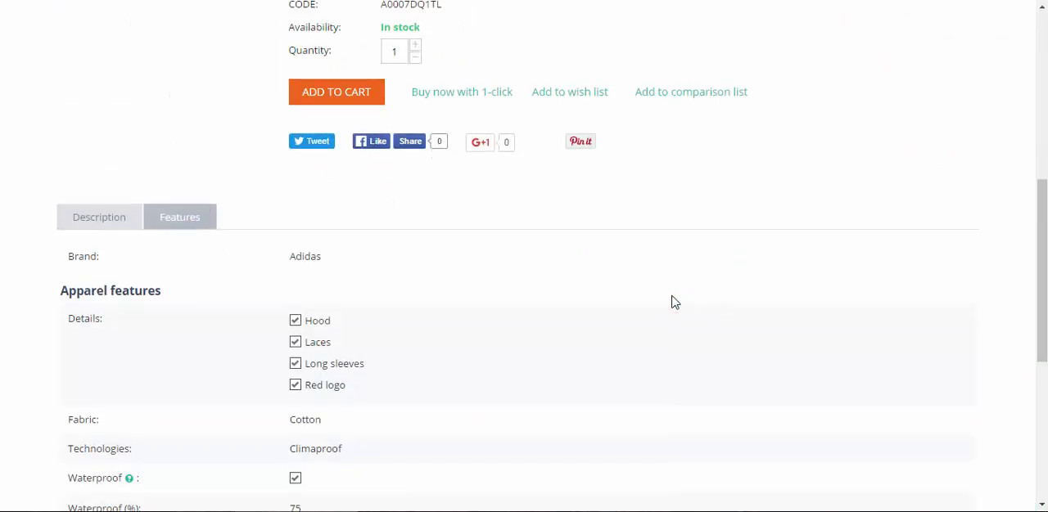
scroll(down, 3)
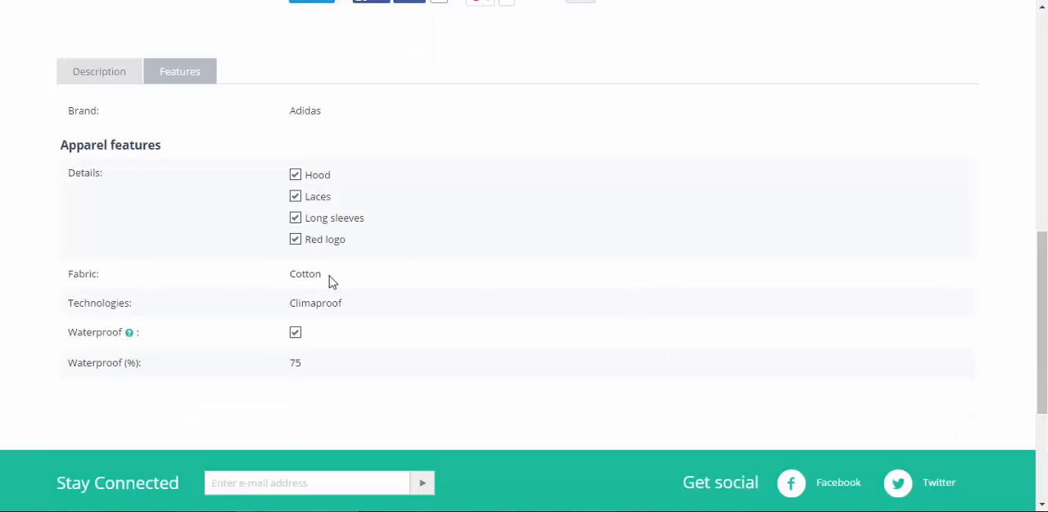
mouse_move(301, 317)
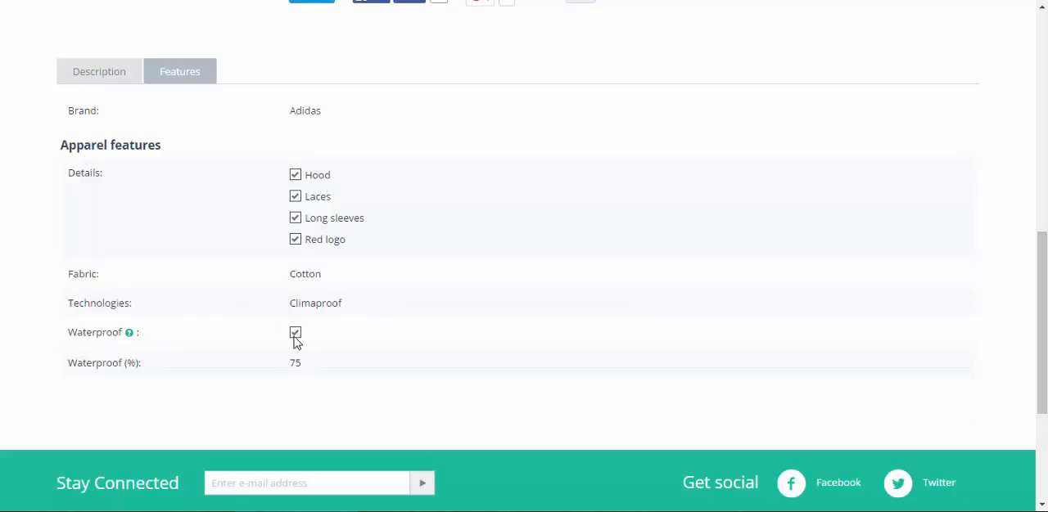
mouse_move(329, 372)
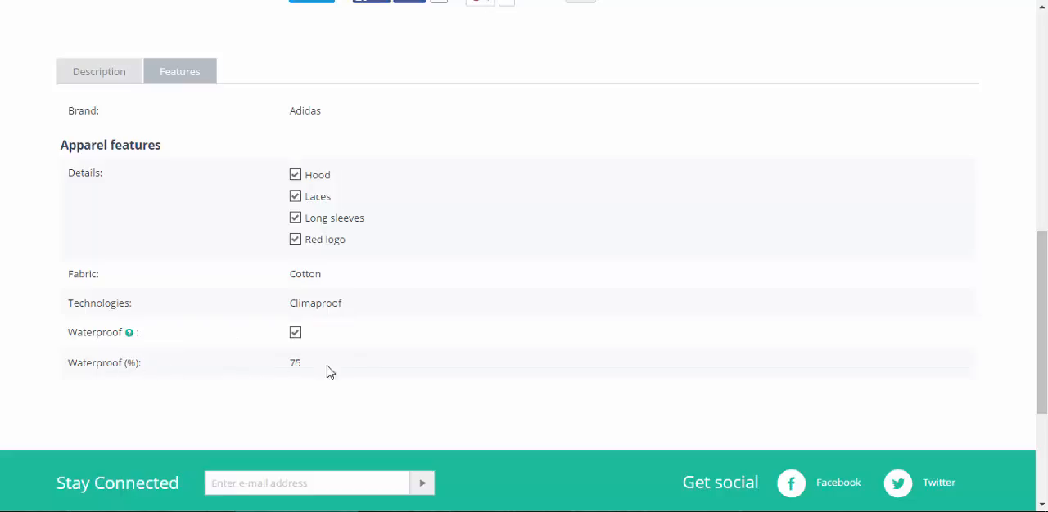
mouse_move(318, 370)
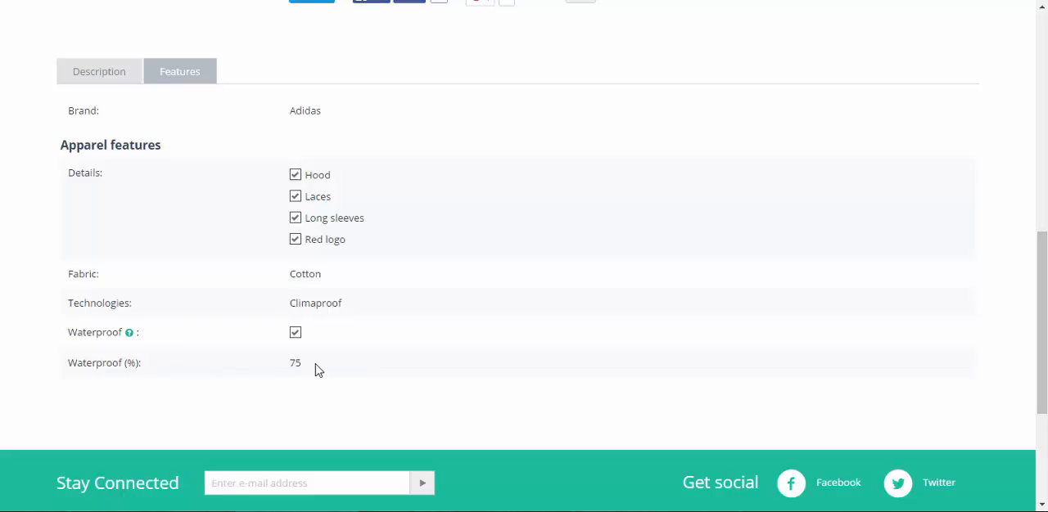
scroll(up, 3)
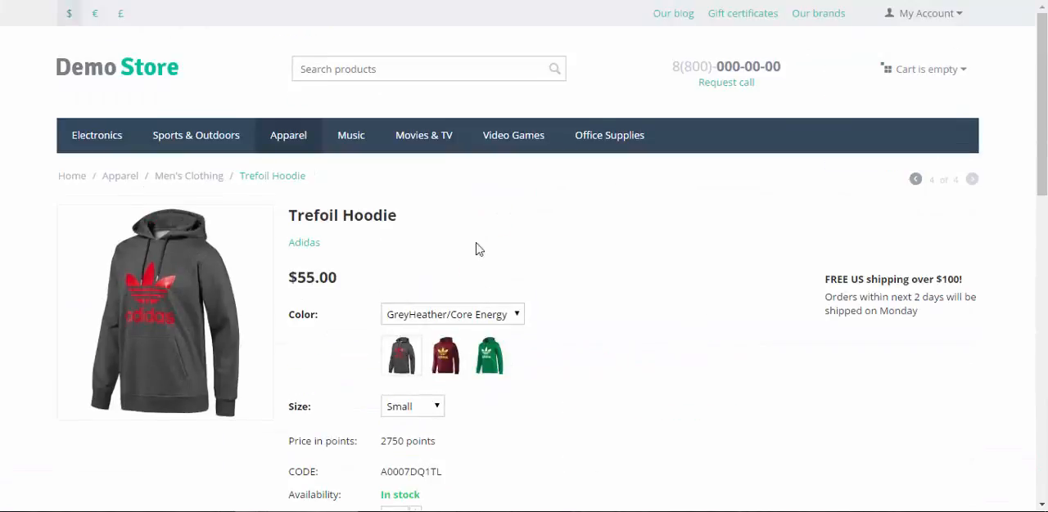
Show Men's Clothing as a detailed list, locate the Trefoil Hoodie with Cotton, and view its product page.
click(190, 176)
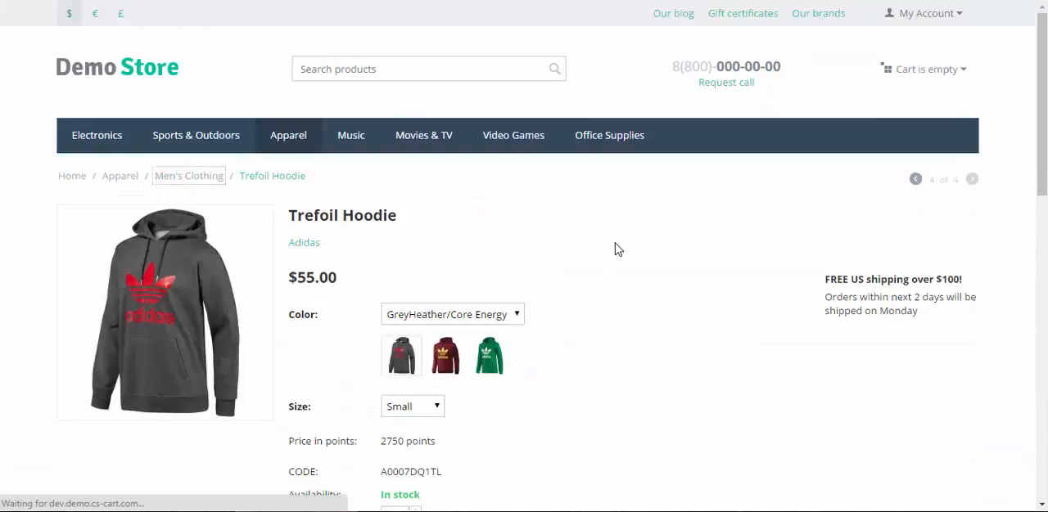
click(189, 175)
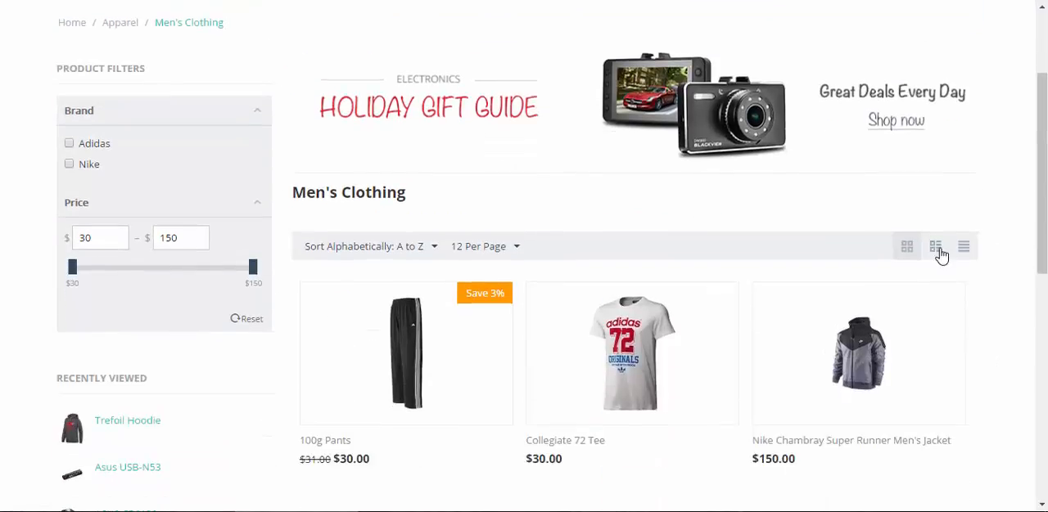
click(935, 245)
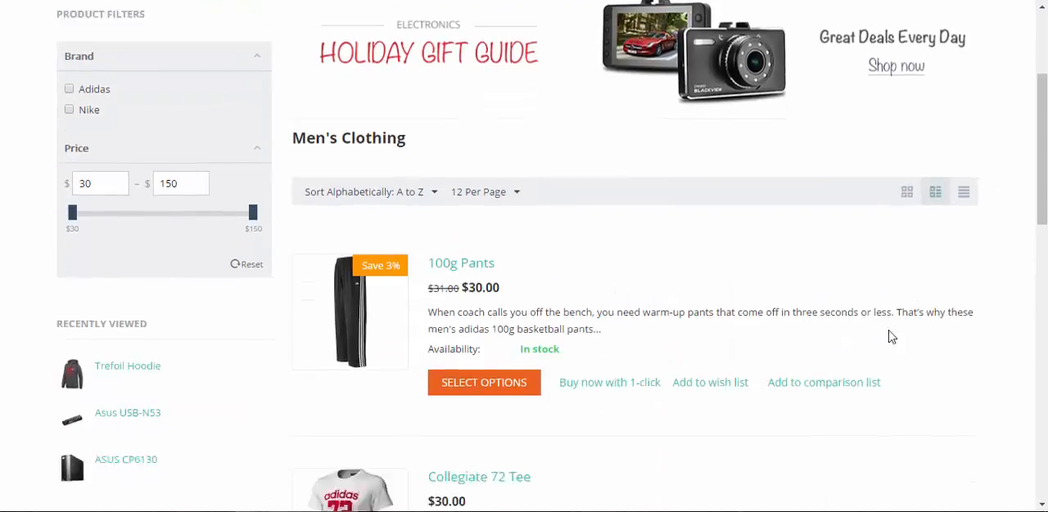
scroll(down, 3)
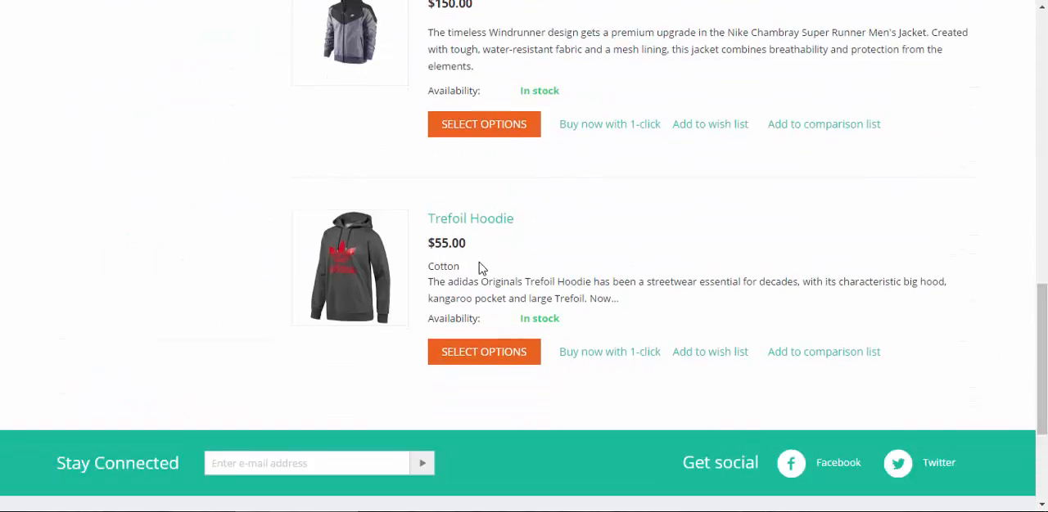
double_click(442, 265)
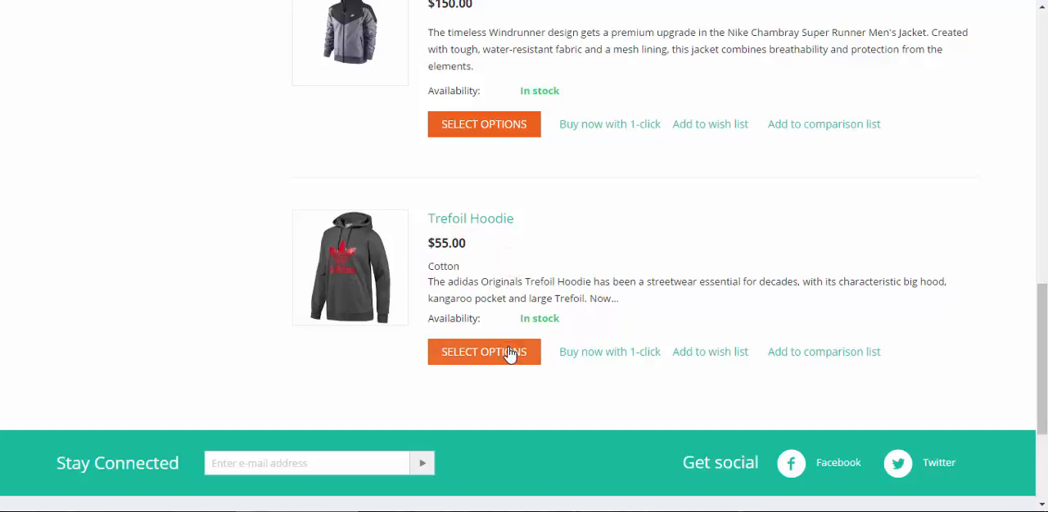
click(484, 352)
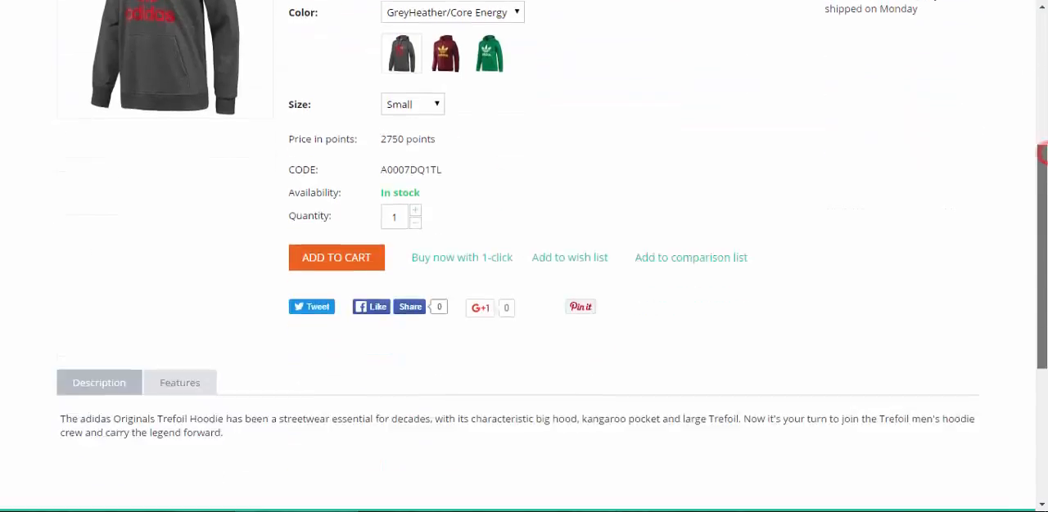
scroll(down, 3)
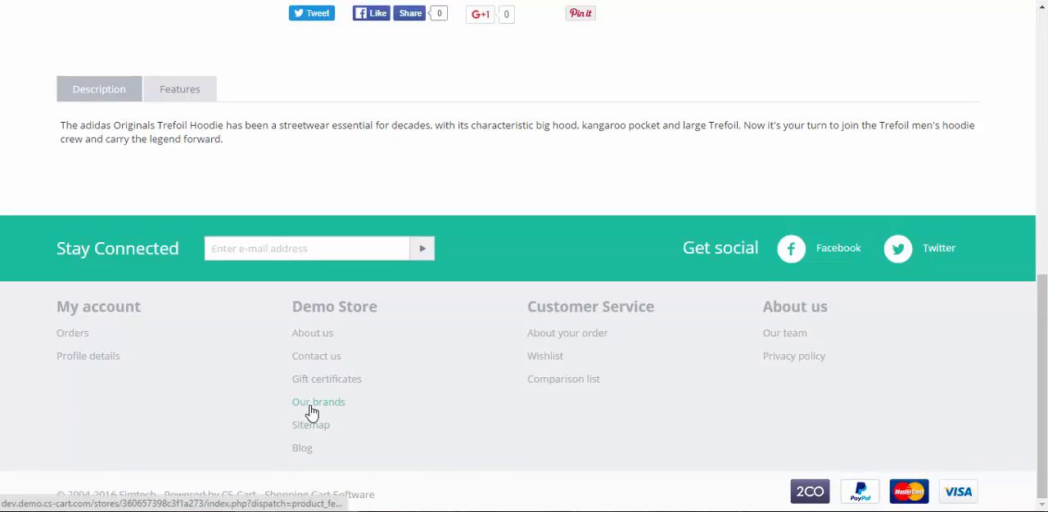
click(318, 403)
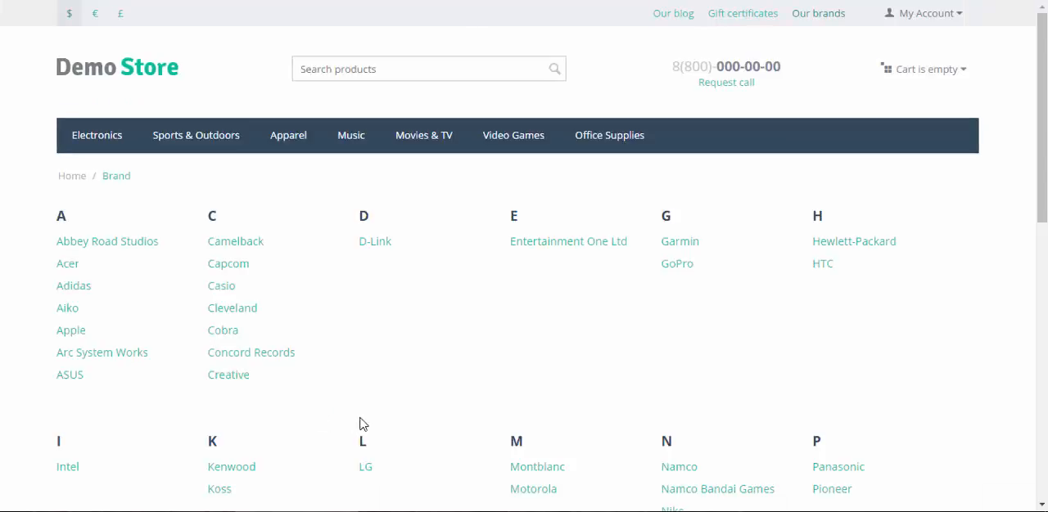
mouse_move(642, 295)
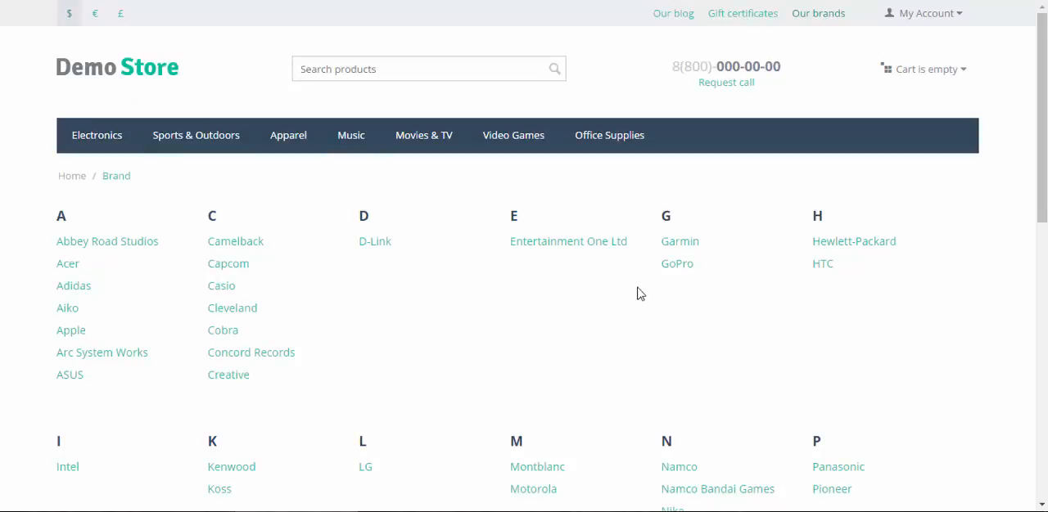
mouse_move(82, 320)
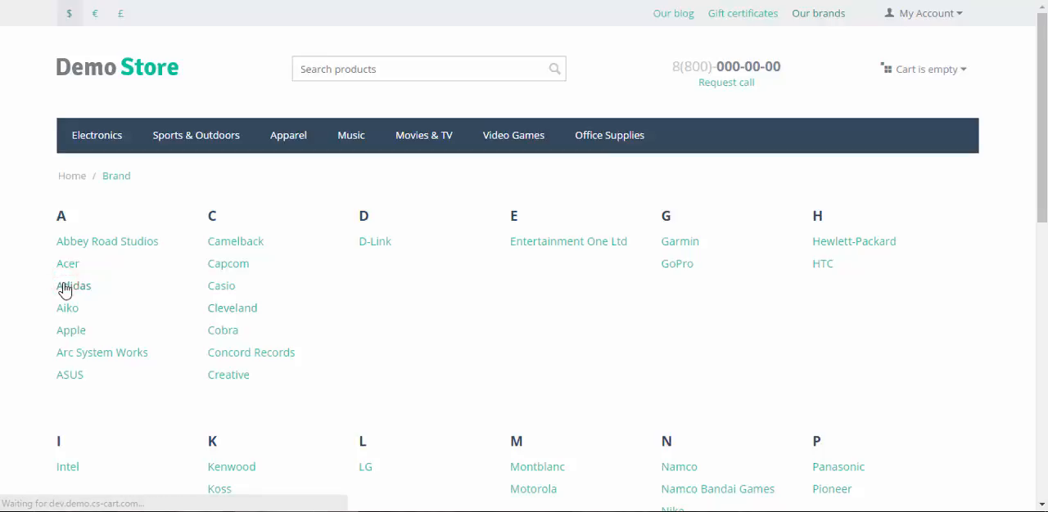
click(74, 284)
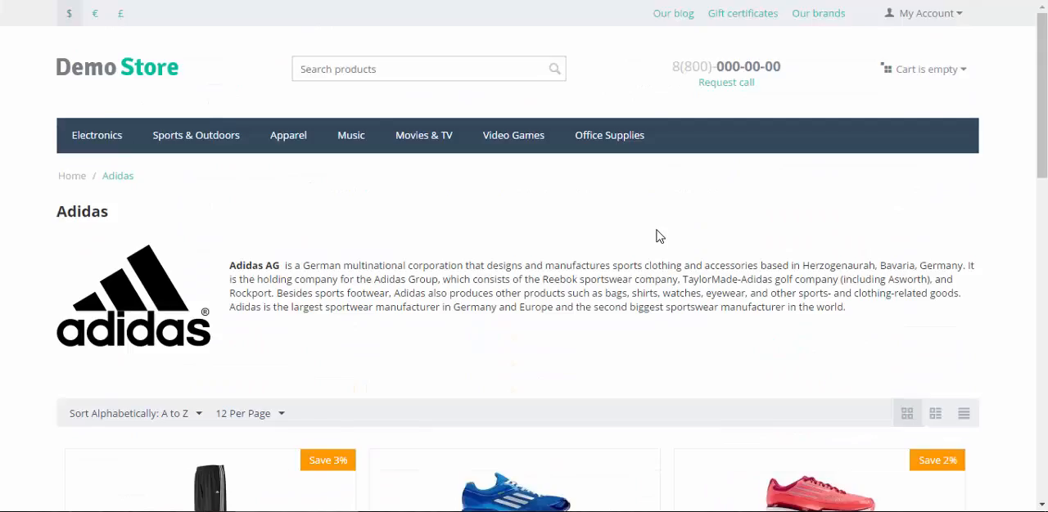
scroll(down, 3)
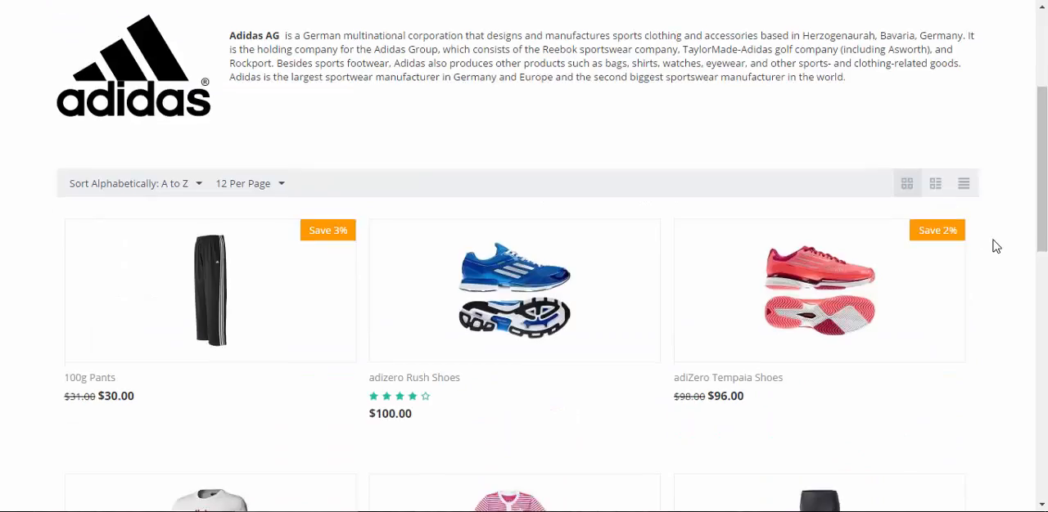
scroll(up, 3)
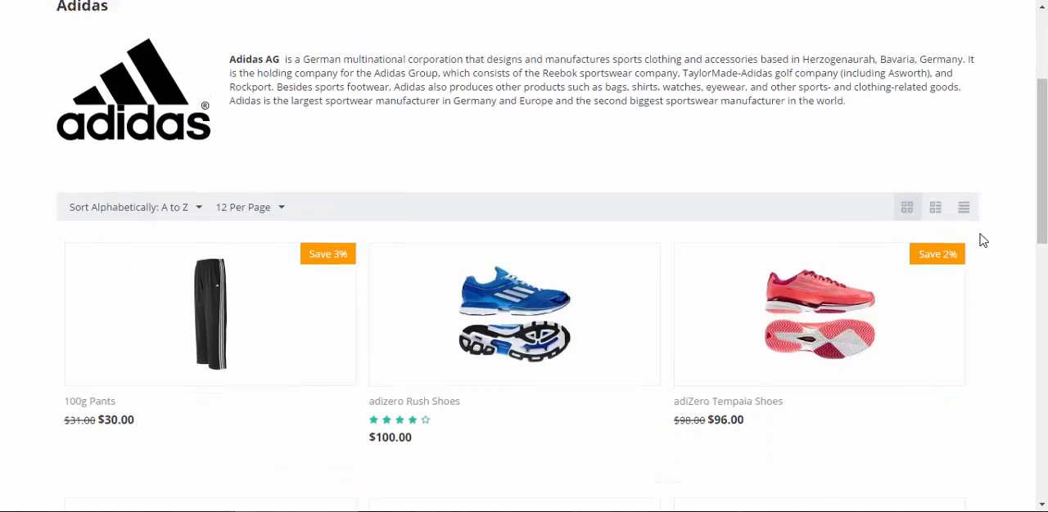
scroll(up, 3)
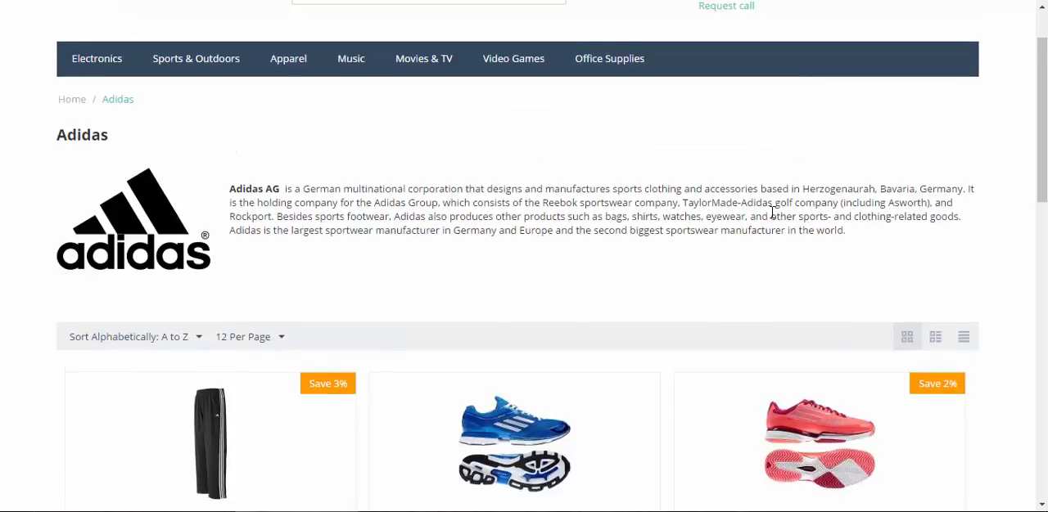
mouse_move(1003, 245)
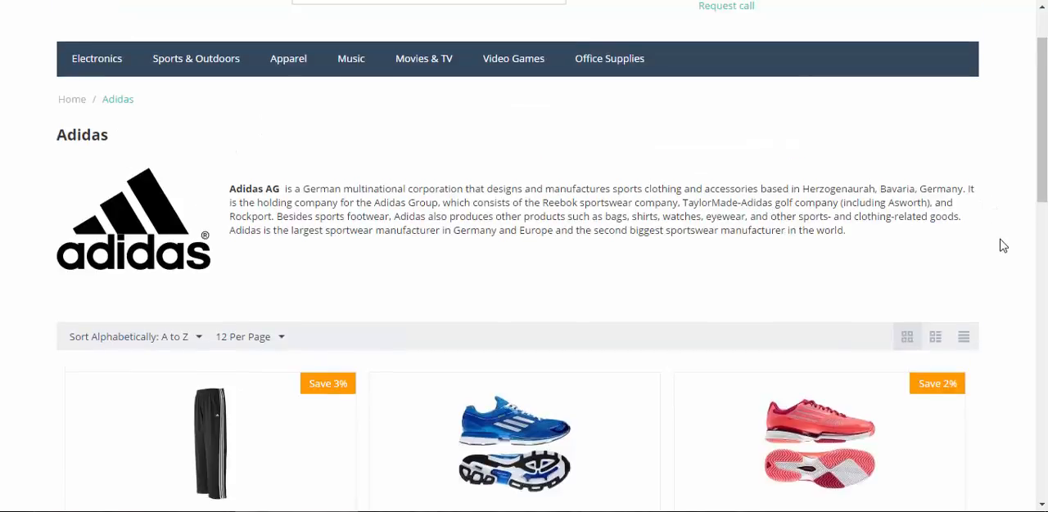
scroll(down, 3)
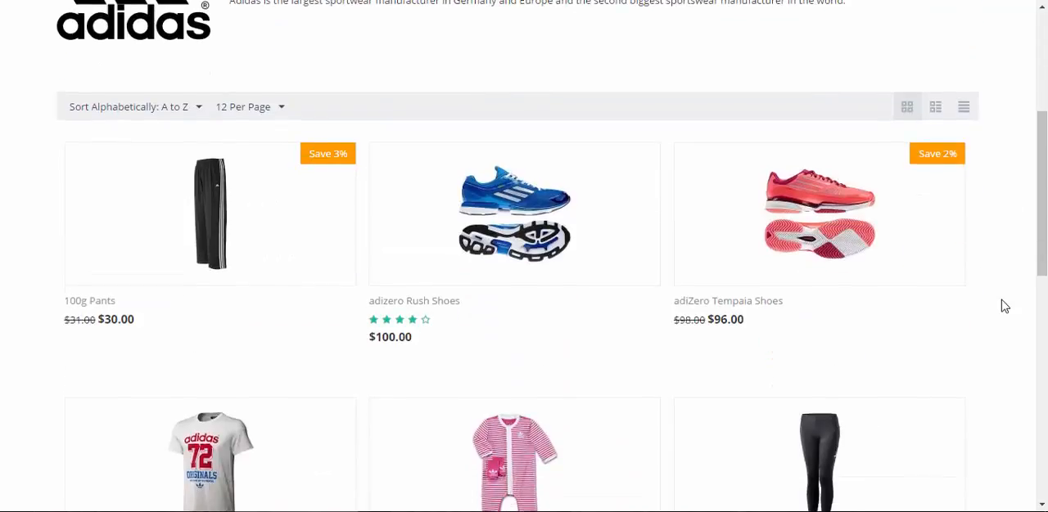
scroll(up, 3)
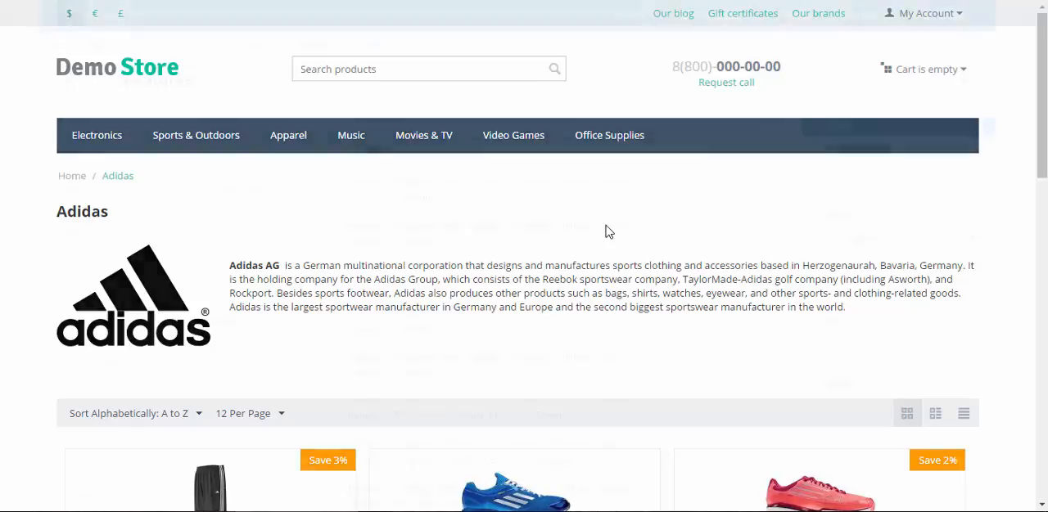
Create a new feature named Fabric with its value type and the Apparel features group.
click(957, 79)
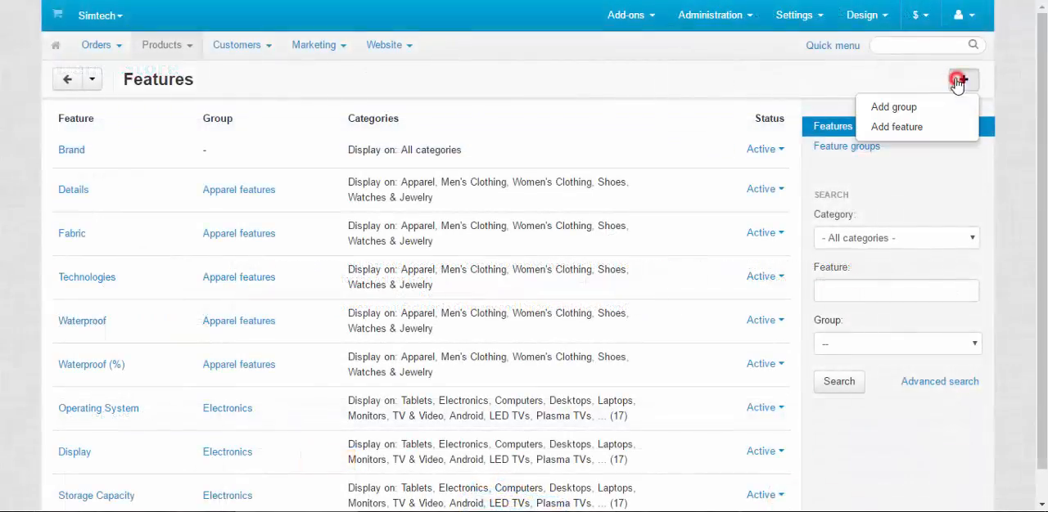
click(897, 126)
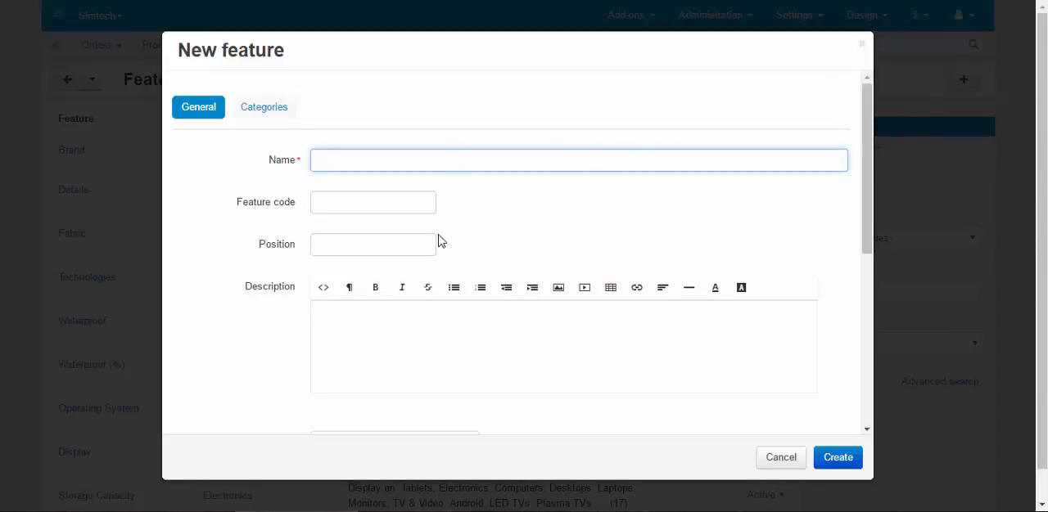
mouse_move(415, 151)
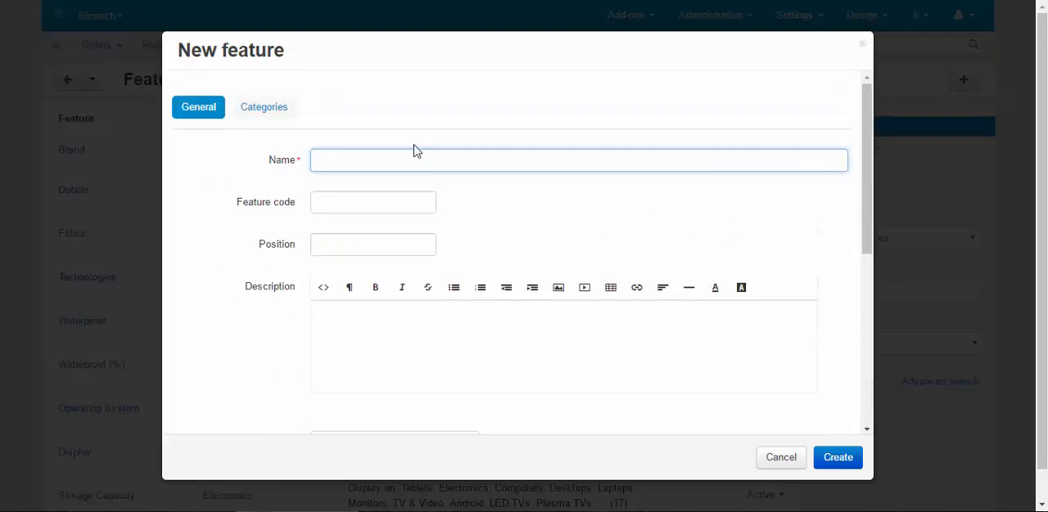
text(Fabr)
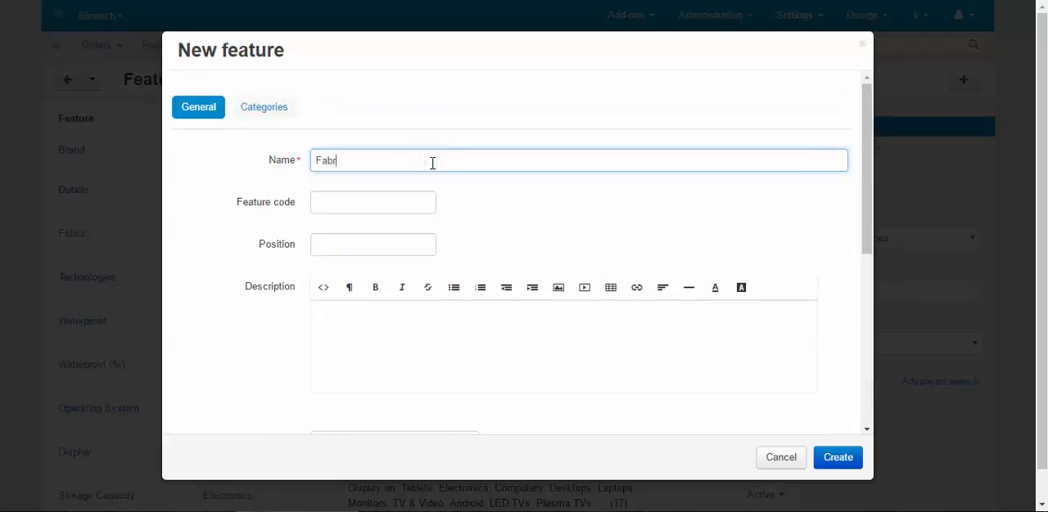
text(ic)
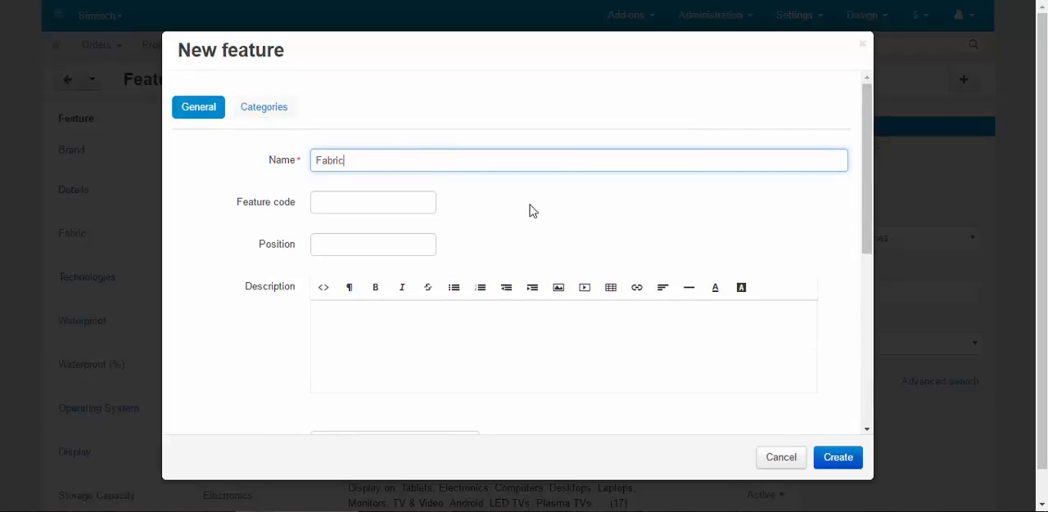
click(380, 157)
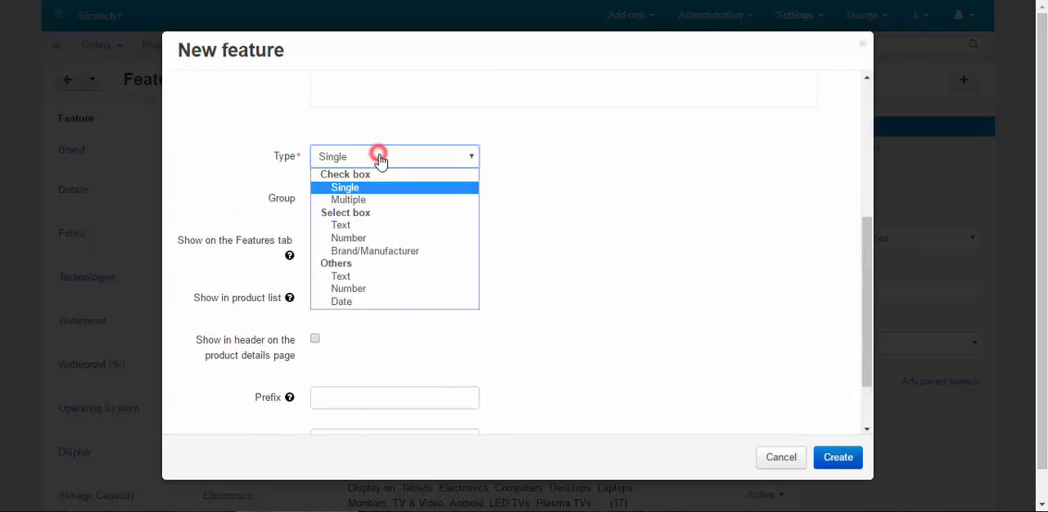
click(340, 276)
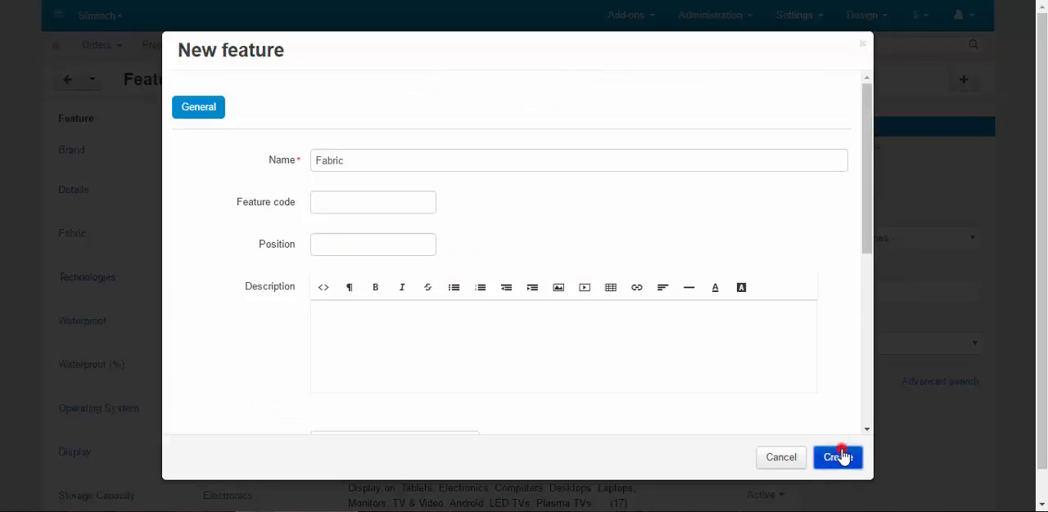
click(838, 458)
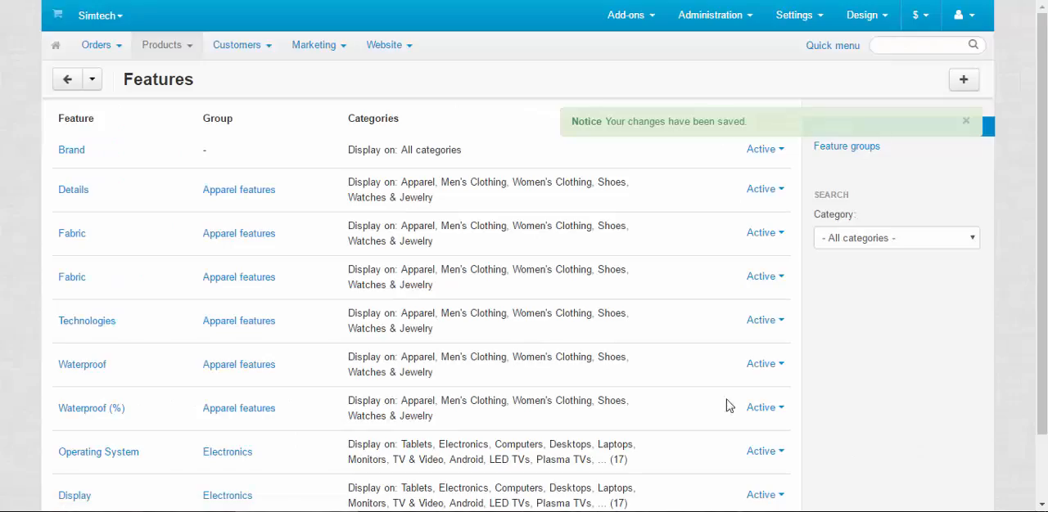
Enter 'Cotton 95%, Nylon 5%' in the Trefoil Hoodie's new Fabric field.
click(92, 79)
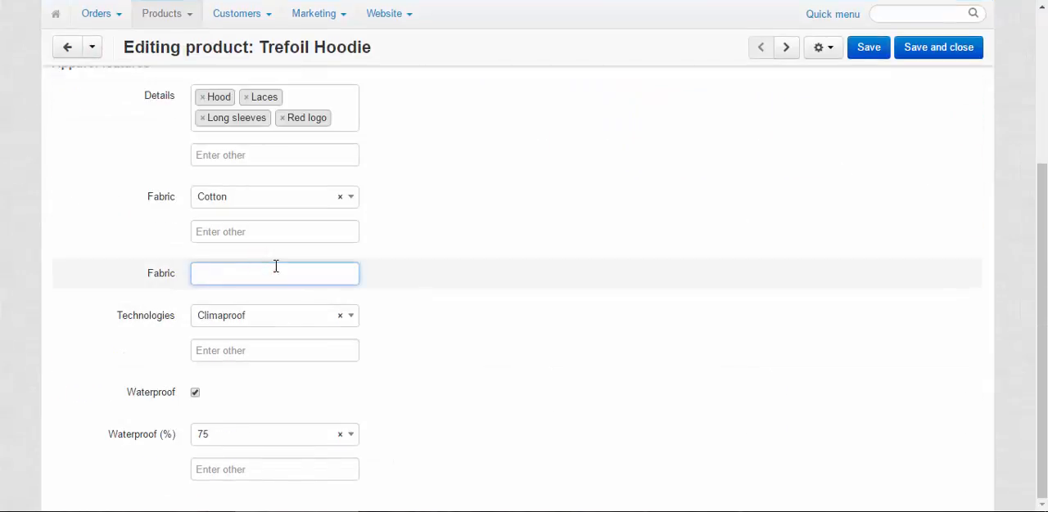
text(Cotton)
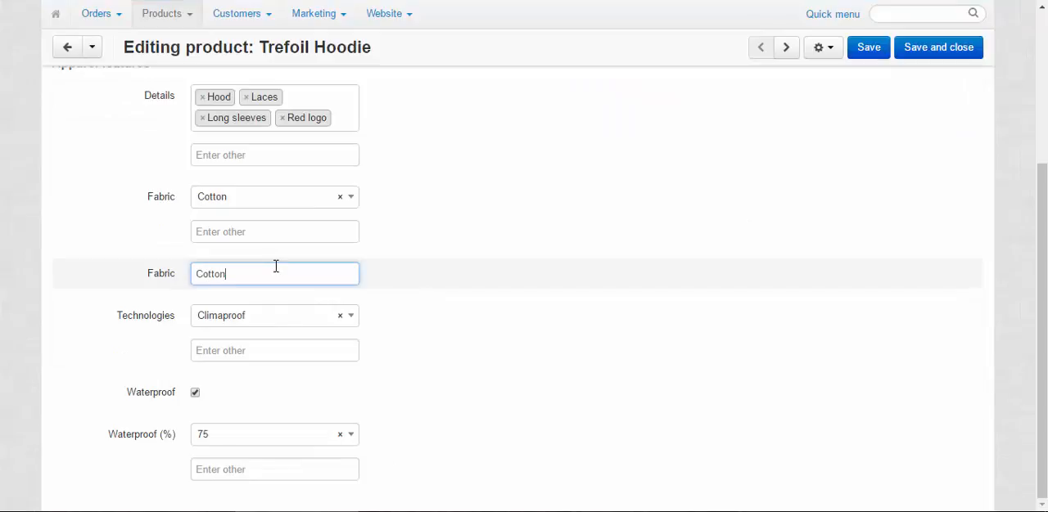
text(95)
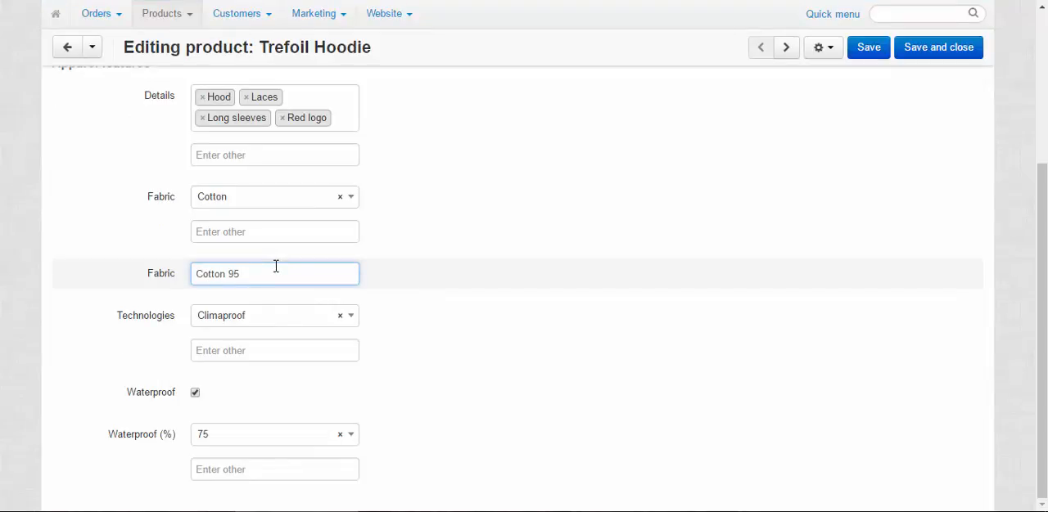
text(%,)
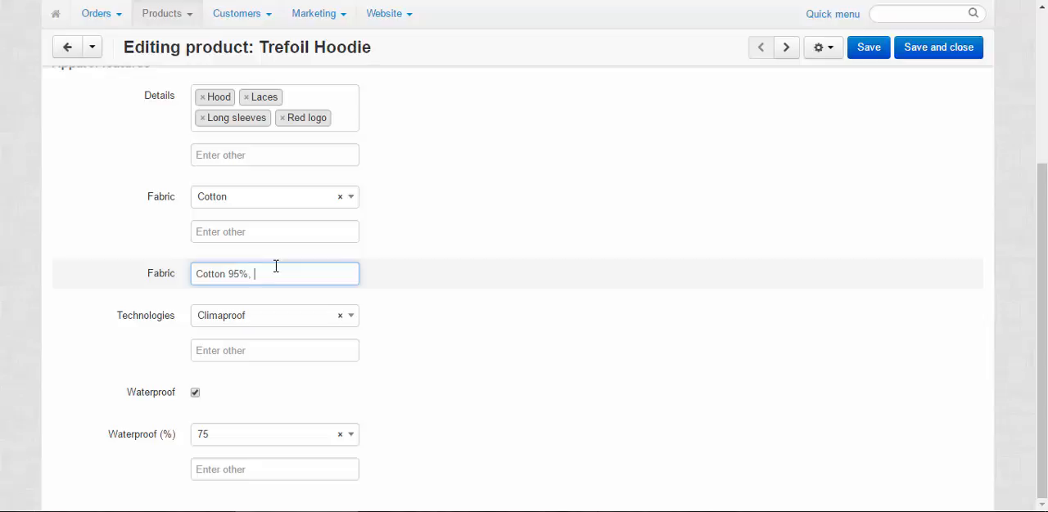
text(Nylon)
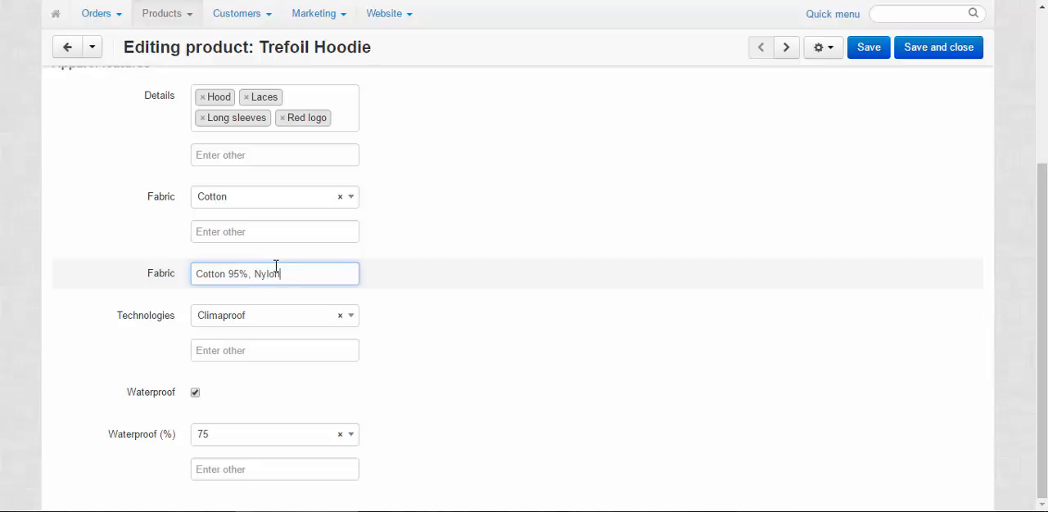
text(5%)
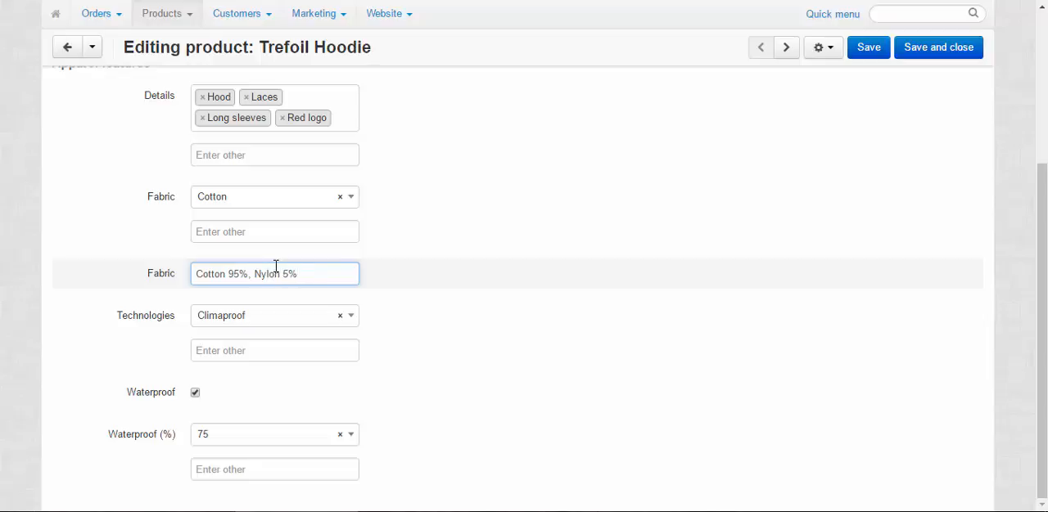
click(275, 274)
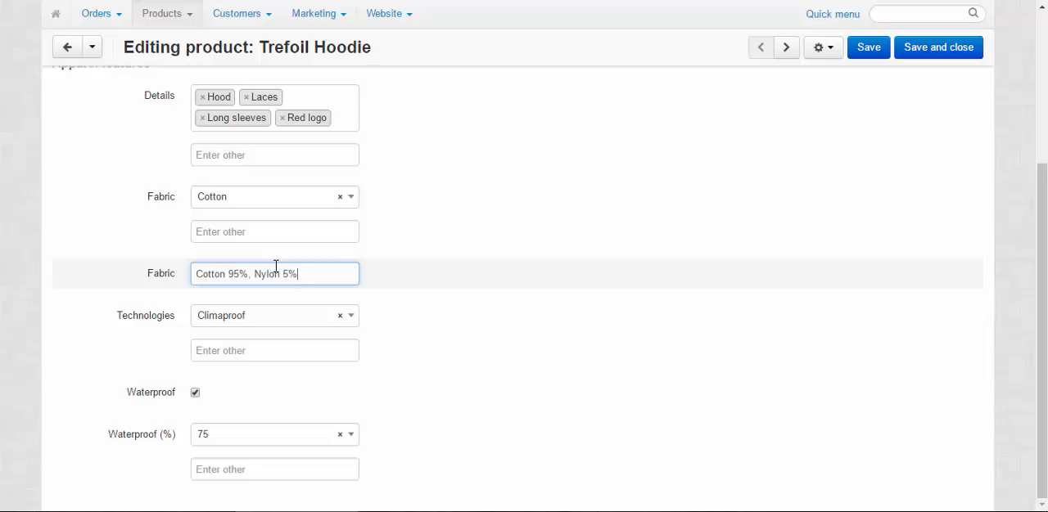
Save the Trefoil Hoodie with its fabric composition.
click(167, 13)
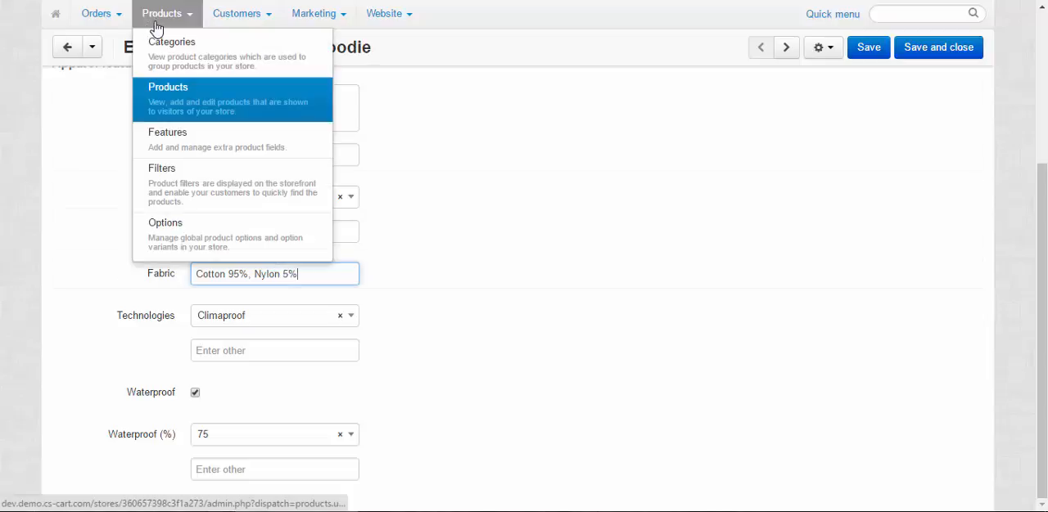
click(167, 139)
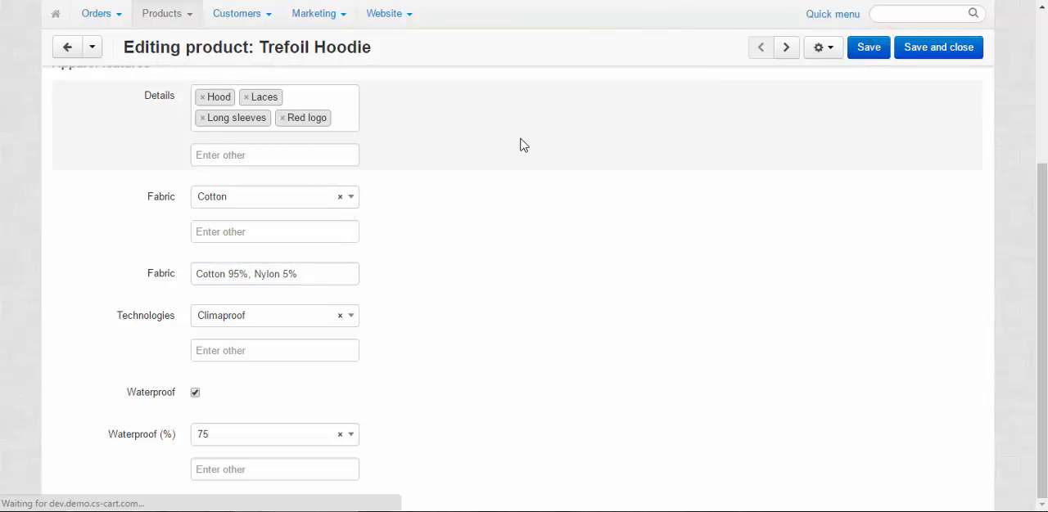
click(867, 46)
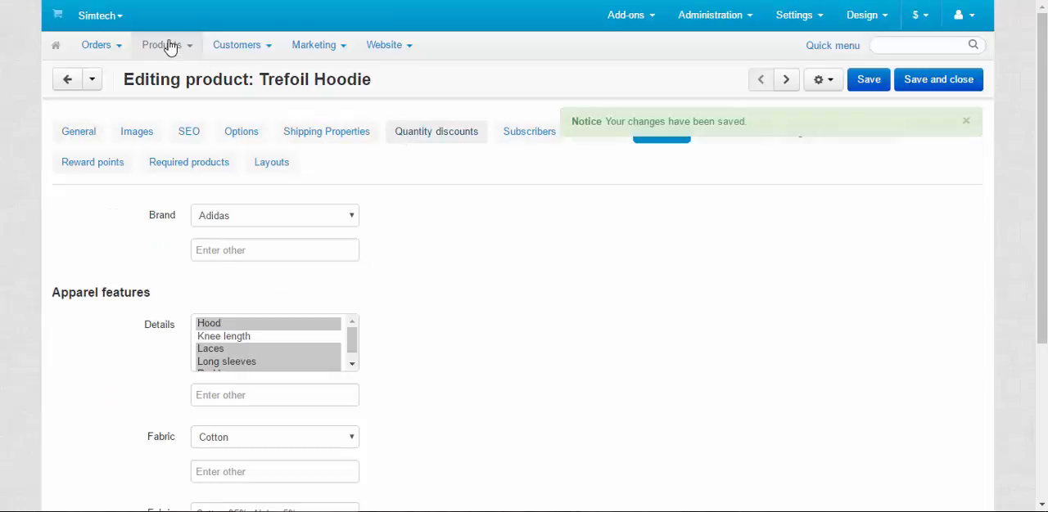
Go to Products > Features and start adding a new feature.
click(160, 44)
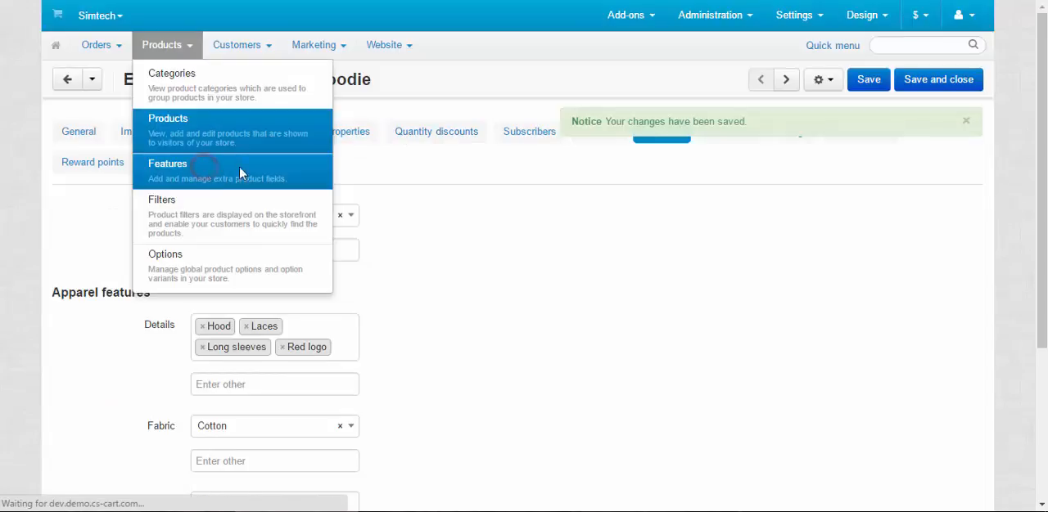
click(167, 164)
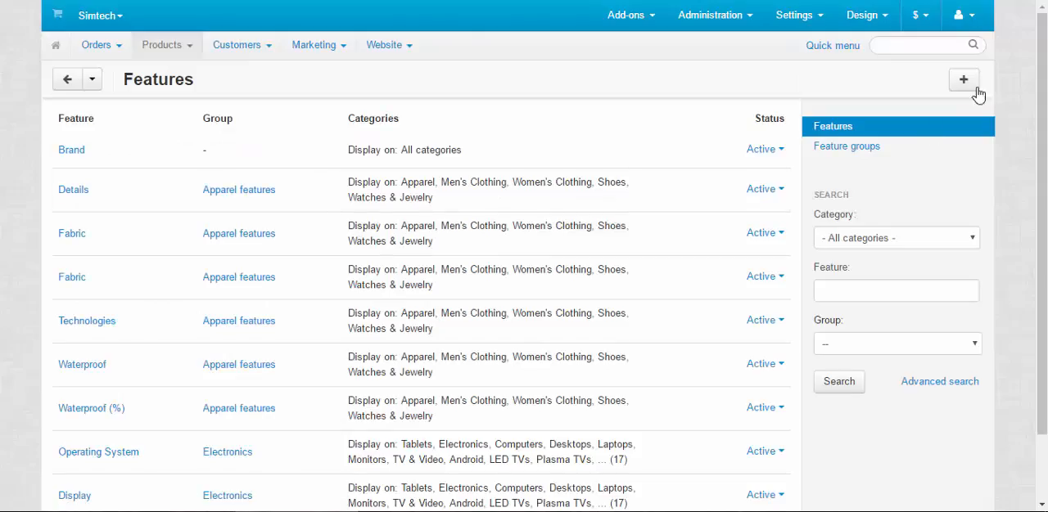
click(963, 79)
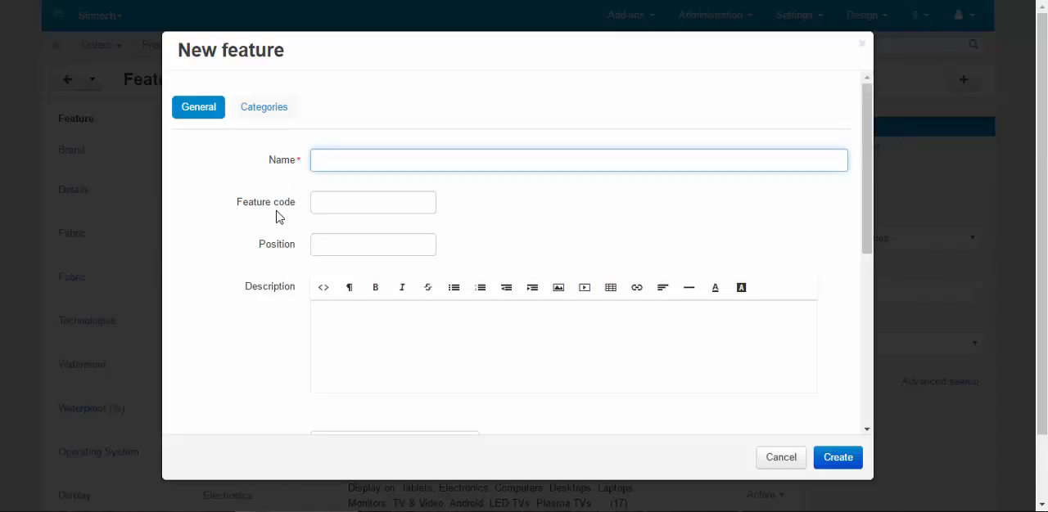
scroll(down, 3)
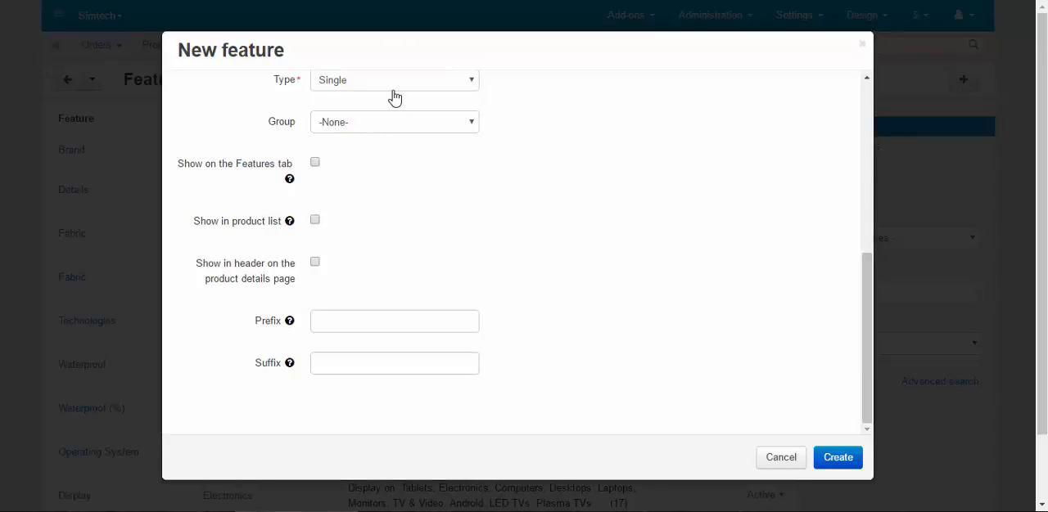
Make the feature a Number type under Others and name it Year of origins.
click(393, 80)
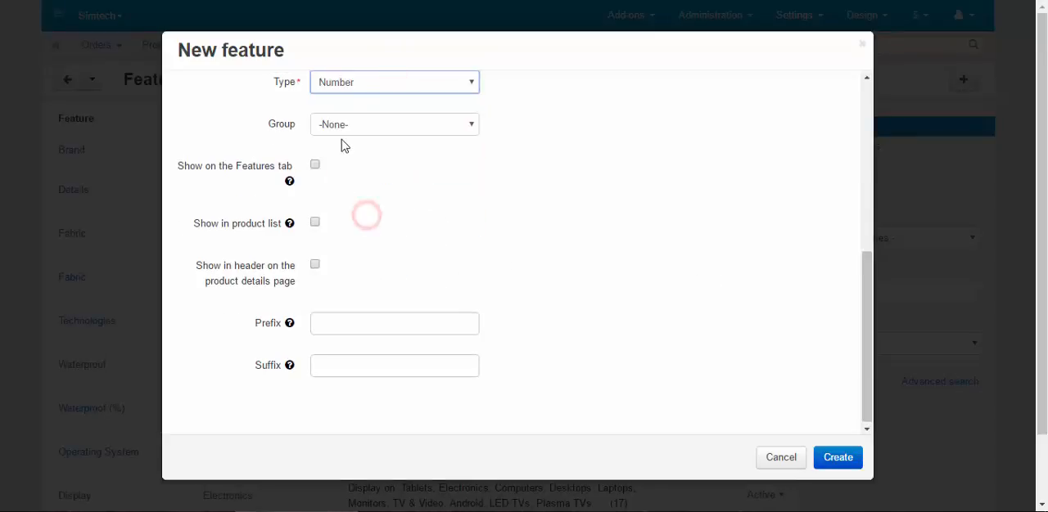
click(393, 82)
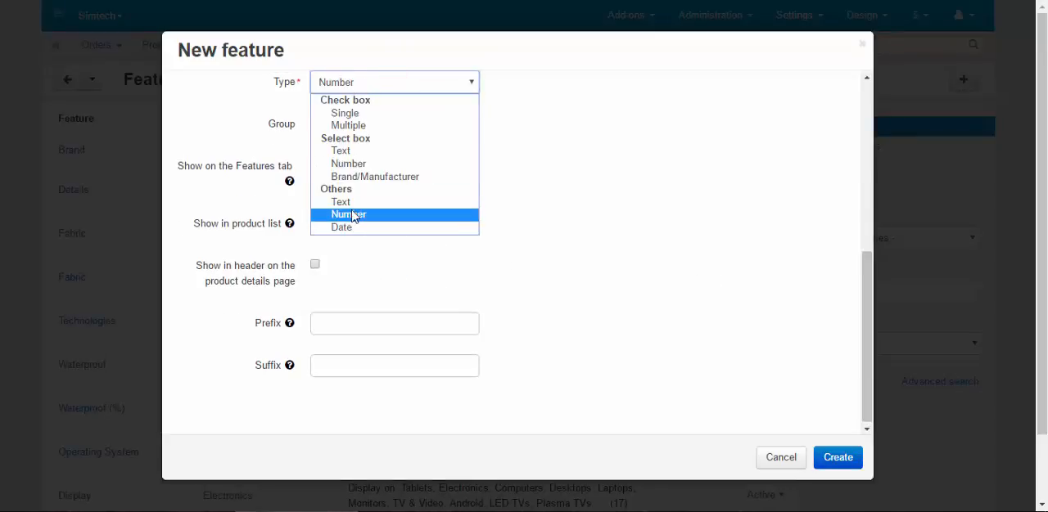
mouse_move(347, 167)
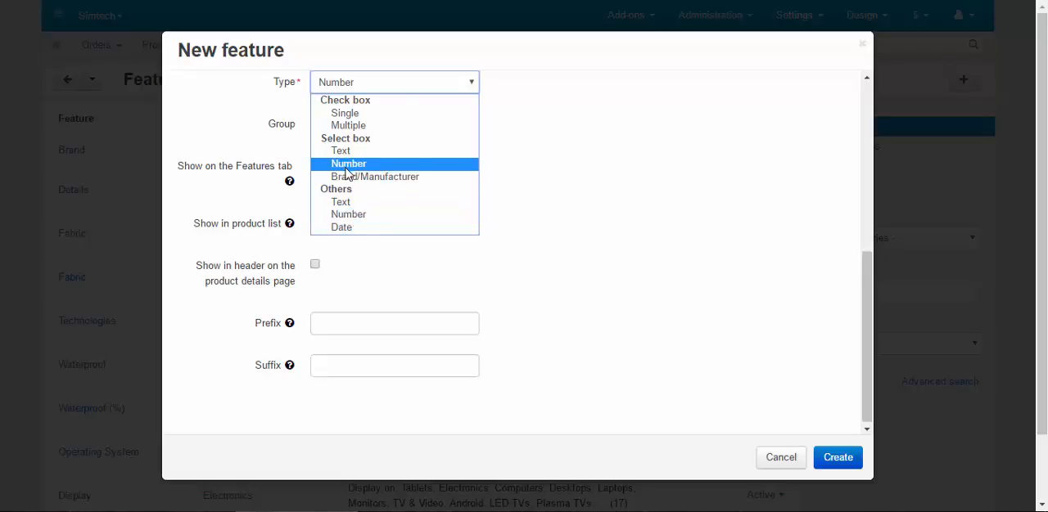
mouse_move(347, 215)
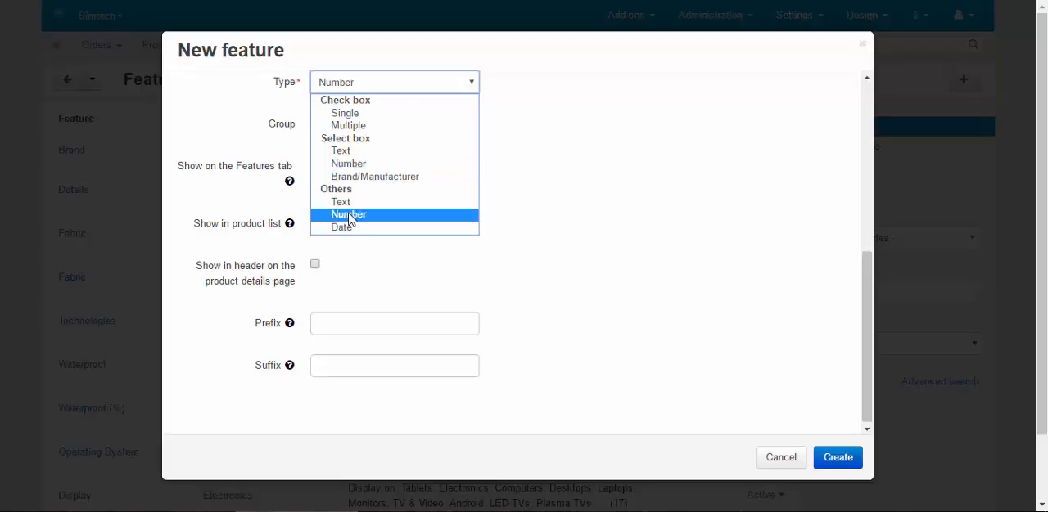
click(348, 215)
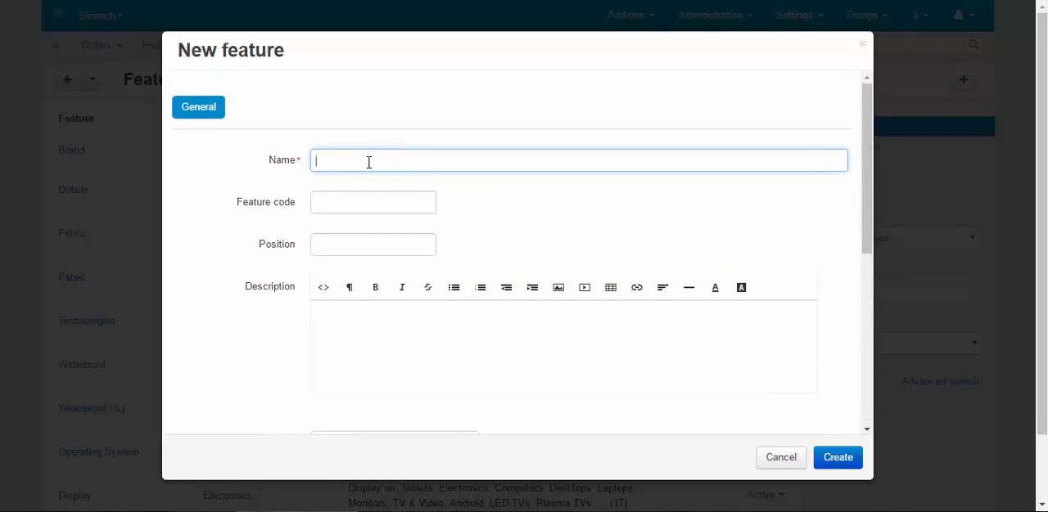
text(Year of)
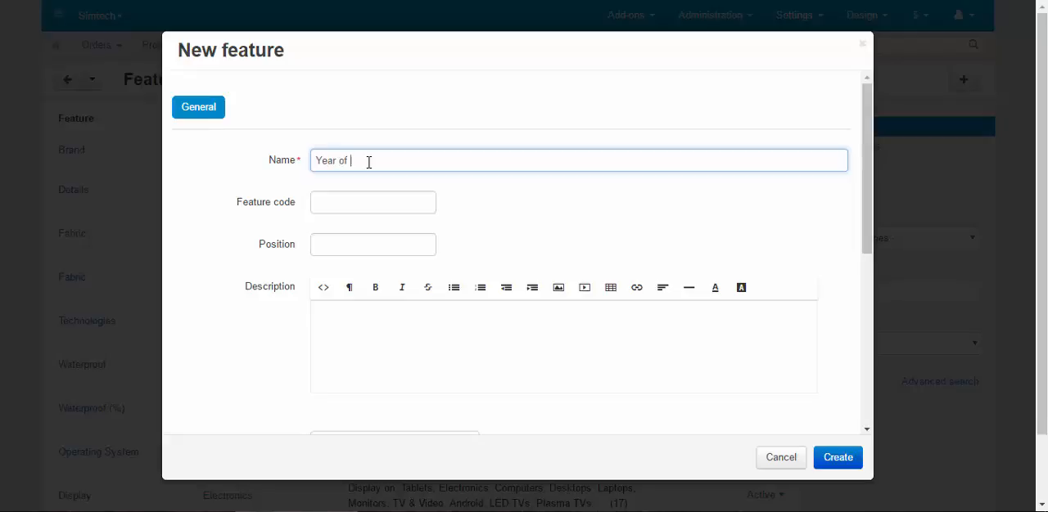
scroll(down, 3)
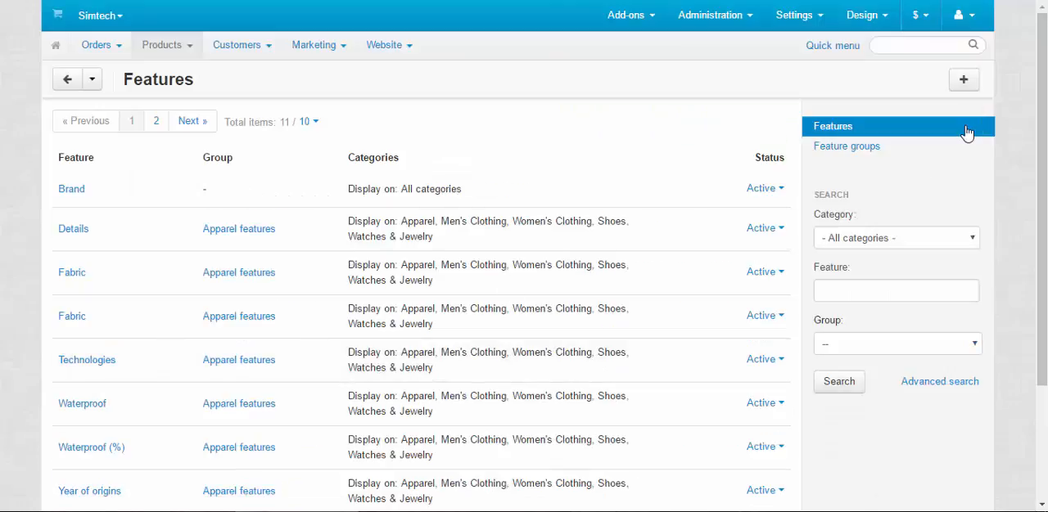
Add another feature named Date of production with the Date type under Others.
click(963, 79)
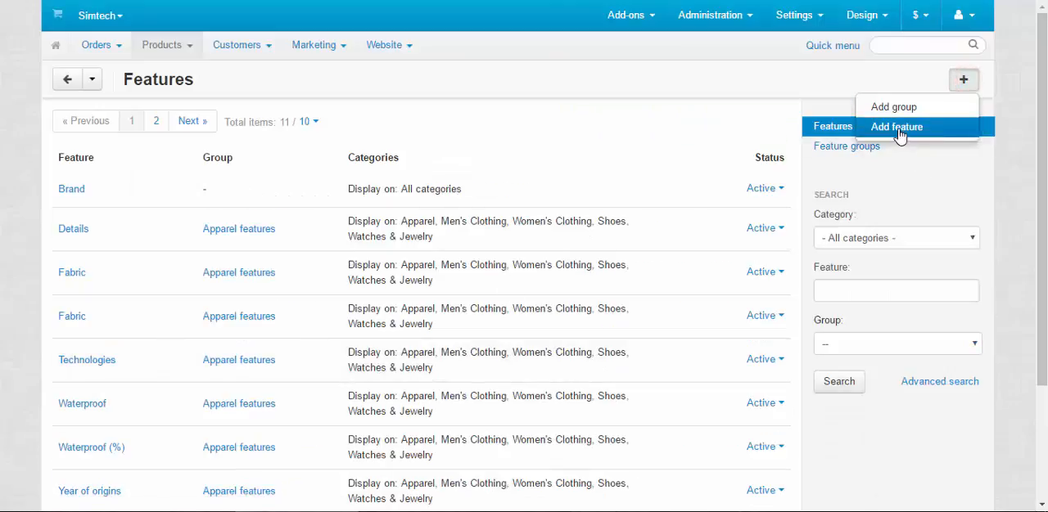
click(897, 126)
text(Date of pr)
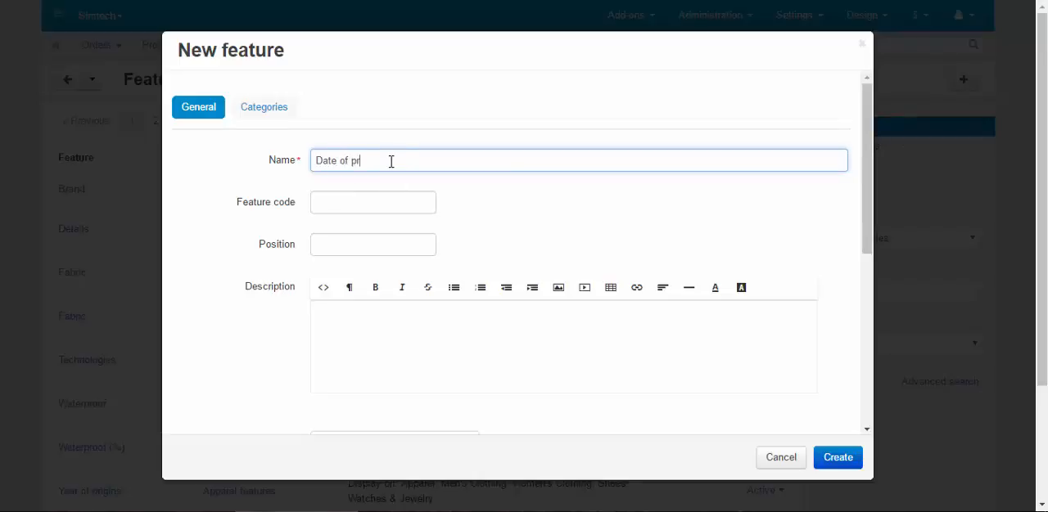
text(oduction)
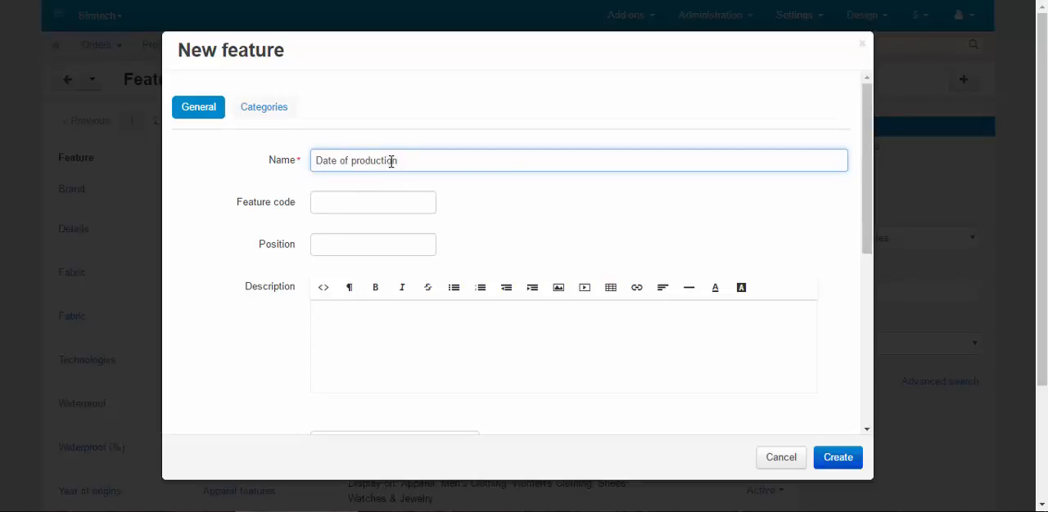
click(391, 135)
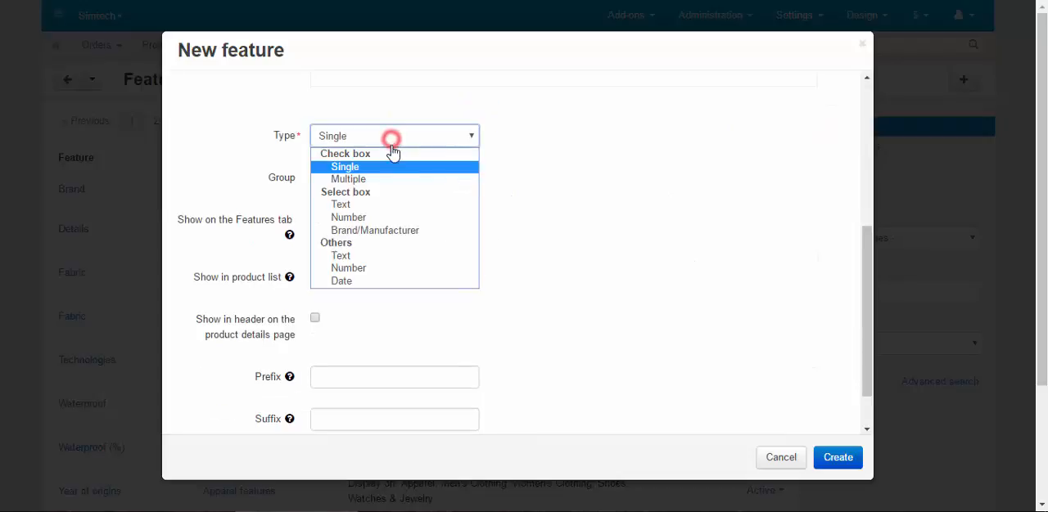
click(393, 177)
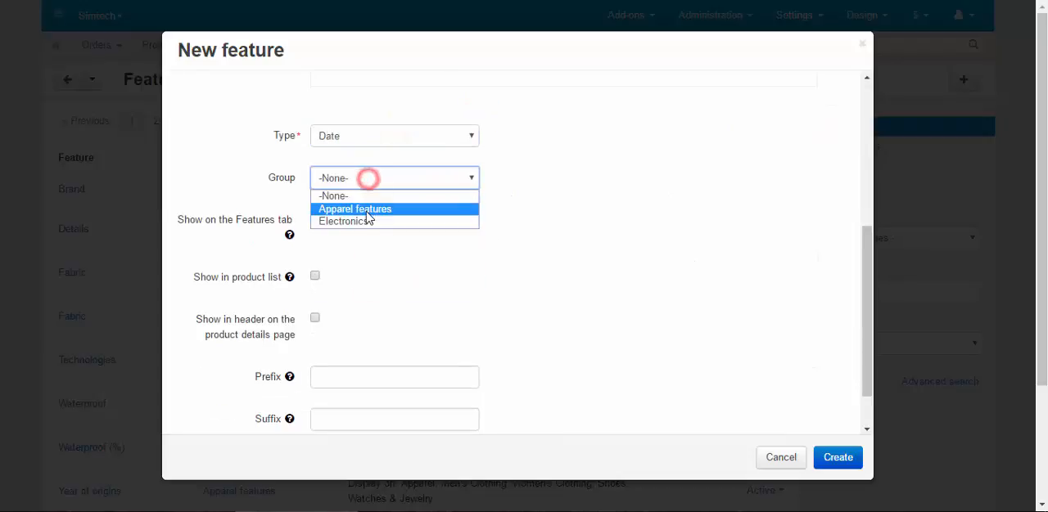
Assign it to Apparel features, enable Show in product list, and create it.
click(353, 210)
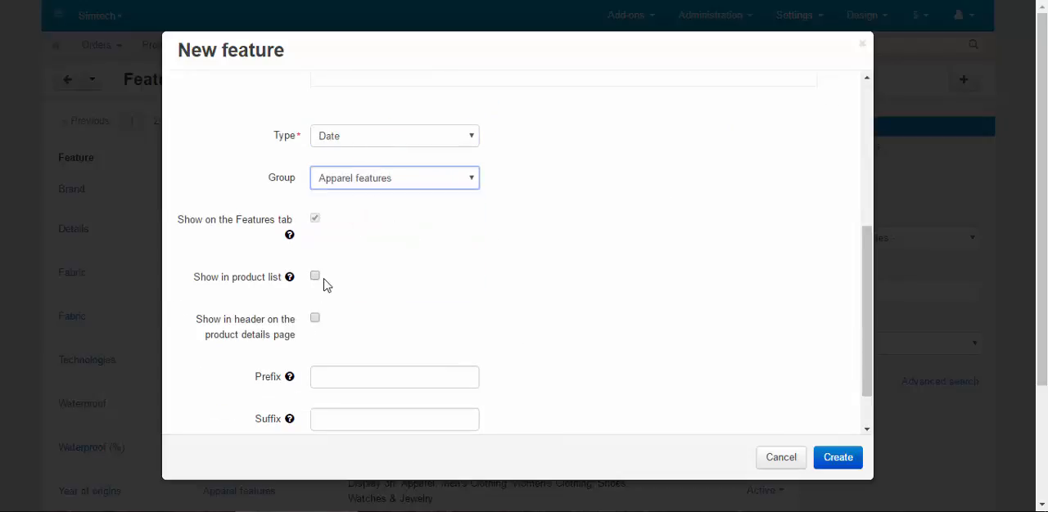
click(314, 275)
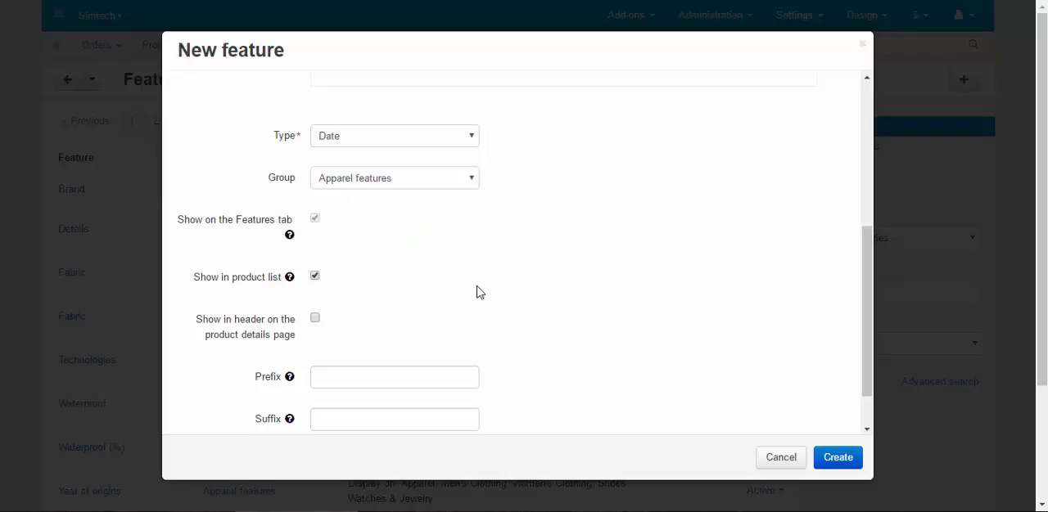
mouse_move(422, 278)
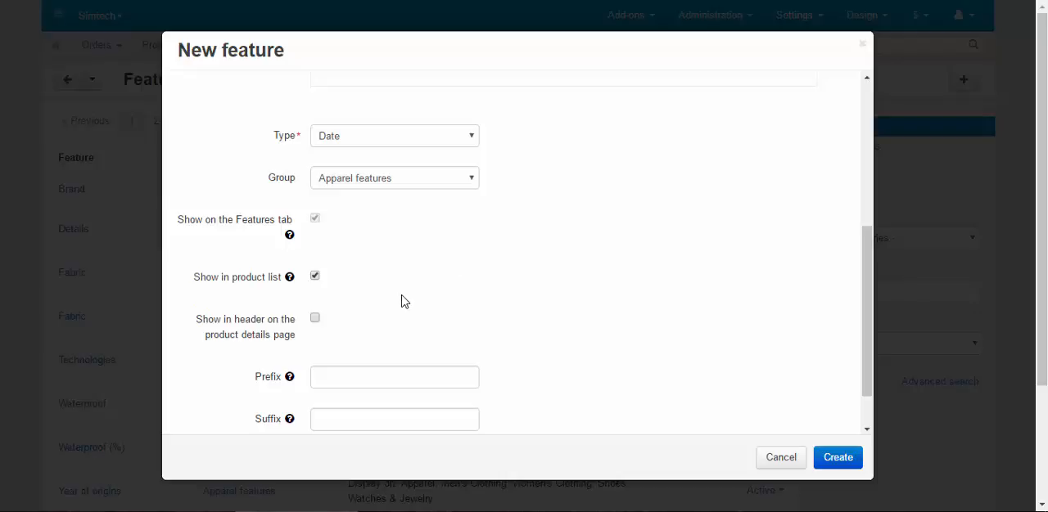
mouse_move(216, 288)
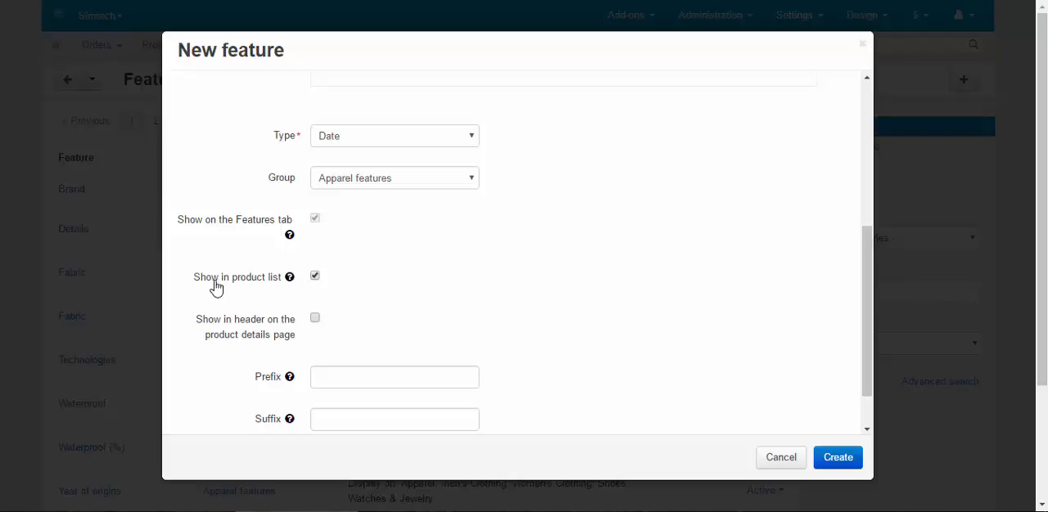
mouse_move(235, 317)
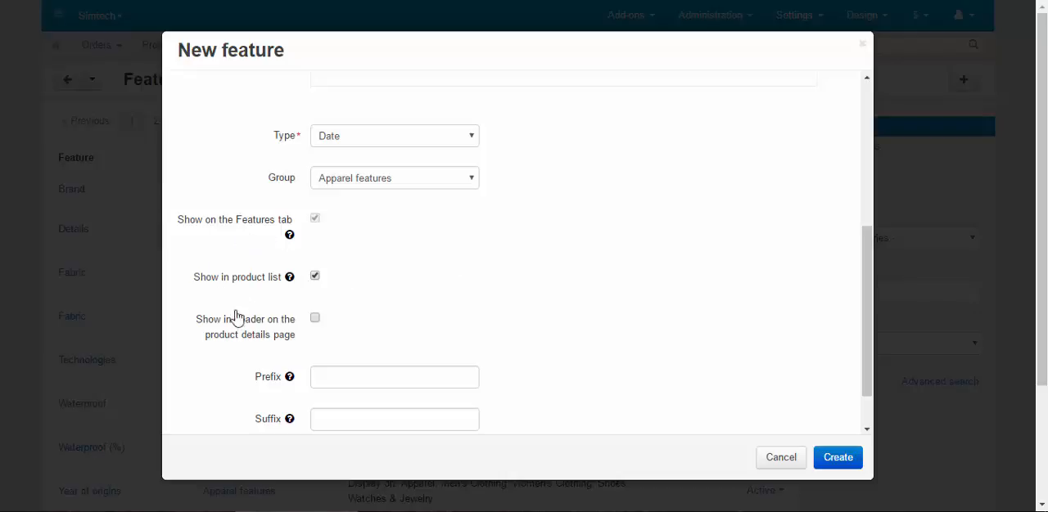
mouse_move(216, 347)
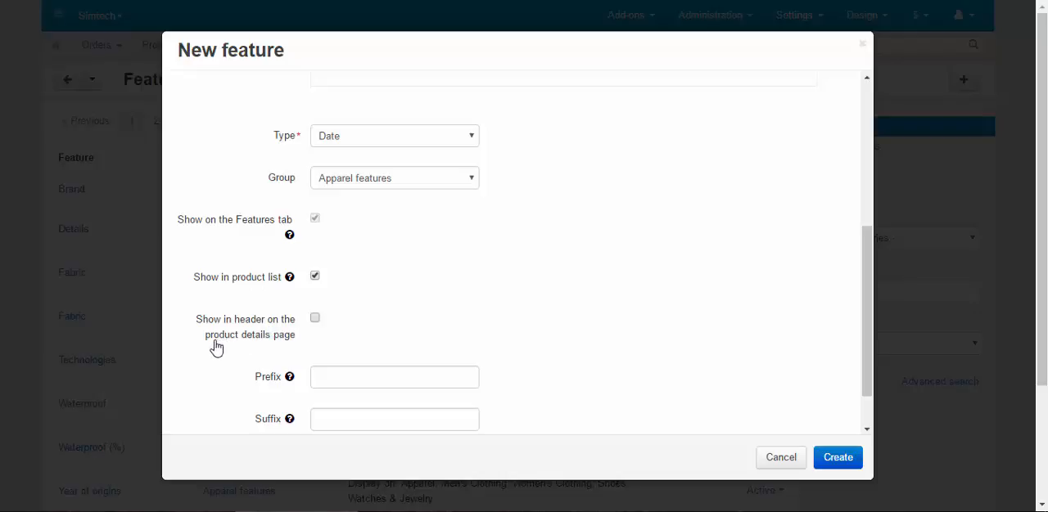
mouse_move(357, 280)
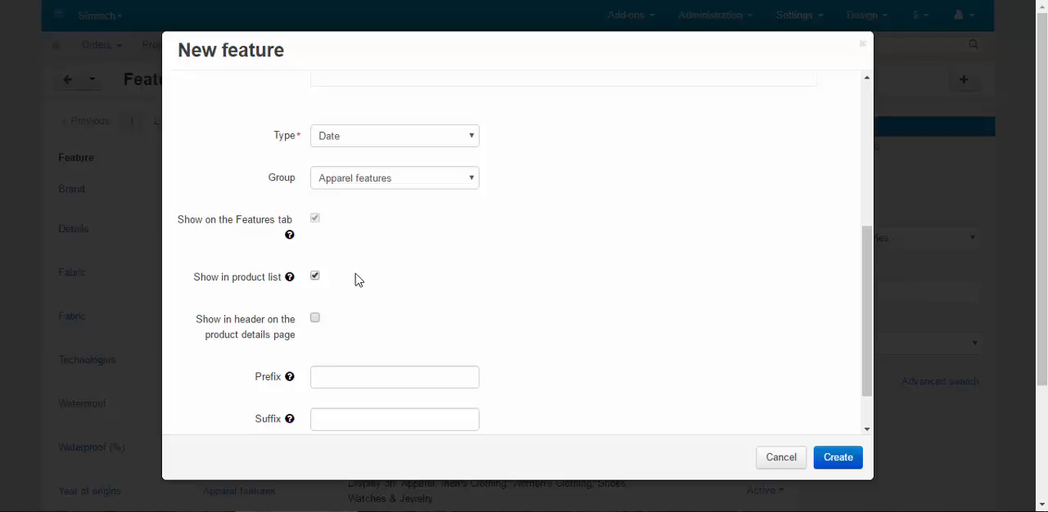
click(838, 458)
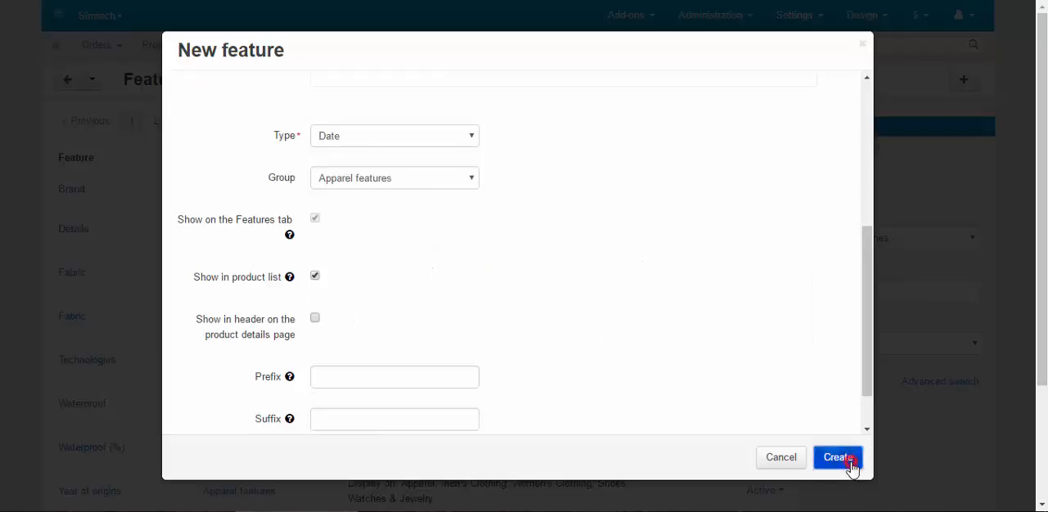
click(838, 457)
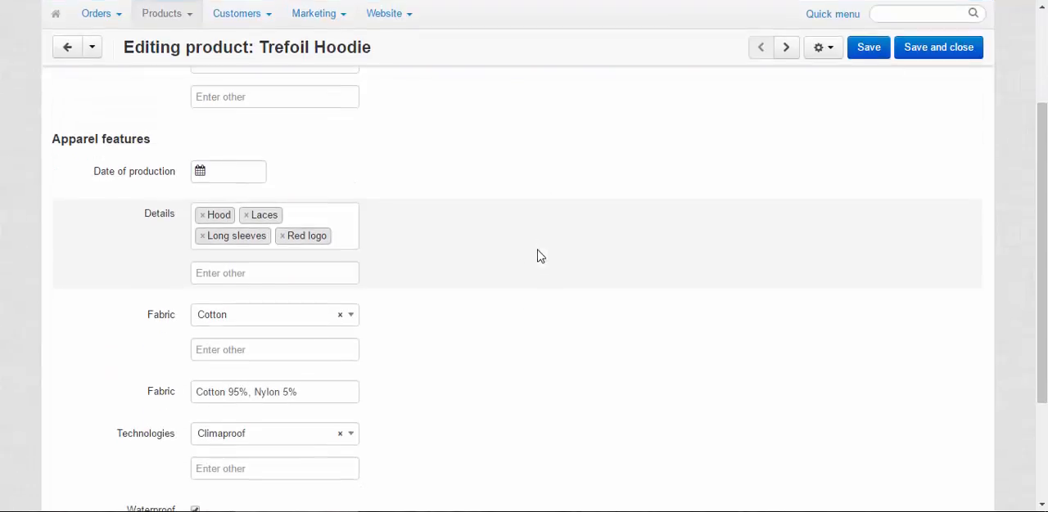
Set the hoodie's Date of production to 05/10/2016 and enter its Year of origins.
click(228, 170)
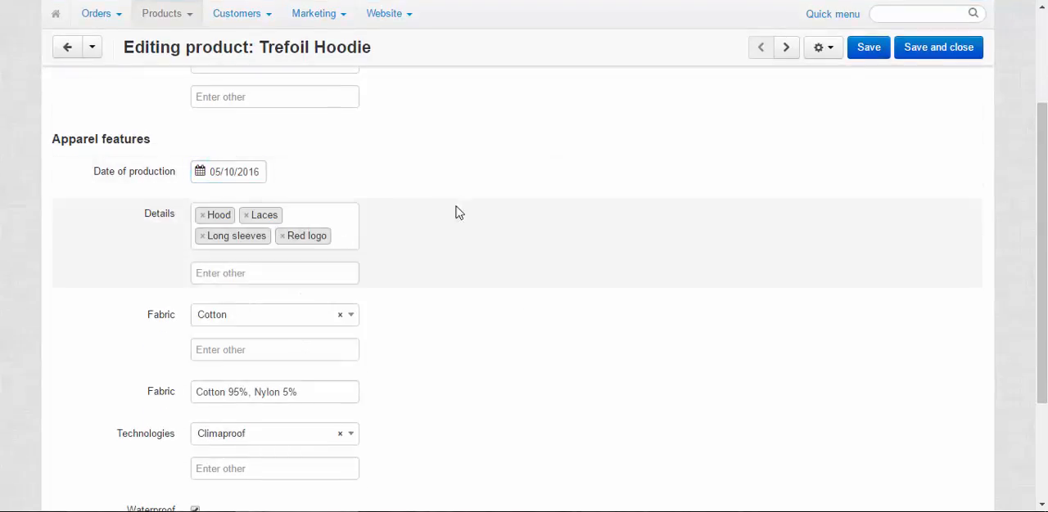
scroll(down, 3)
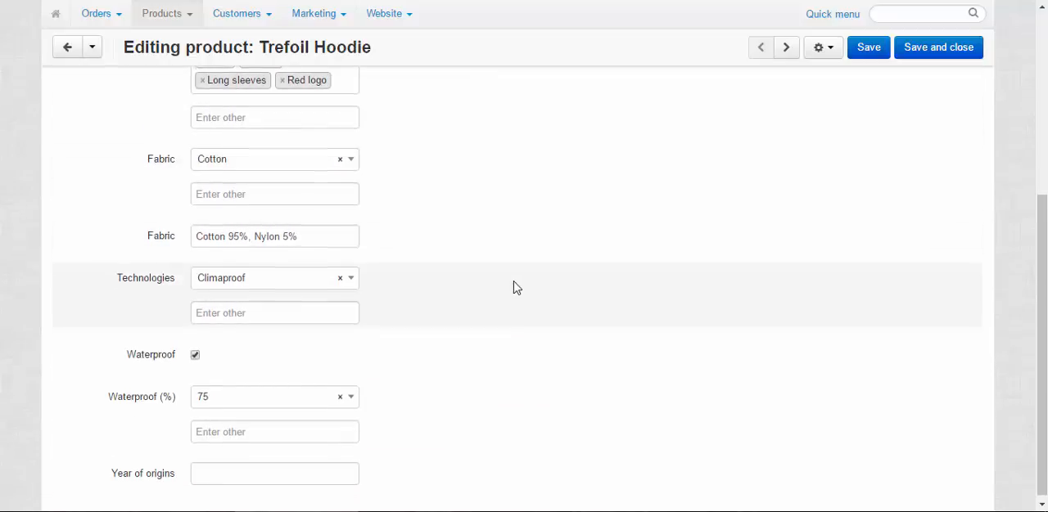
click(275, 474)
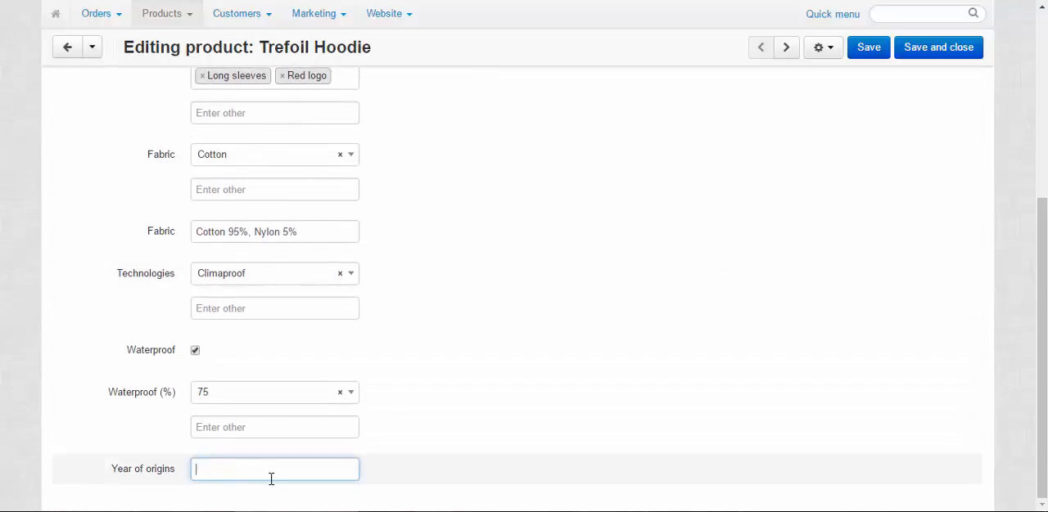
text(19)
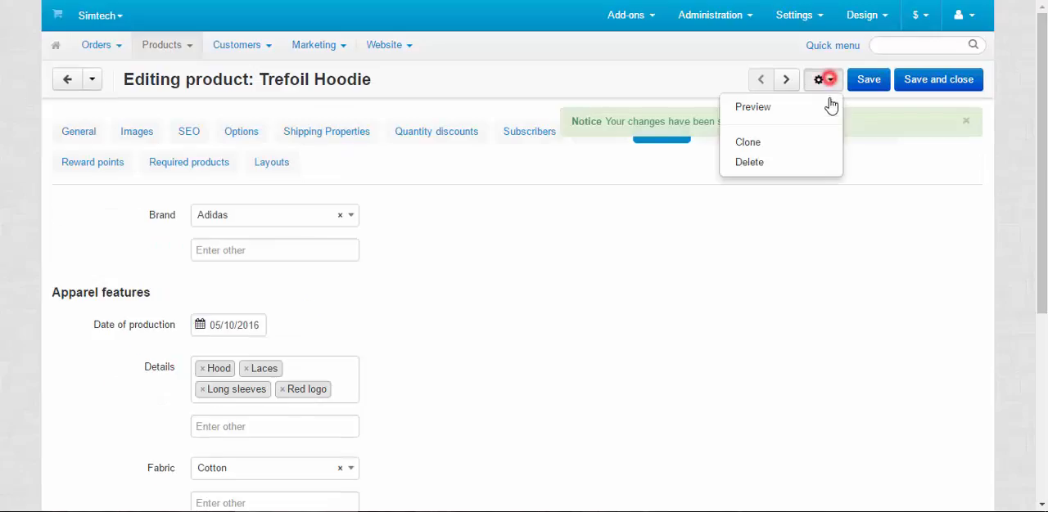
Preview the hoodie on the storefront and view its Features tab with date, fabric and year 1960.
click(753, 106)
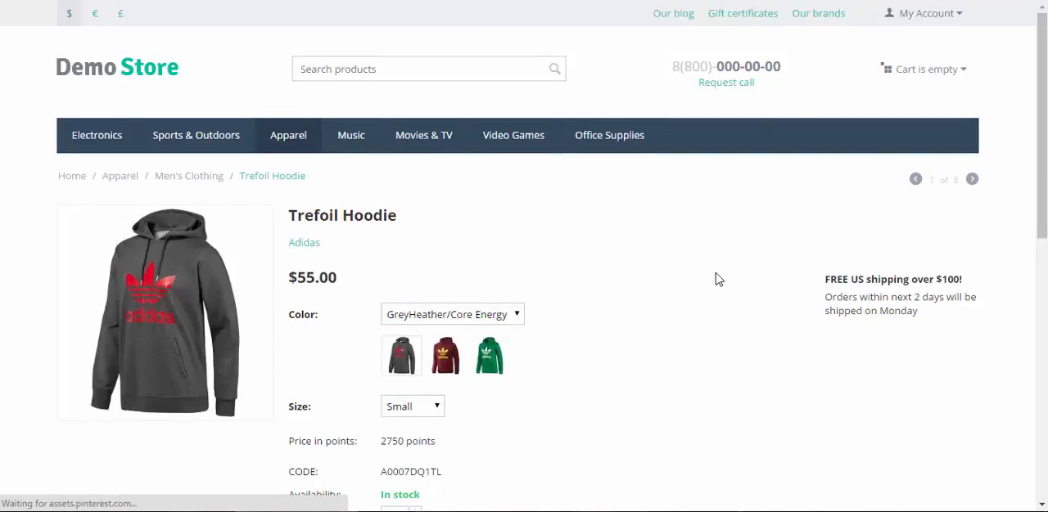
scroll(down, 3)
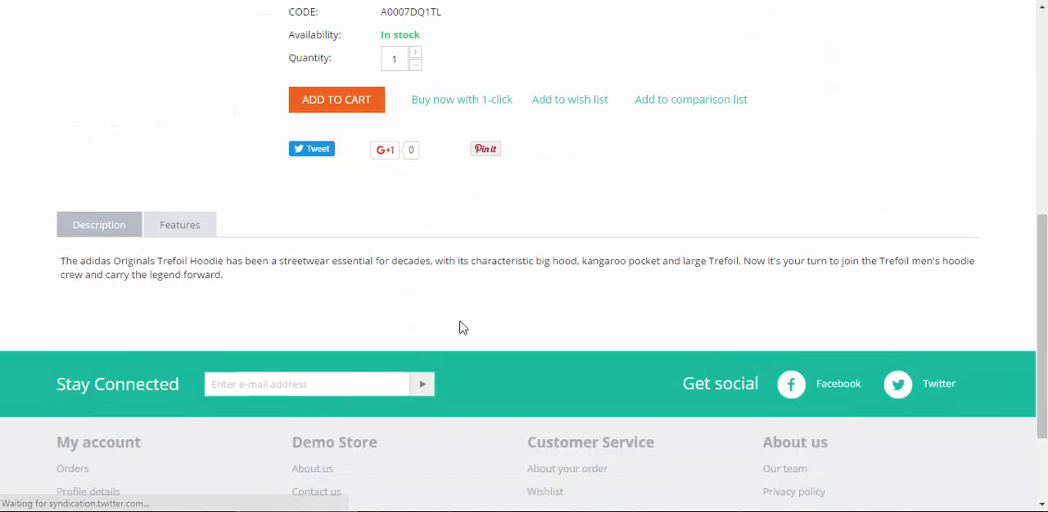
click(180, 224)
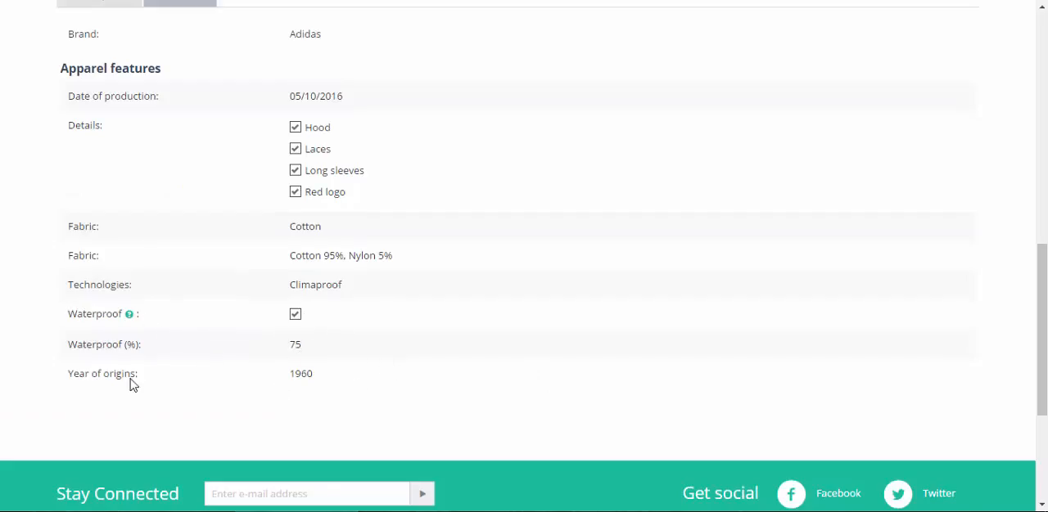
mouse_move(121, 277)
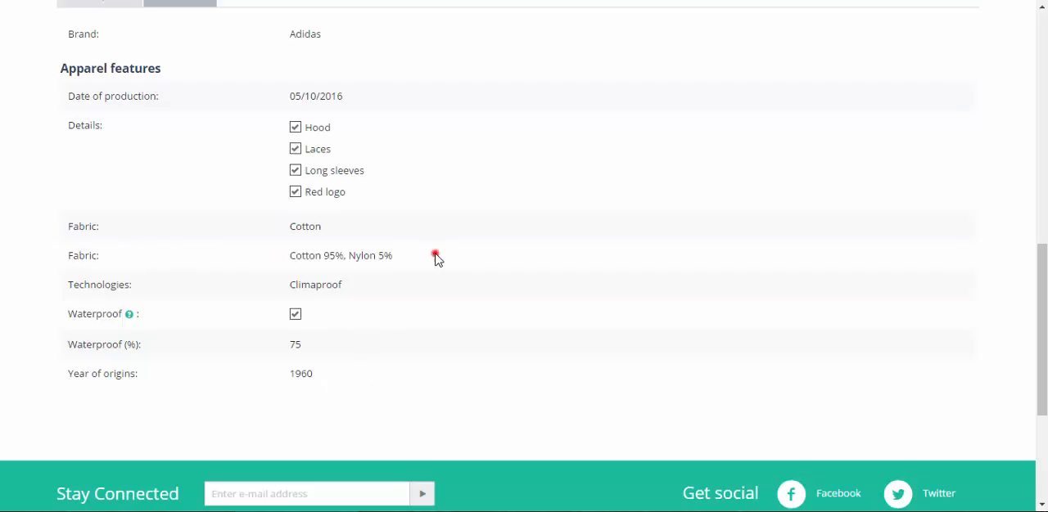
mouse_move(298, 249)
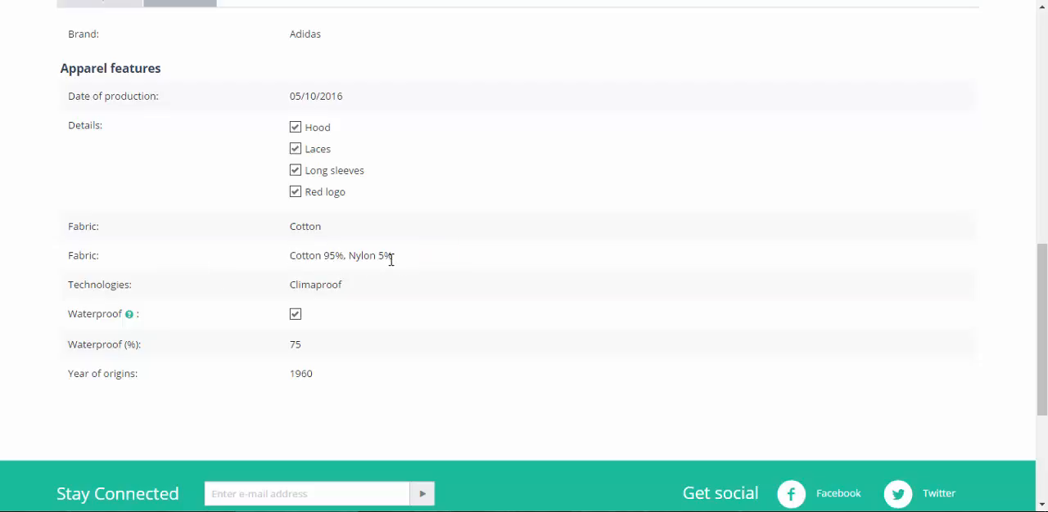
scroll(up, 3)
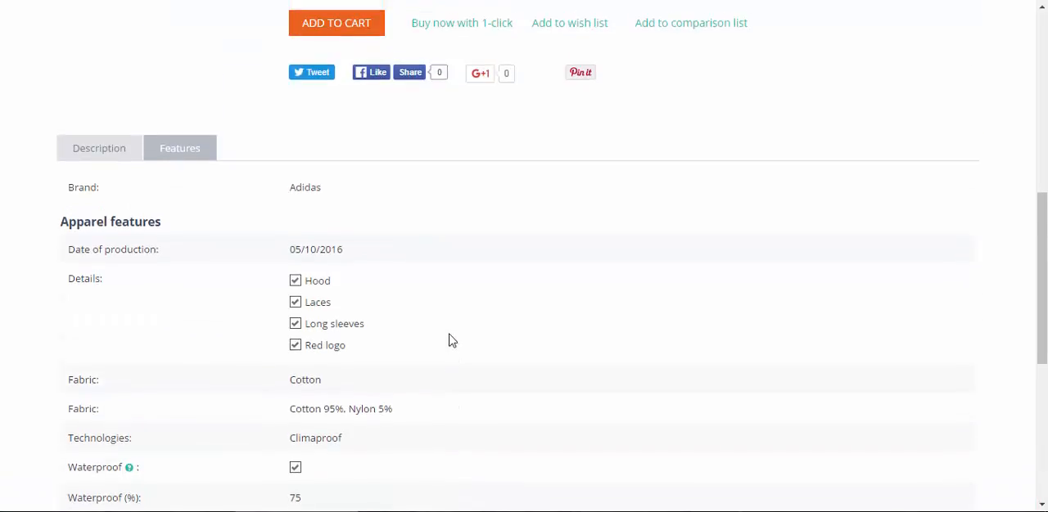
mouse_move(200, 252)
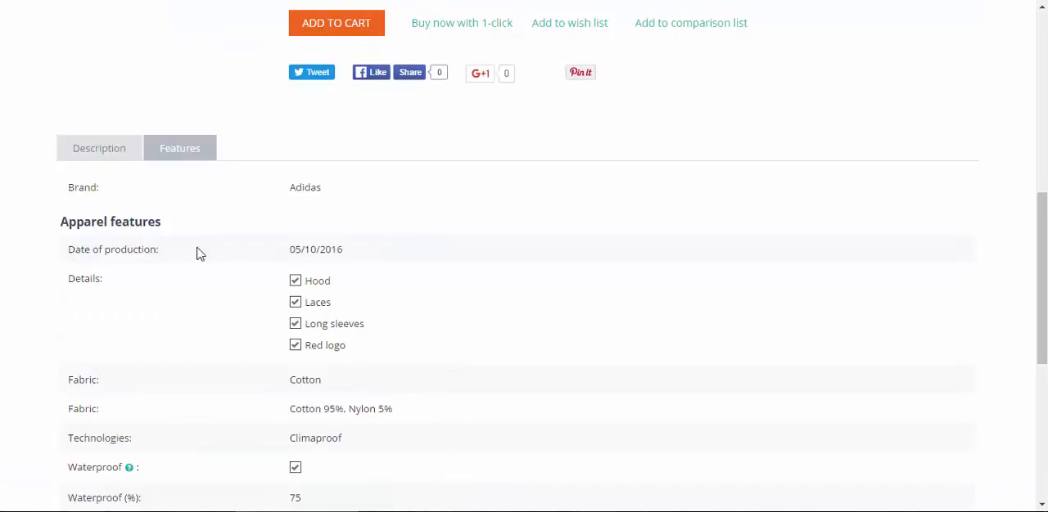
mouse_move(321, 255)
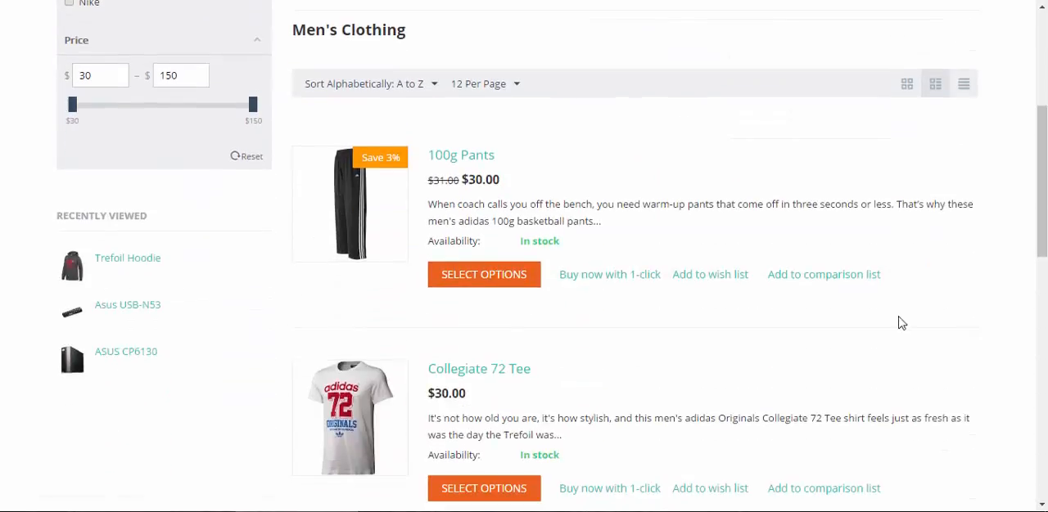
Scroll the storefront Men's Clothing listing to the Trefoil Hoodie showing 05/10/2016 and Cotton.
scroll(down, 3)
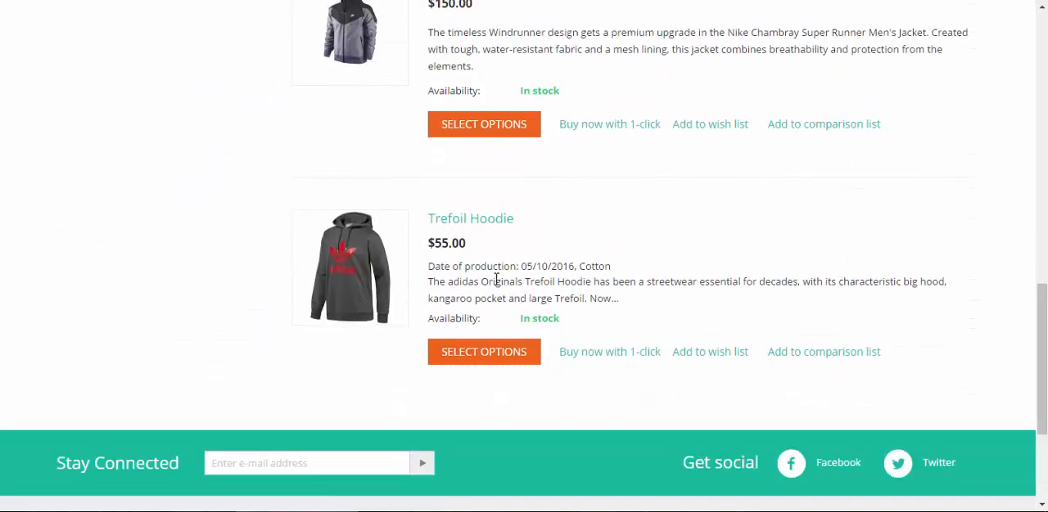
mouse_move(526, 265)
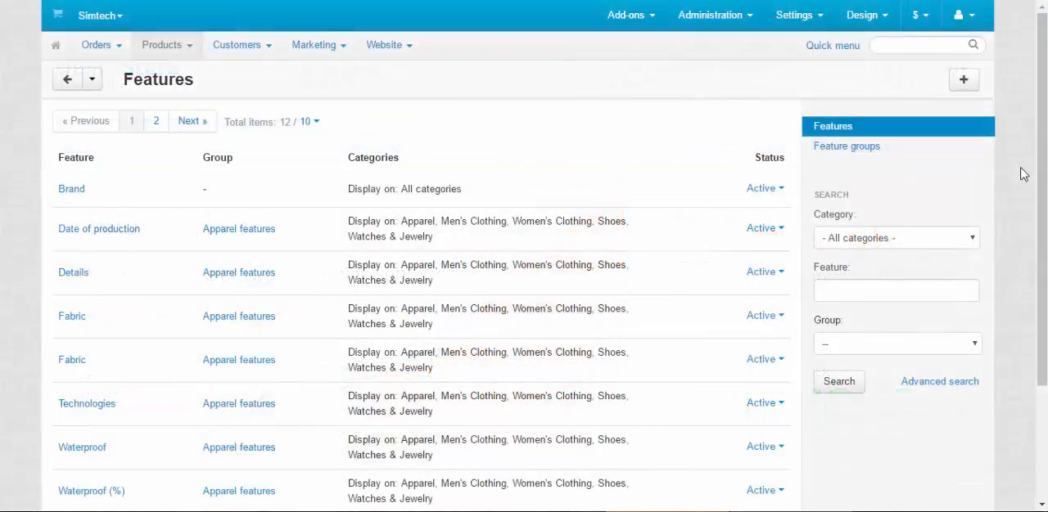
Show the Feature groups list and briefly view the Apparel features group's actions.
scroll(down, 3)
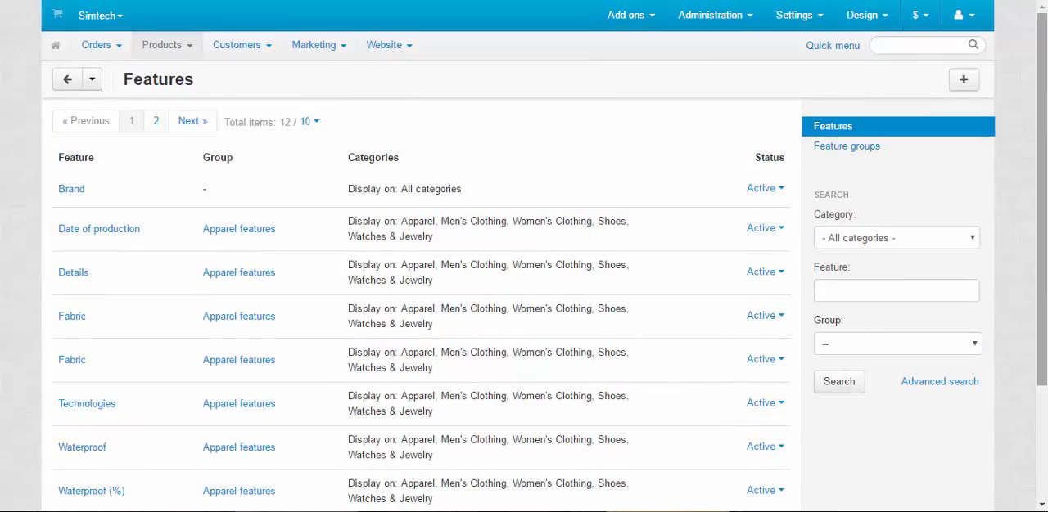
mouse_move(829, 151)
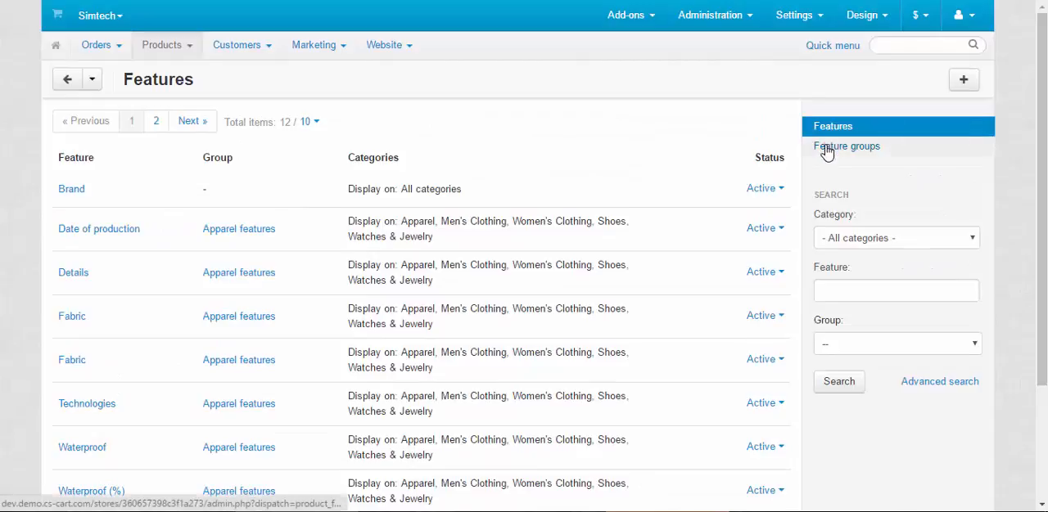
click(846, 147)
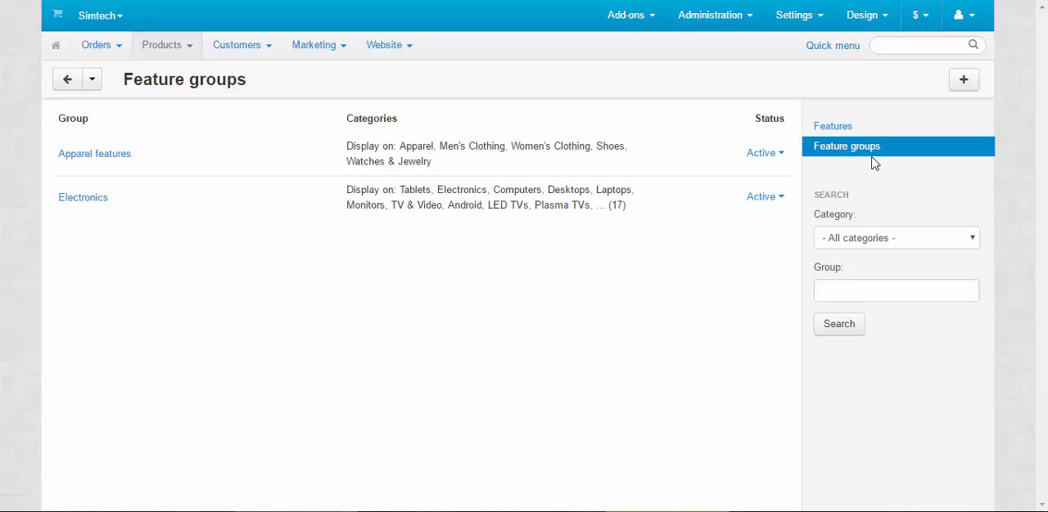
click(684, 154)
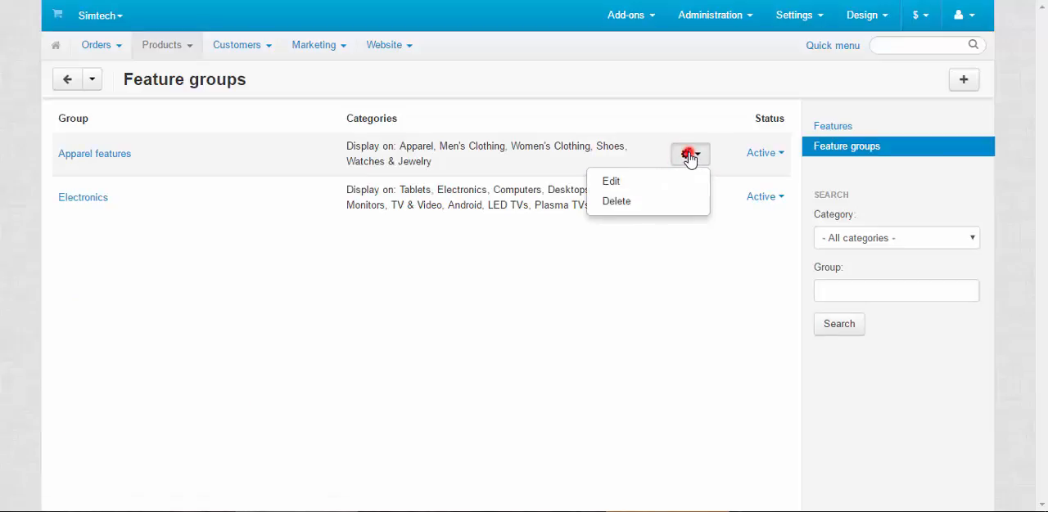
click(689, 154)
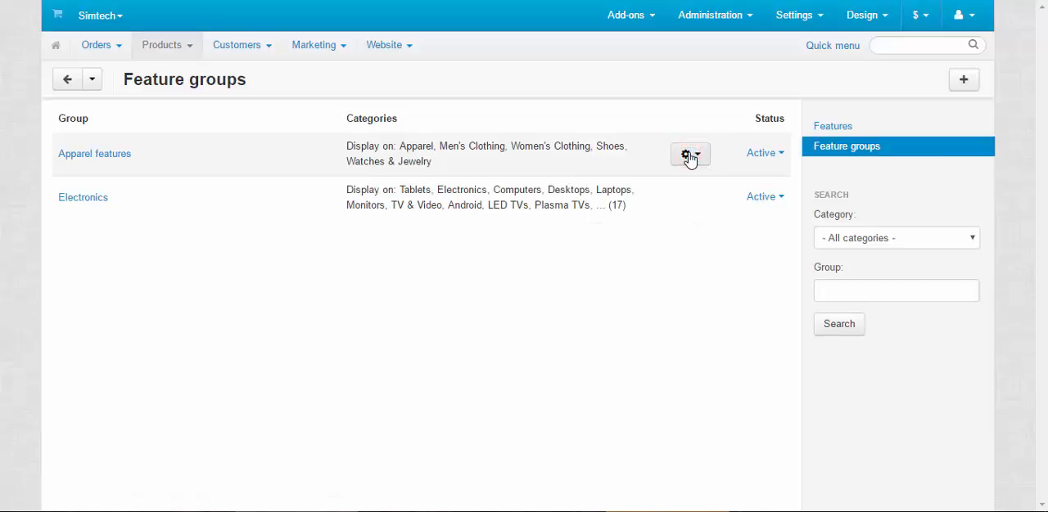